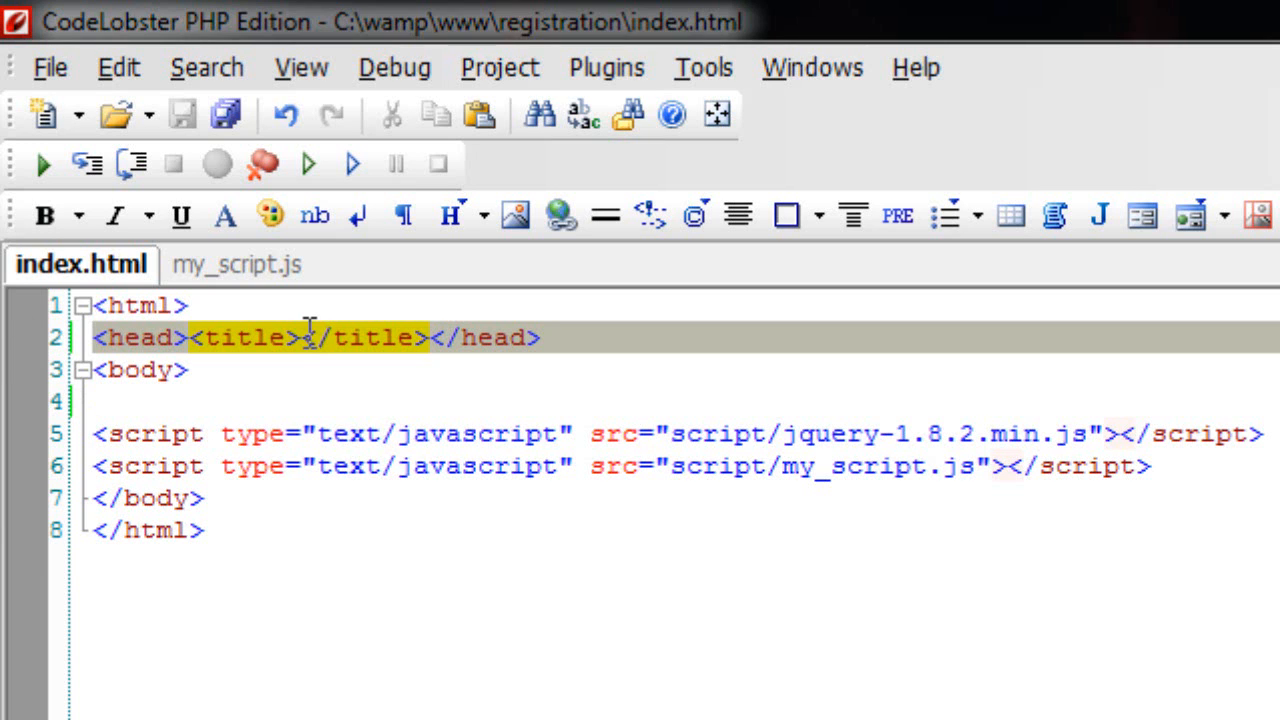
Step: Set the page title to 'Registration Form: jQuery'
type("Registration")
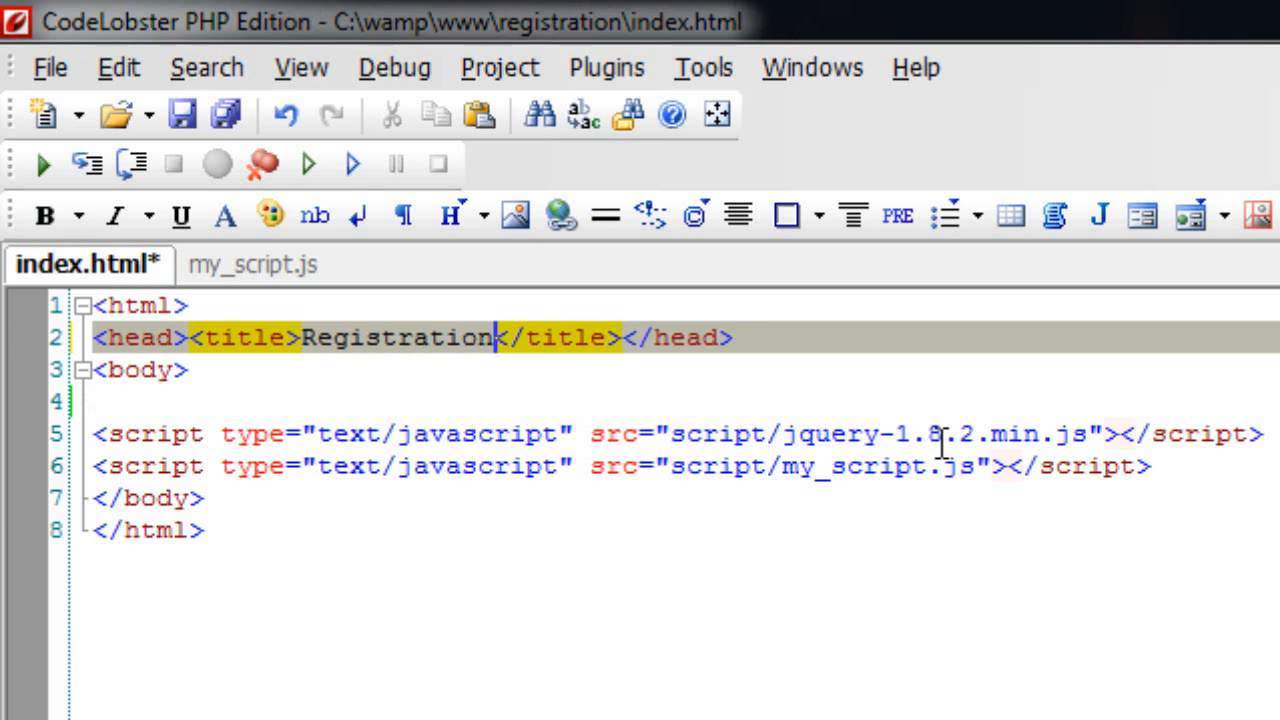
type("ForumL")
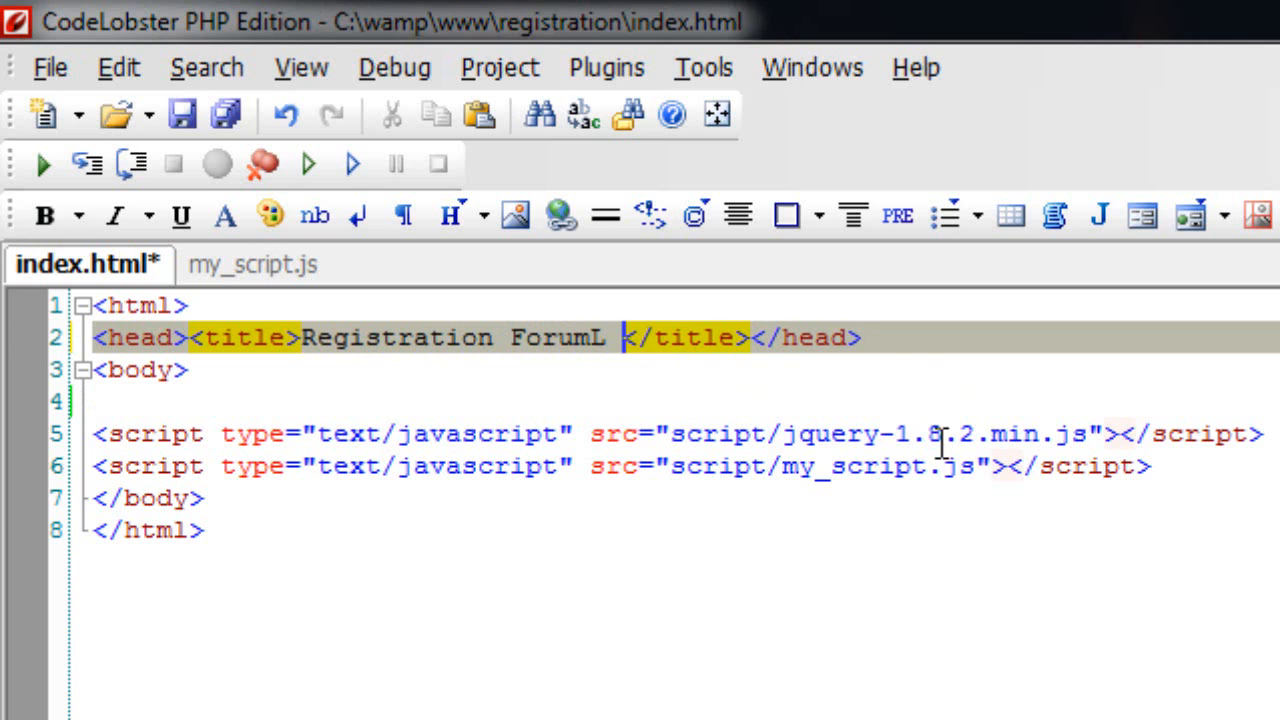
type("Form:")
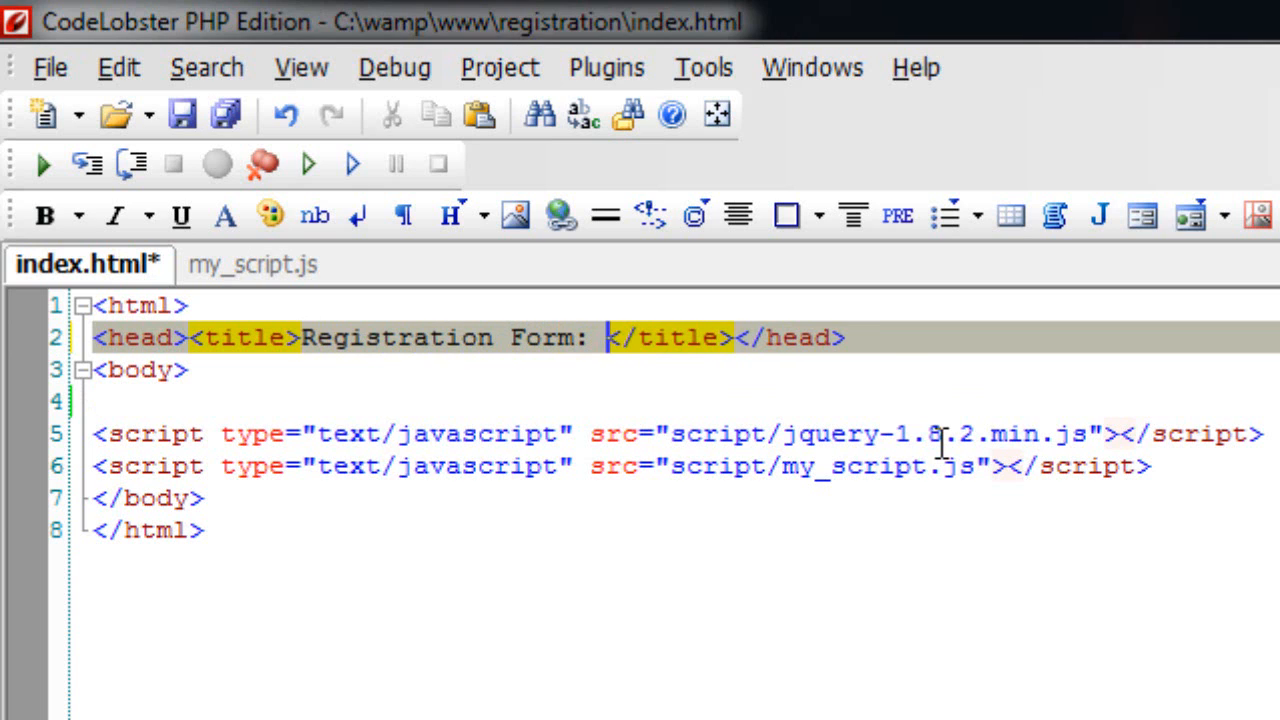
type("jQuery")
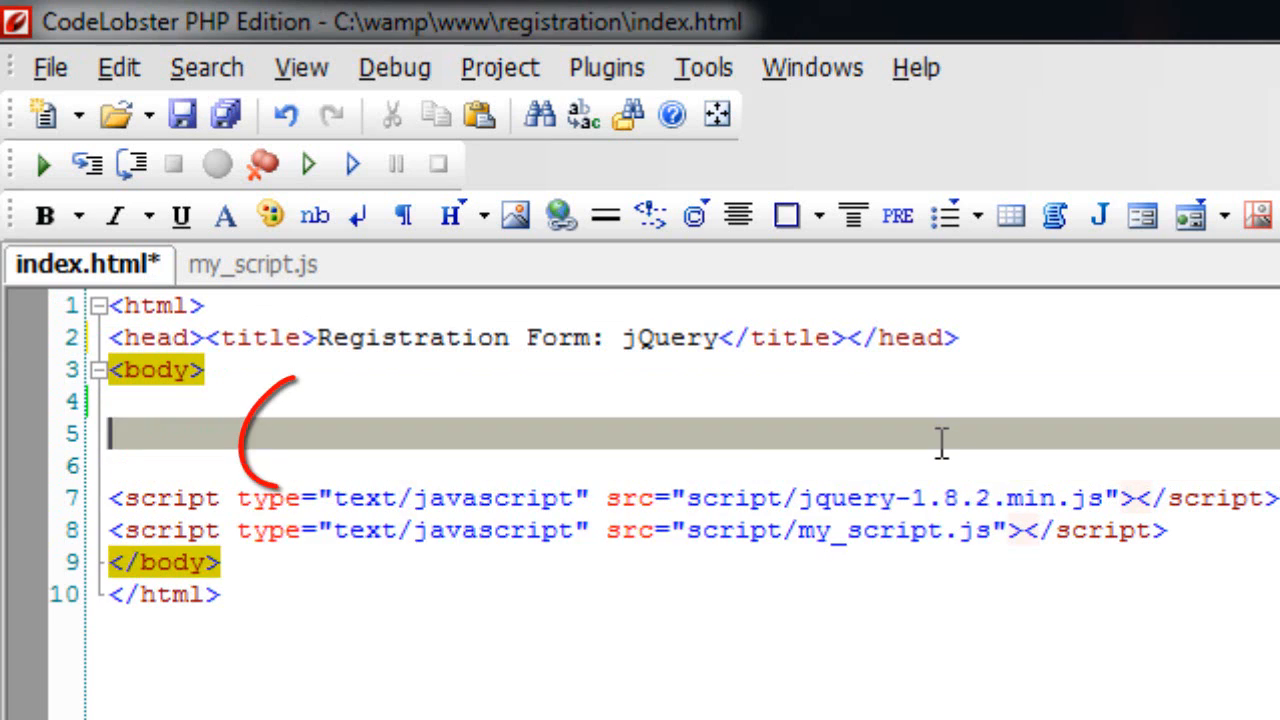
Step: Add a POST form with id myForm and begin its Name input
type("<form id=\"myForm\" action=\"\"")
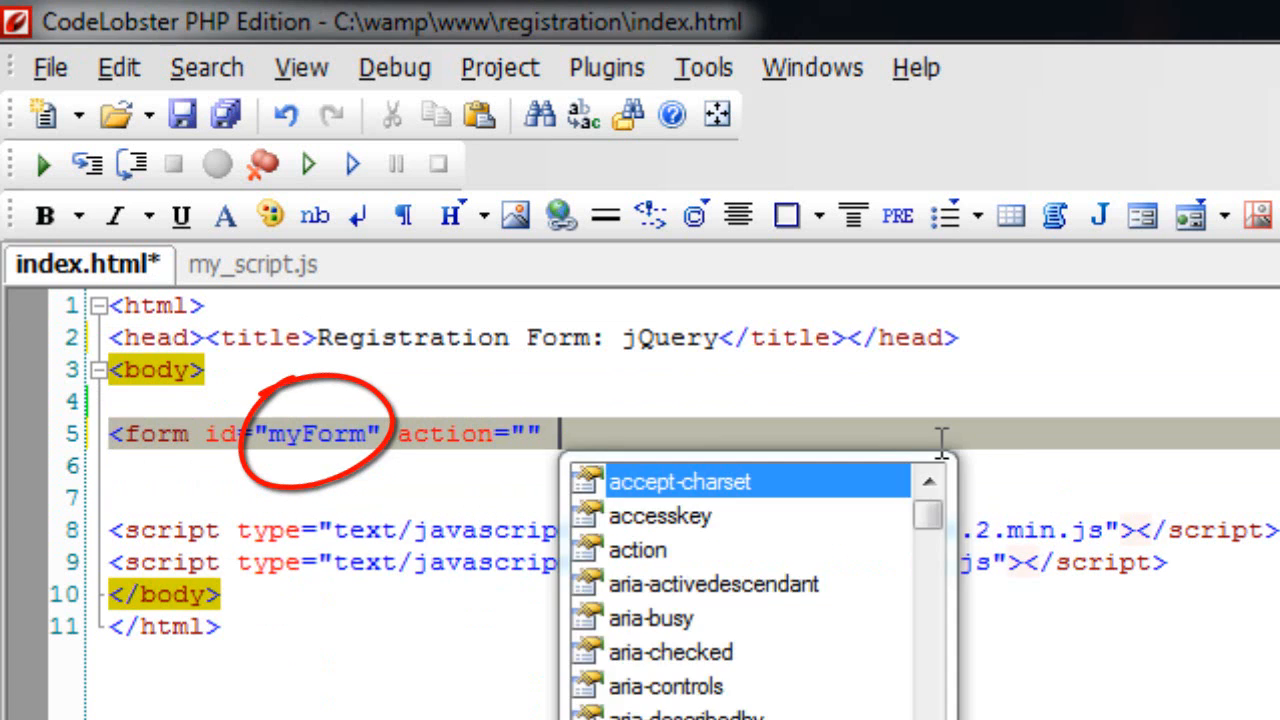
type("method=\"POST\"")
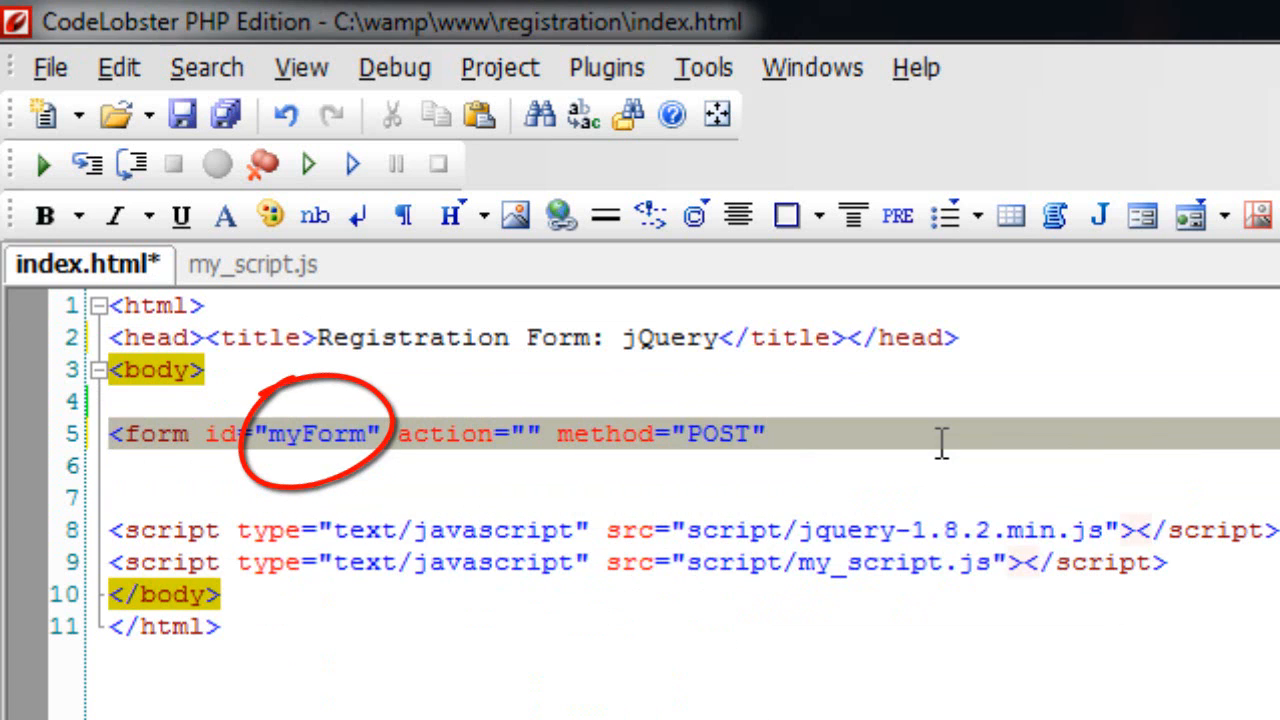
type("Name: <input type=\"text")
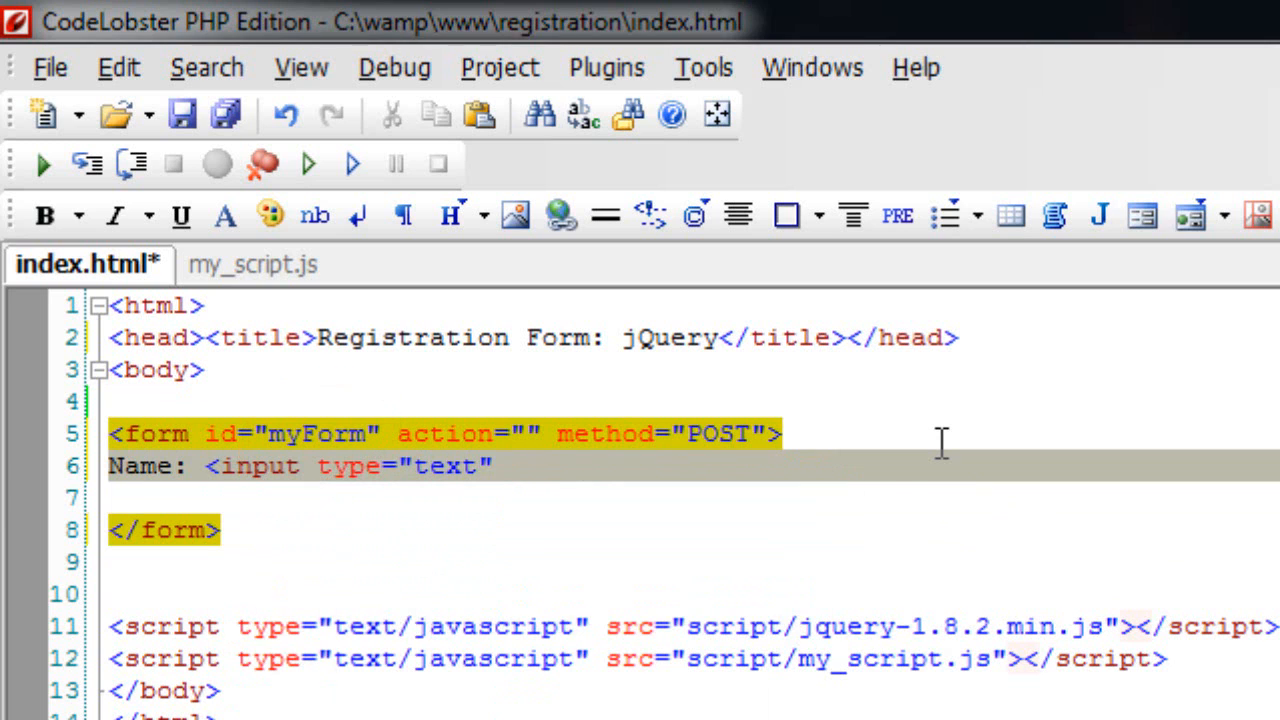
Step: Add Username, Password, First Name and Last Name text inputs to the form
type("id=\"name\"")
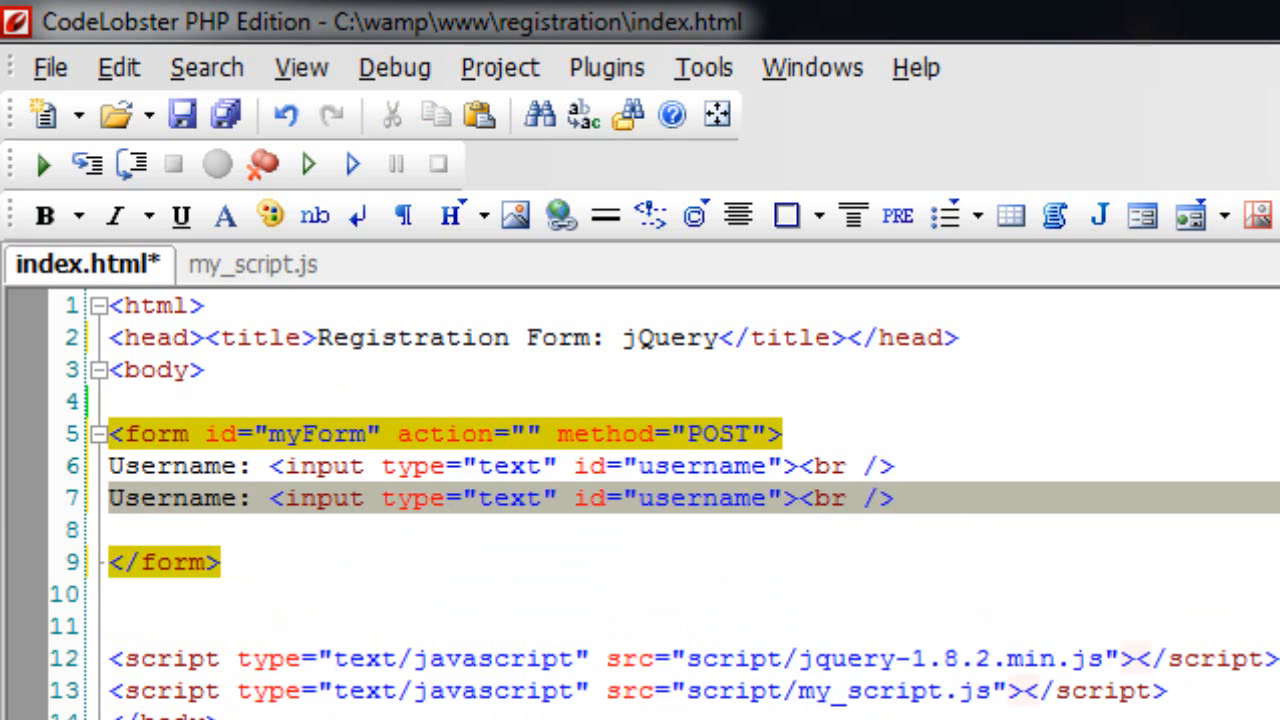
type("Password:")
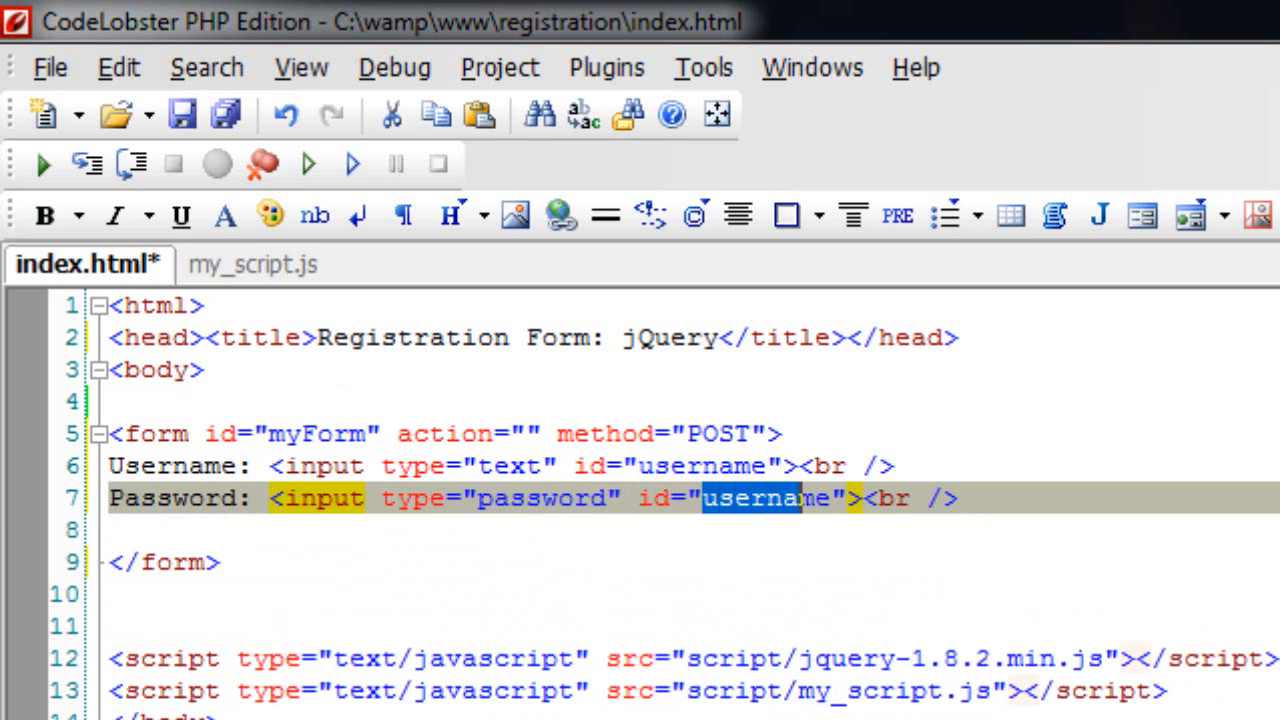
type("pass")
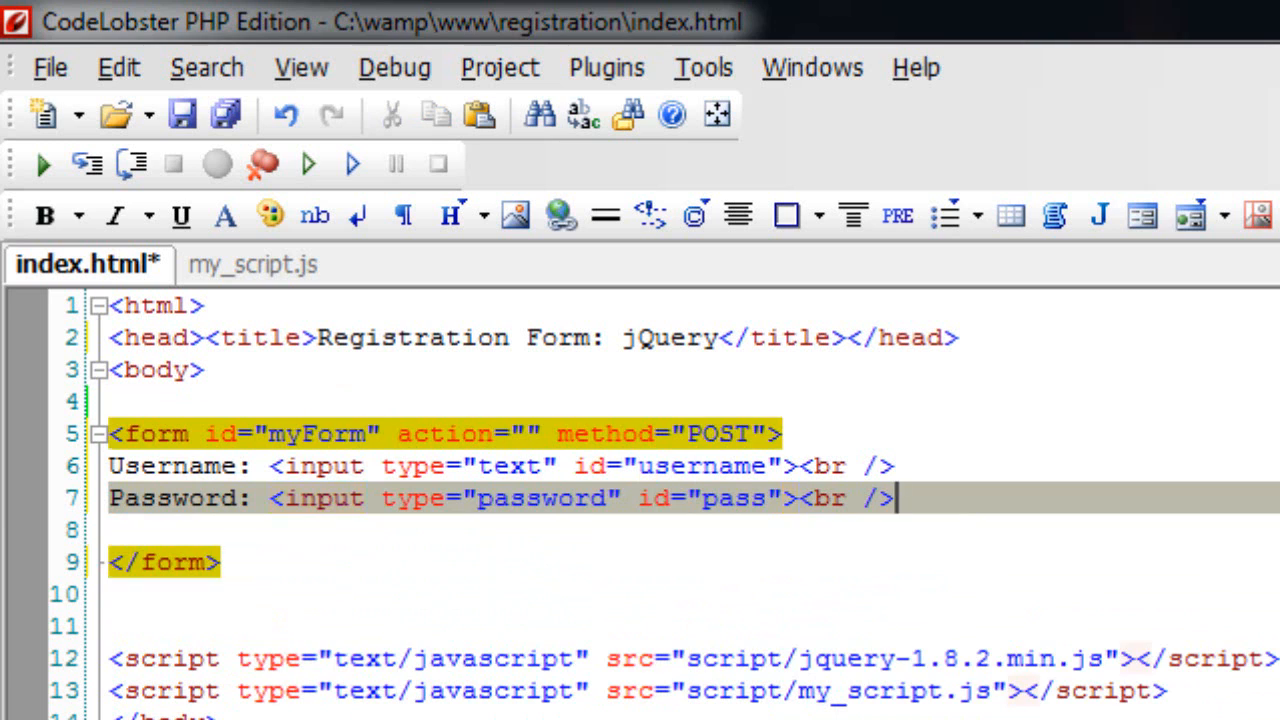
type("First : <input type=\"text\" id=\"username\"><br />")
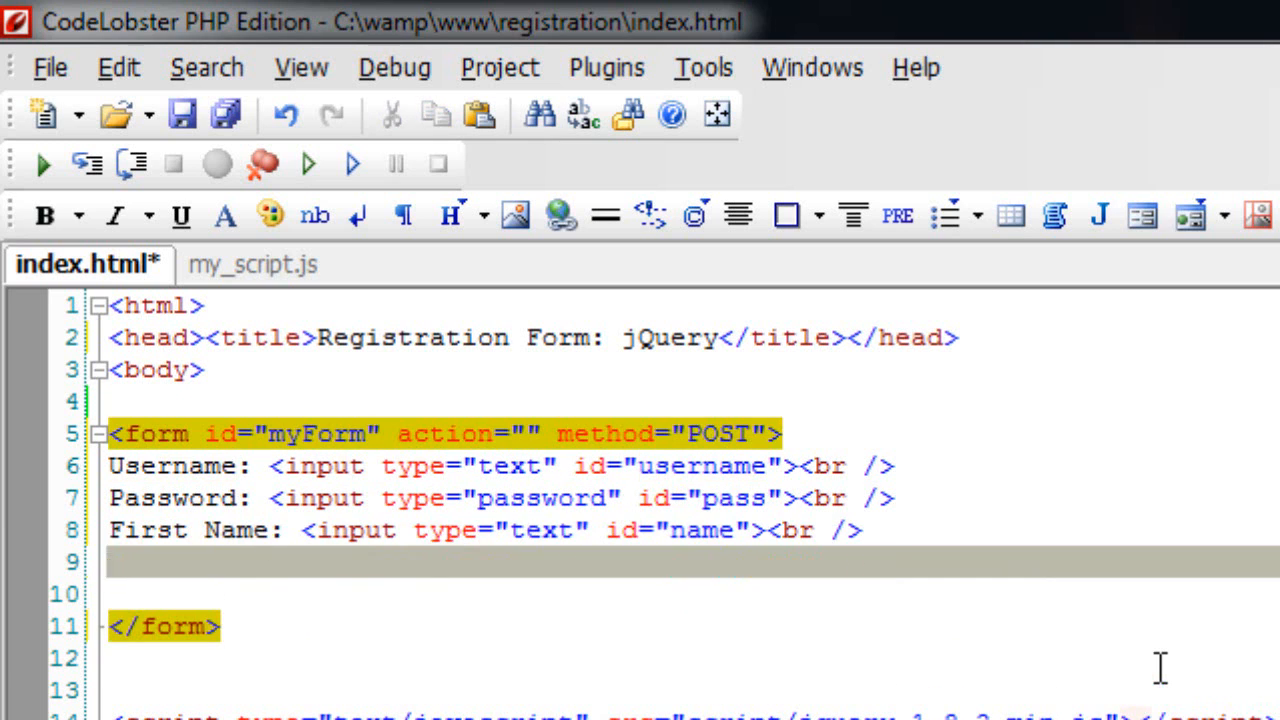
type("Last Name: <input type=\"text\" id=\"username\"><br />")
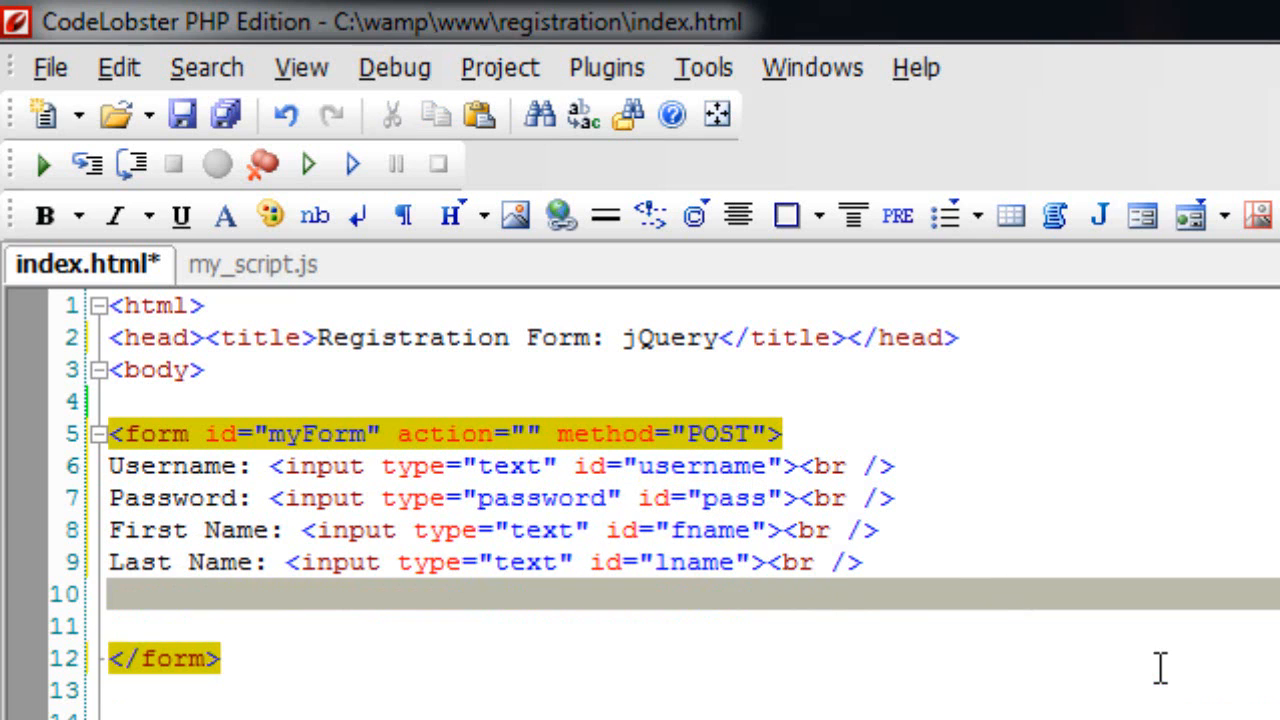
Step: Add a submit input with value 'register'
type("<input type=\"submit")
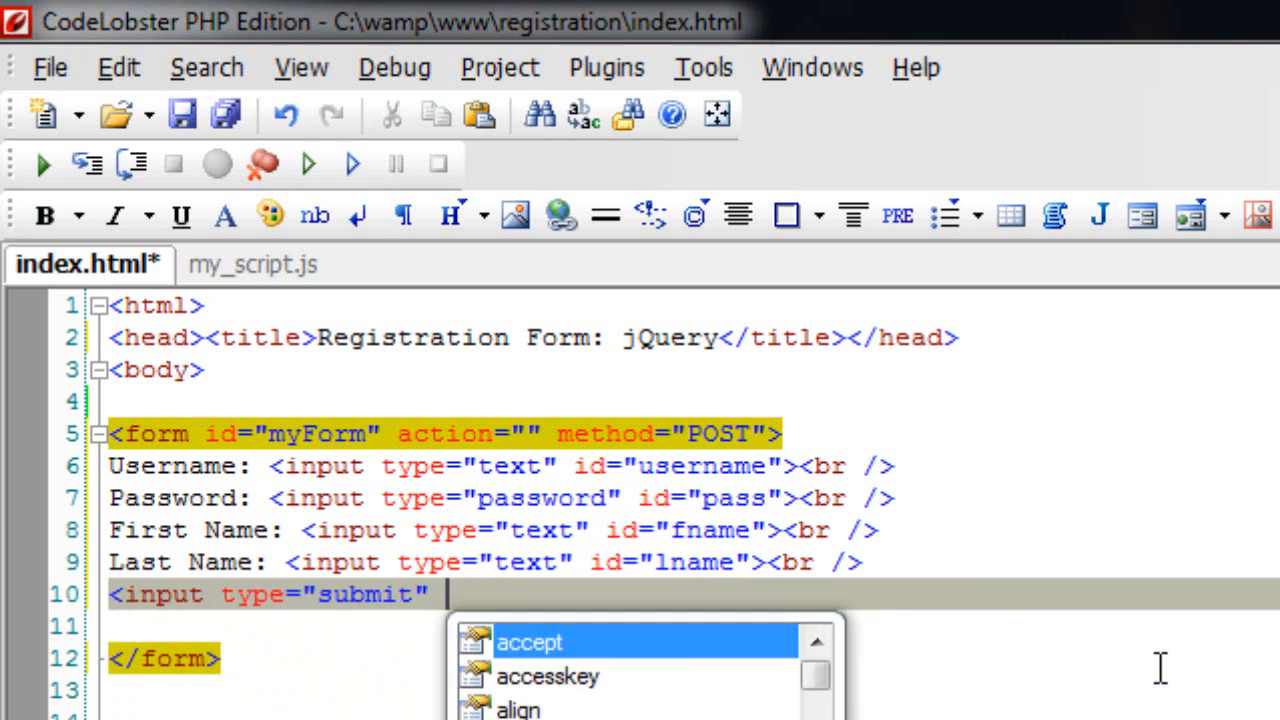
type("va")
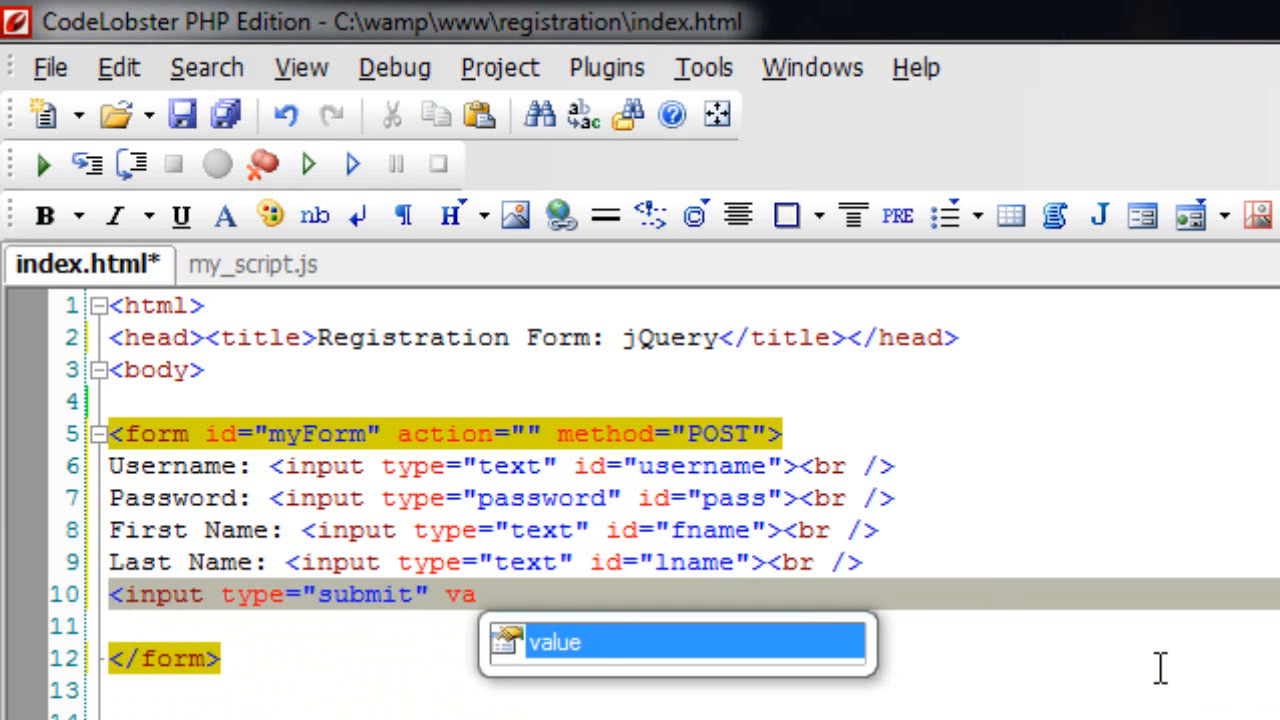
type("value=\"register\">")
left_click(687, 690)
type("<div id")
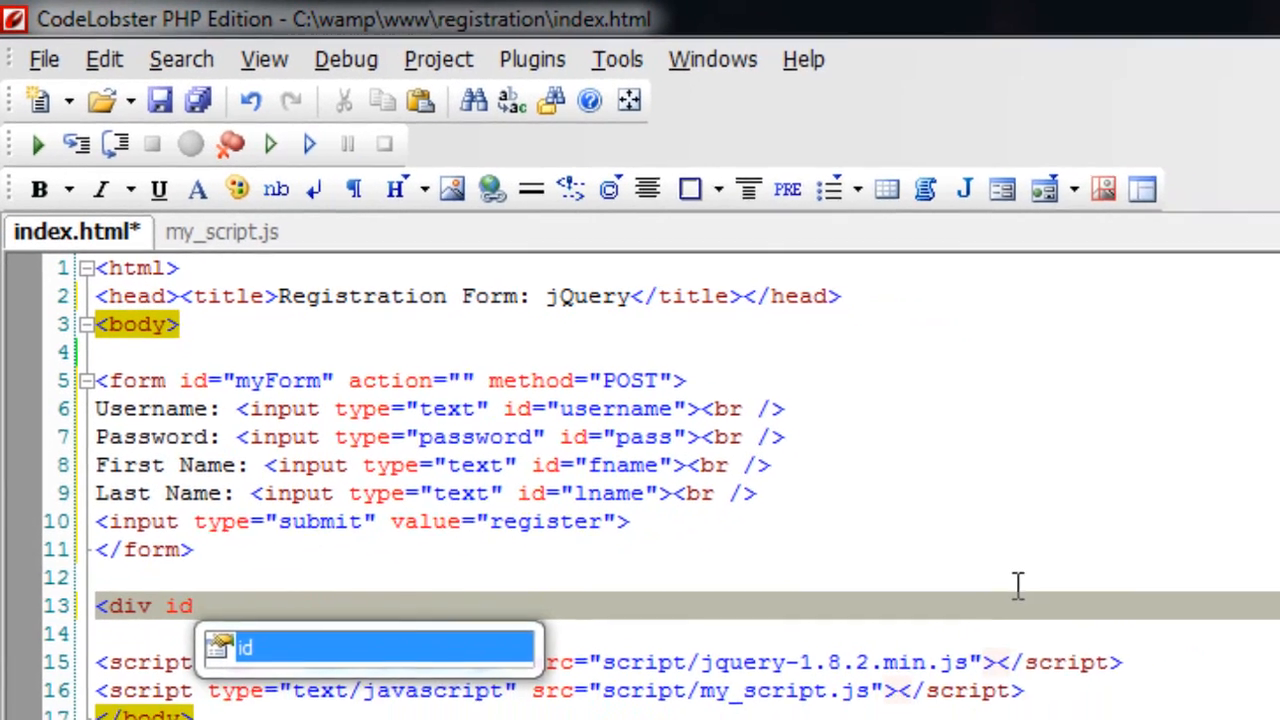
Step: Add a div with id 'ack' containing 'Acknoledgement' after the form
type("=\"ack\"")
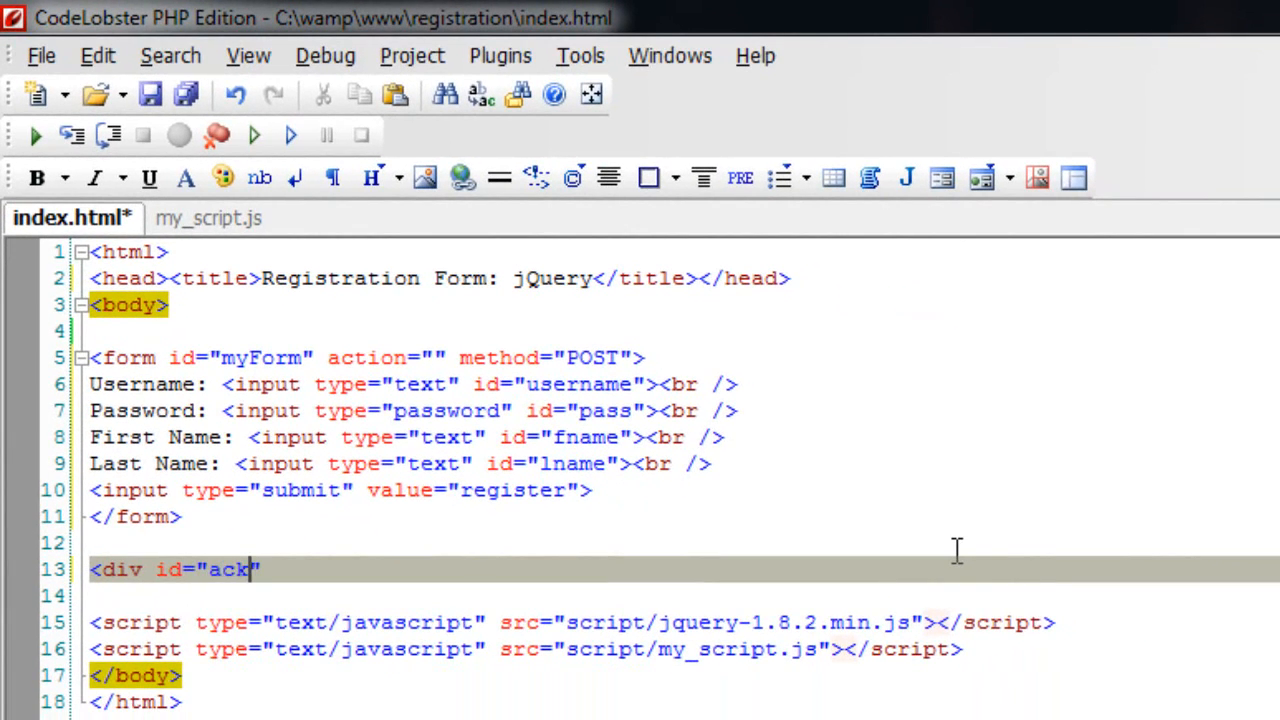
type("></div>")
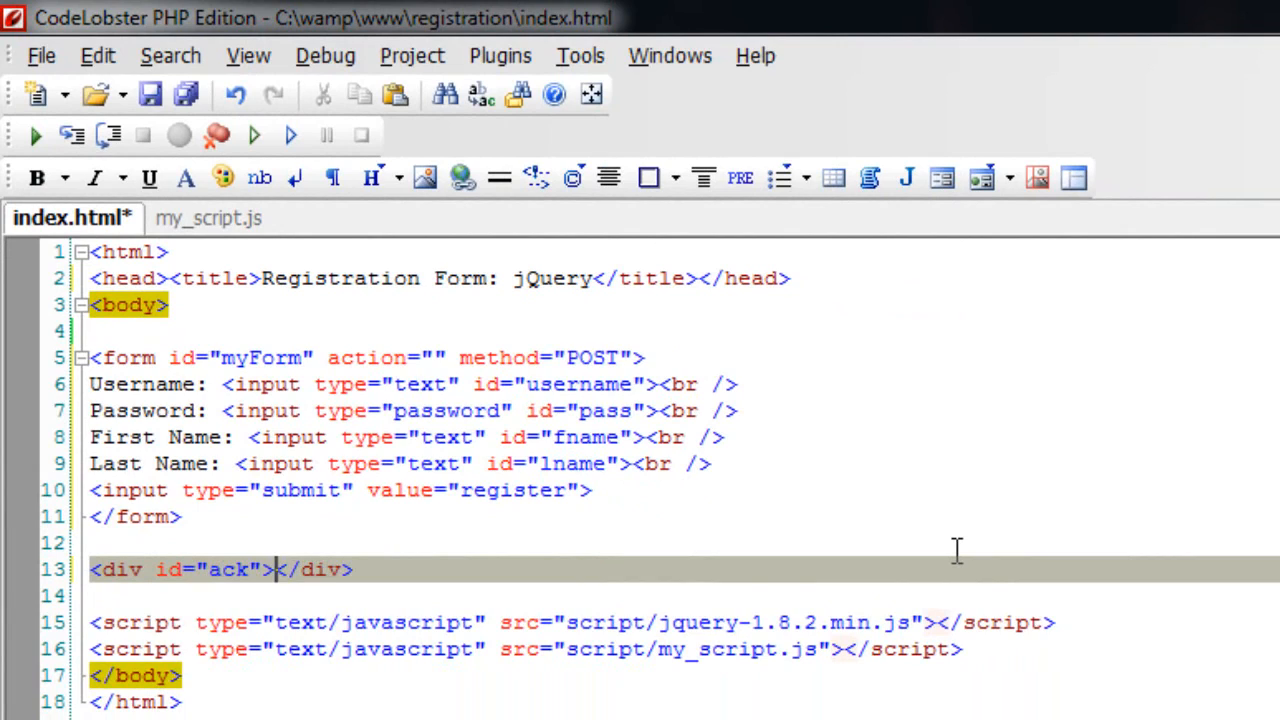
type("Ackn")
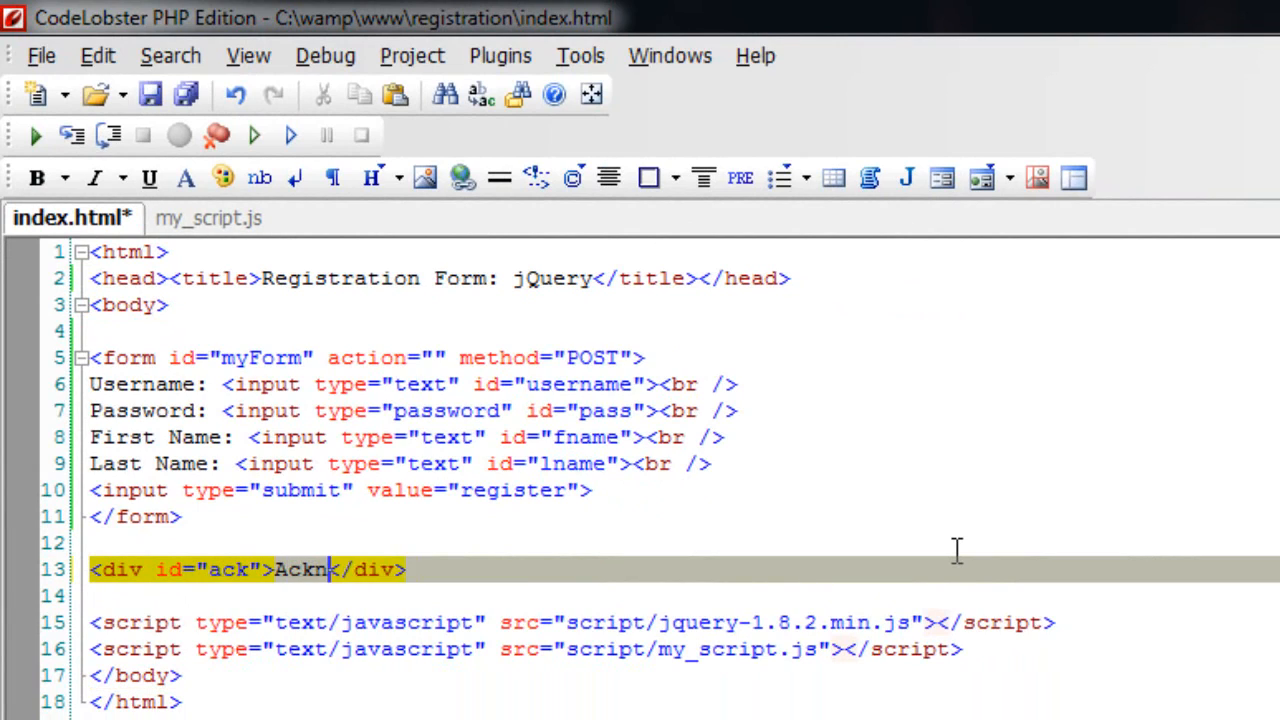
type("oledgemen")
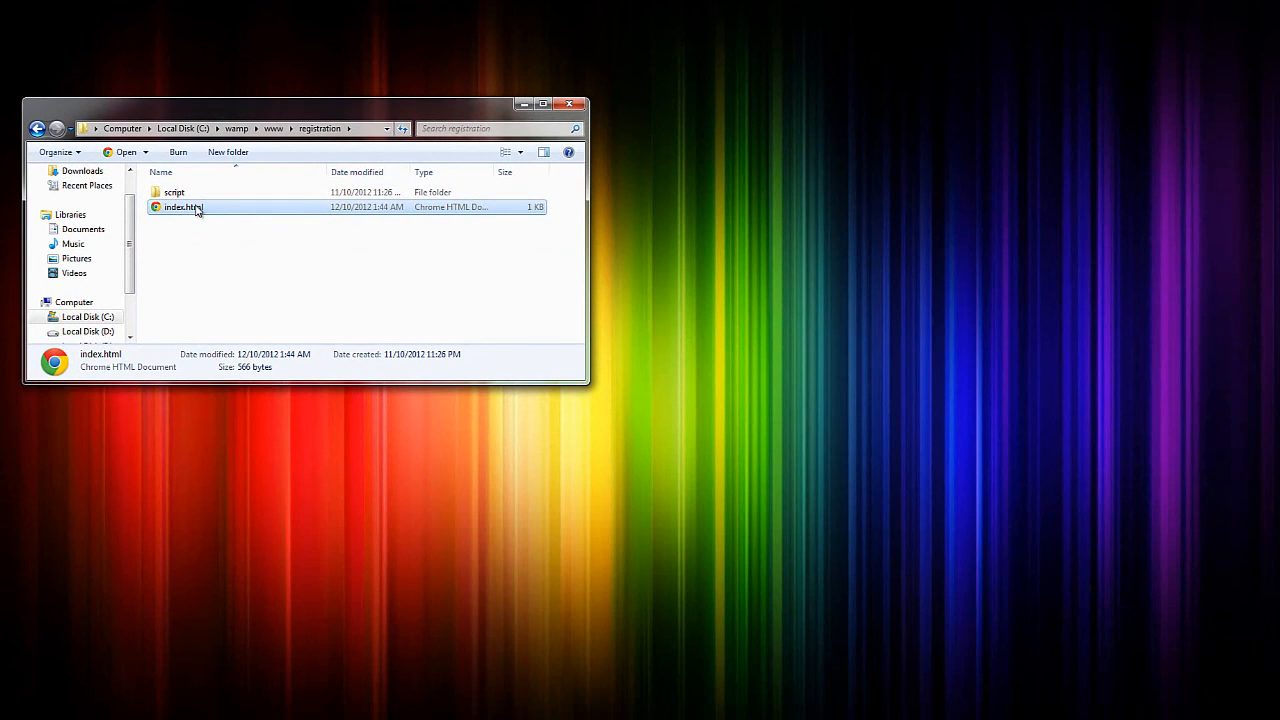
Step: Open index.html in Chrome to check the rendered registration form
double_click(183, 207)
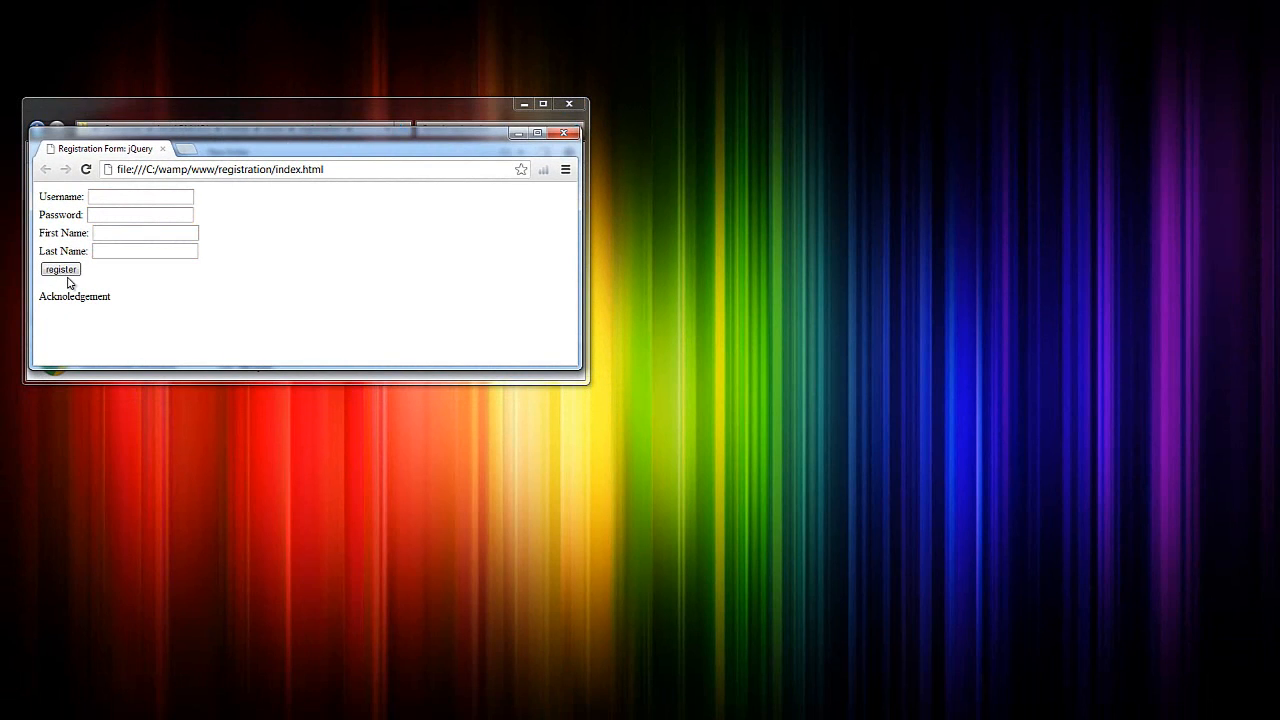
double_click(86, 296)
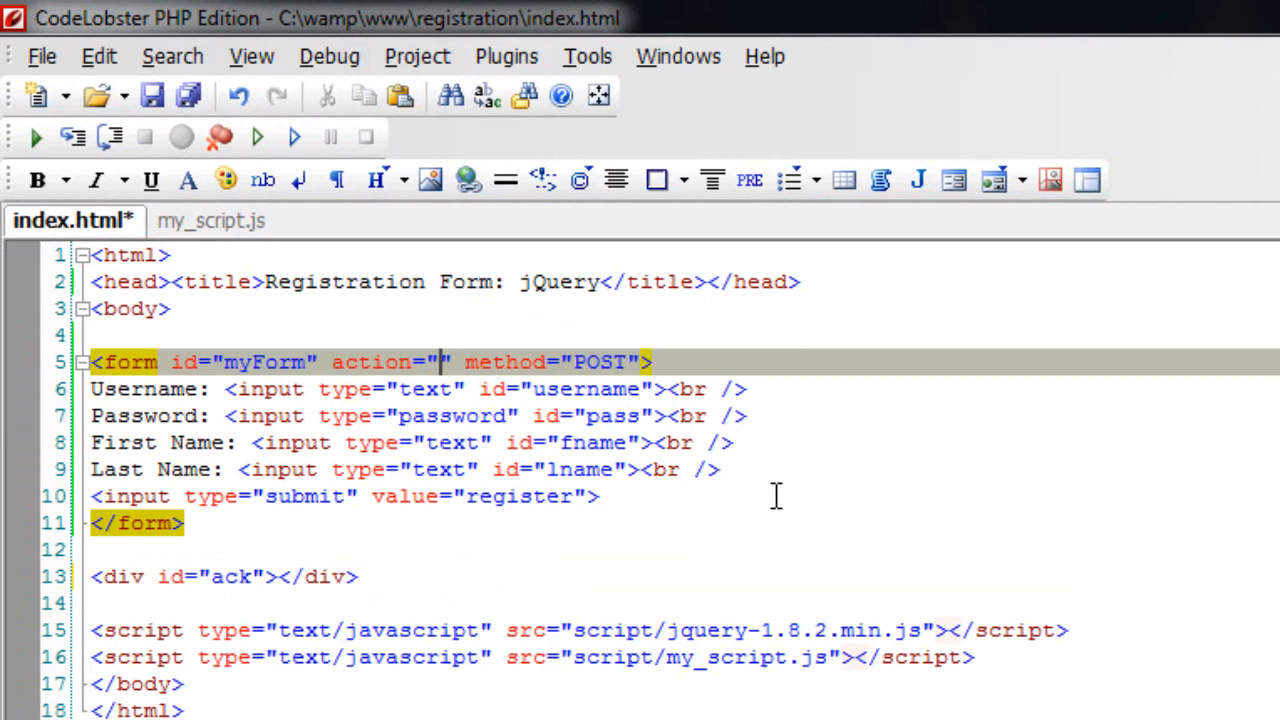
Step: Point the form's action at process.php, visiting my_script.js before returning to index.html
type("process")
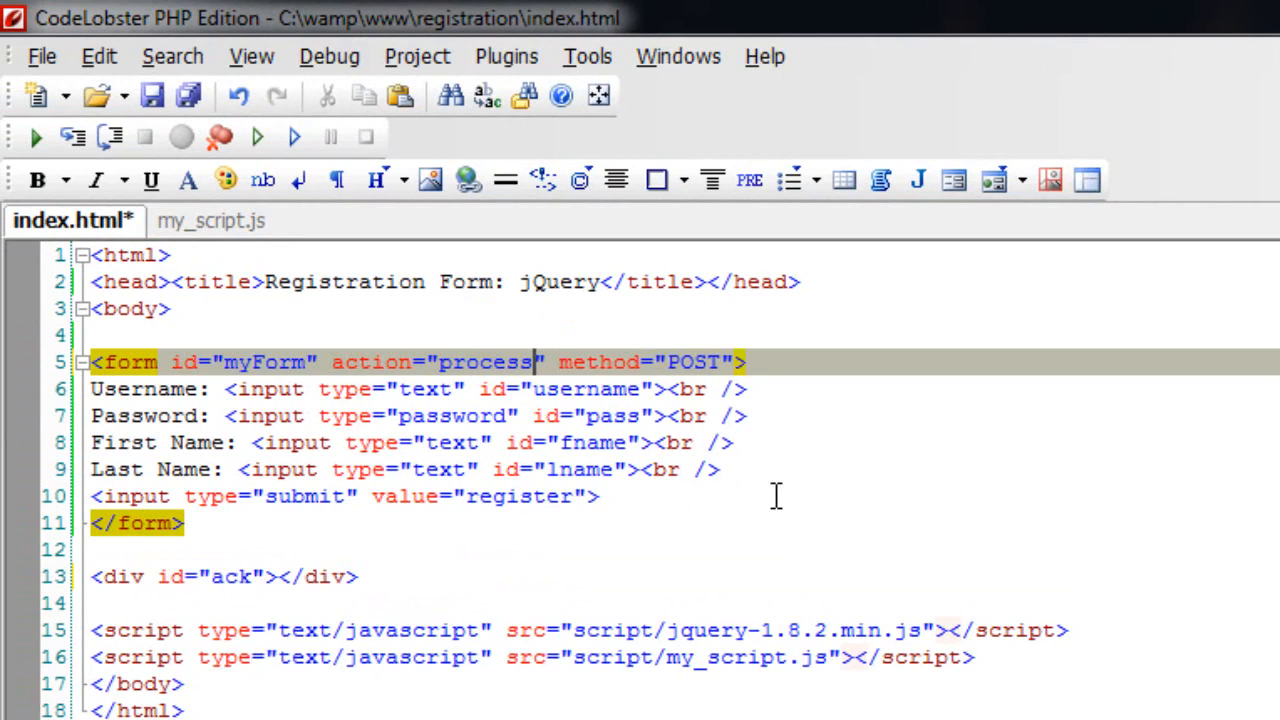
type(".php")
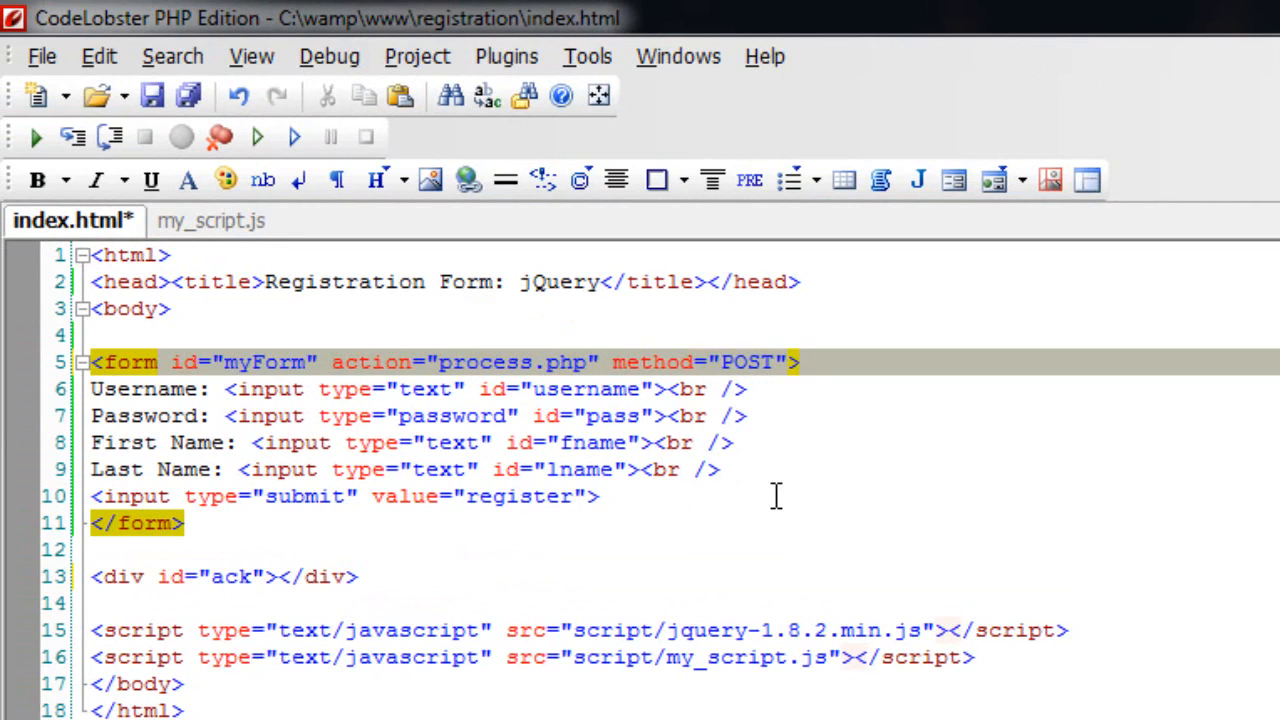
left_click(210, 221)
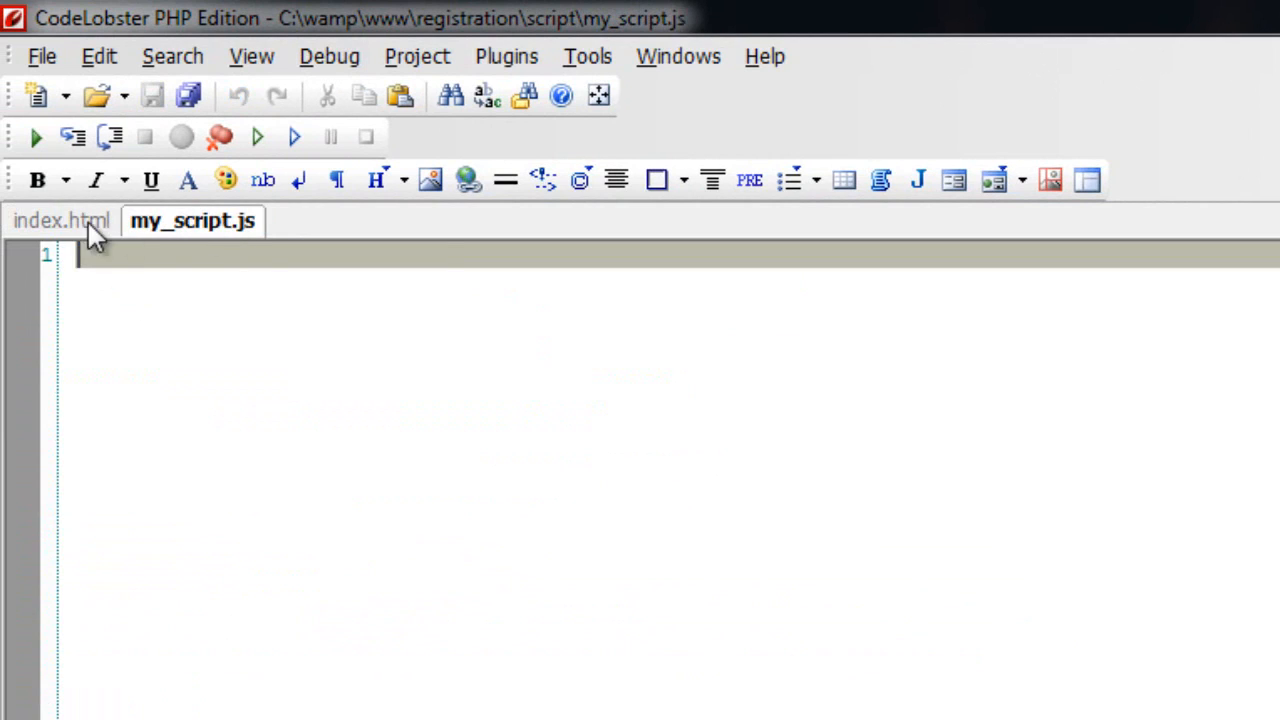
left_click(63, 95)
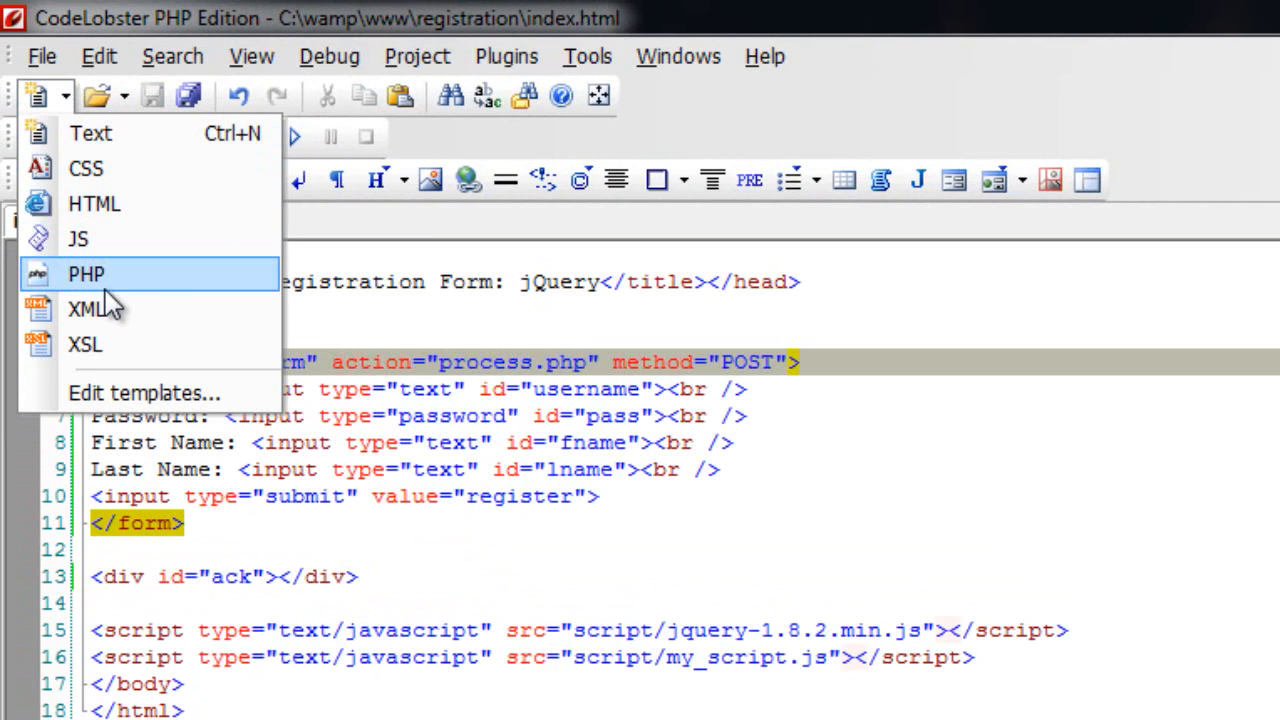
Step: Write db.php connecting to MySQL on localhost as root and selecting the people database
left_click(86, 274)
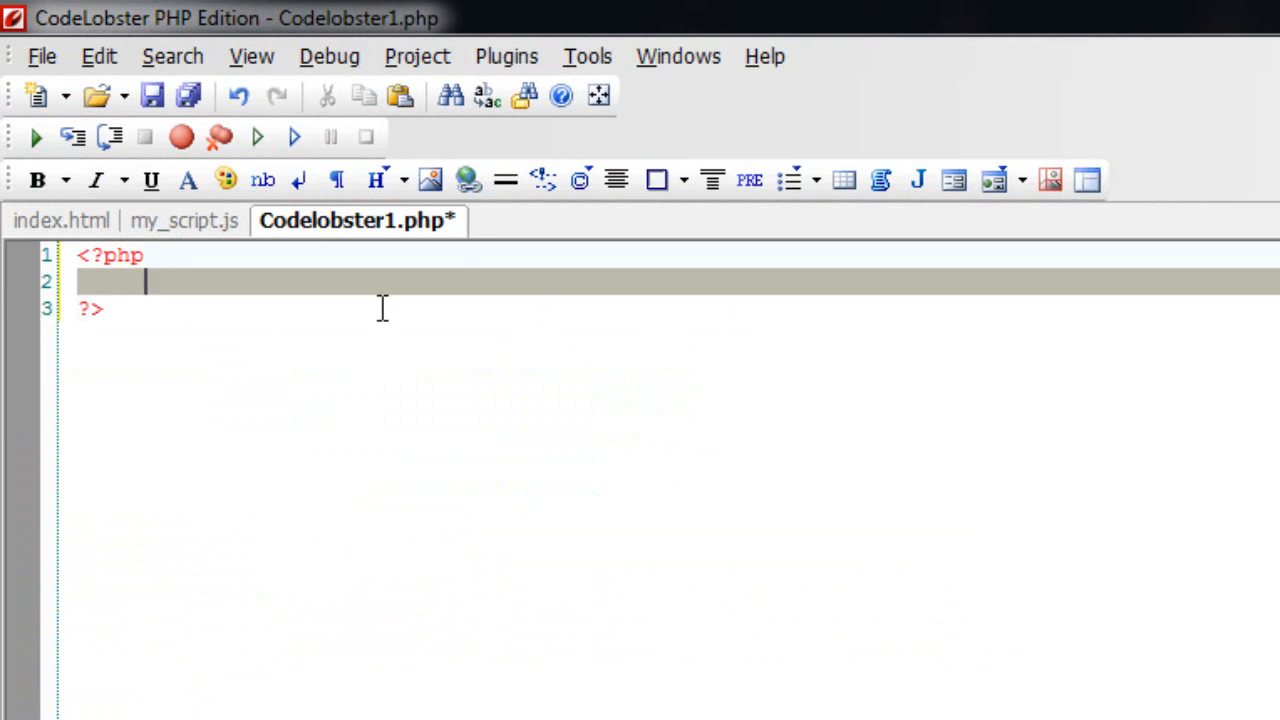
type("$conn = mysql_connect('localhost',")
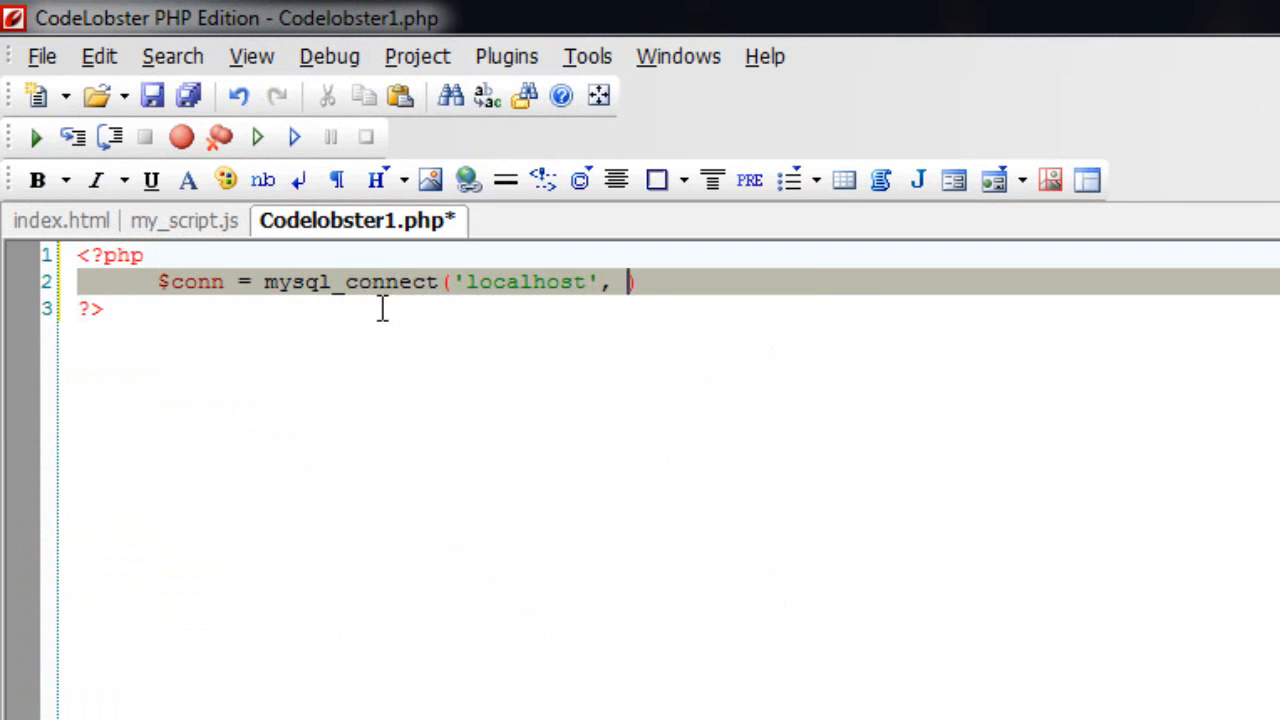
type("'root', '');")
type("$db    = mysql_select_db('")
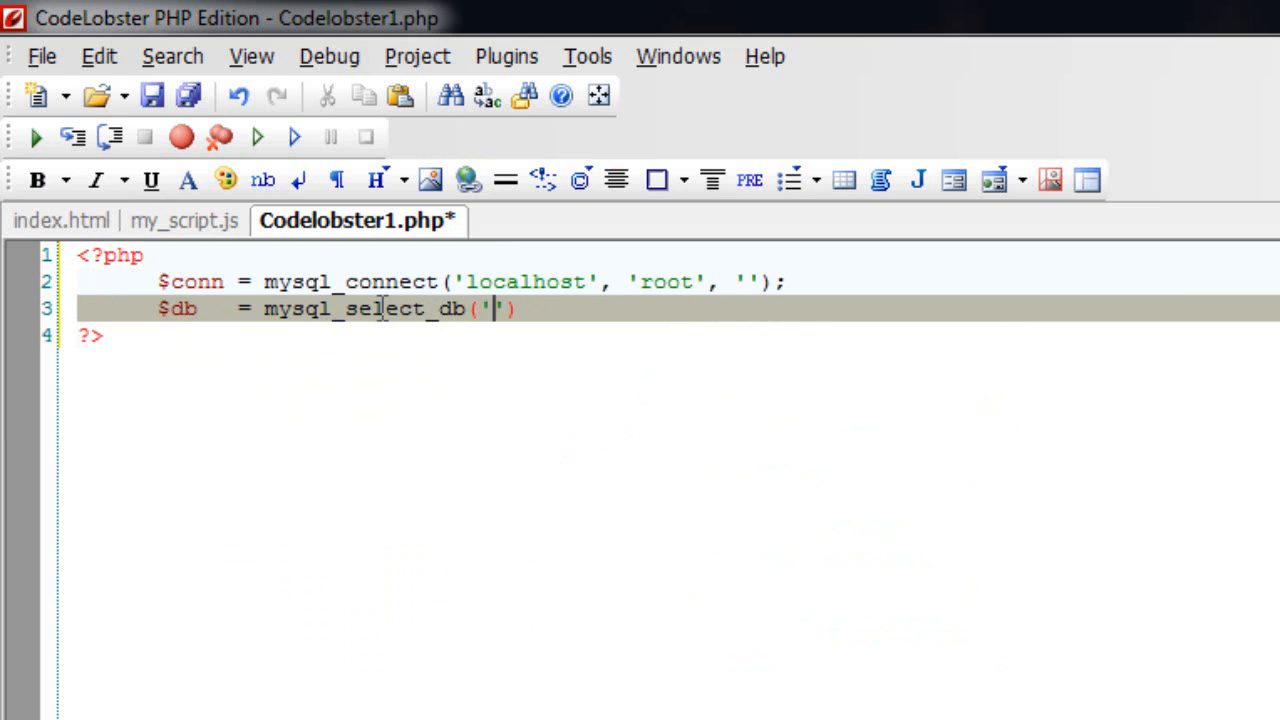
type("peopl")
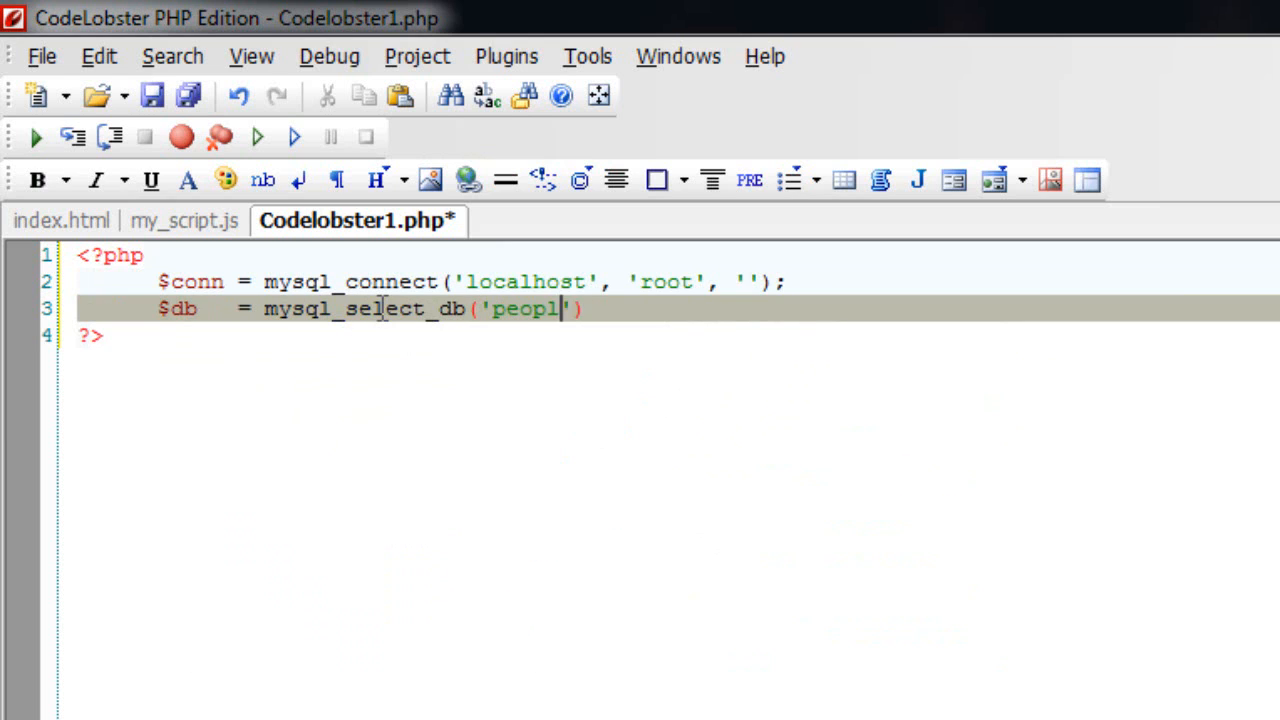
type("e);")
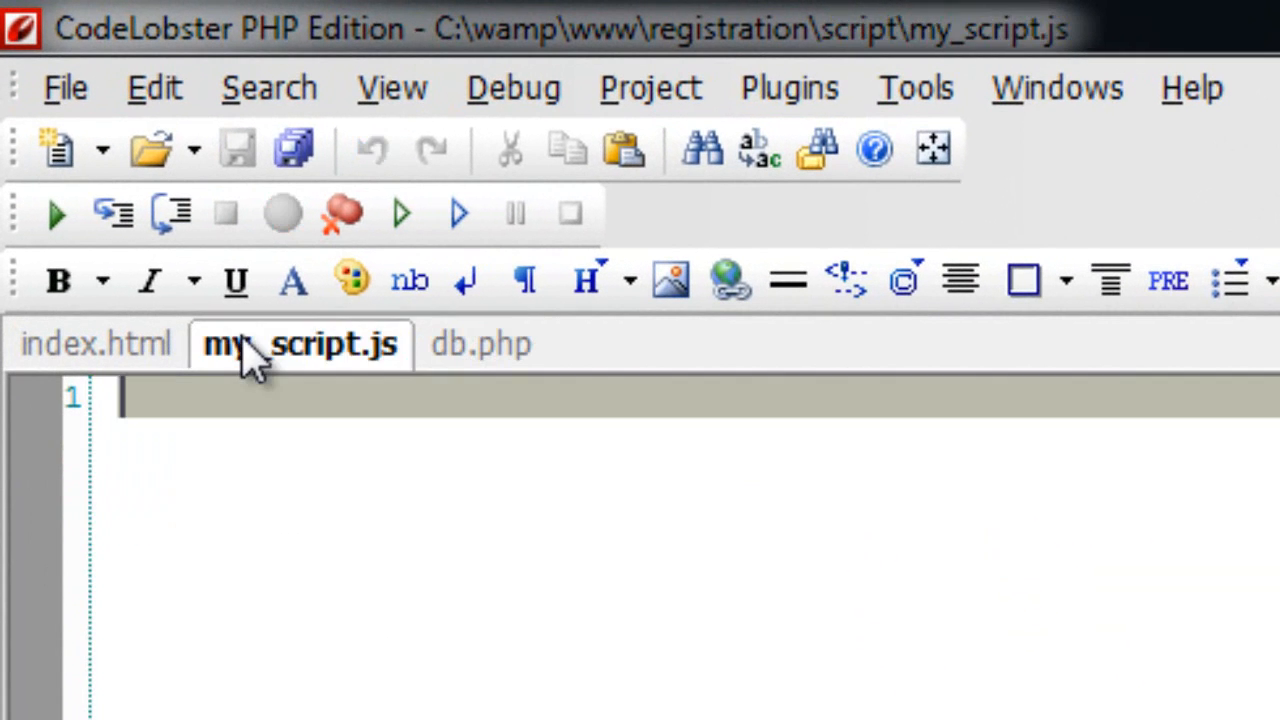
left_click(95, 344)
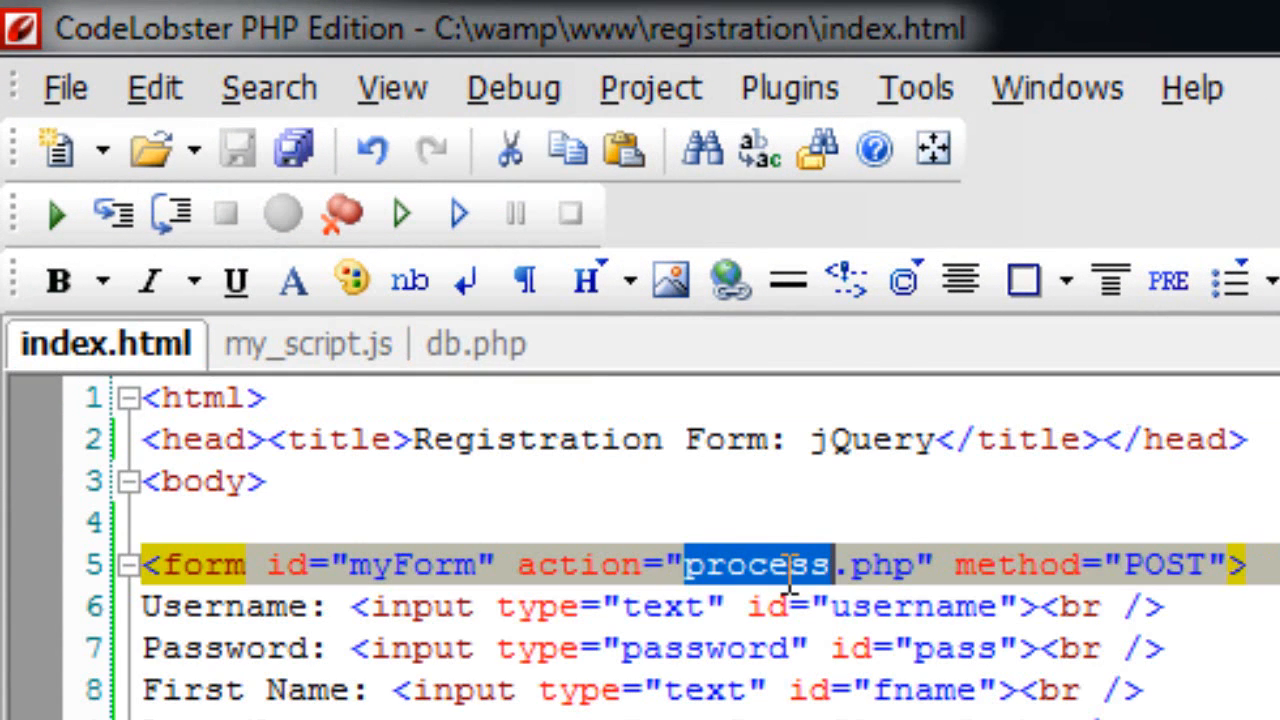
Step: Create a new PHP file containing include_once('db.php');
left_click(55, 148)
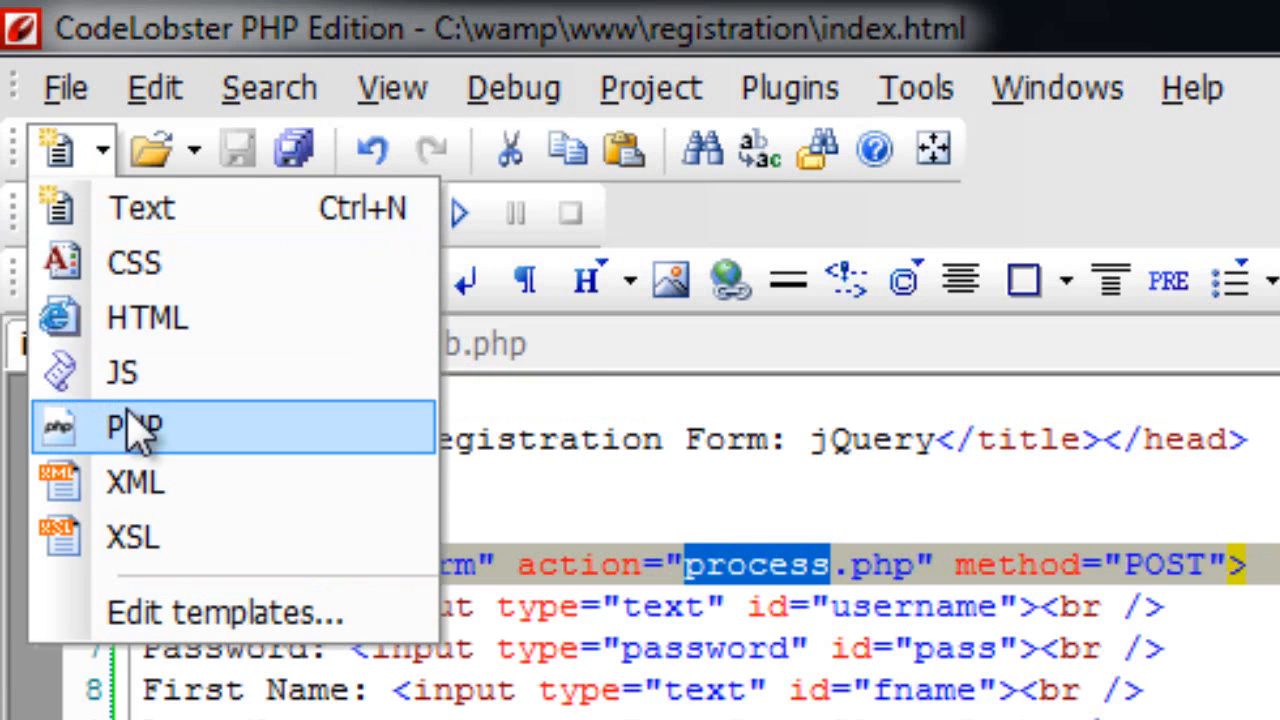
left_click(133, 425)
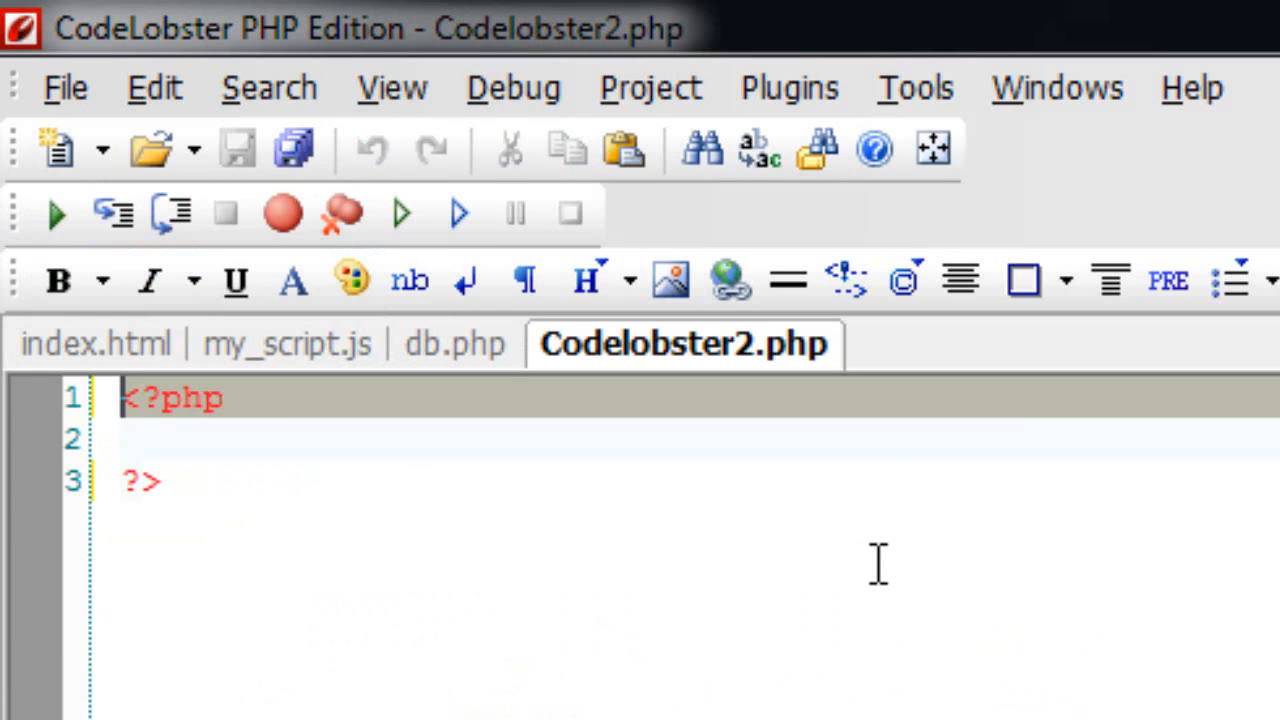
left_click(240, 440)
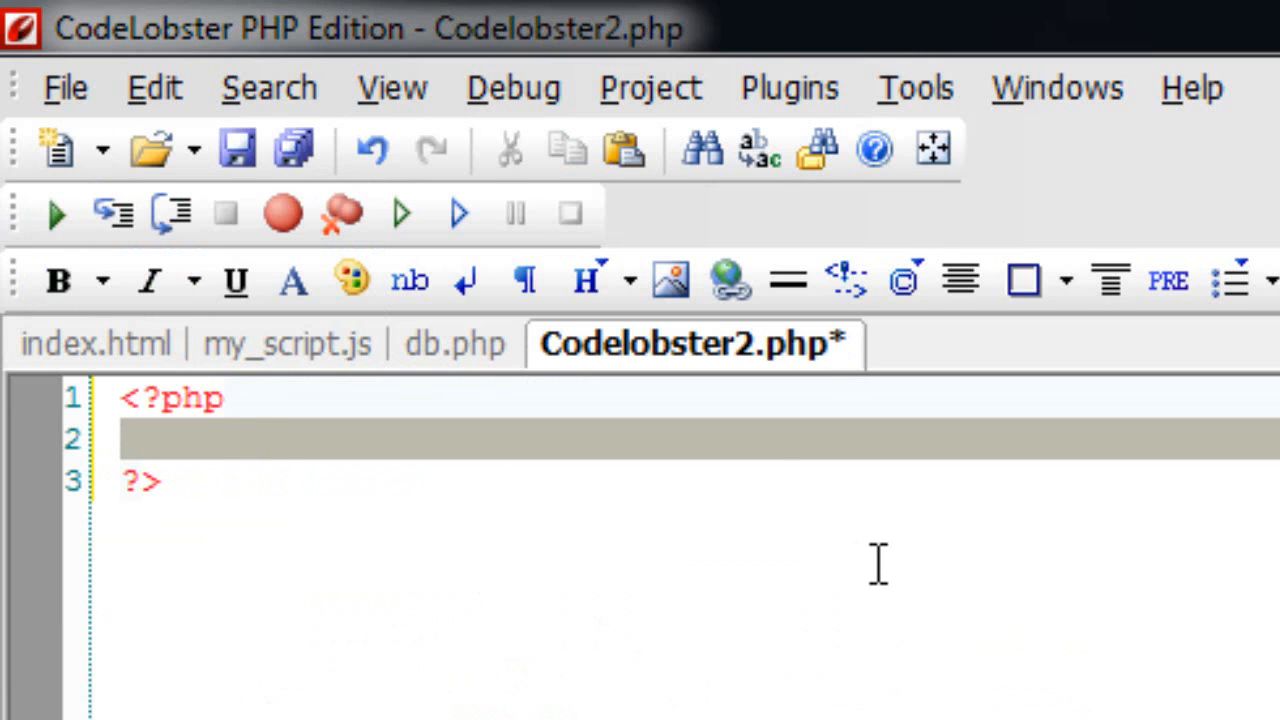
type("include_once(")
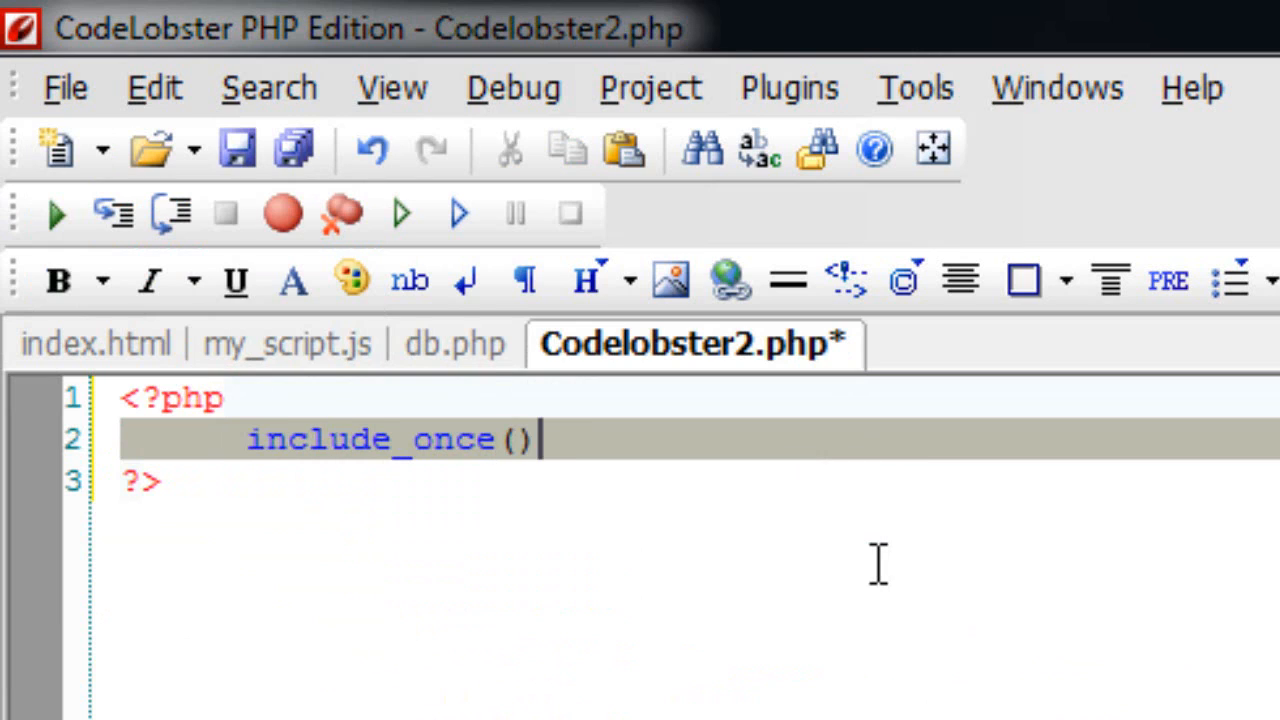
type(";")
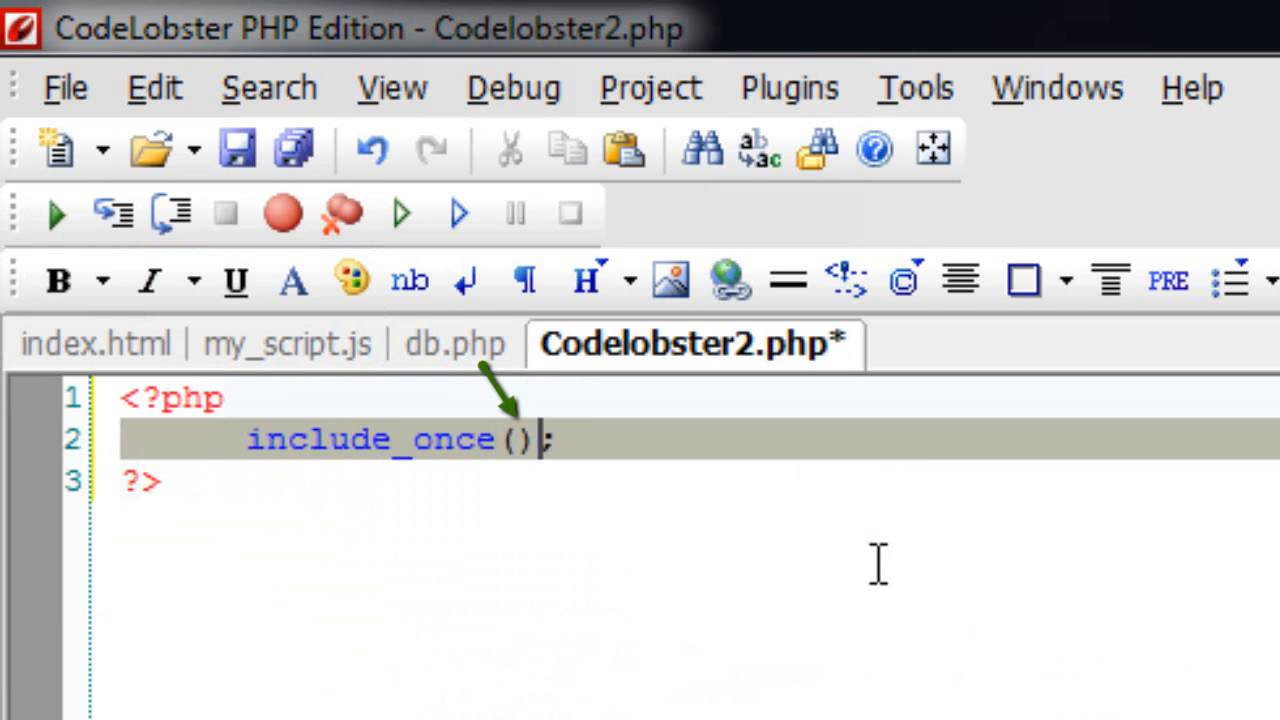
type("'db")
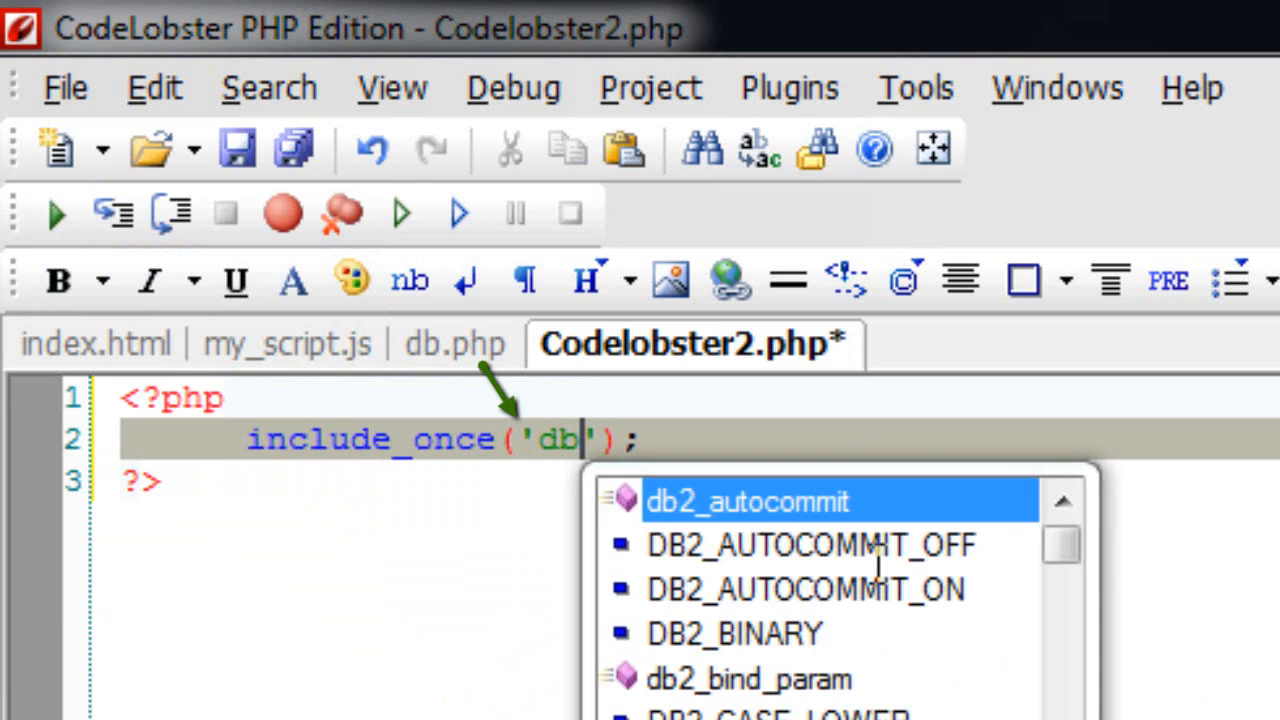
type(".php")
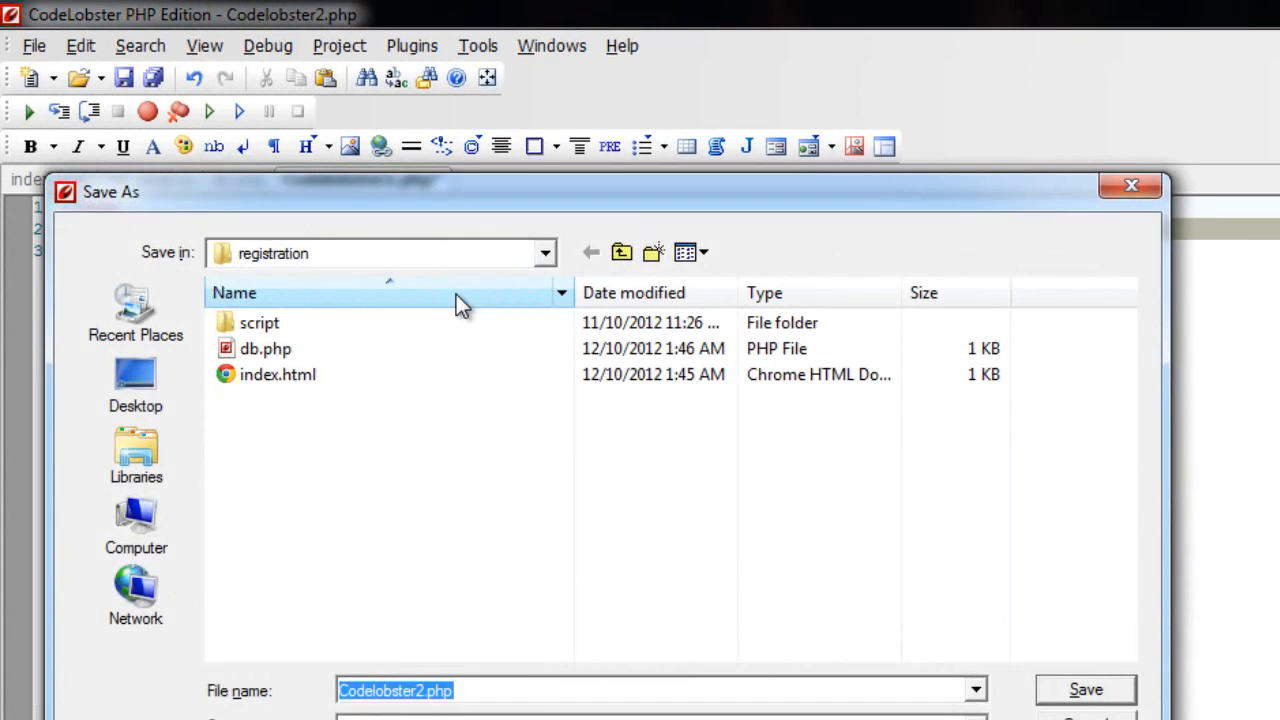
Step: Save the new file as process.php in the registration folder
type("proc")
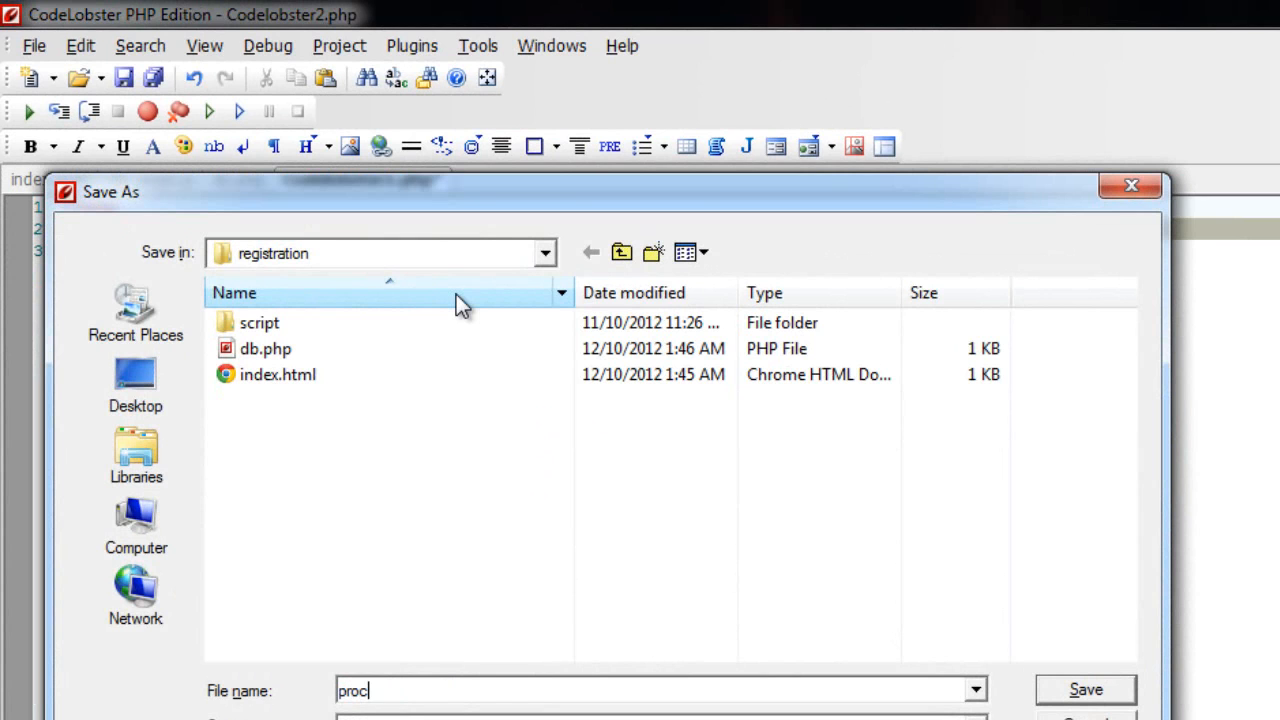
type("ess.php")
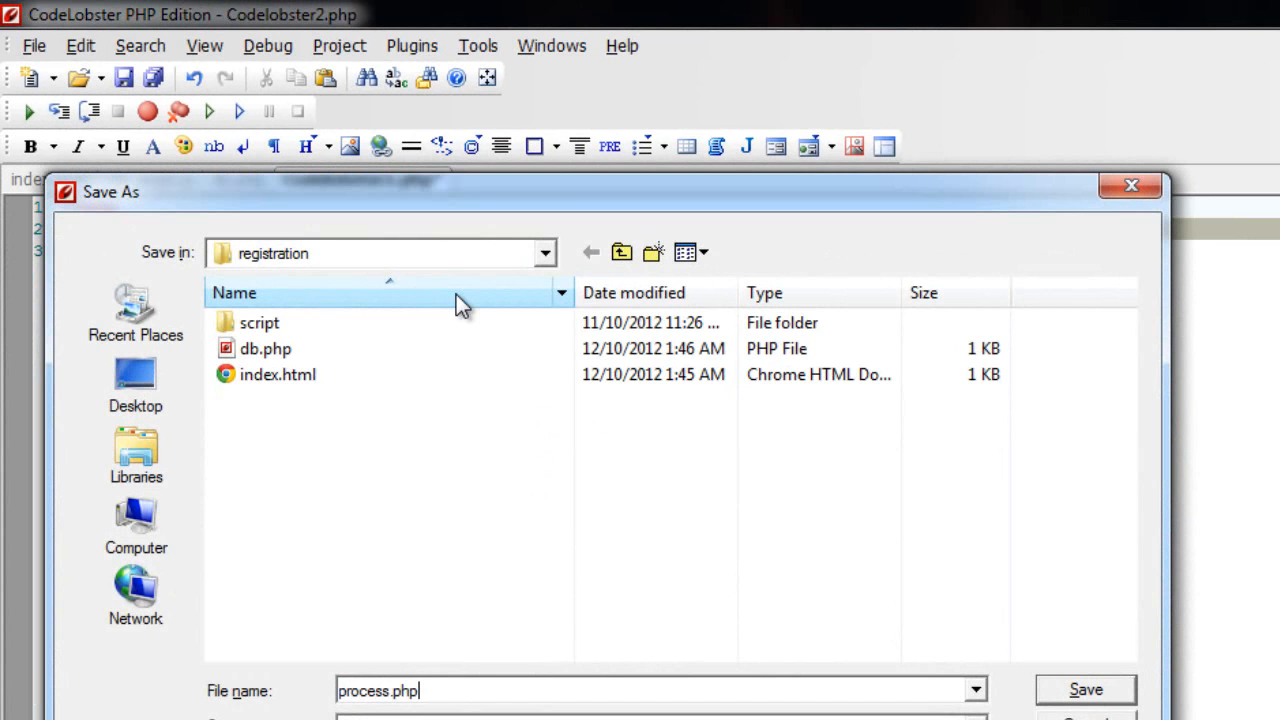
left_click(1085, 689)
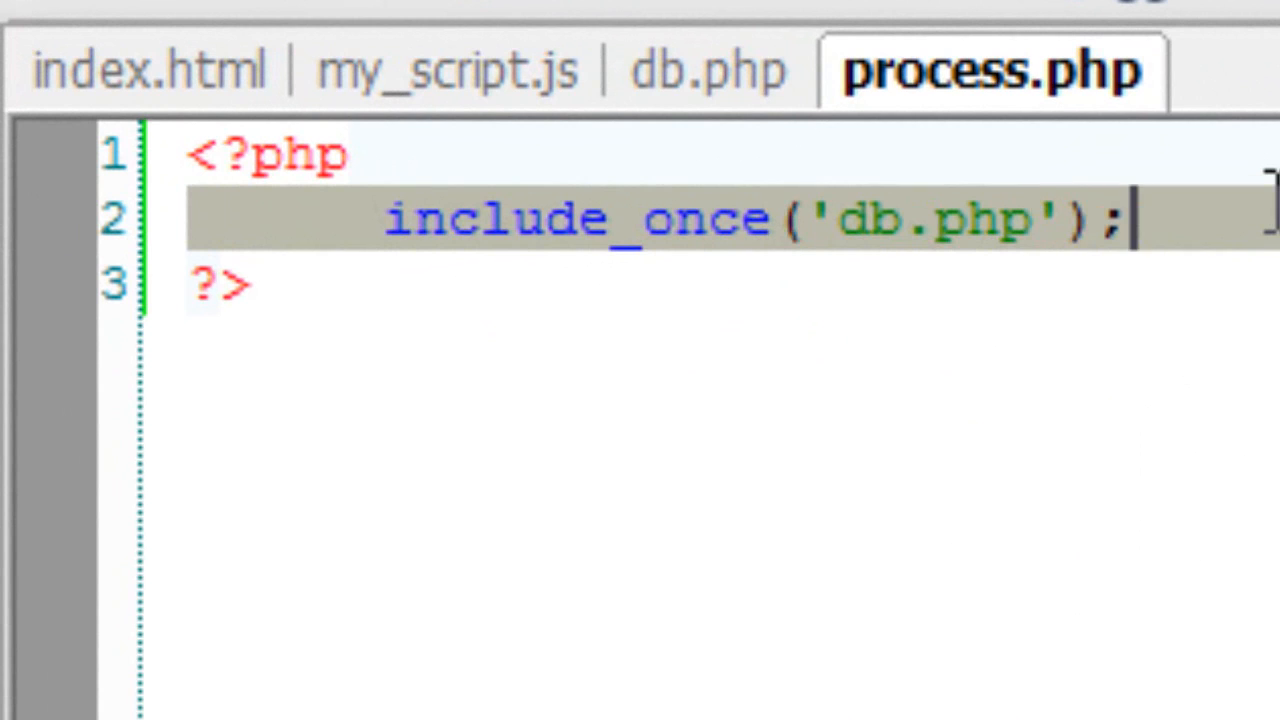
key("Enter")
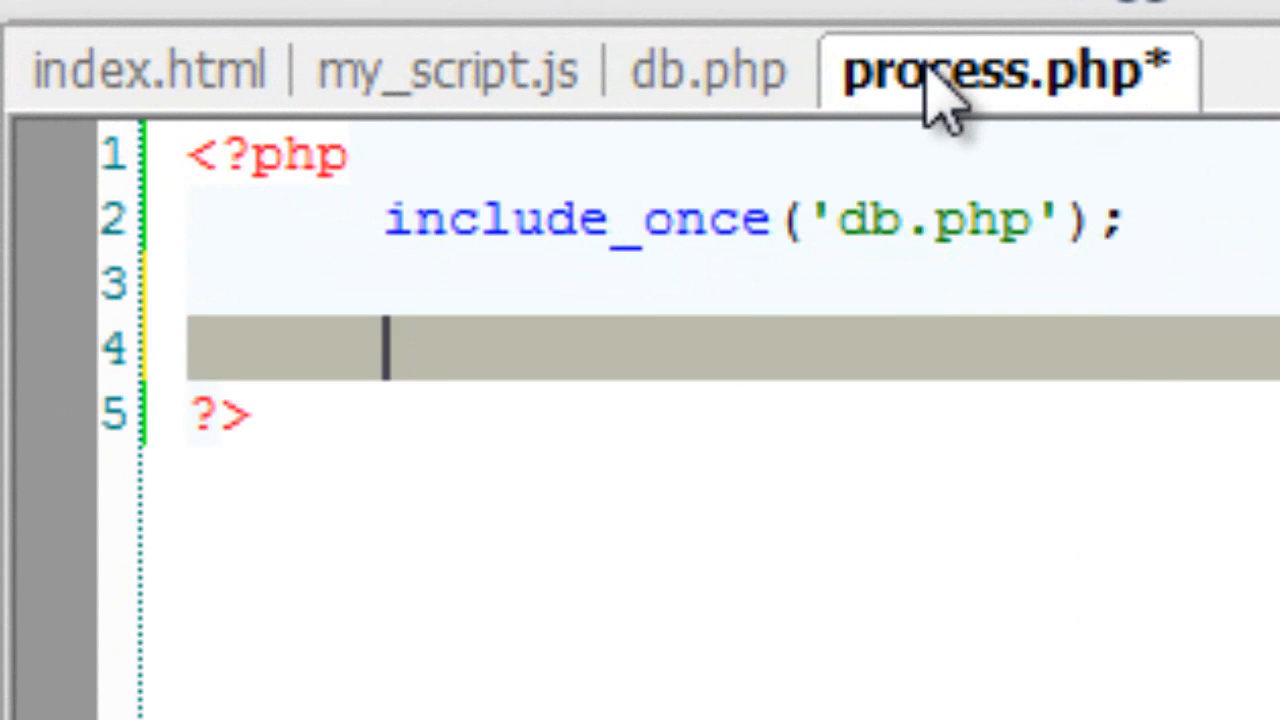
left_click(150, 70)
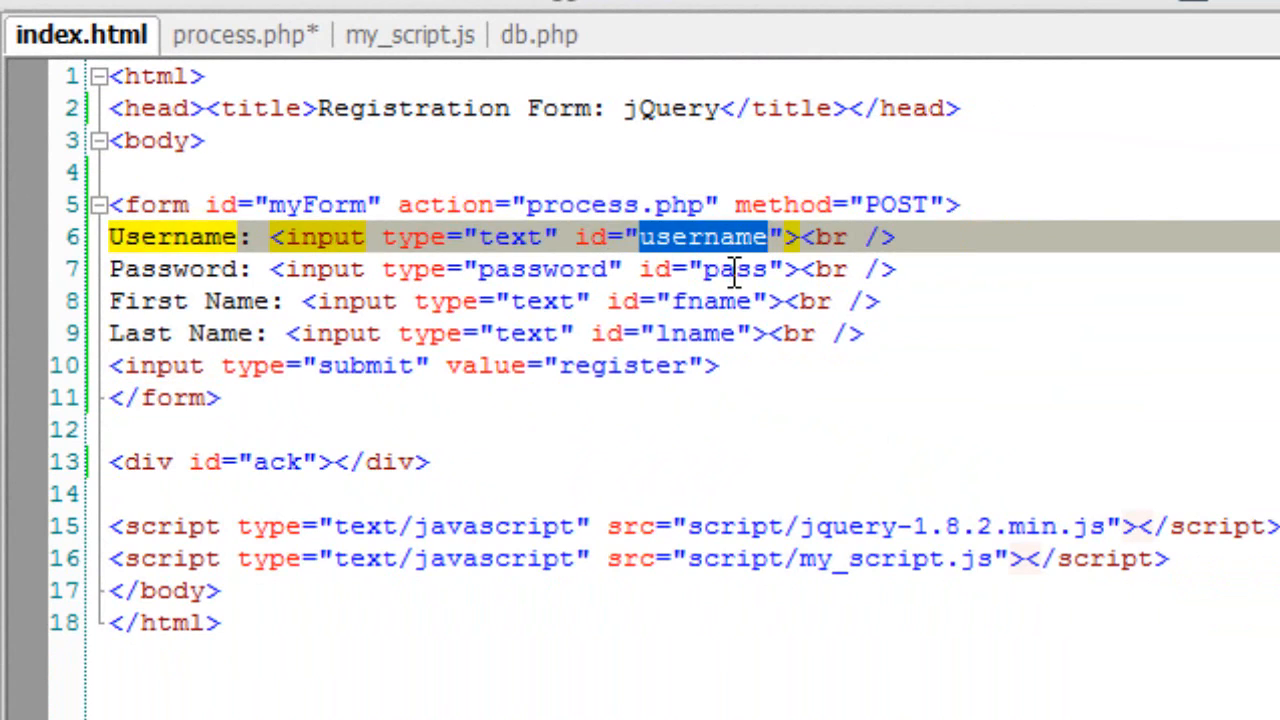
Step: Check index.html's field ids, then add $username = mysql_real_escape_string($_POST[""]) to process.php
double_click(697, 333)
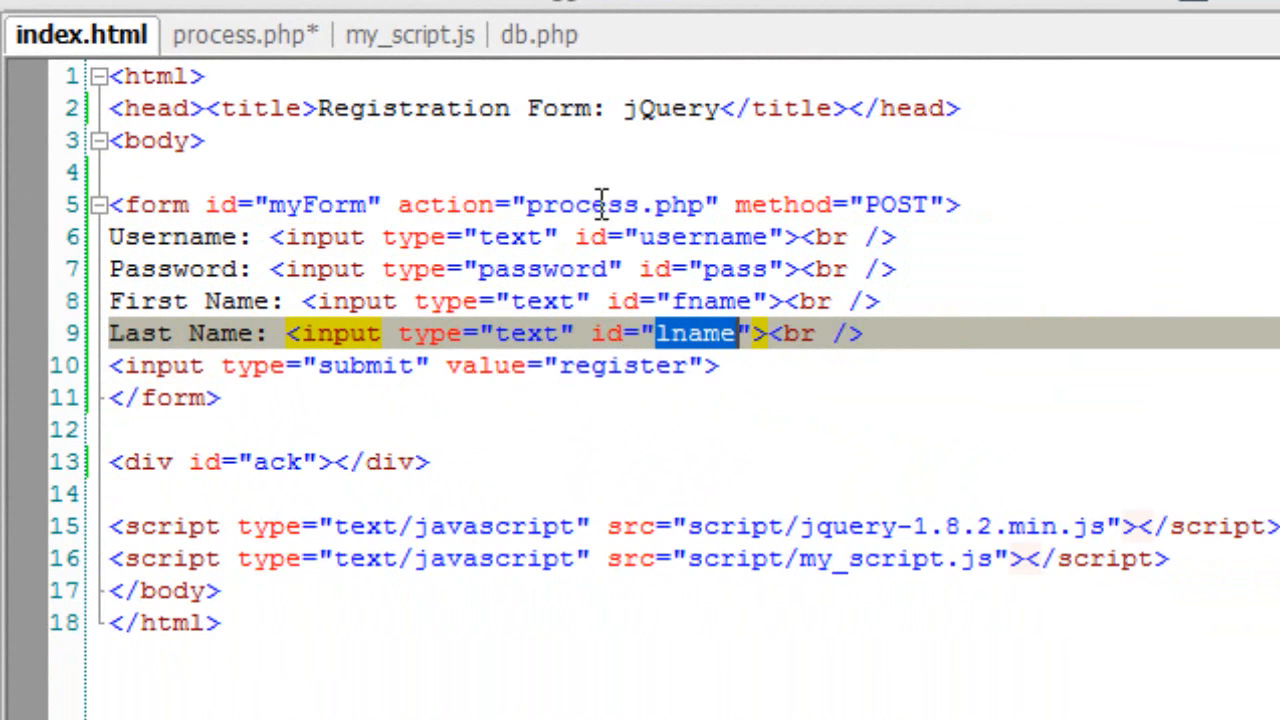
left_click(238, 34)
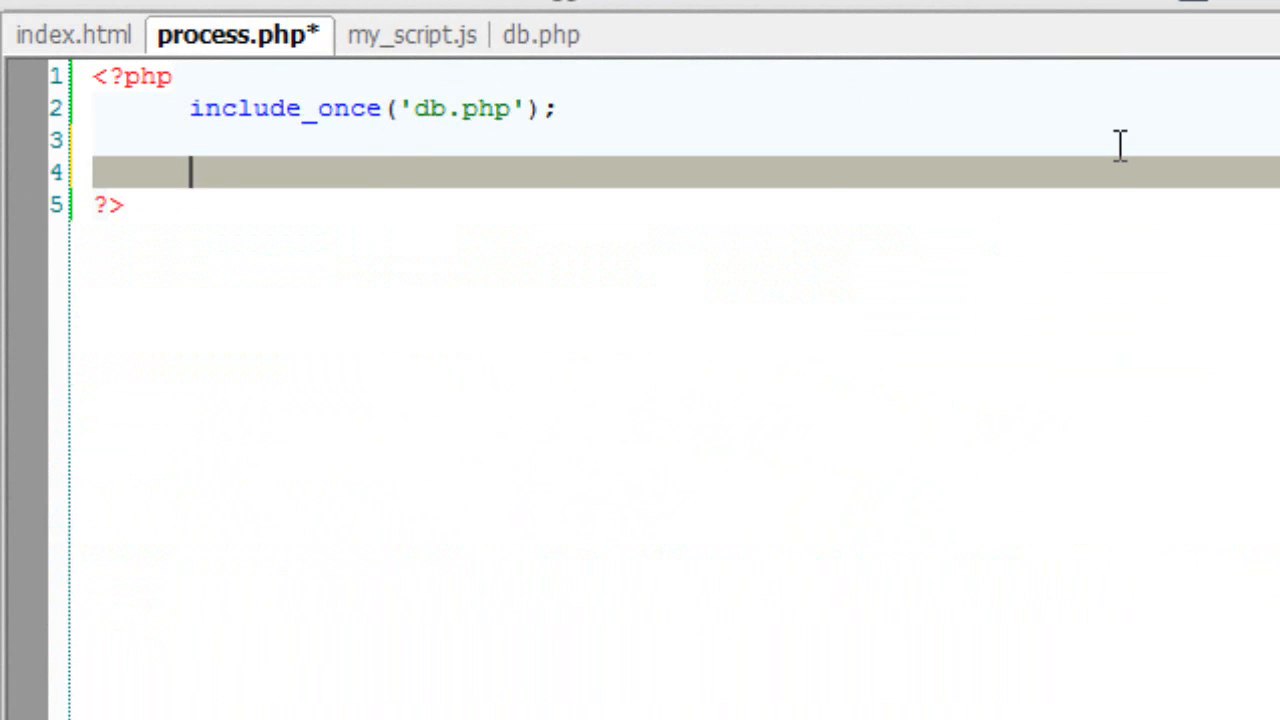
type("$user")
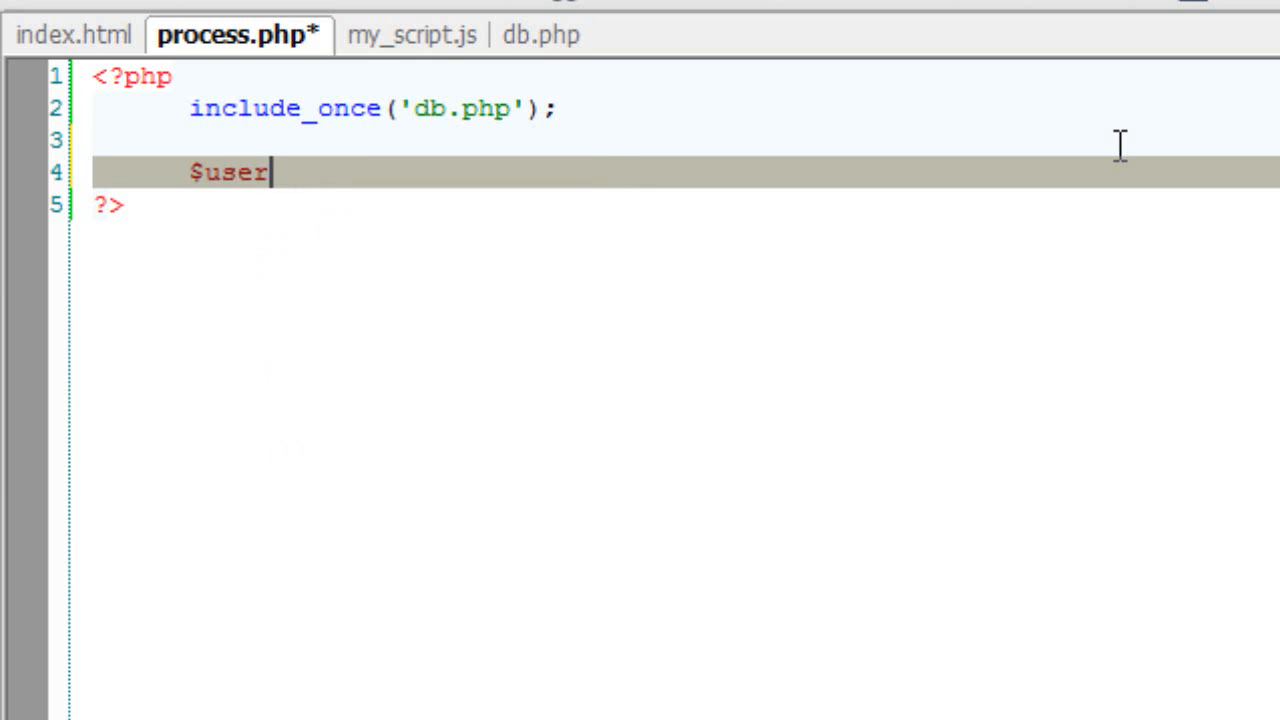
type("name =")
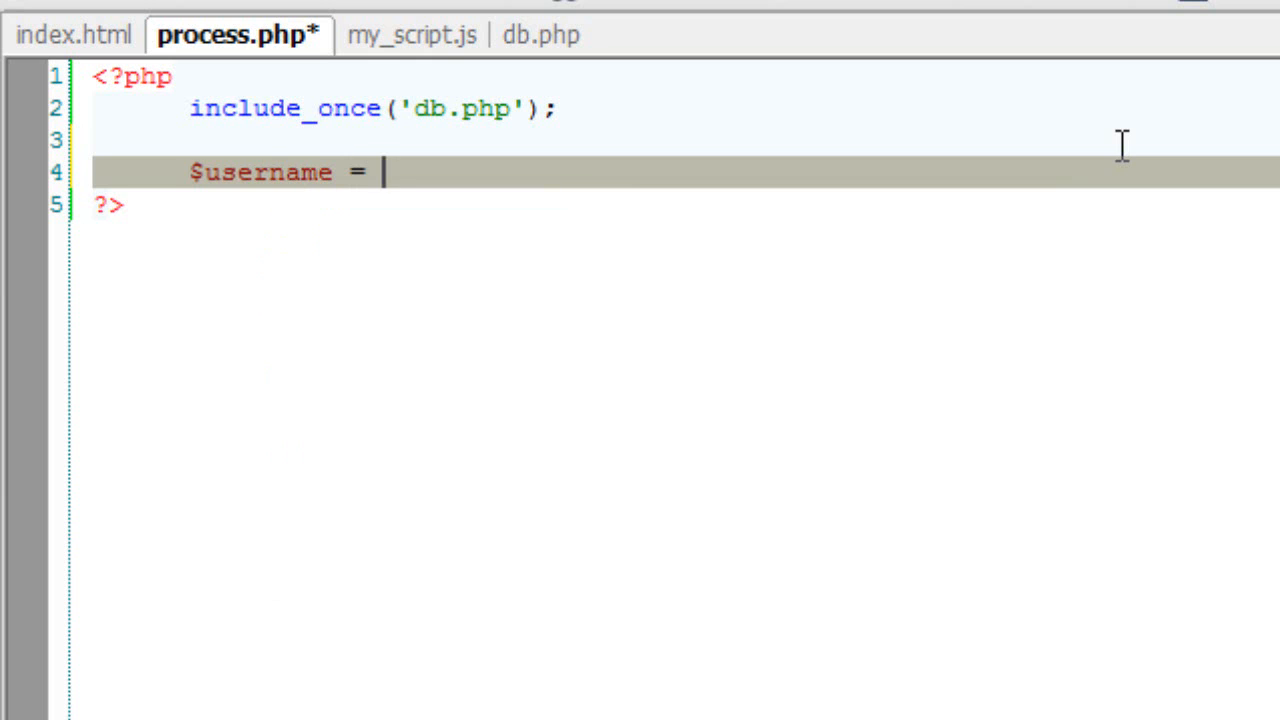
type("mysq")
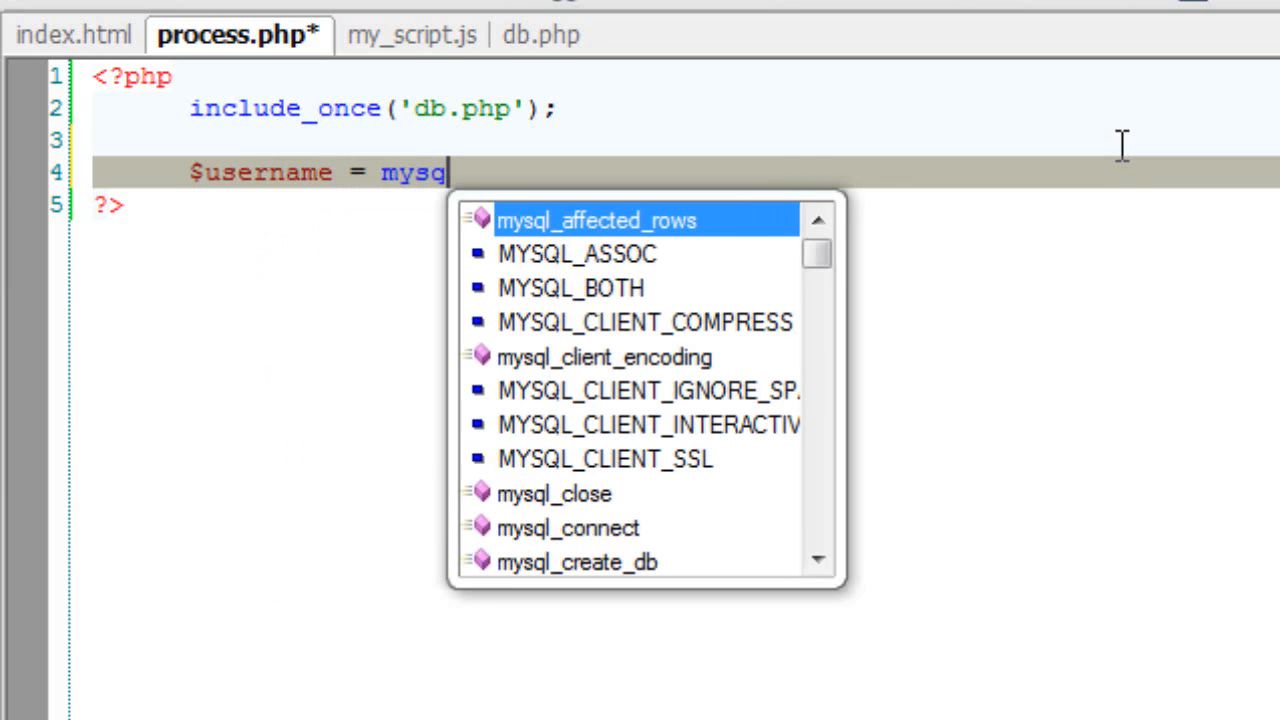
type("l_")
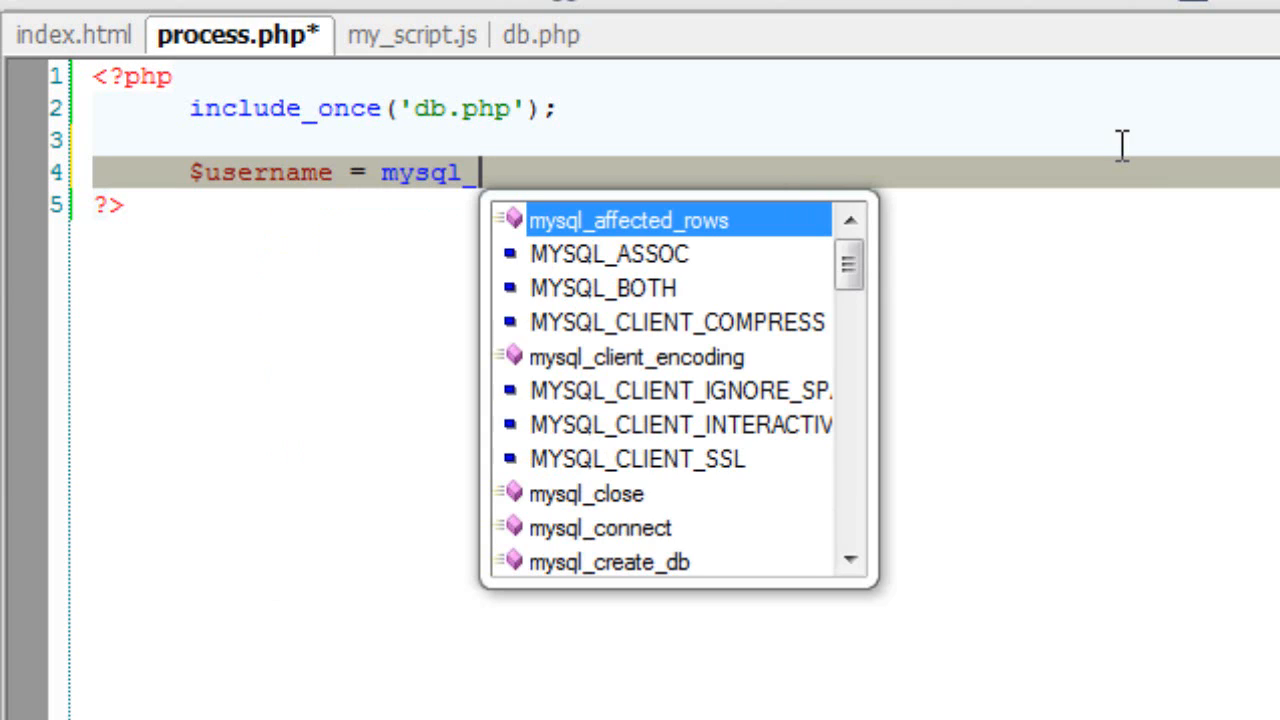
type("_real_escape_string(")
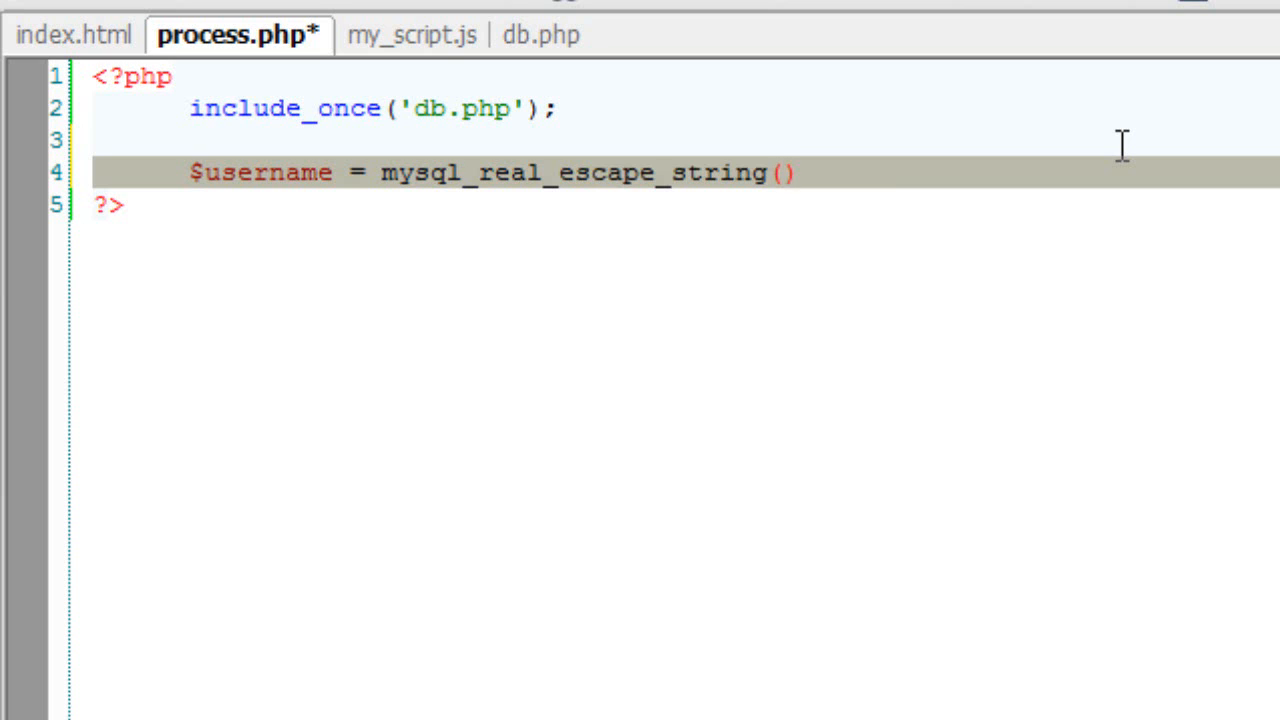
type("$_POST")
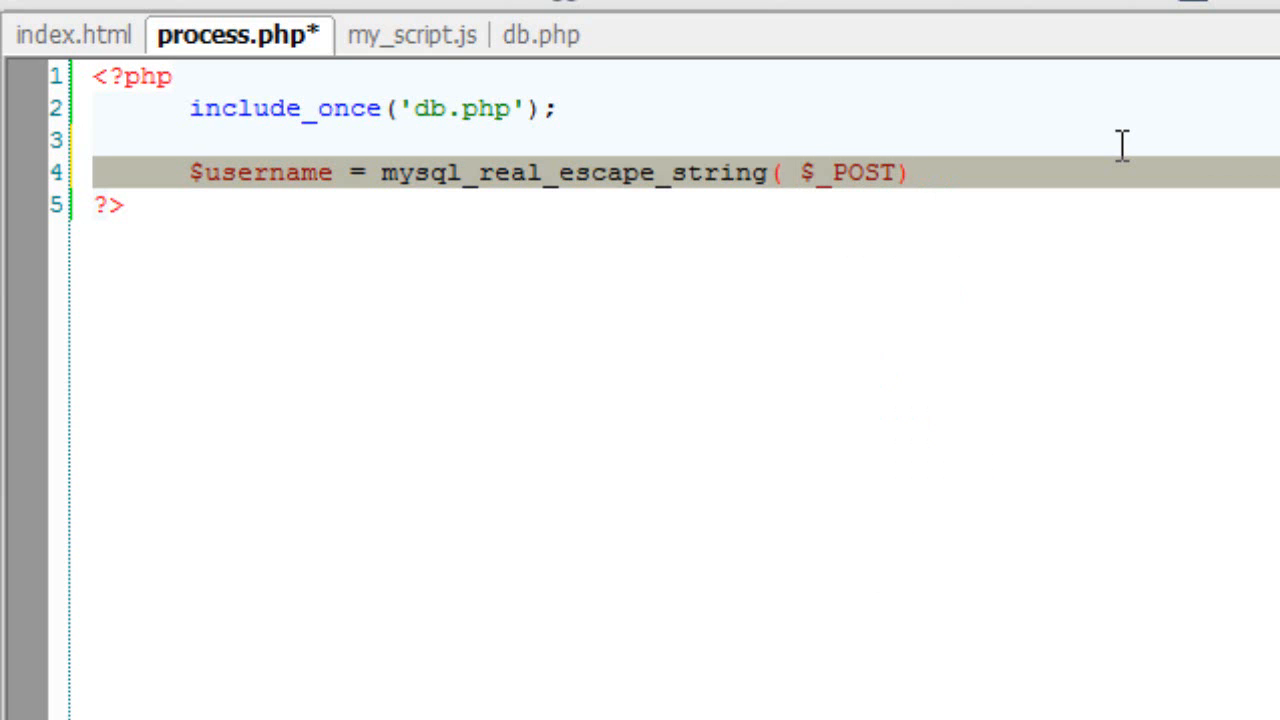
type("[] );")
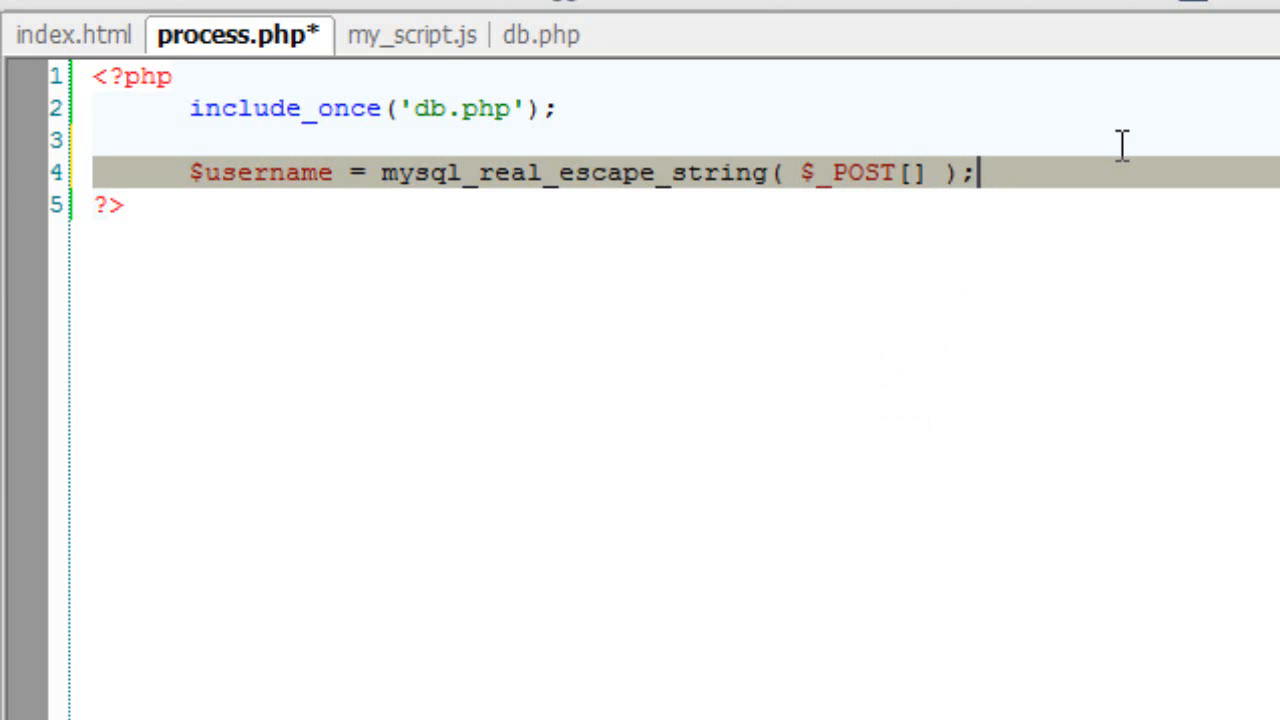
type("\"")
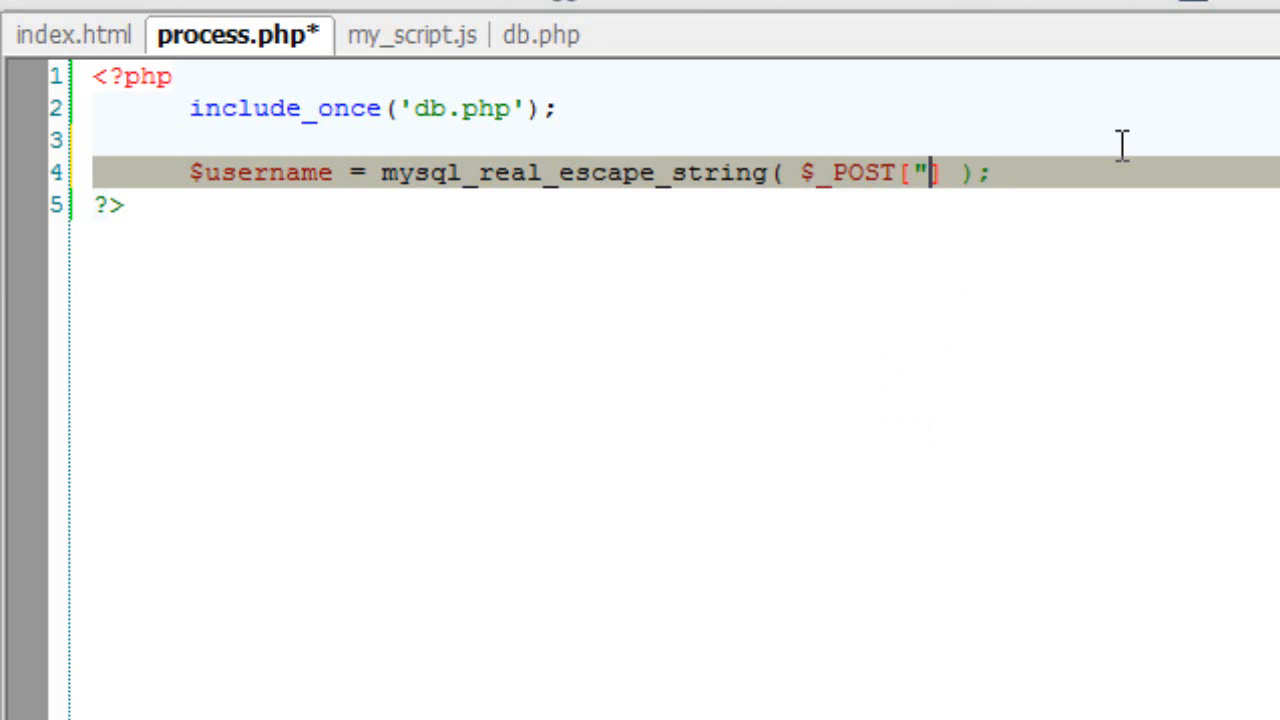
type(":")
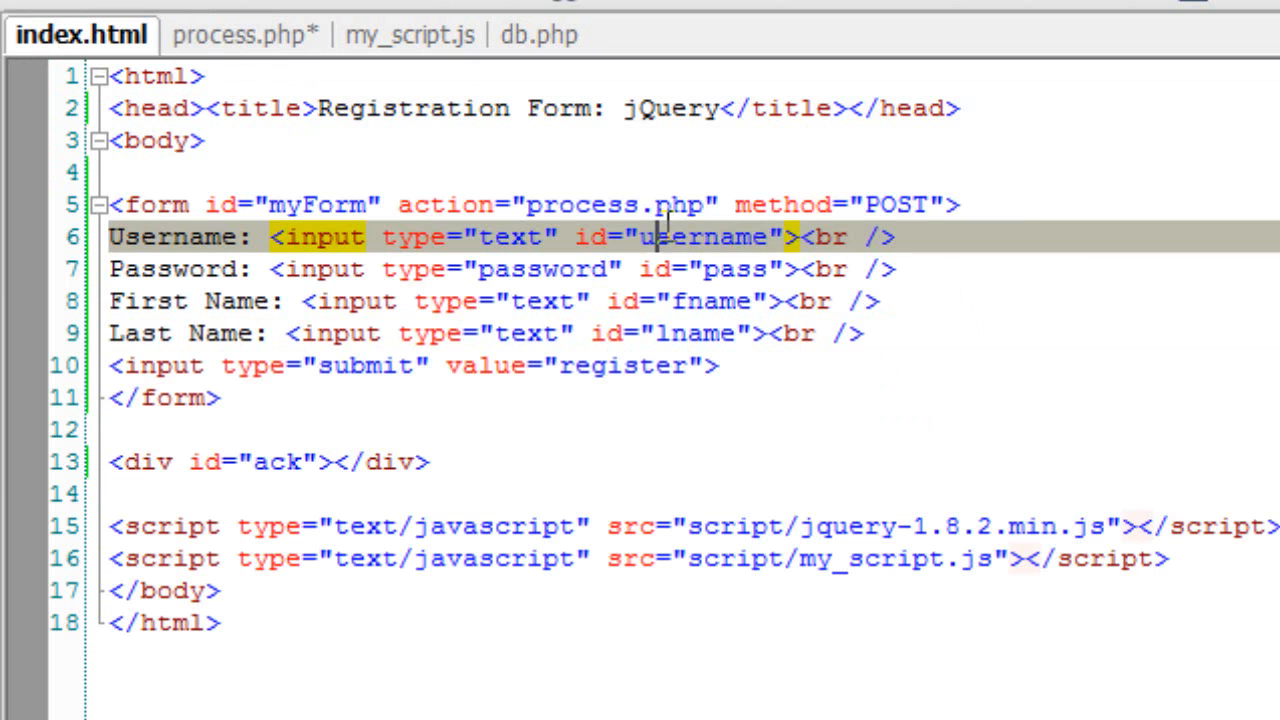
Step: Replace the username input's id attribute with name in index.html
double_click(700, 237)
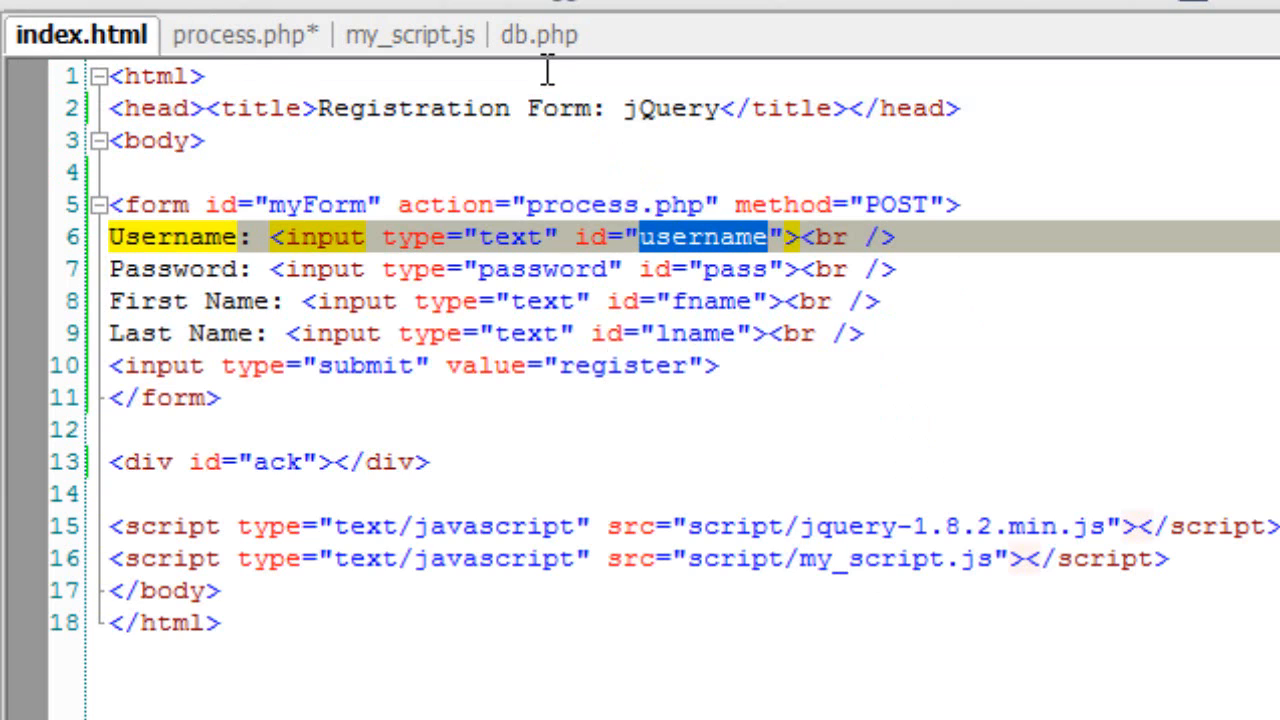
left_click(785, 237)
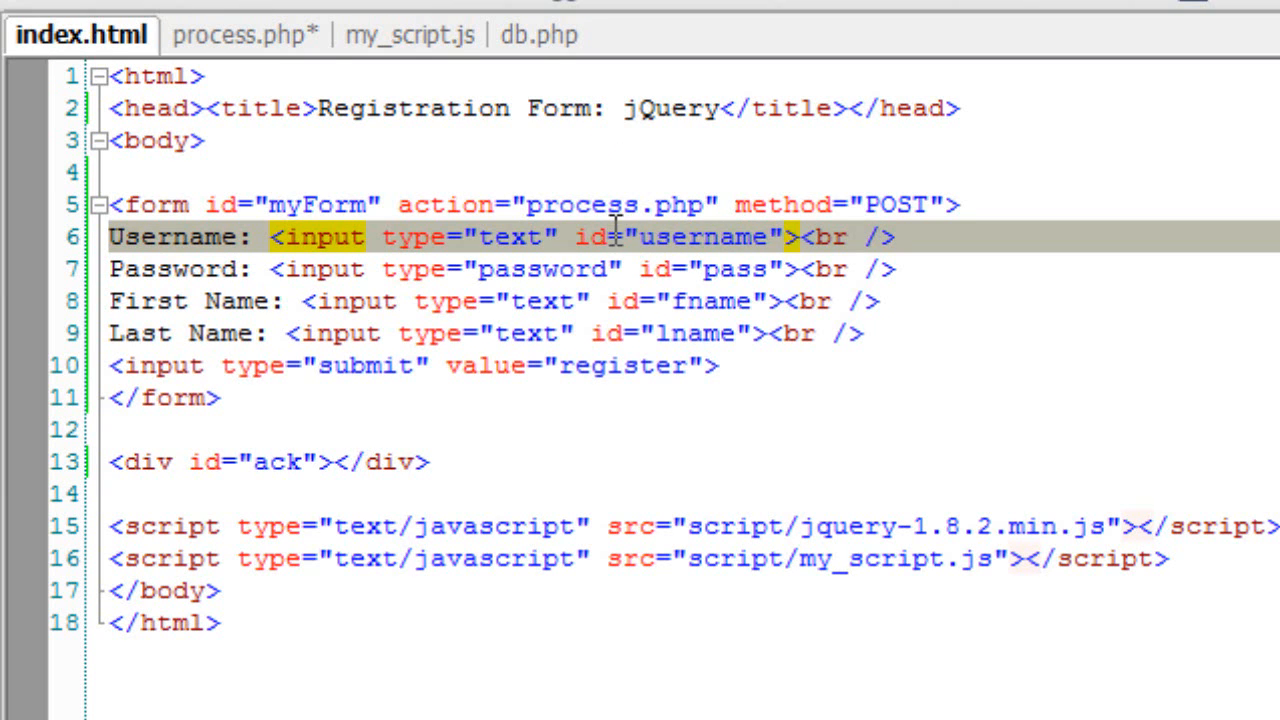
double_click(602, 237)
type("name")
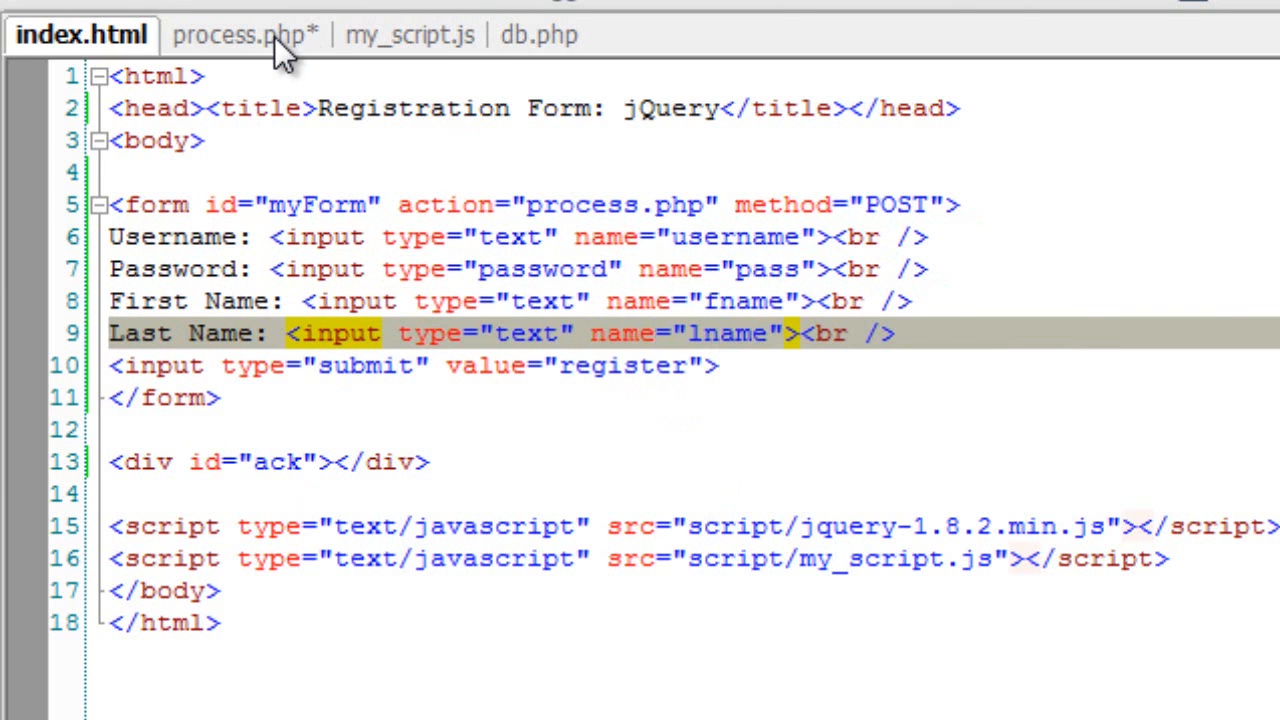
Step: Escape username, md5-hashed password, fname and lname from $_POST, then start a $s line
left_click(239, 34)
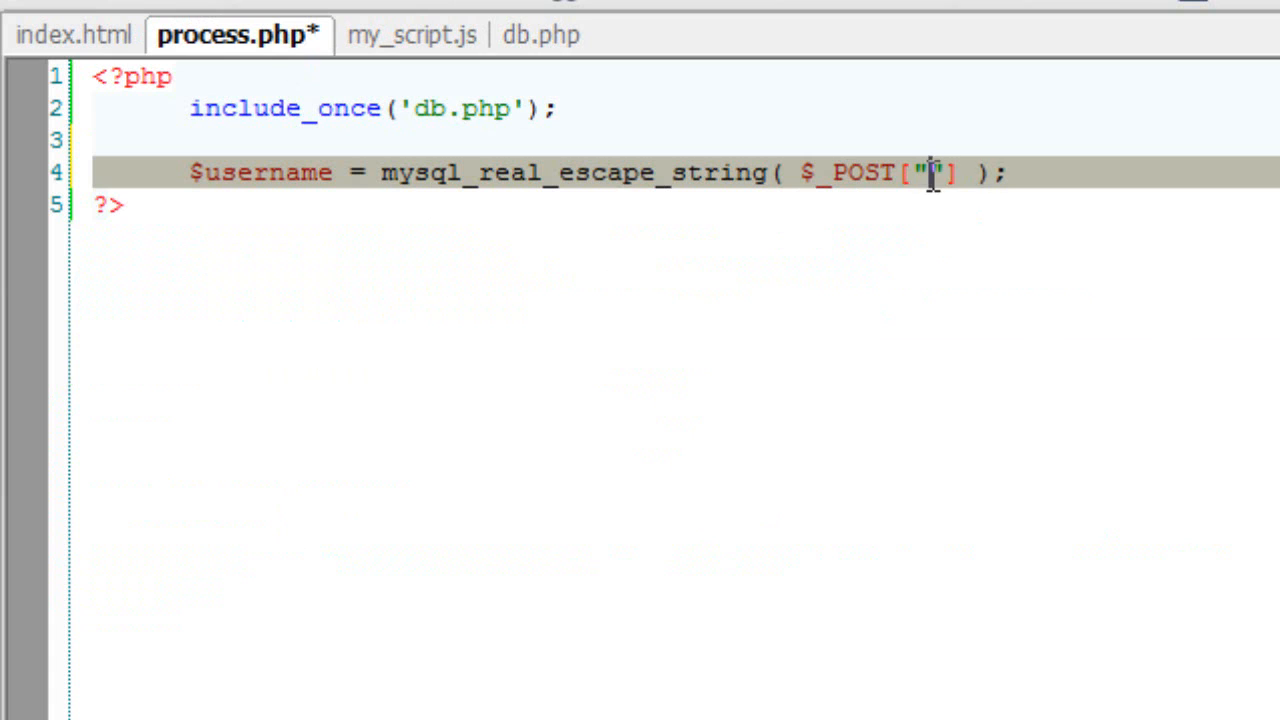
type("username")
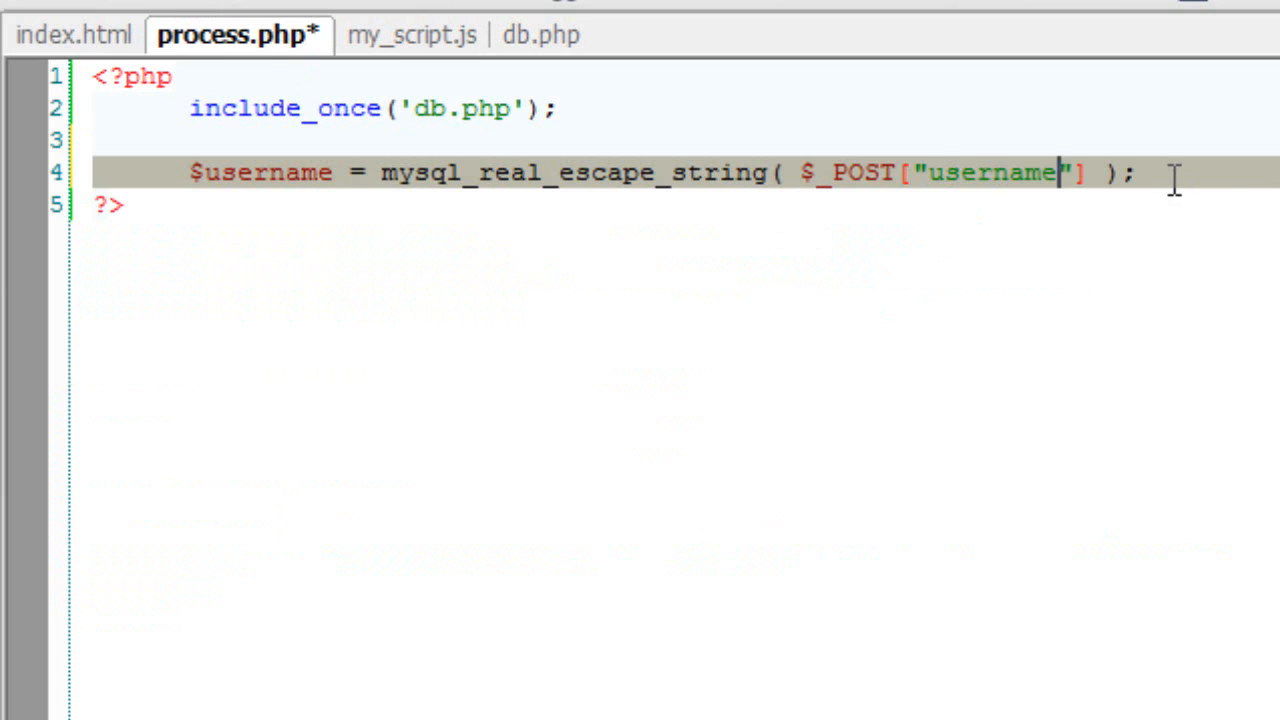
key("ctrl+v")
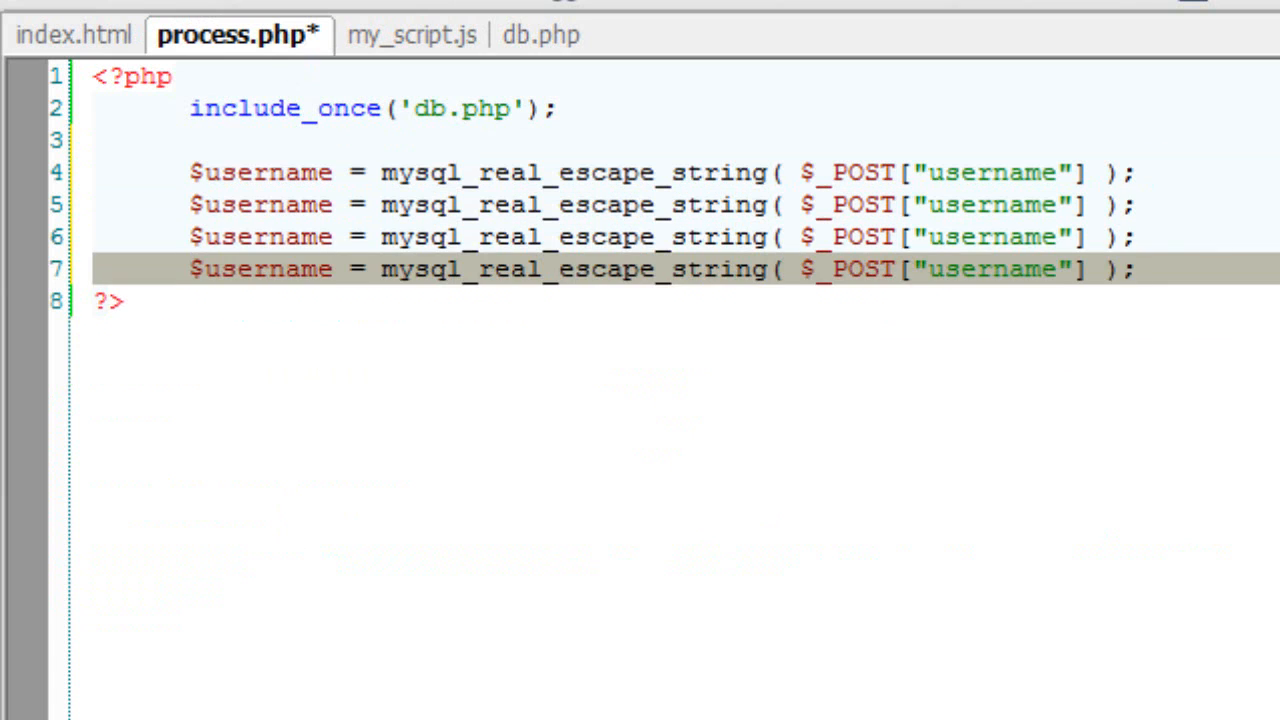
type("password")
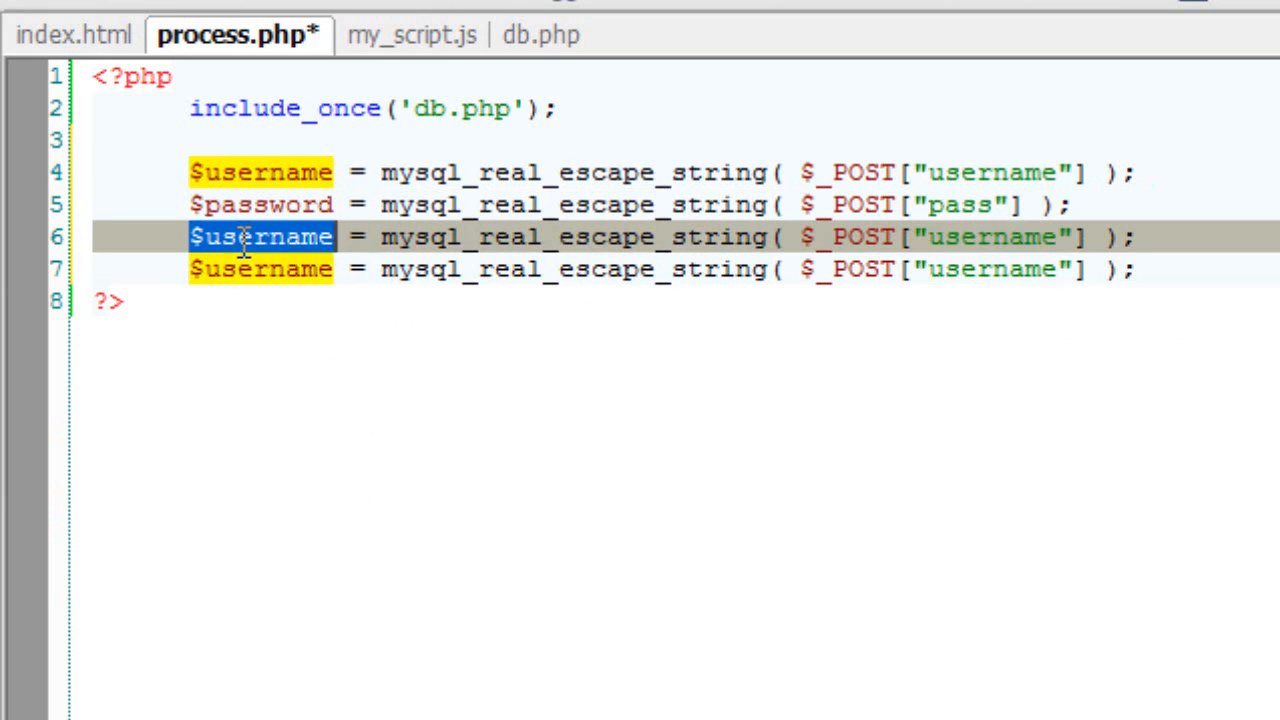
type("fname")
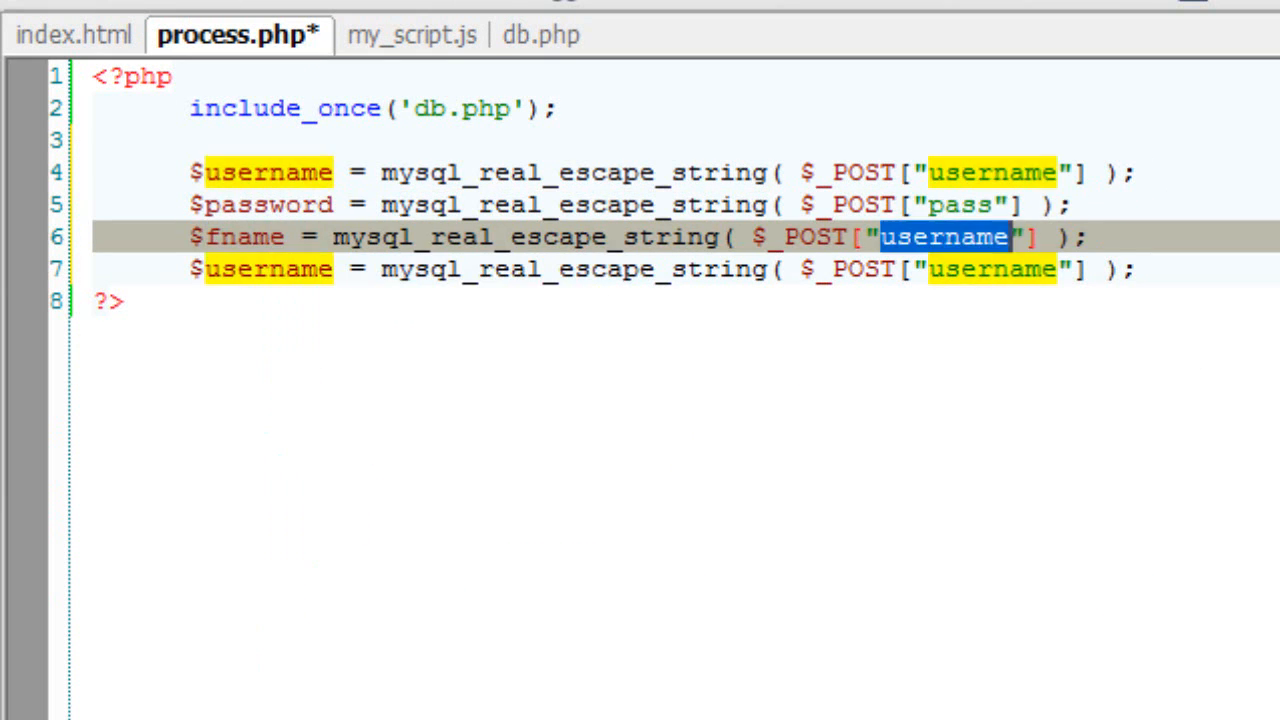
type("lname")
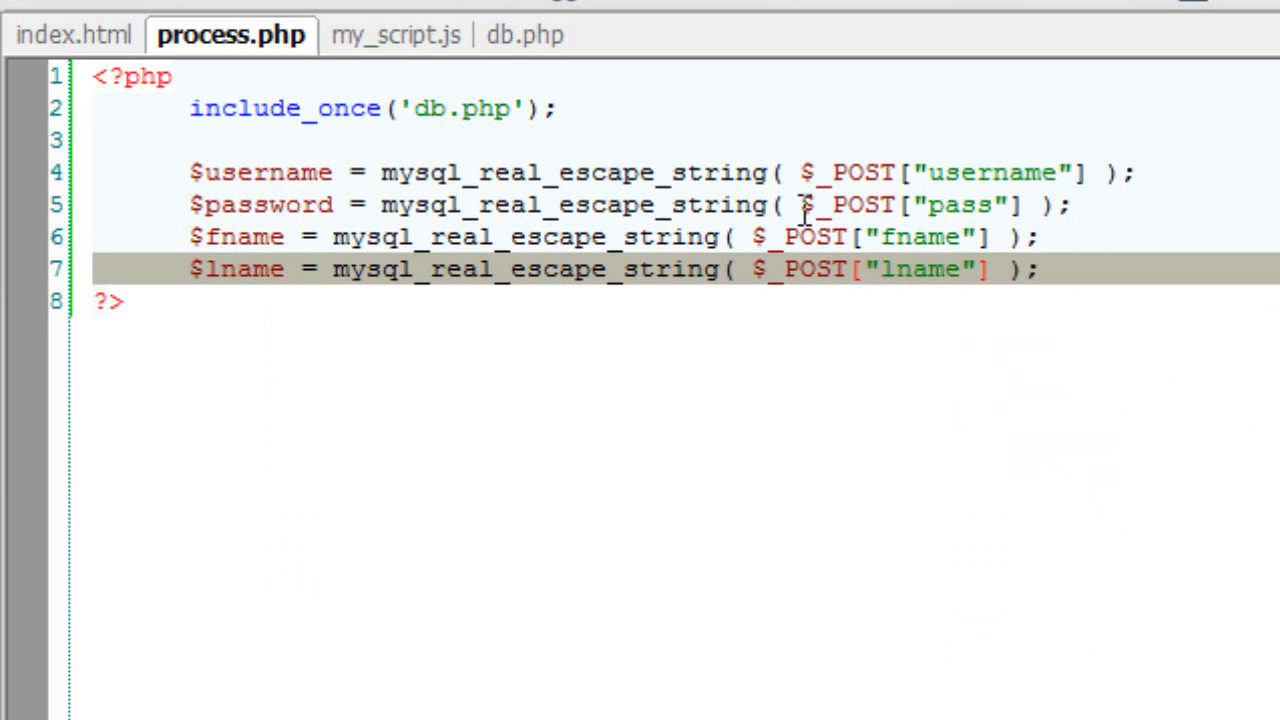
type("md5(")
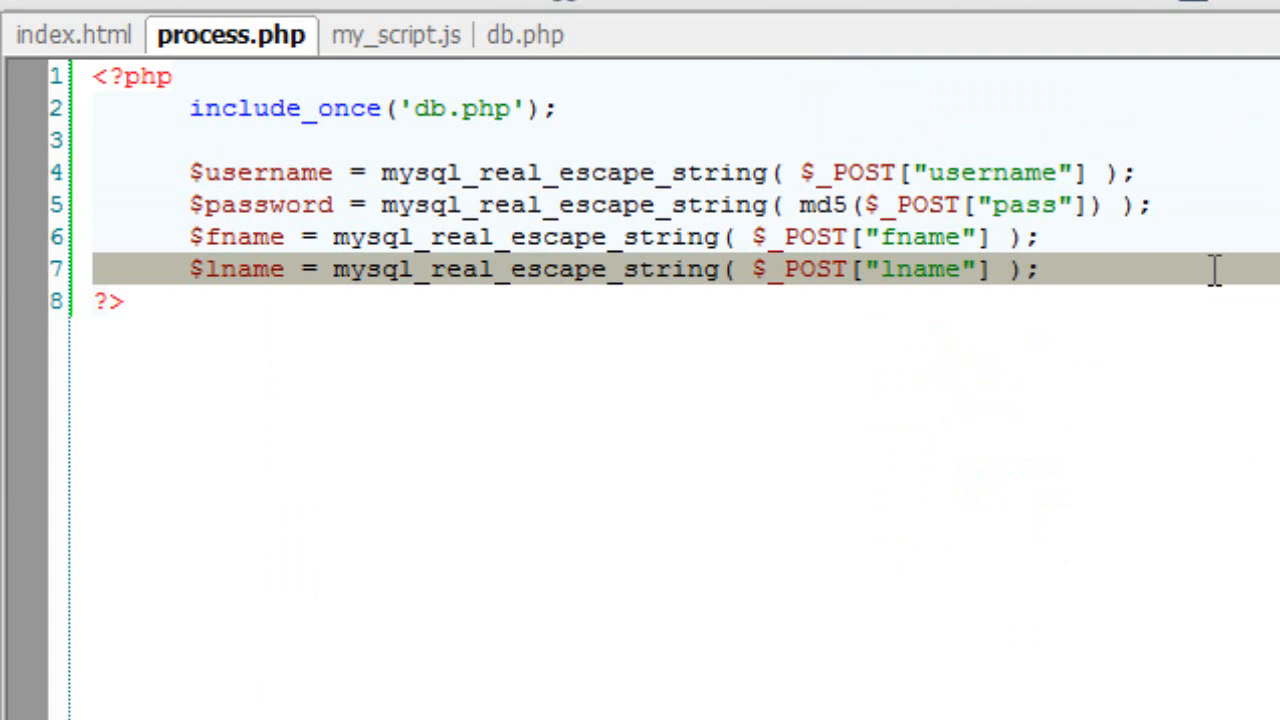
type("$s")
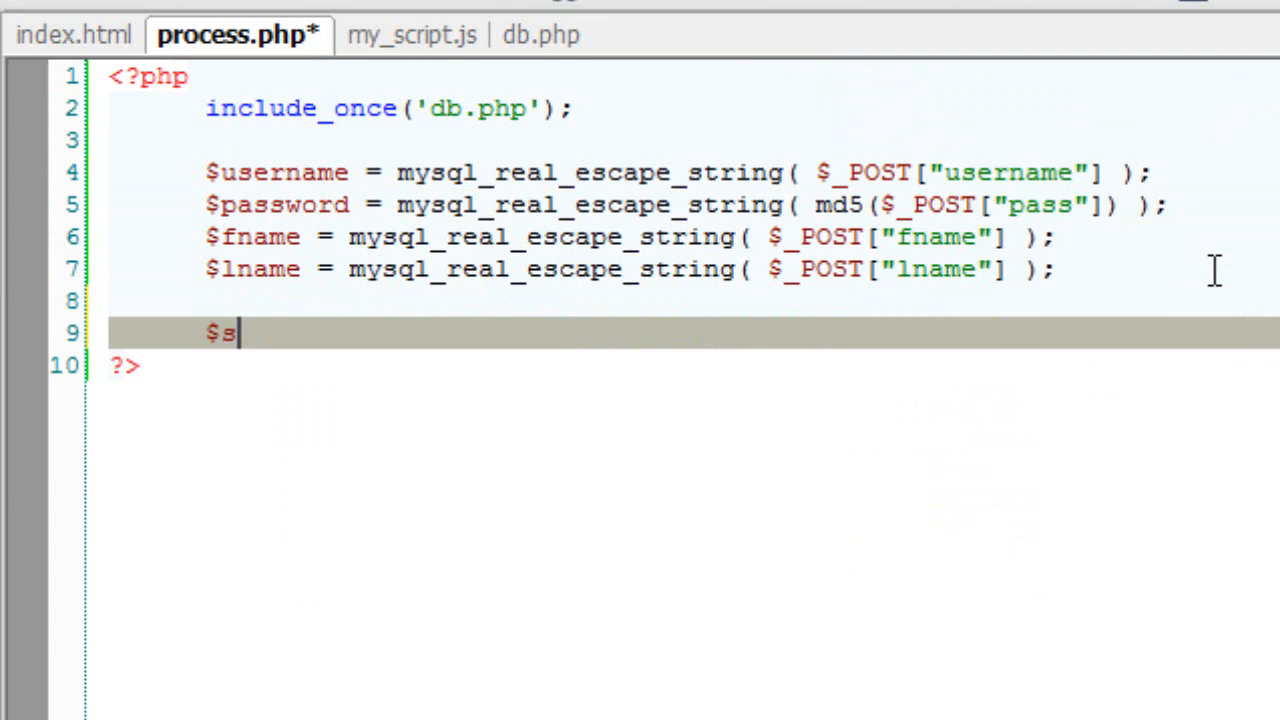
Step: Begin the $slq query string with "INSERT INTO " on line 9 of process.php
type("lq = \"\"")
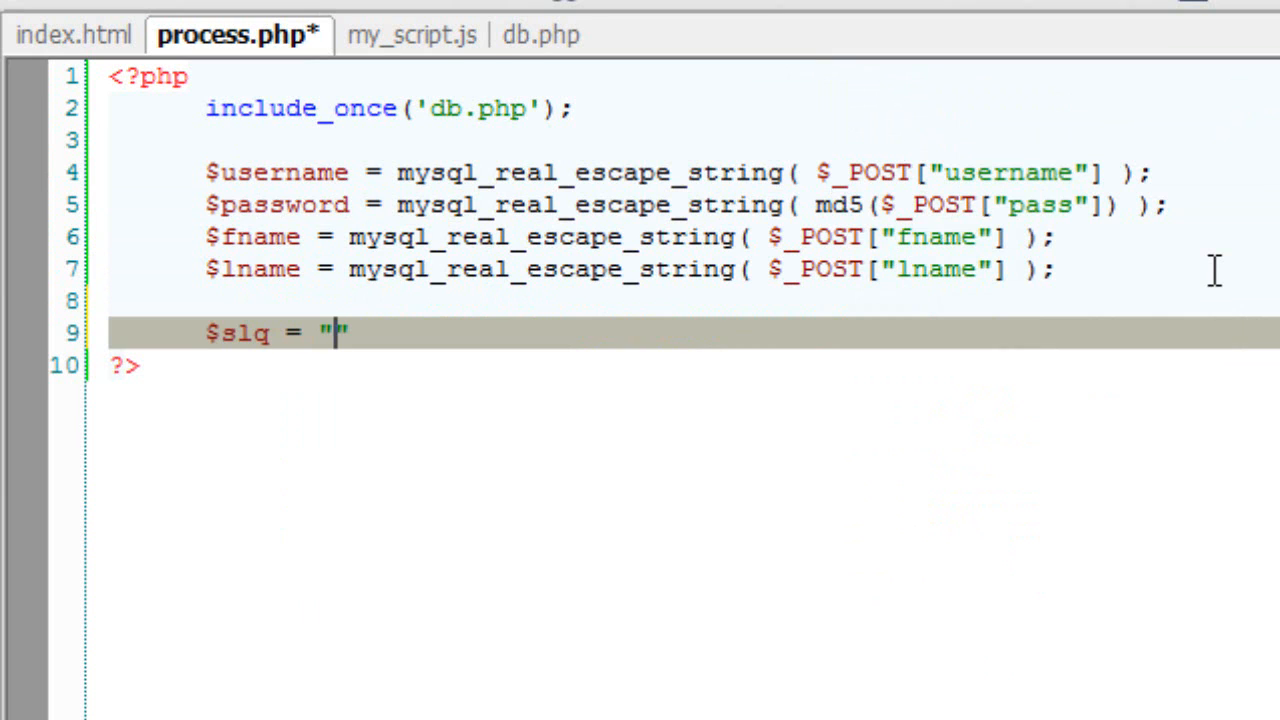
type("I")
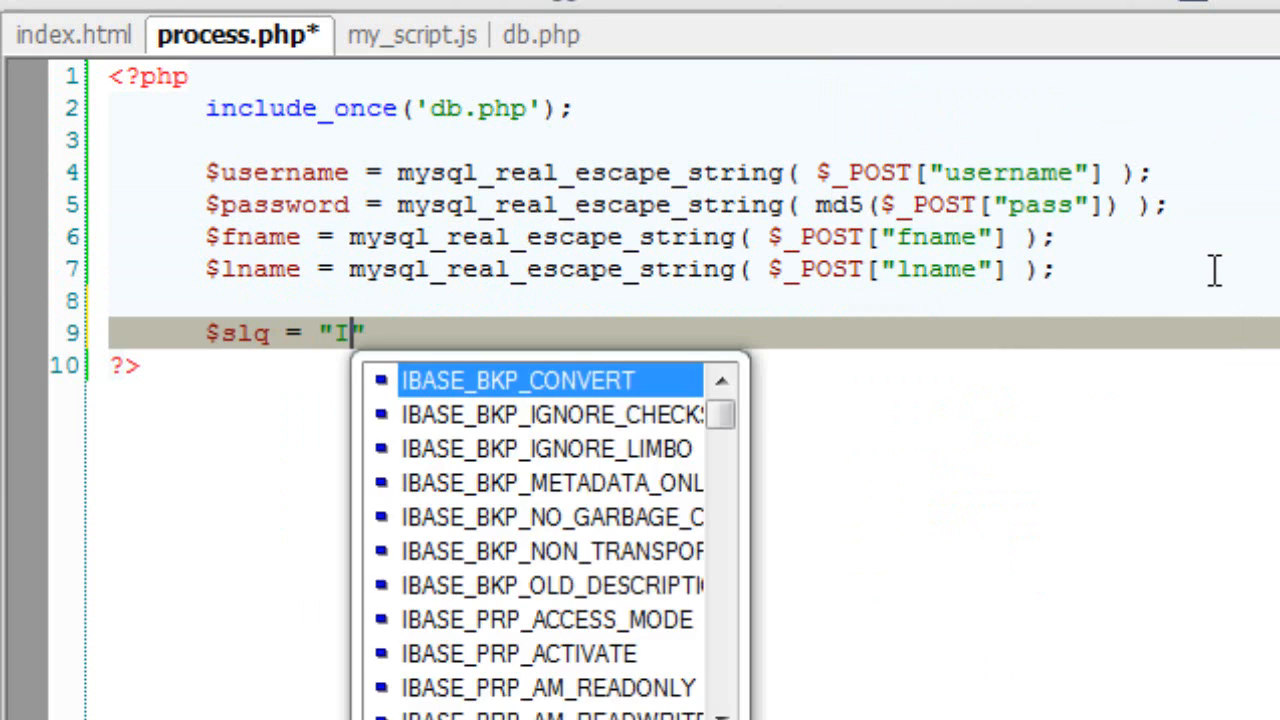
type("NSERT I")
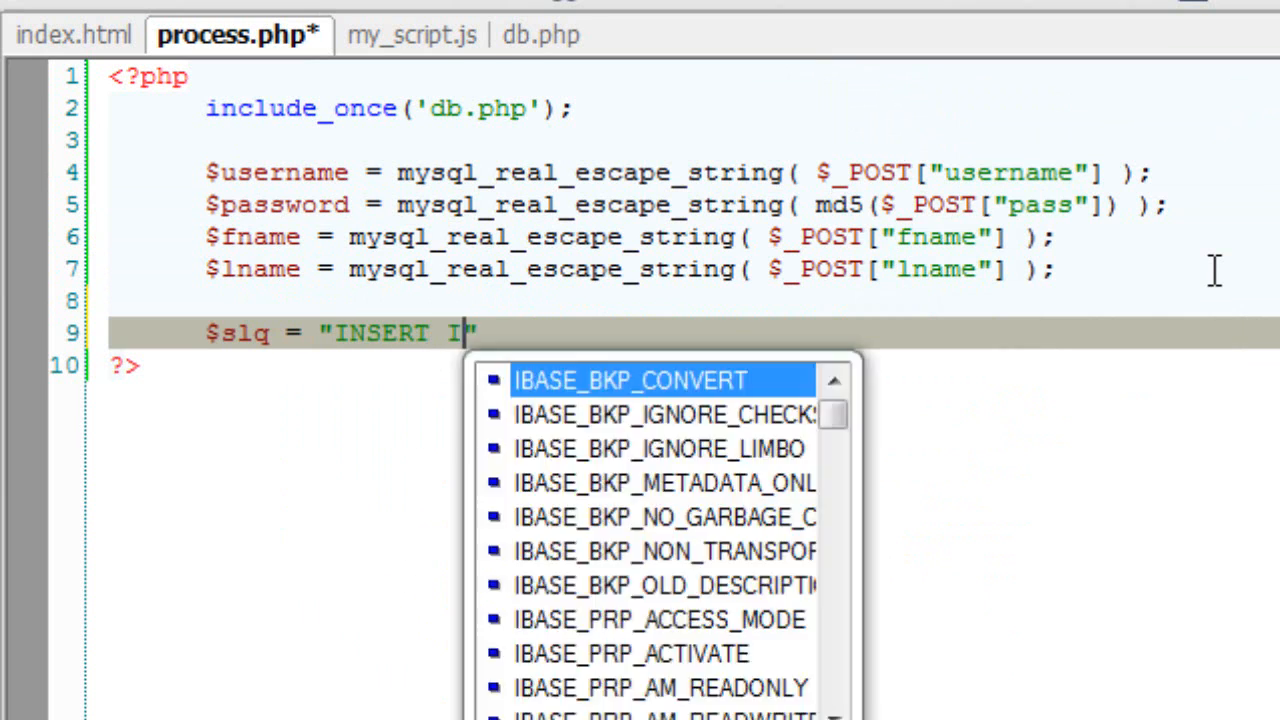
type("NTO")
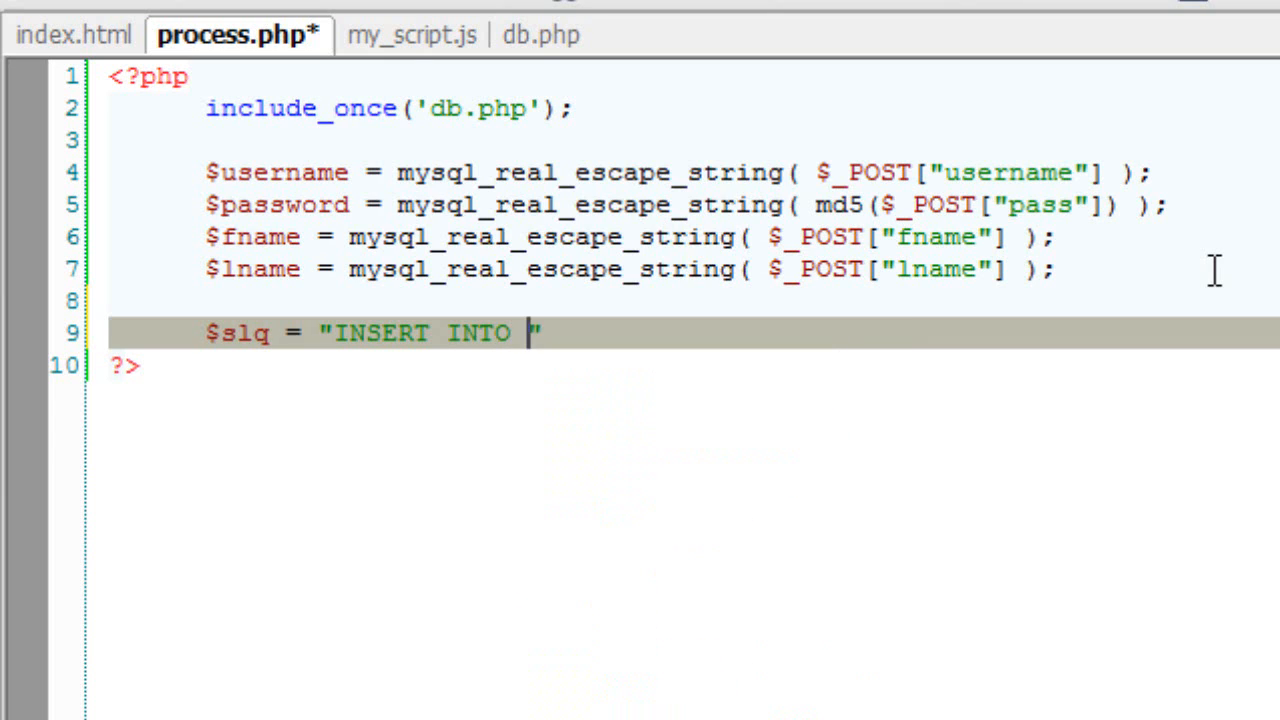
mouse_move(1205, 273)
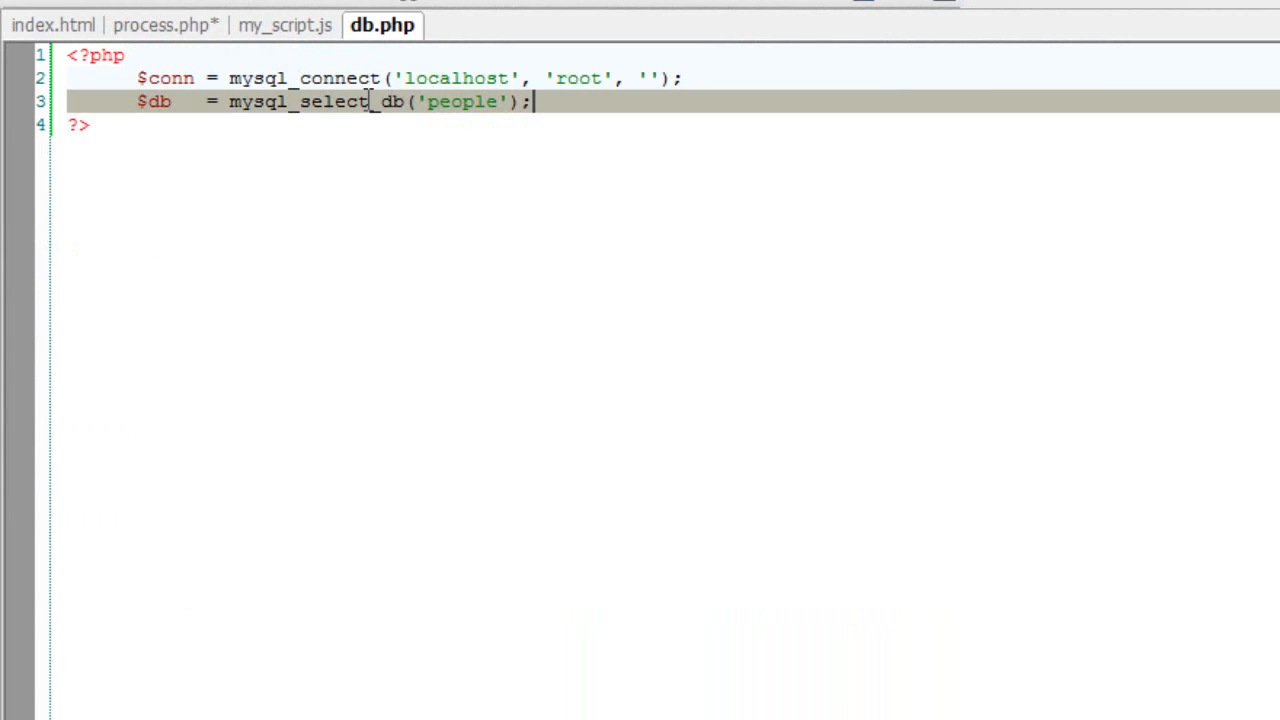
Step: Create a new database named people
double_click(461, 101)
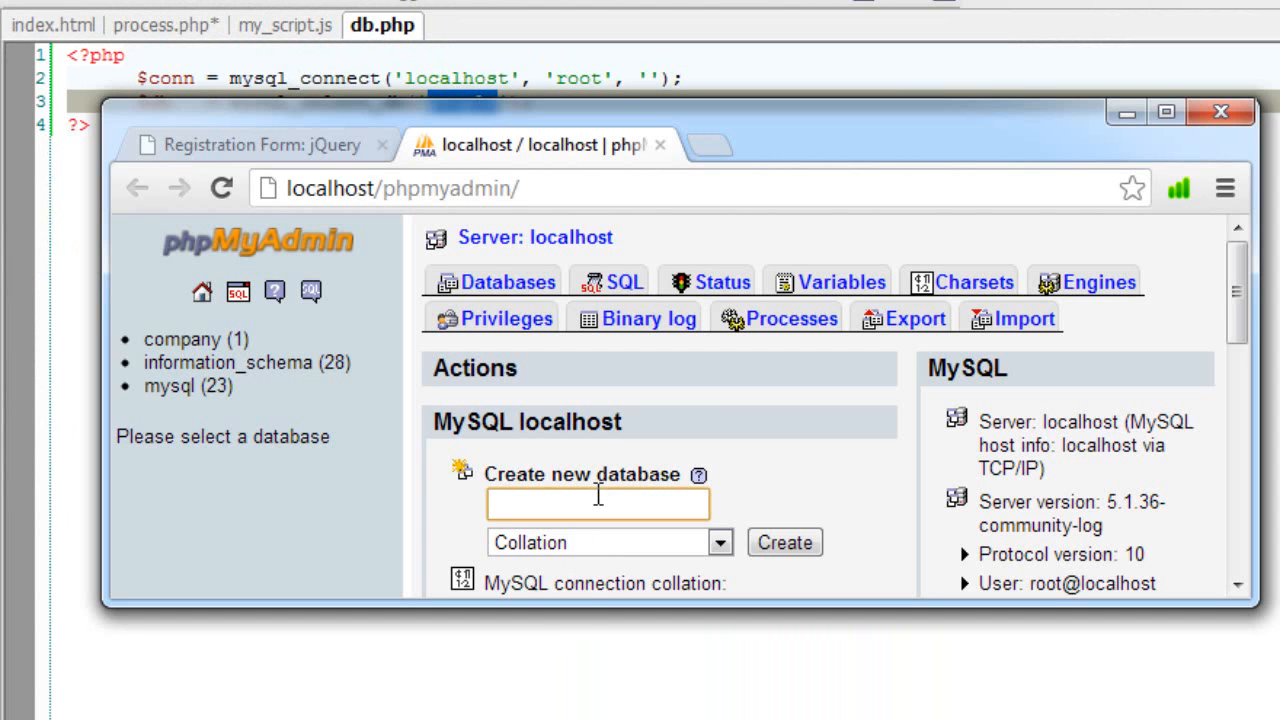
type("people")
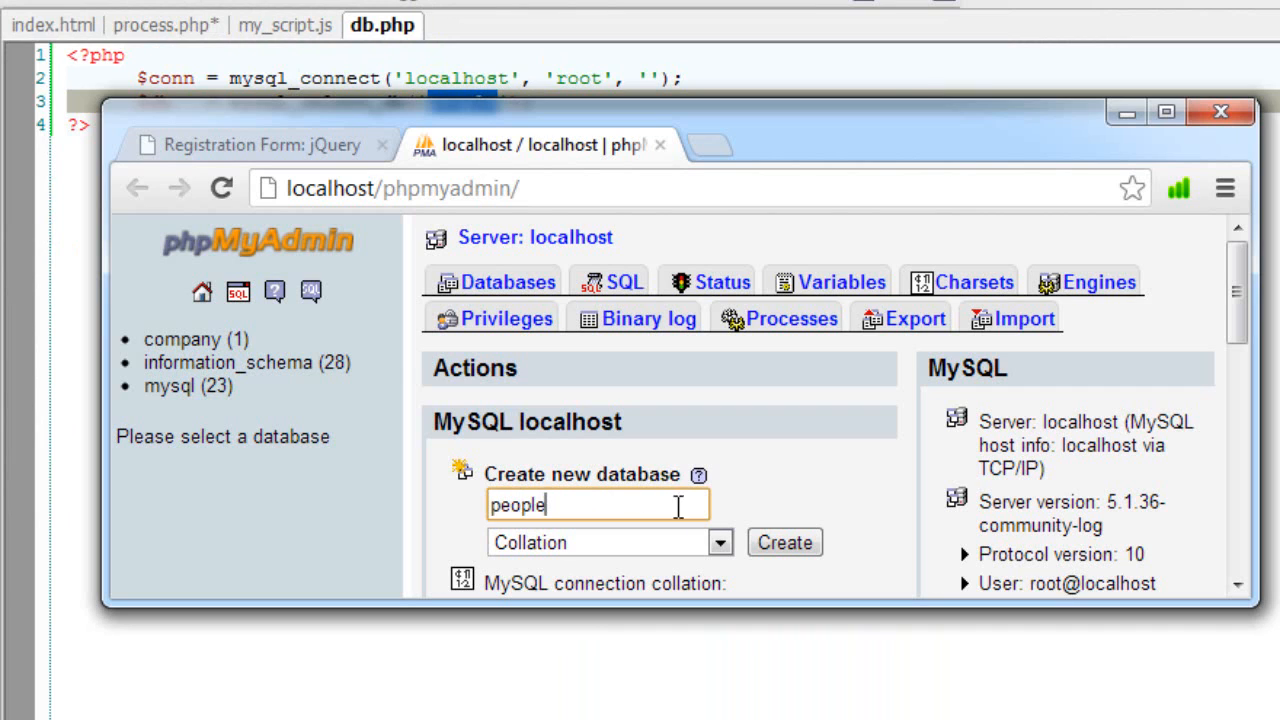
left_click(784, 542)
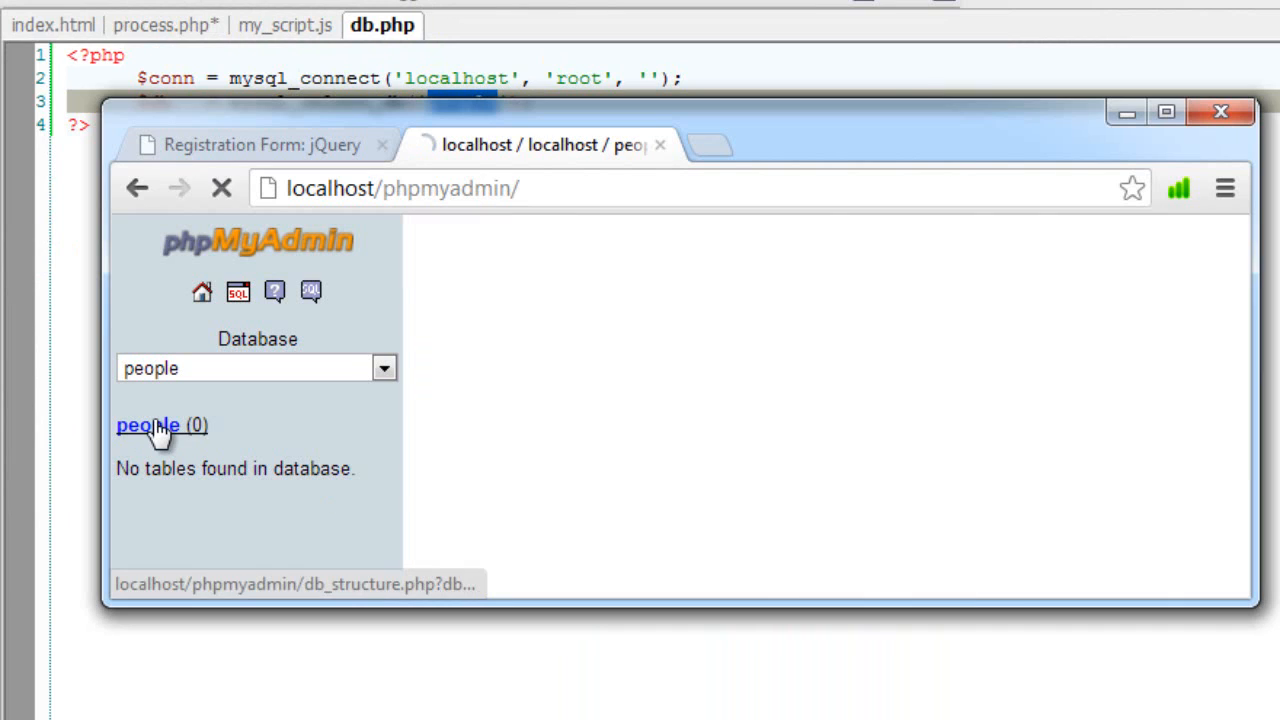
Step: Start a users table with 5 fields in the people database
left_click(147, 425)
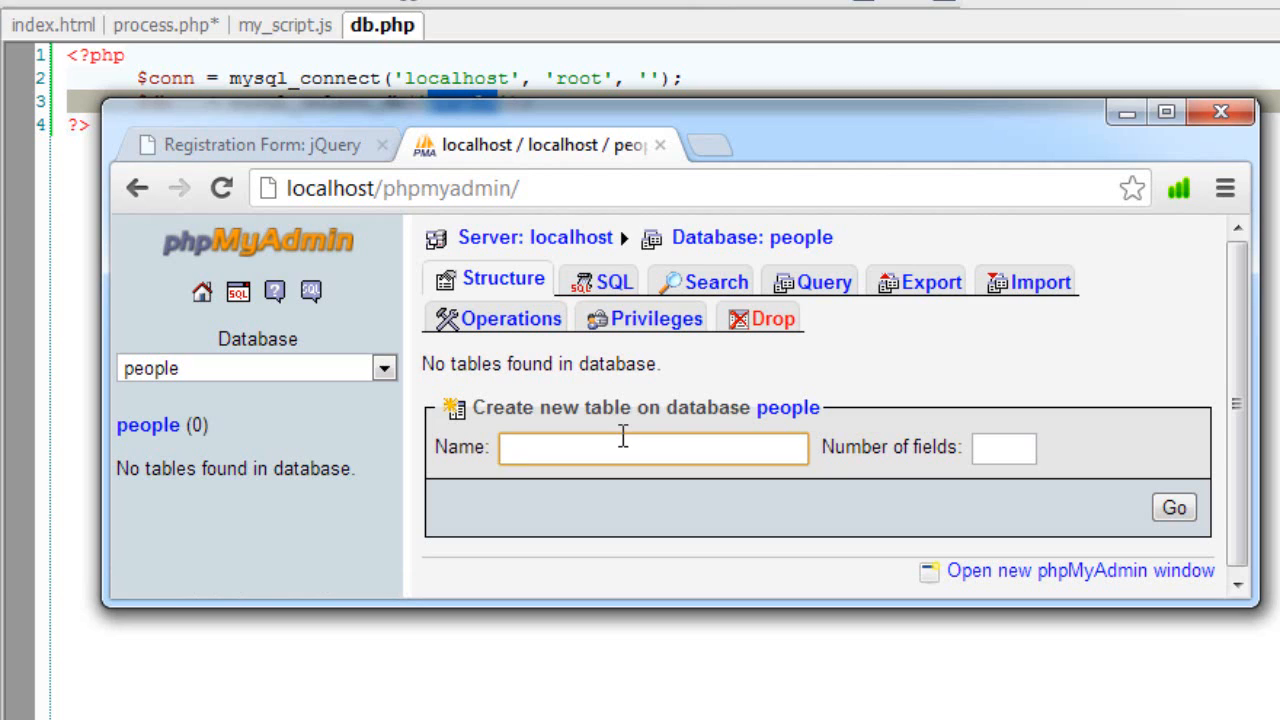
type("users")
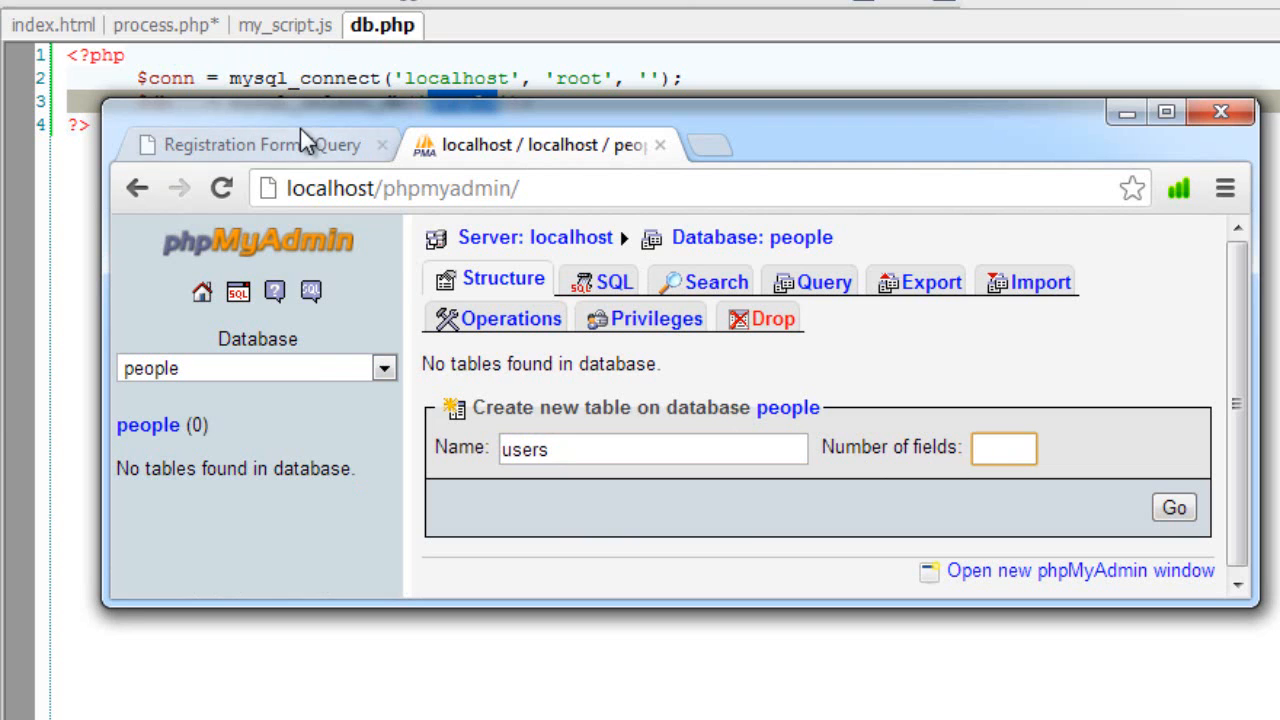
left_click(250, 144)
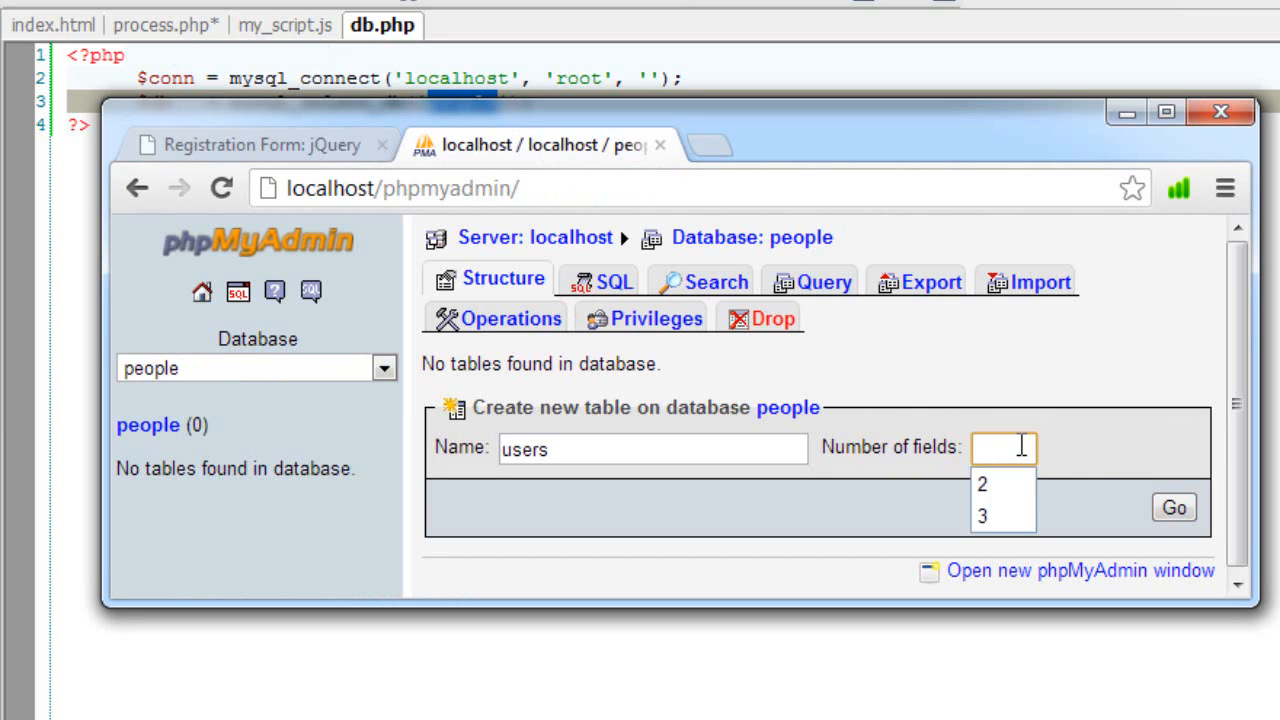
type("5")
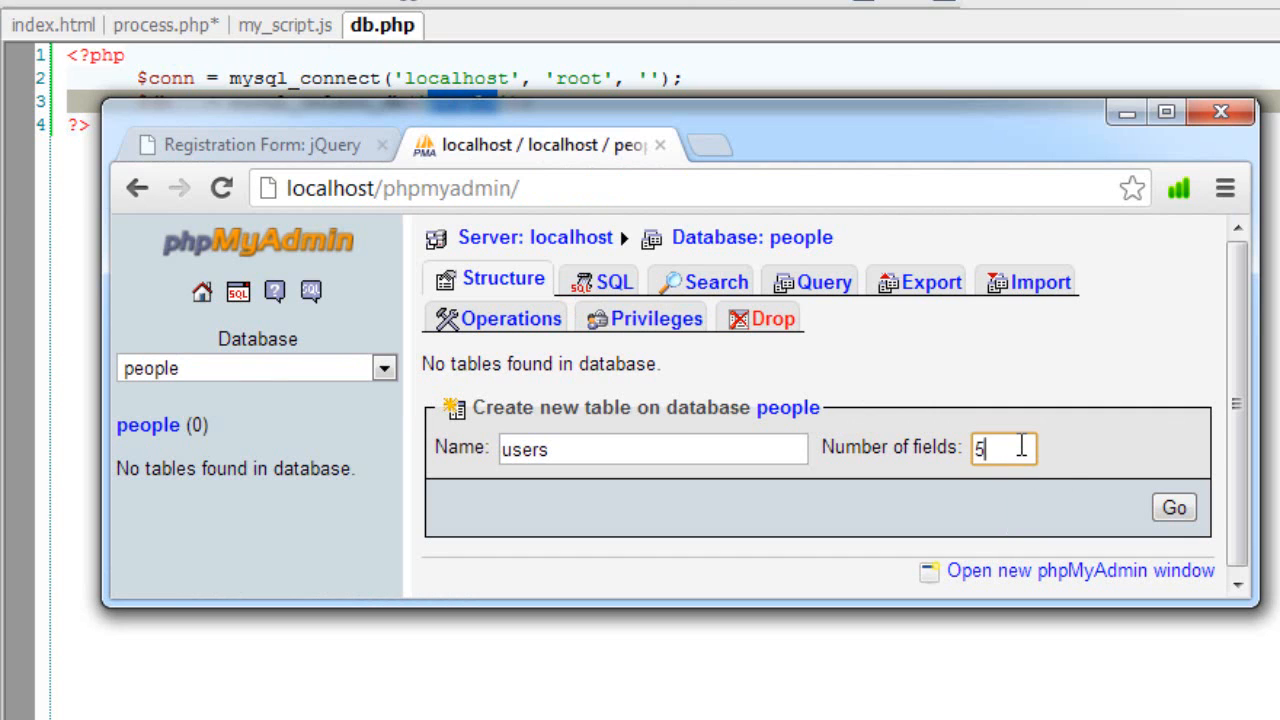
left_click(1173, 507)
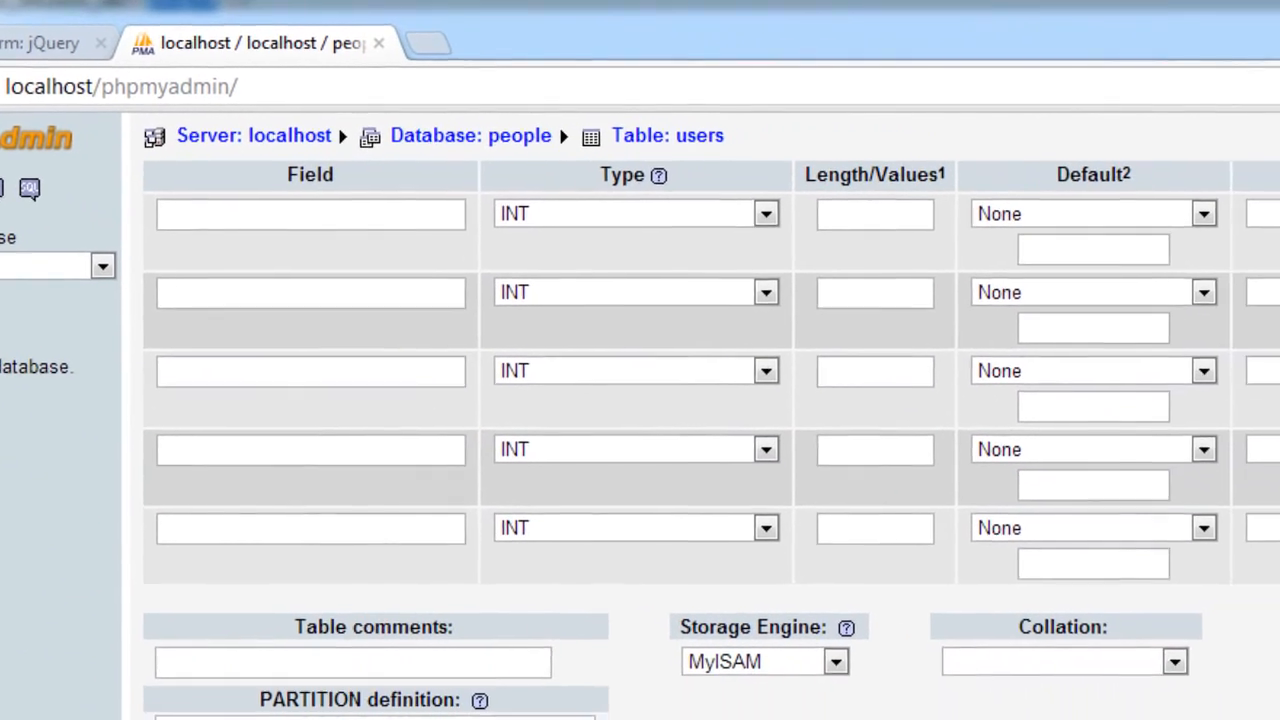
Step: Enter fields slno (TINYINT), username (VARCHAR 20), password (VARCHAR 100), fname (VARCHAR 20) and lname
type("s")
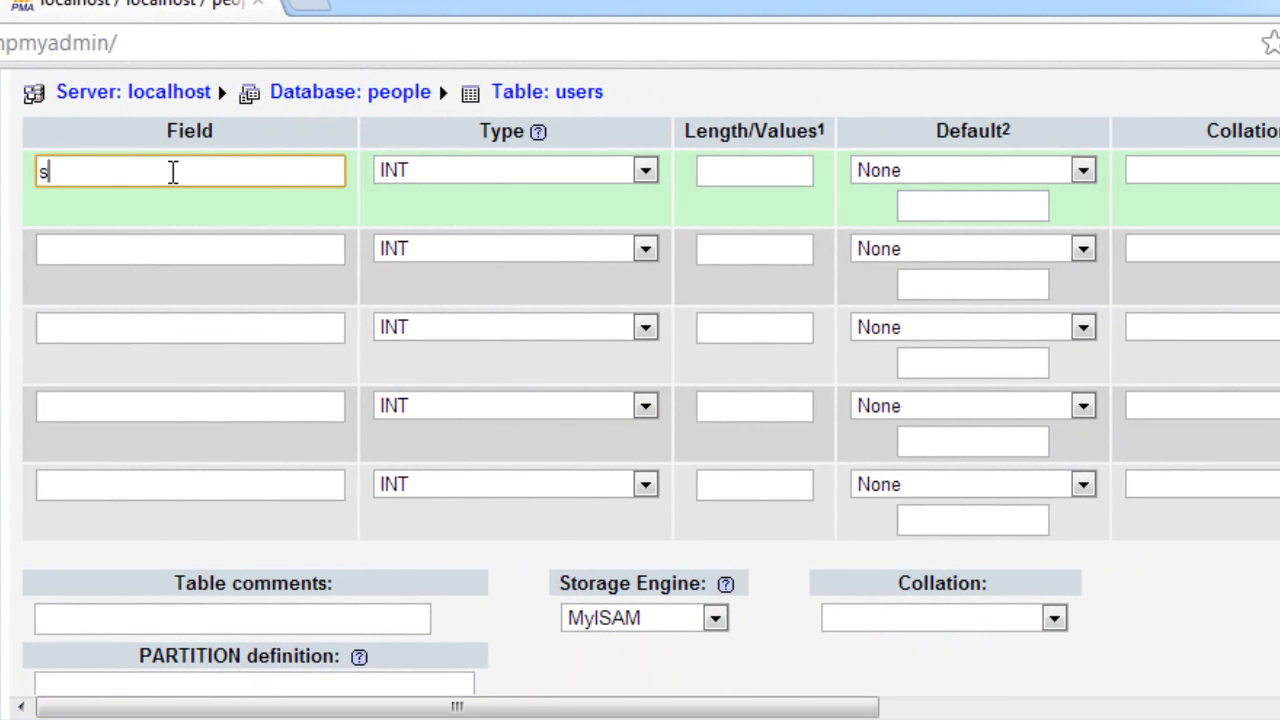
type("lno")
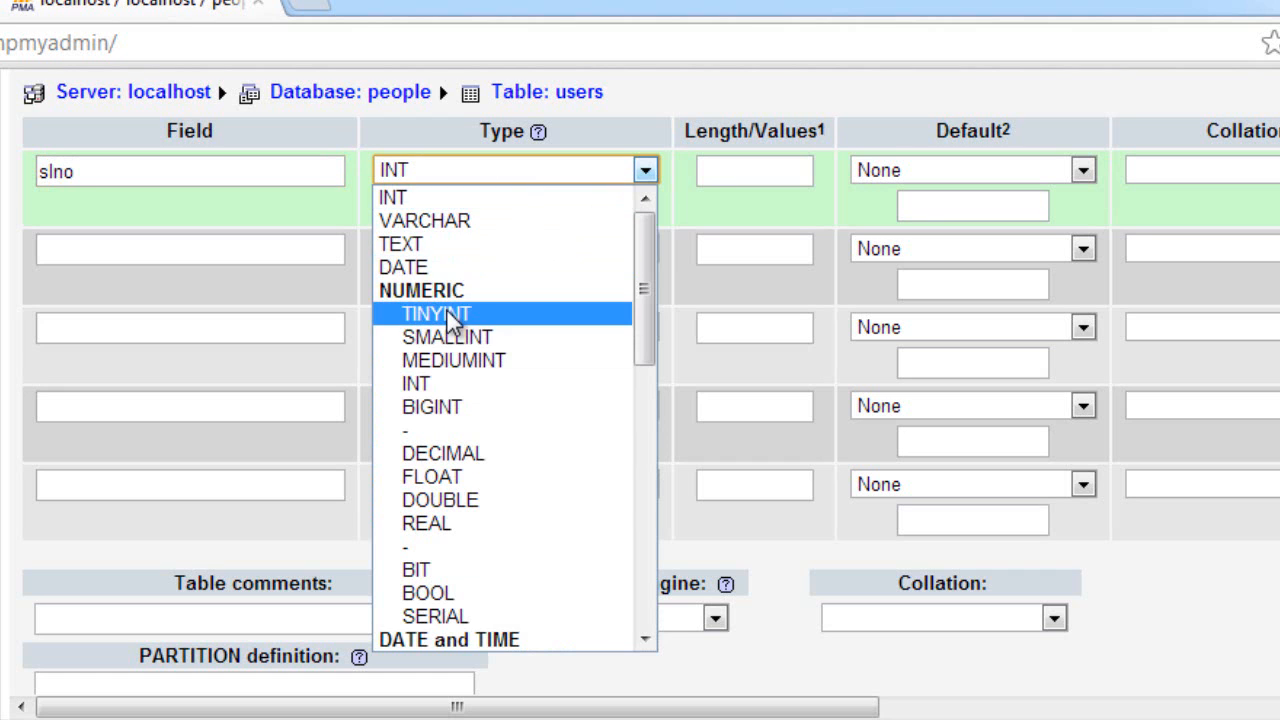
left_click(435, 313)
type("u")
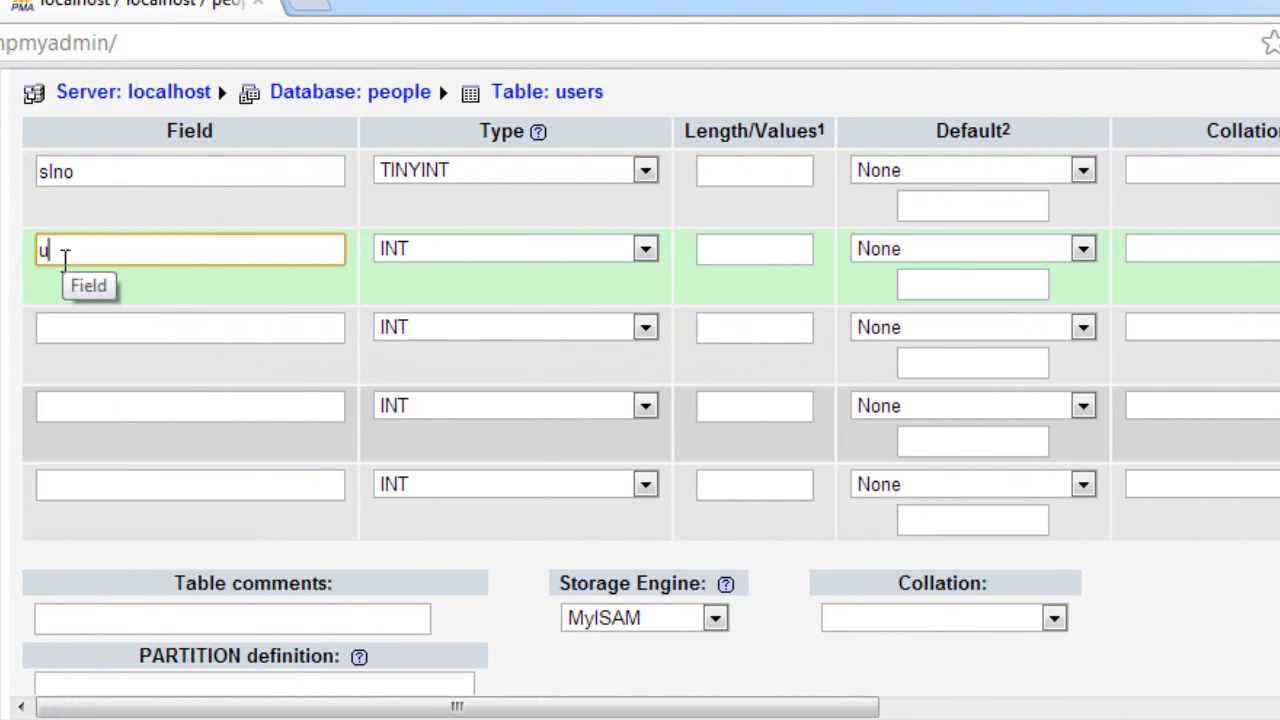
type("20")
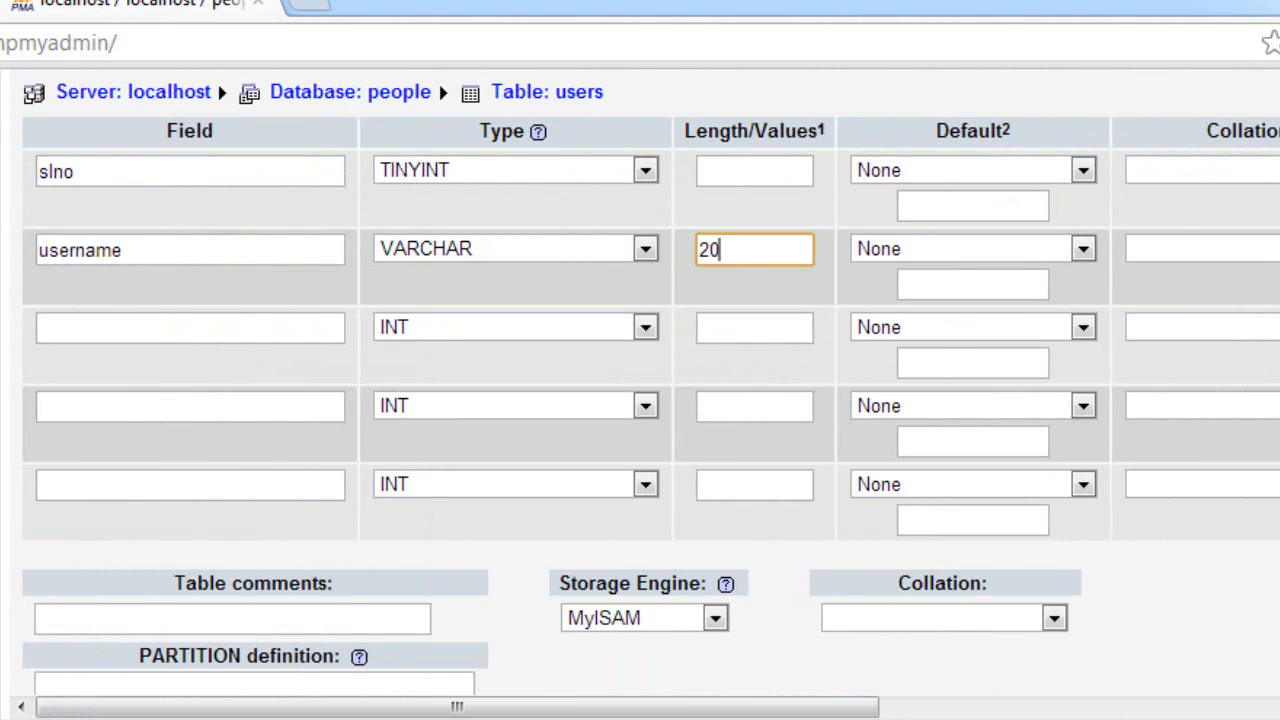
type("password")
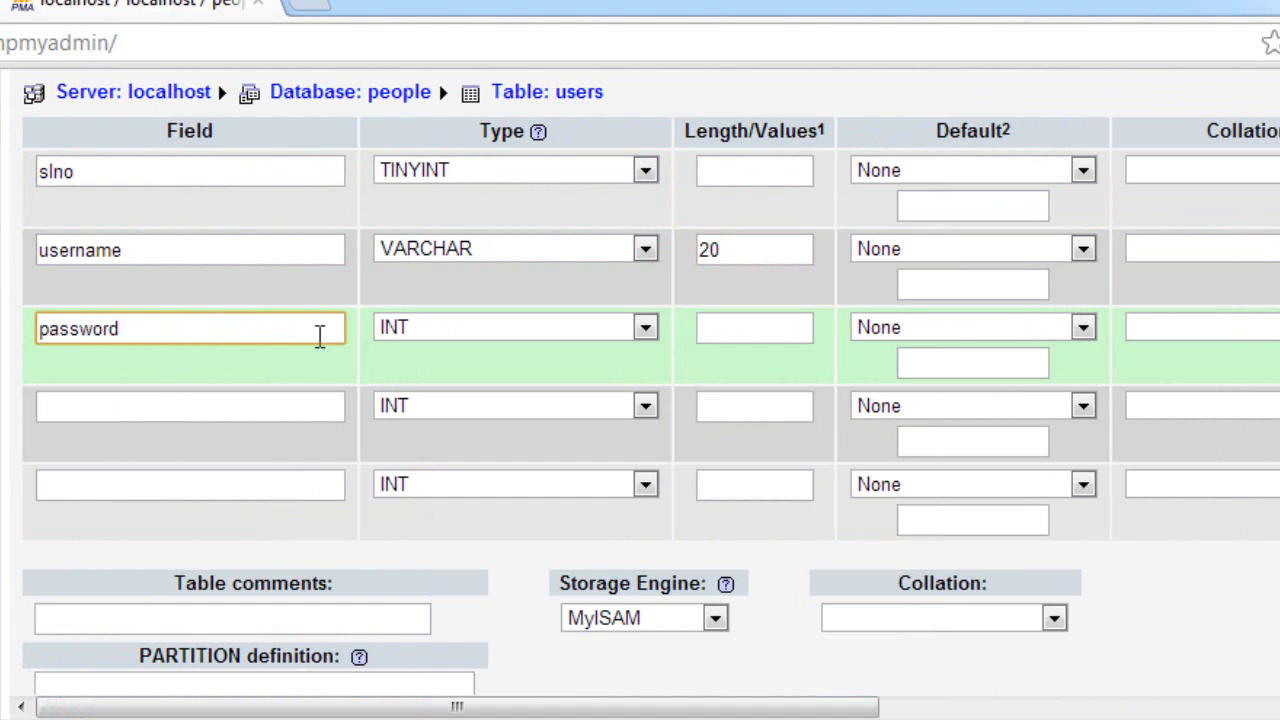
type("100")
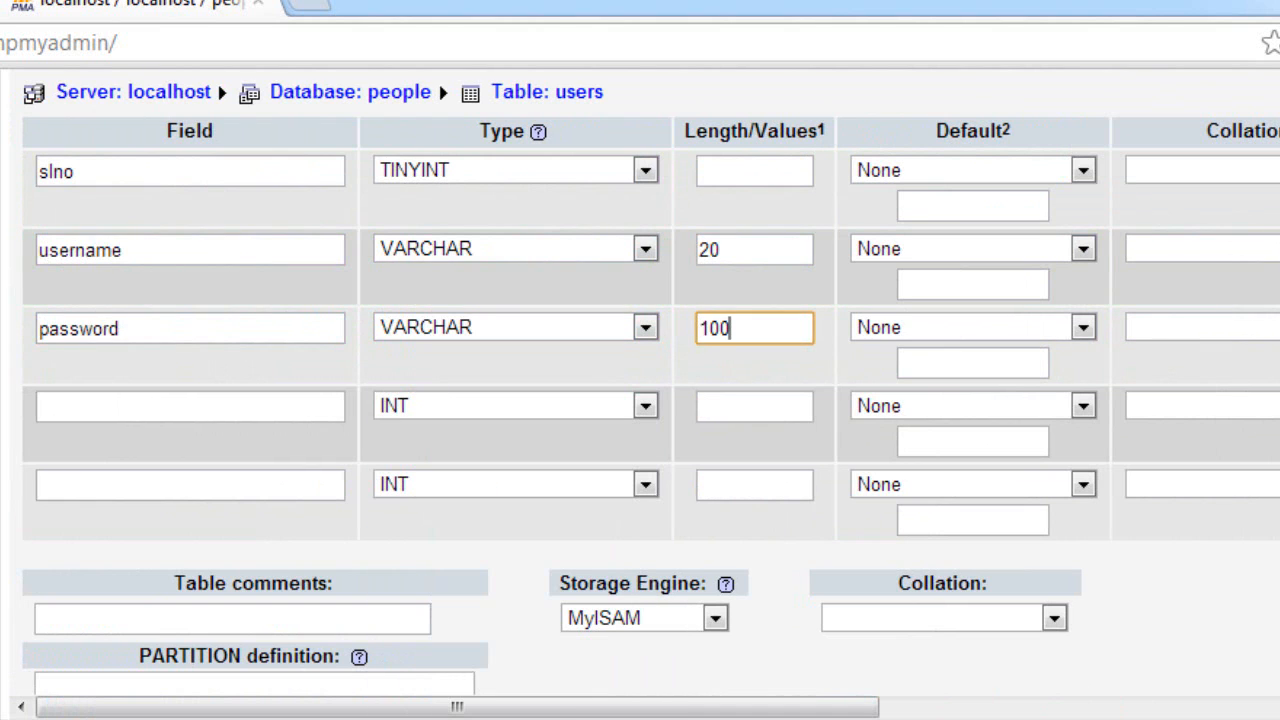
type("fname")
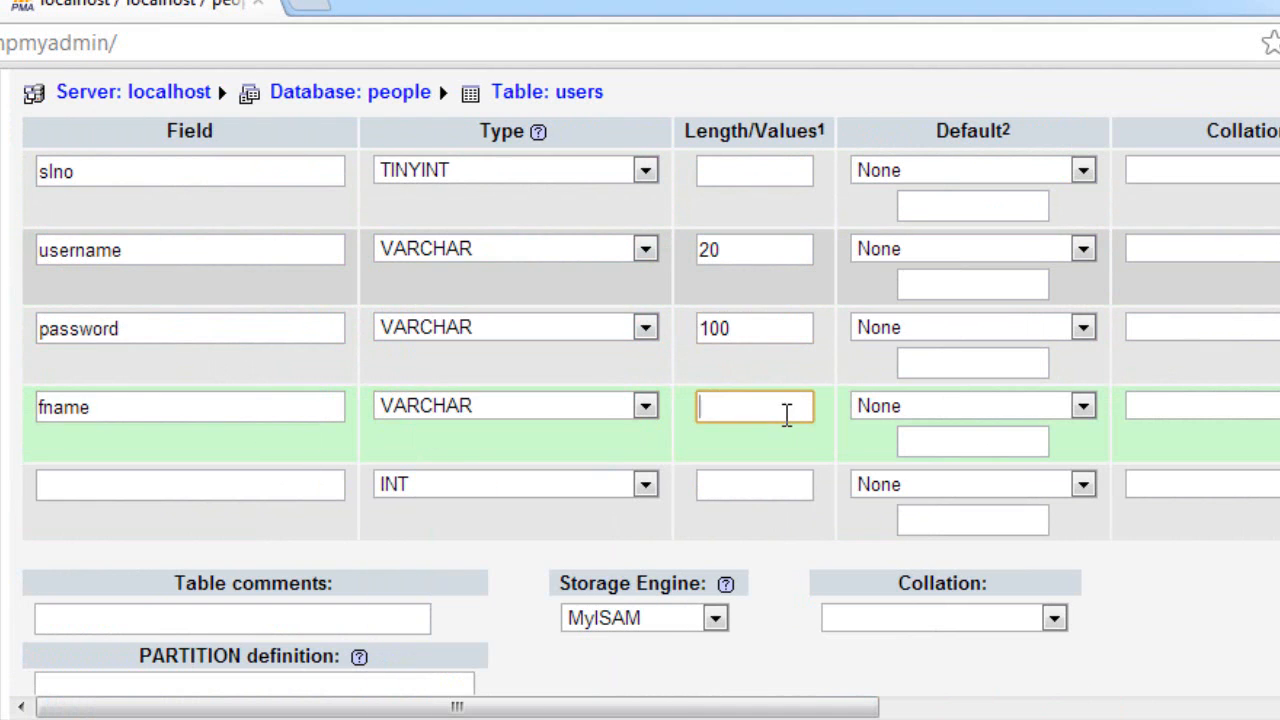
type("20")
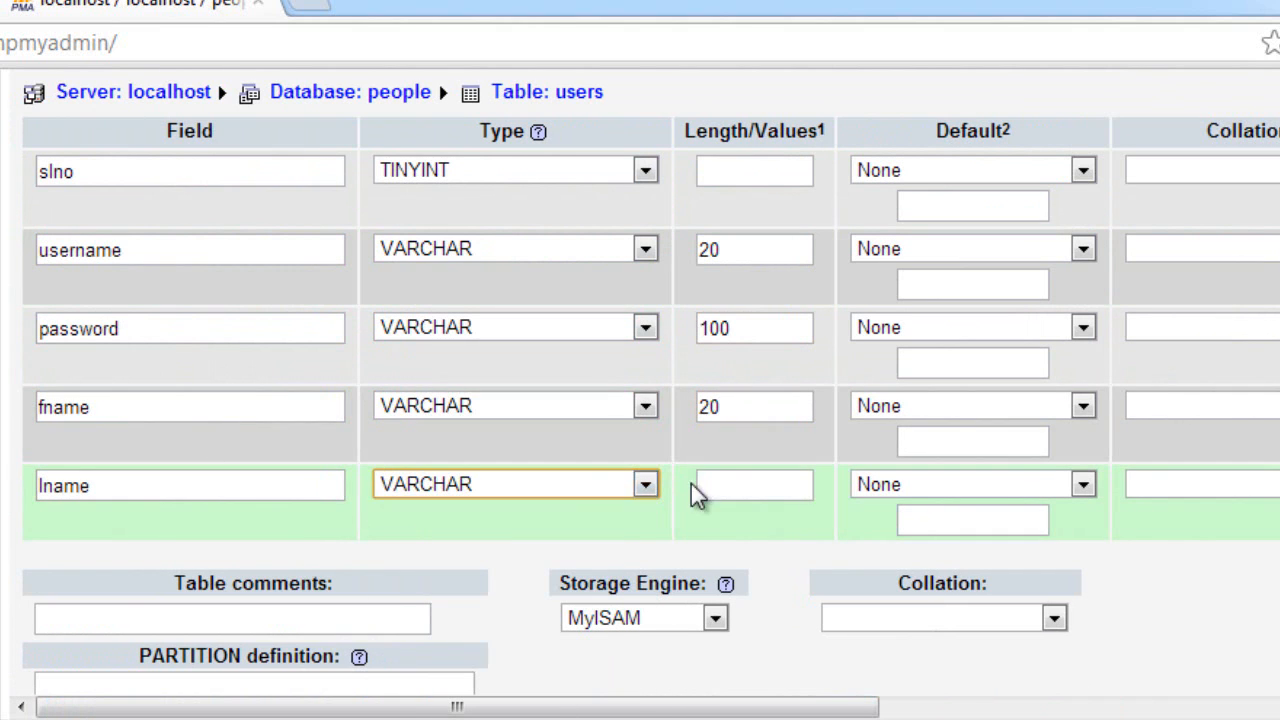
scroll("down", 3)
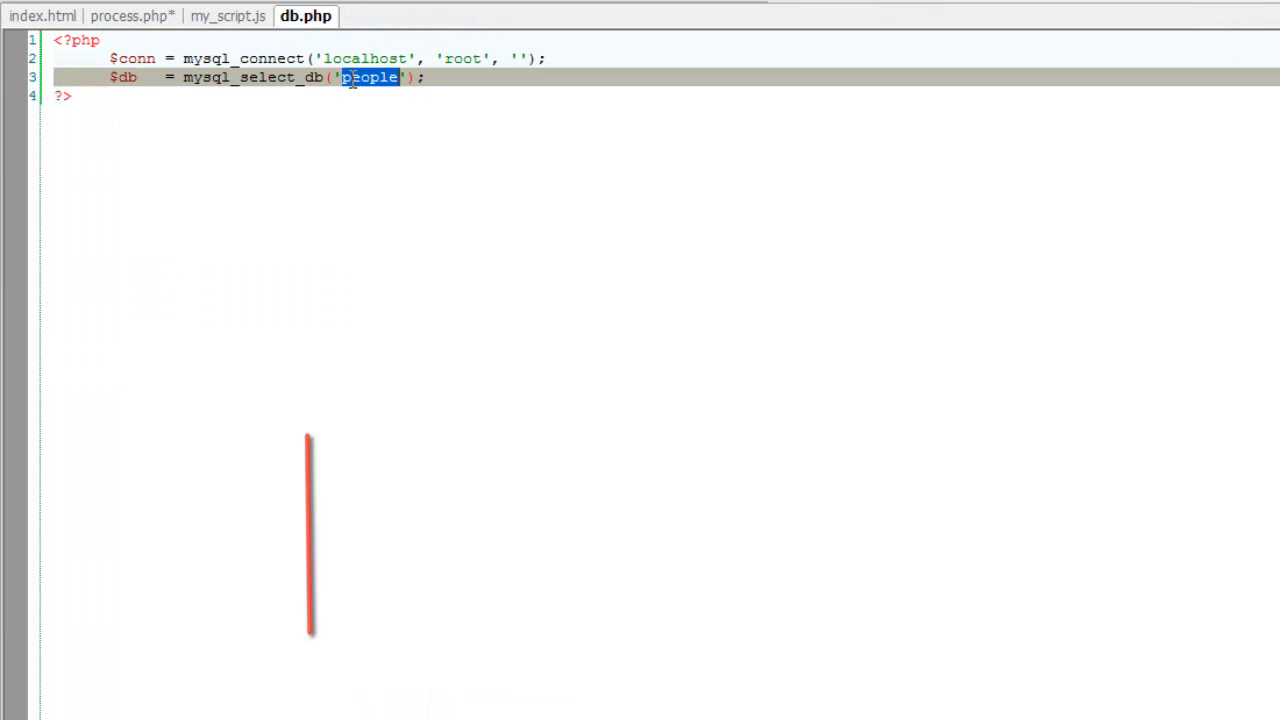
Step: Finish process.php's INSERT query with mysql_query, echoing "Inserted Successfully" or a failure message
left_click(132, 16)
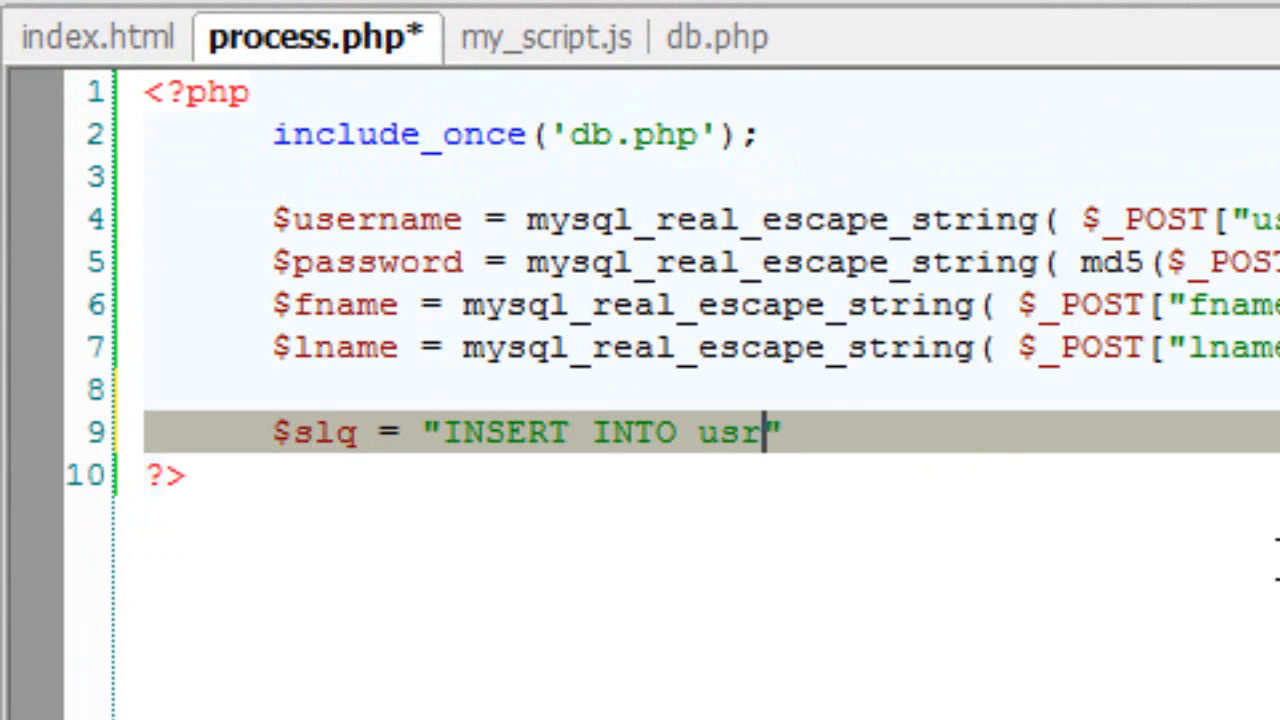
type("s VALUES()")
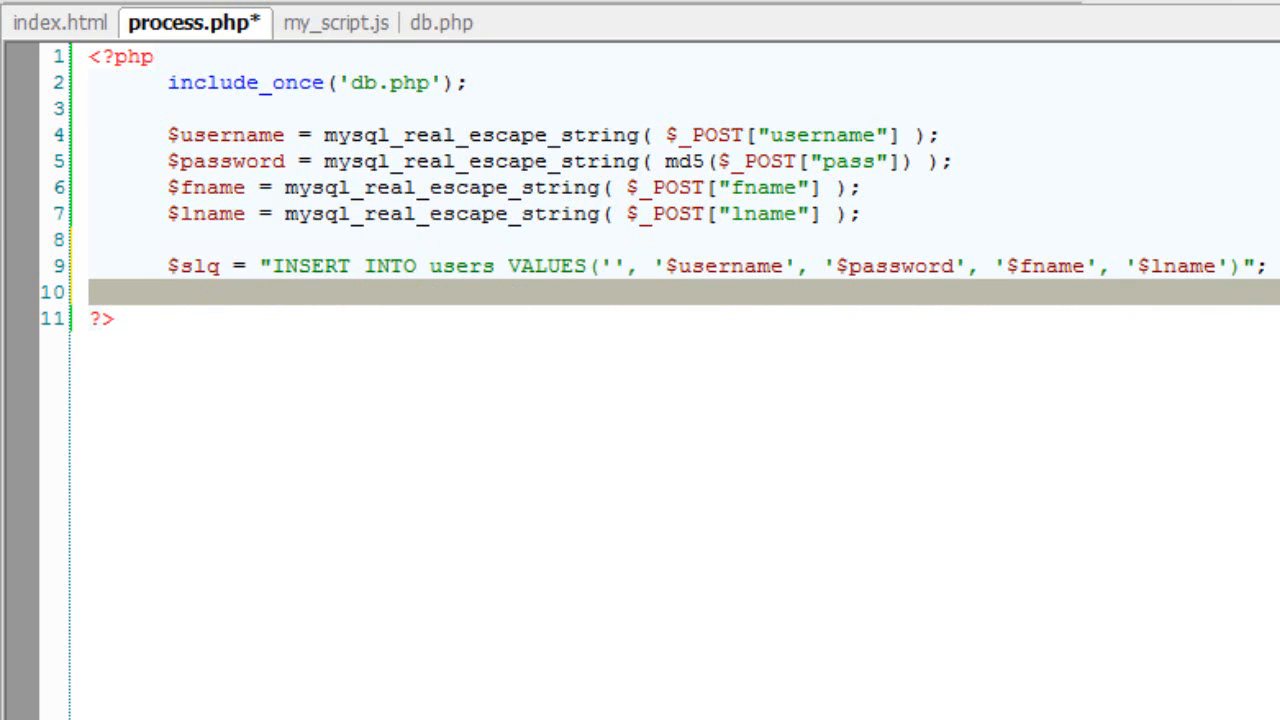
type("m")
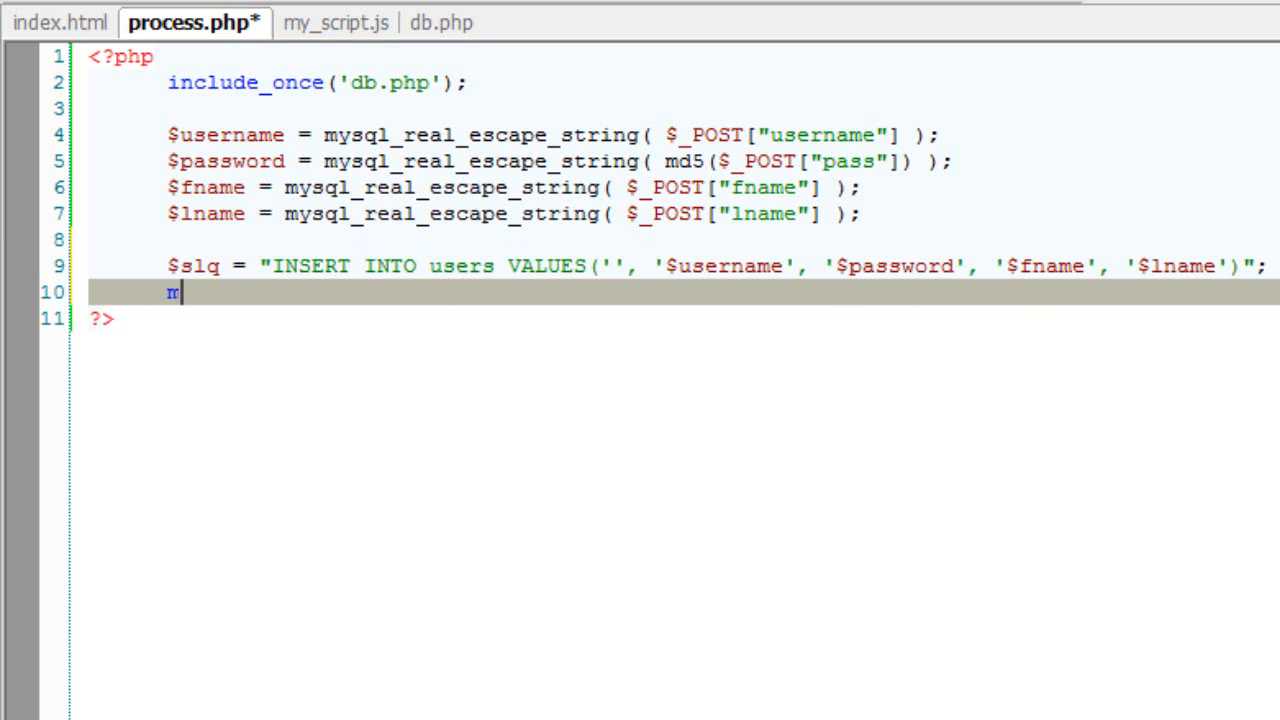
type("ysql_query(")
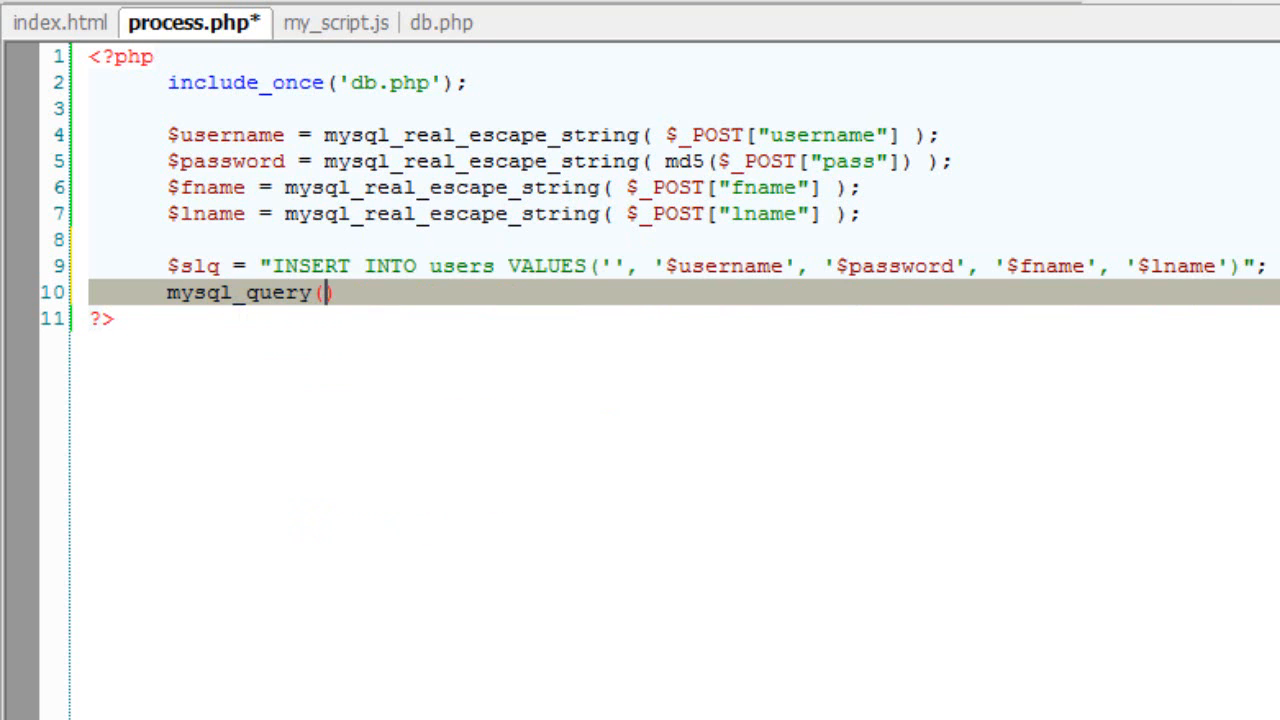
type("$sql")
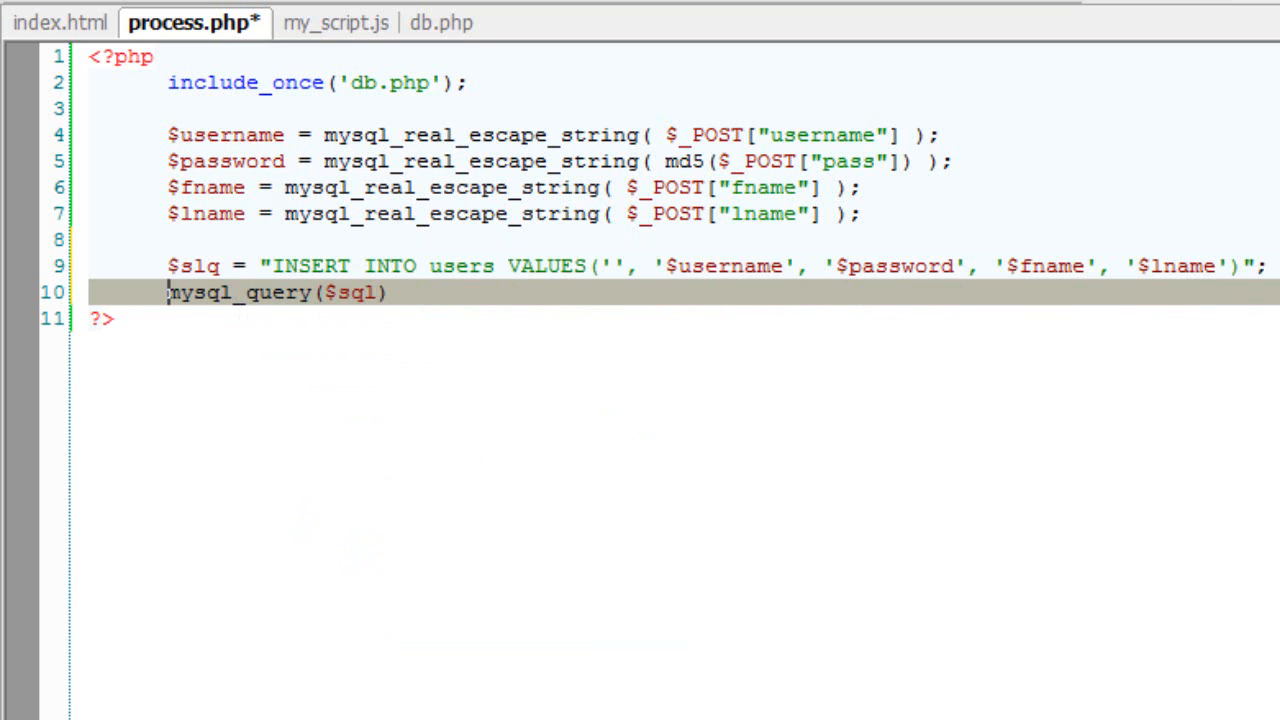
type("if(")
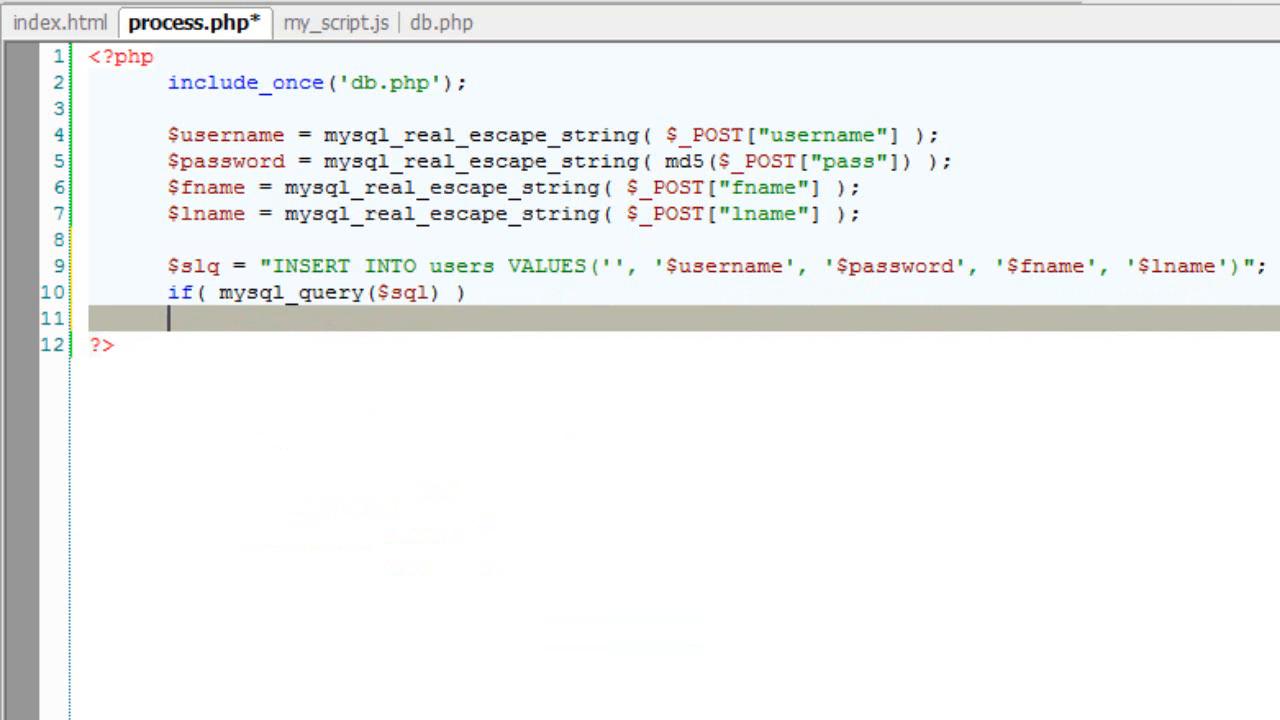
type("echo \"Inserted \"")
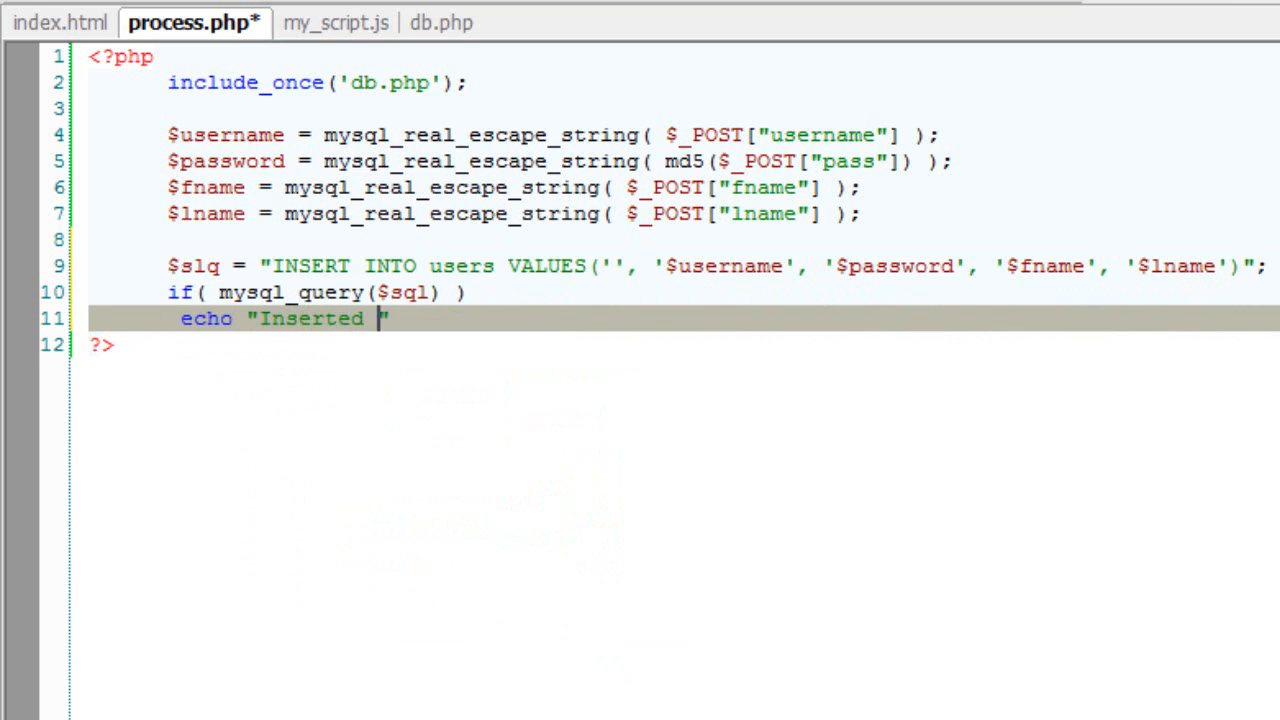
type("Successfully\";")
type("echo \"Insertion Fai")
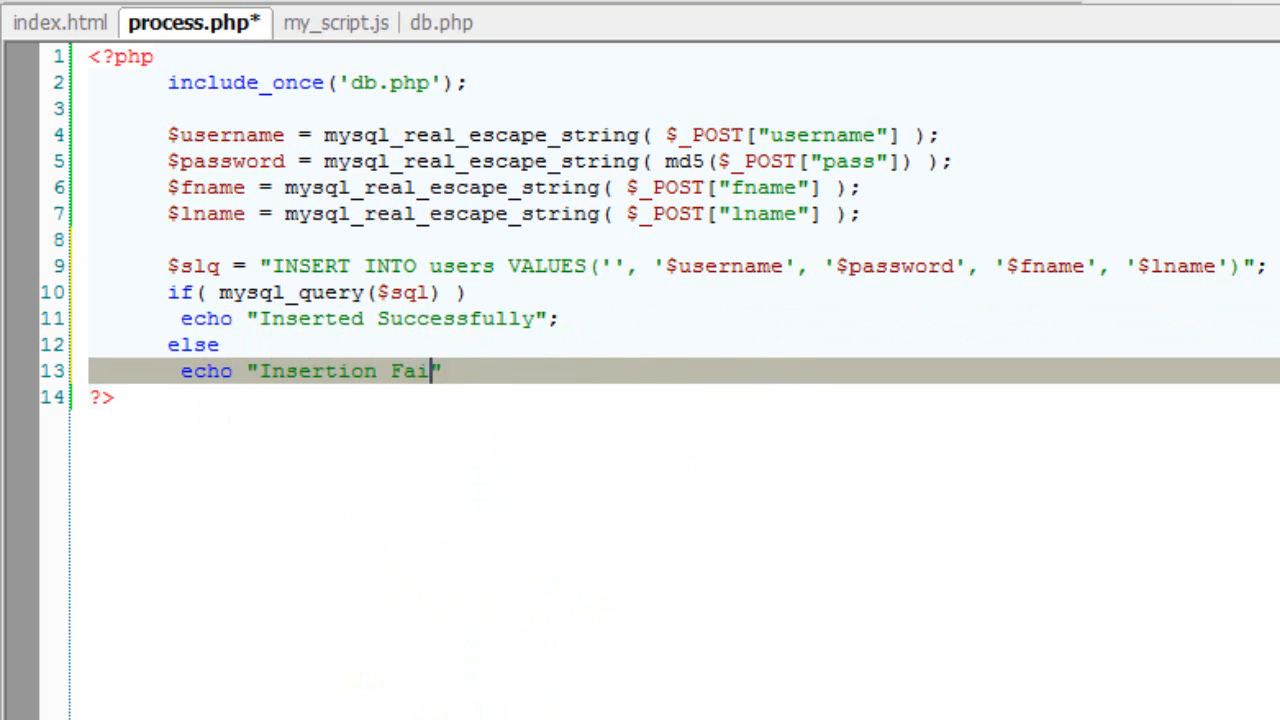
type("led\";")
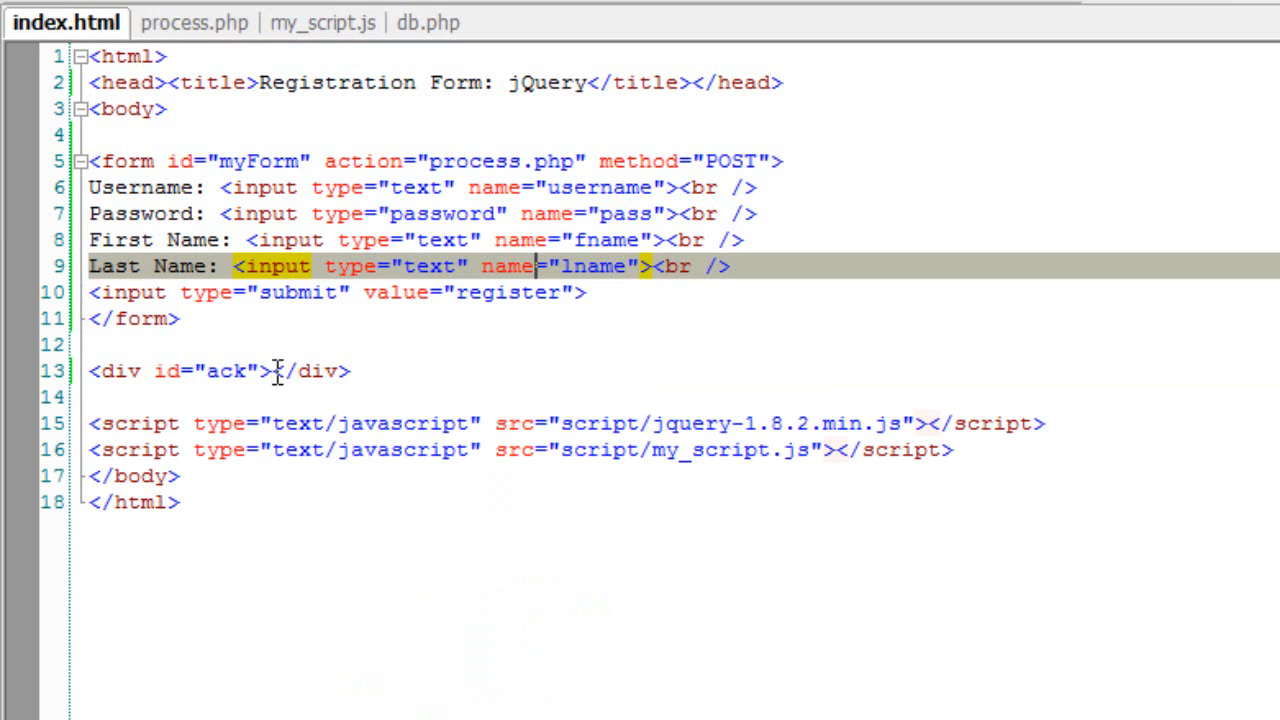
Step: Move my_script.js beside index.html, start it with $(document)., and save
left_click(317, 22)
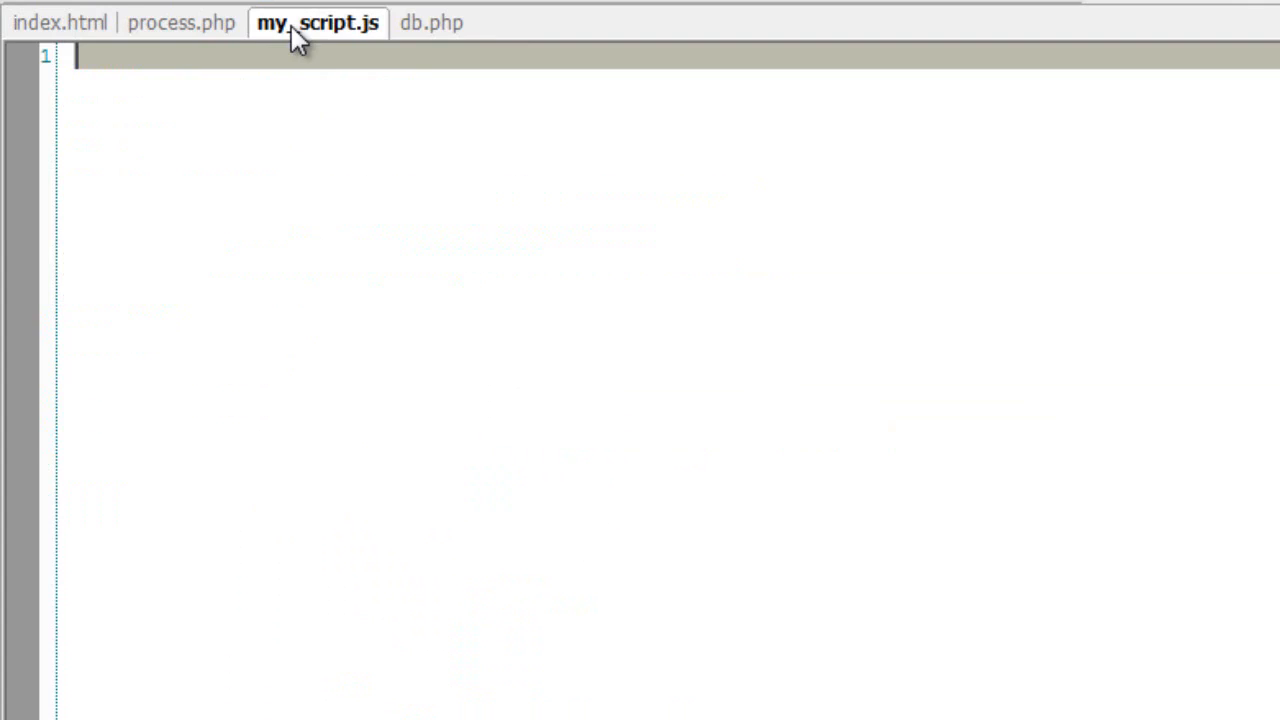
left_click_drag(318, 22, 188, 22)
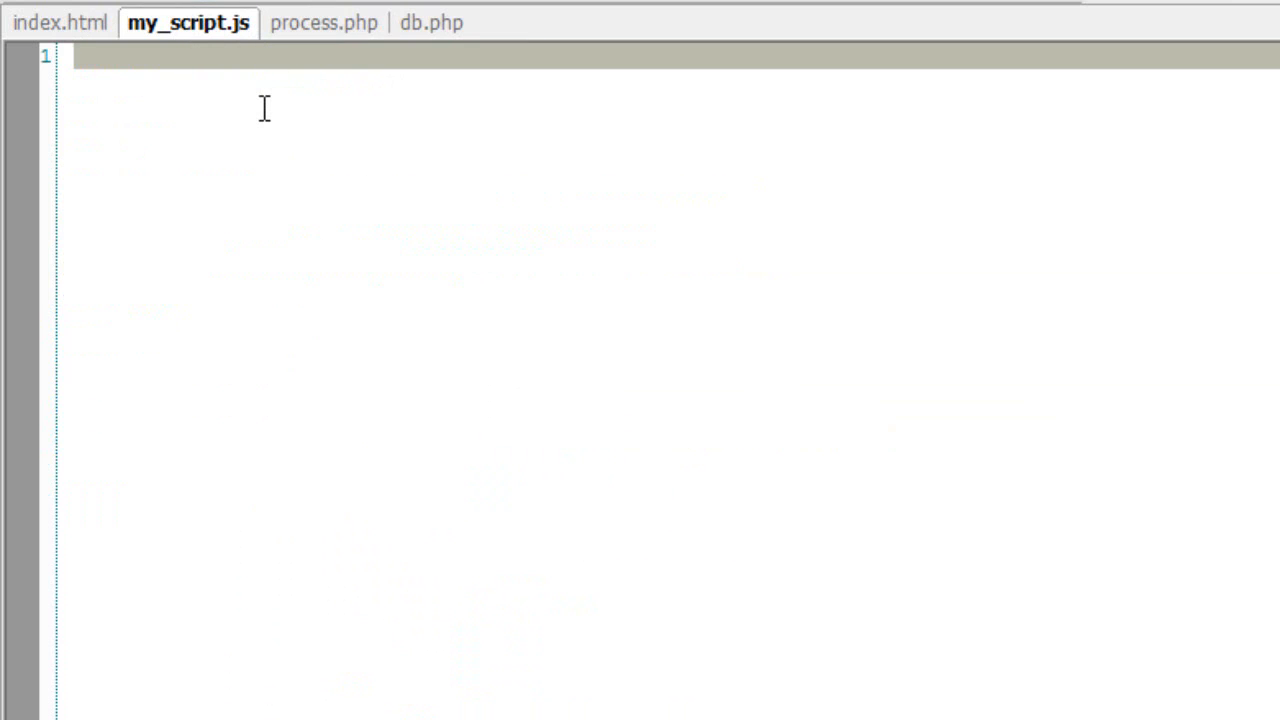
type("$()")
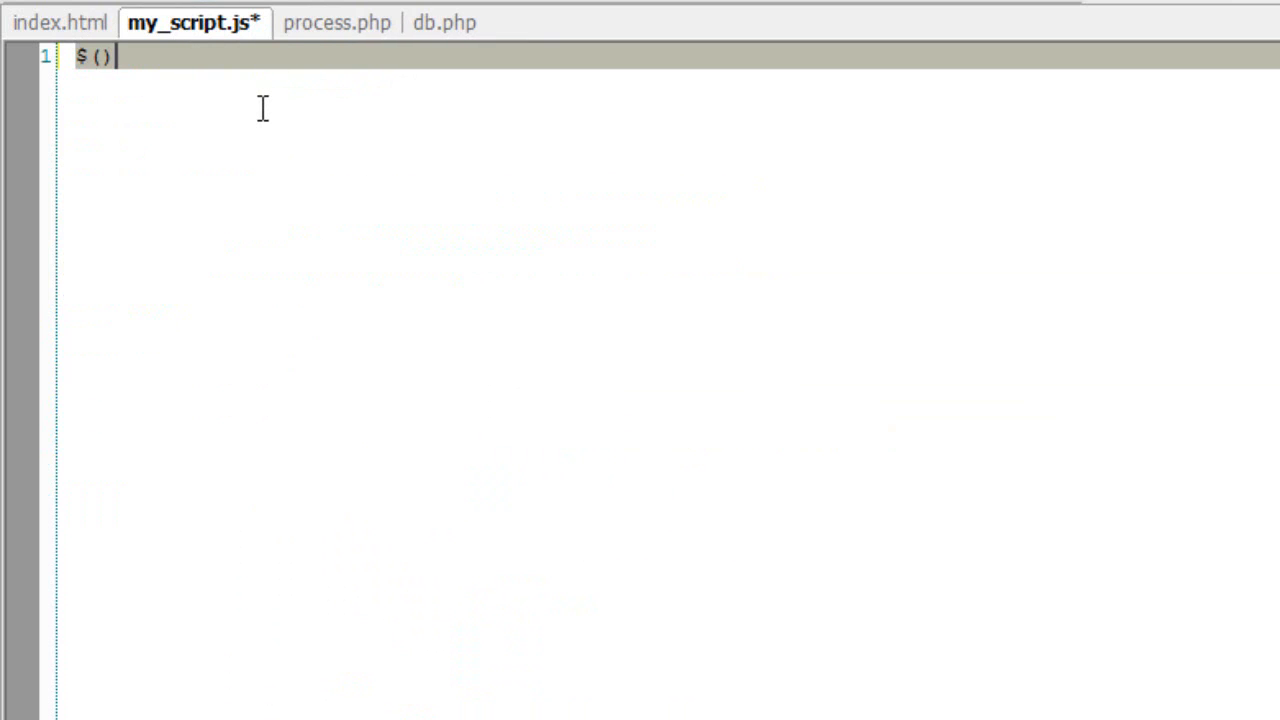
type("document")
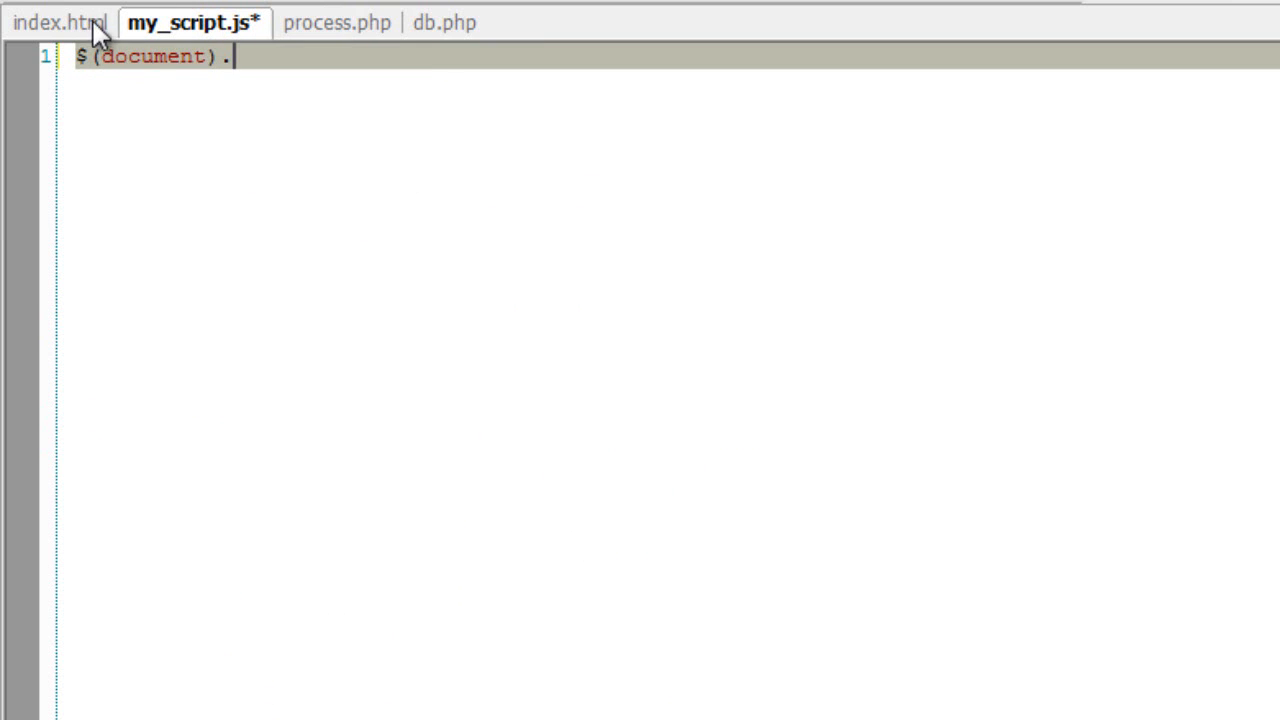
key("ctrl+s")
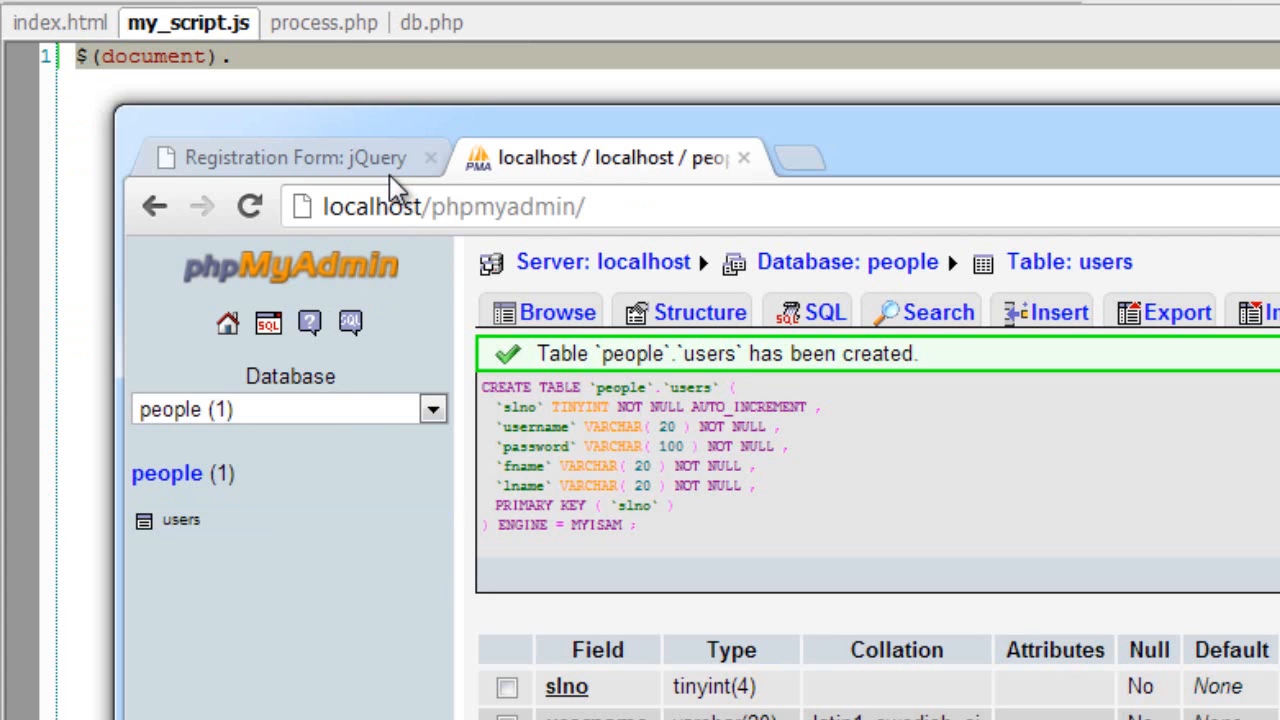
Step: Open the registration project from the localhost homepage in Chrome
left_click(290, 157)
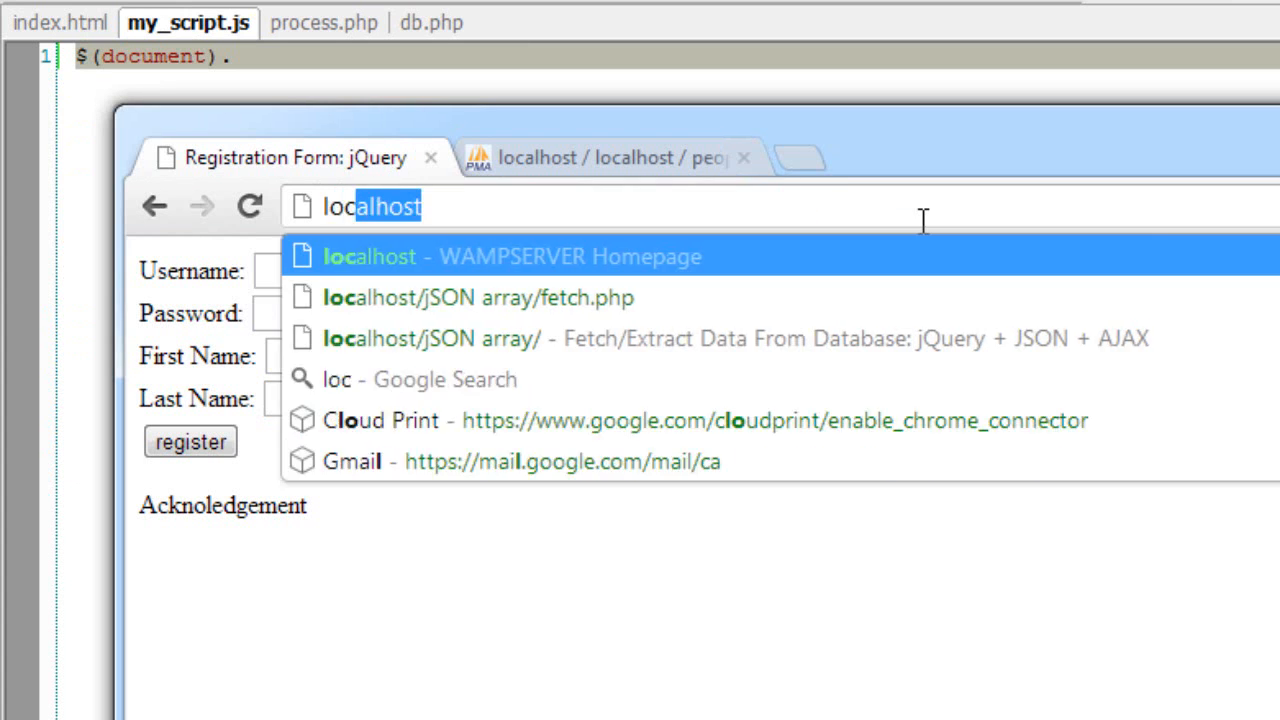
left_click(510, 256)
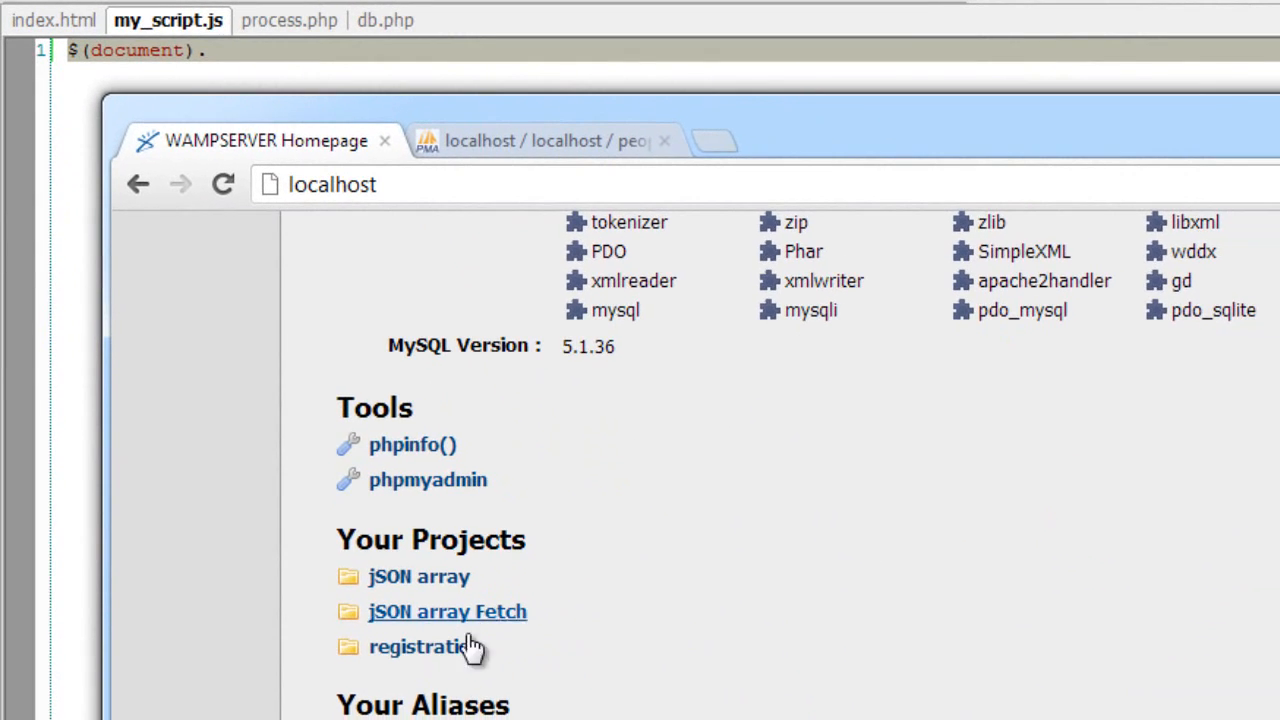
left_click(419, 646)
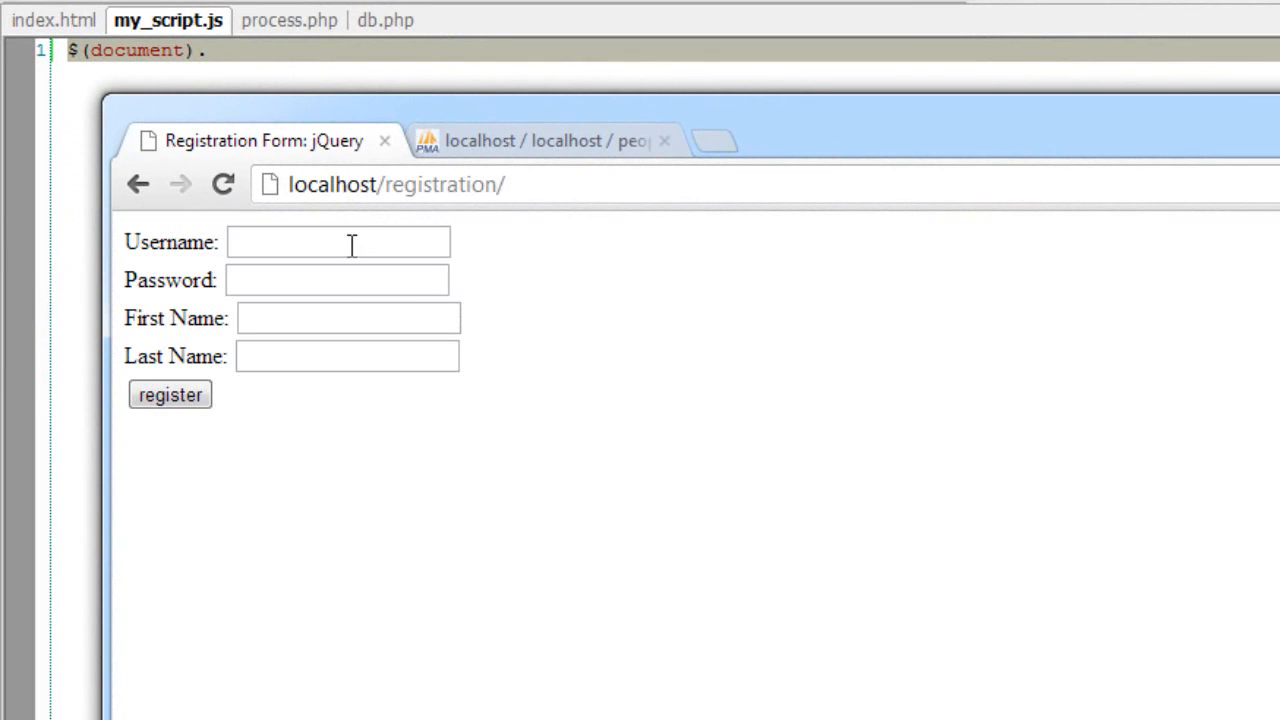
left_click(338, 241)
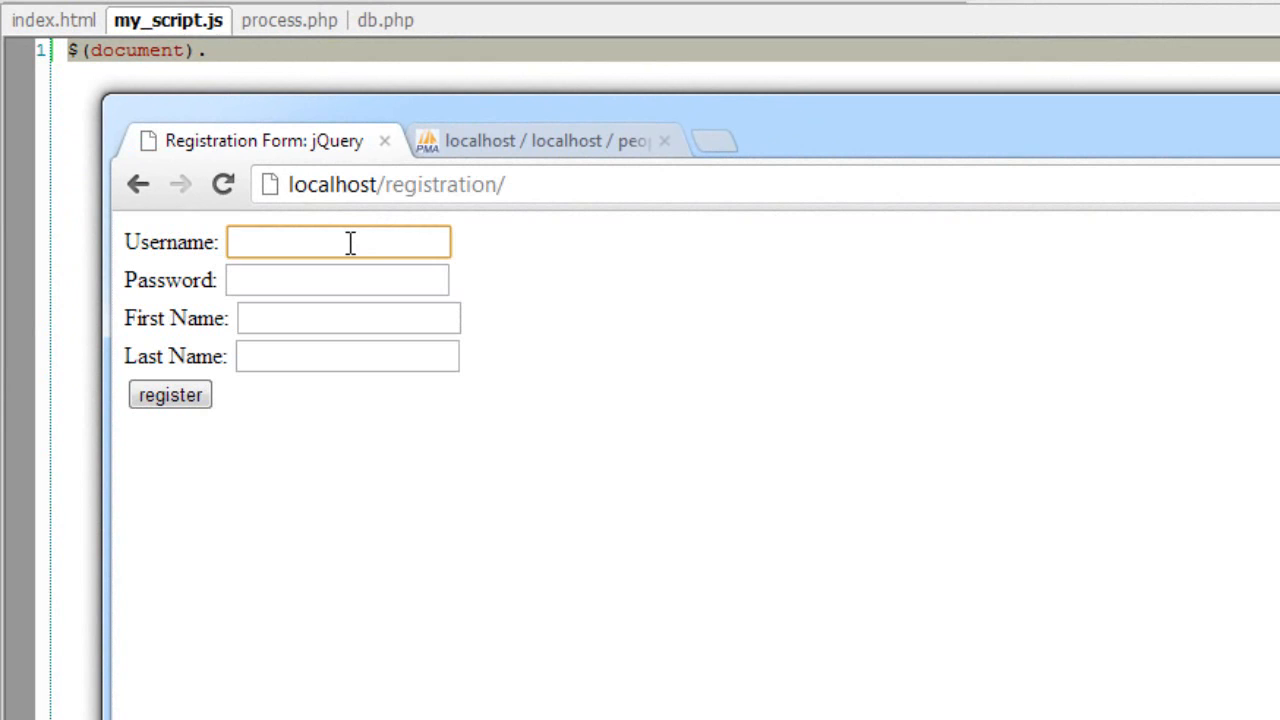
type("satish")
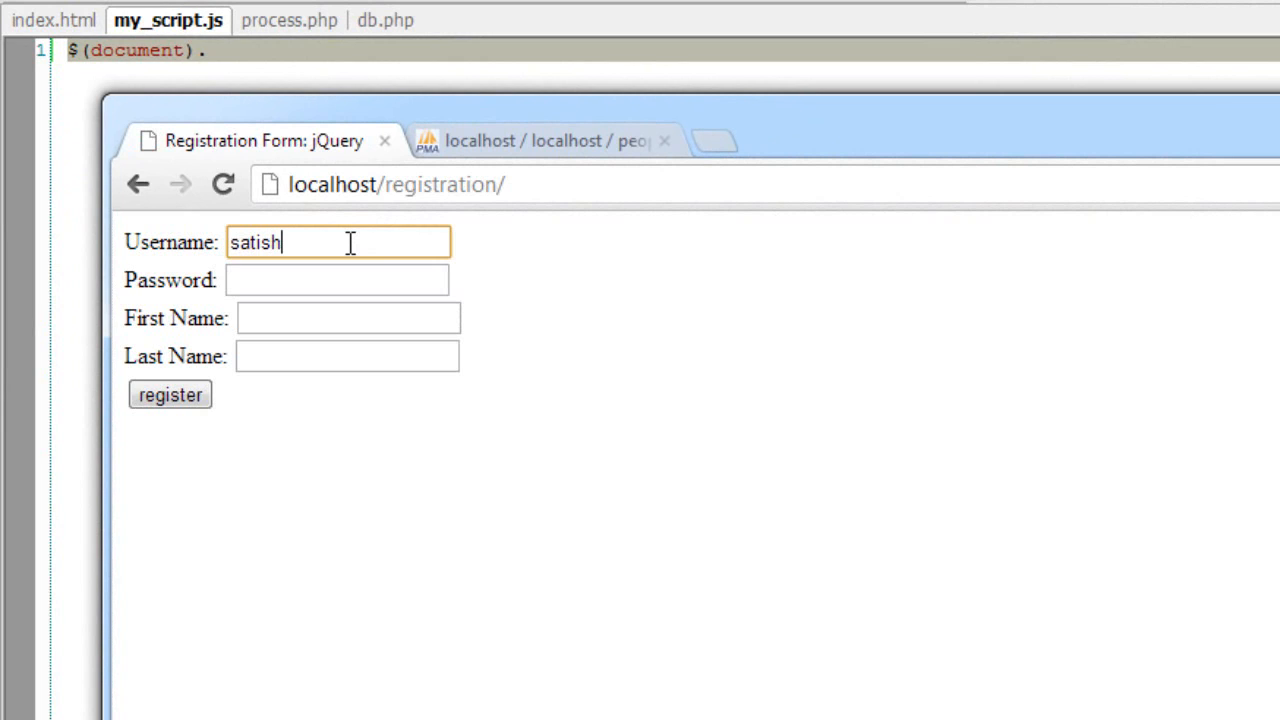
left_click(337, 280)
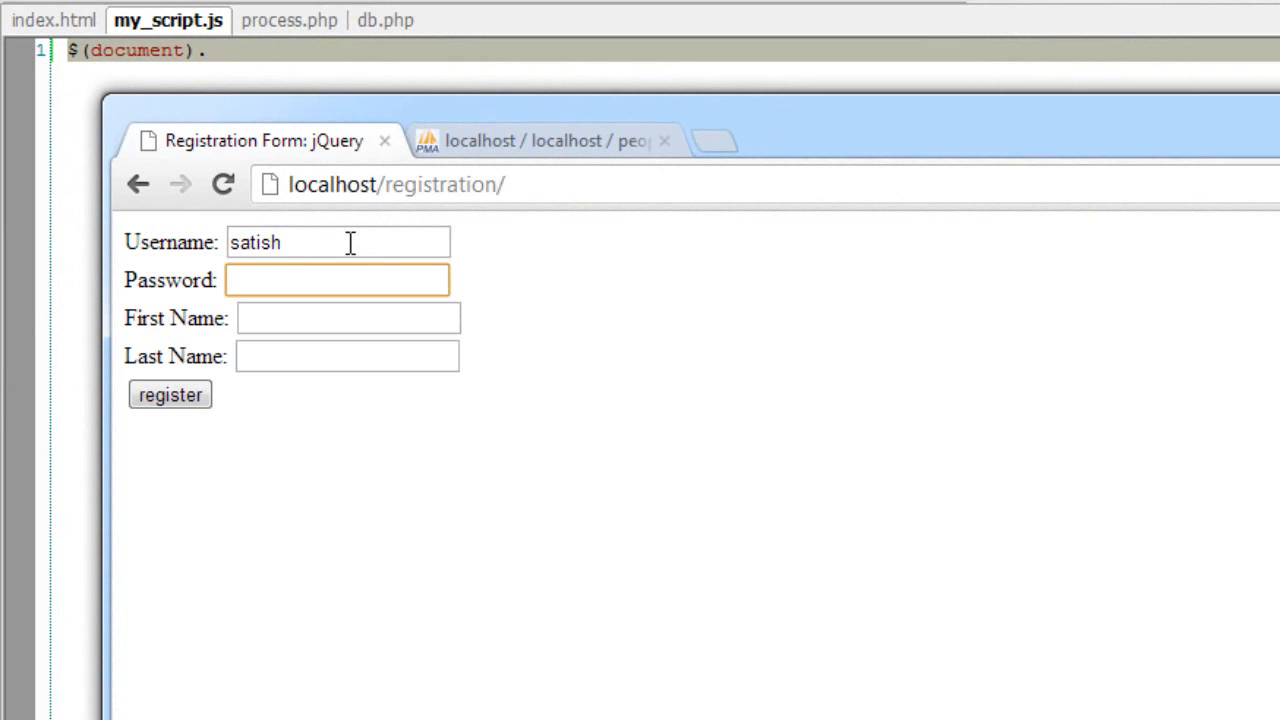
type("••")
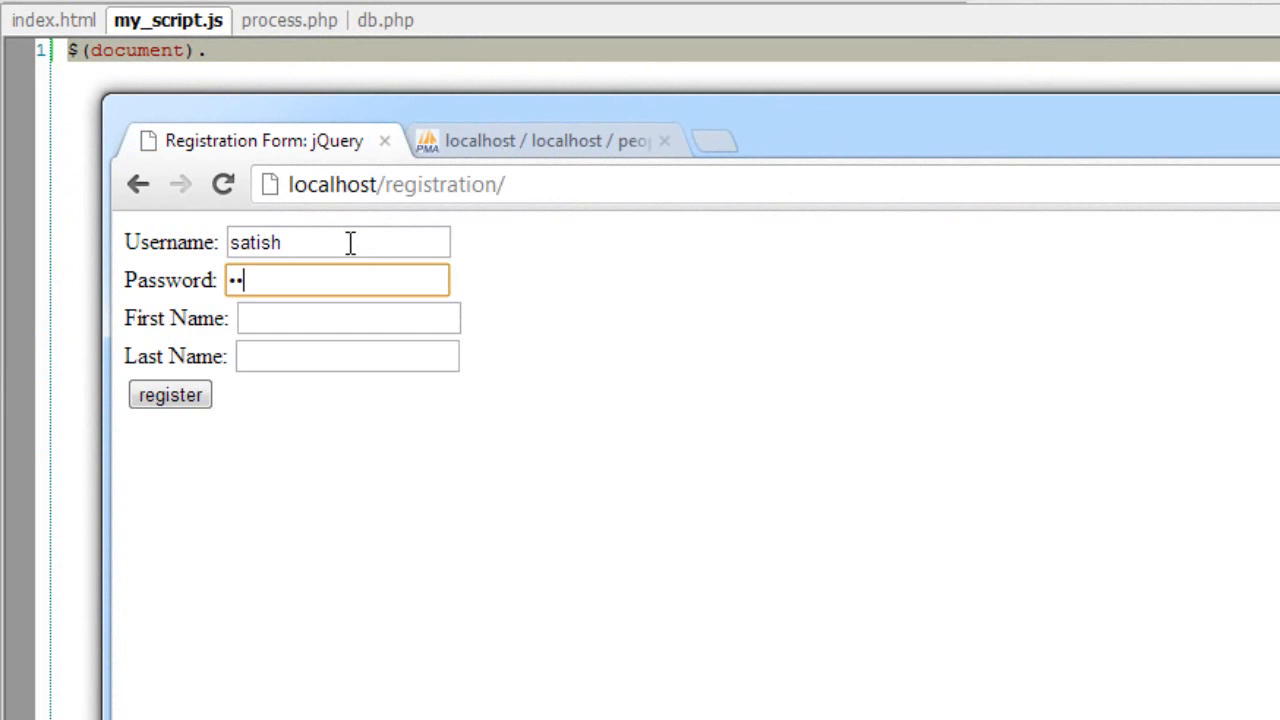
type("S")
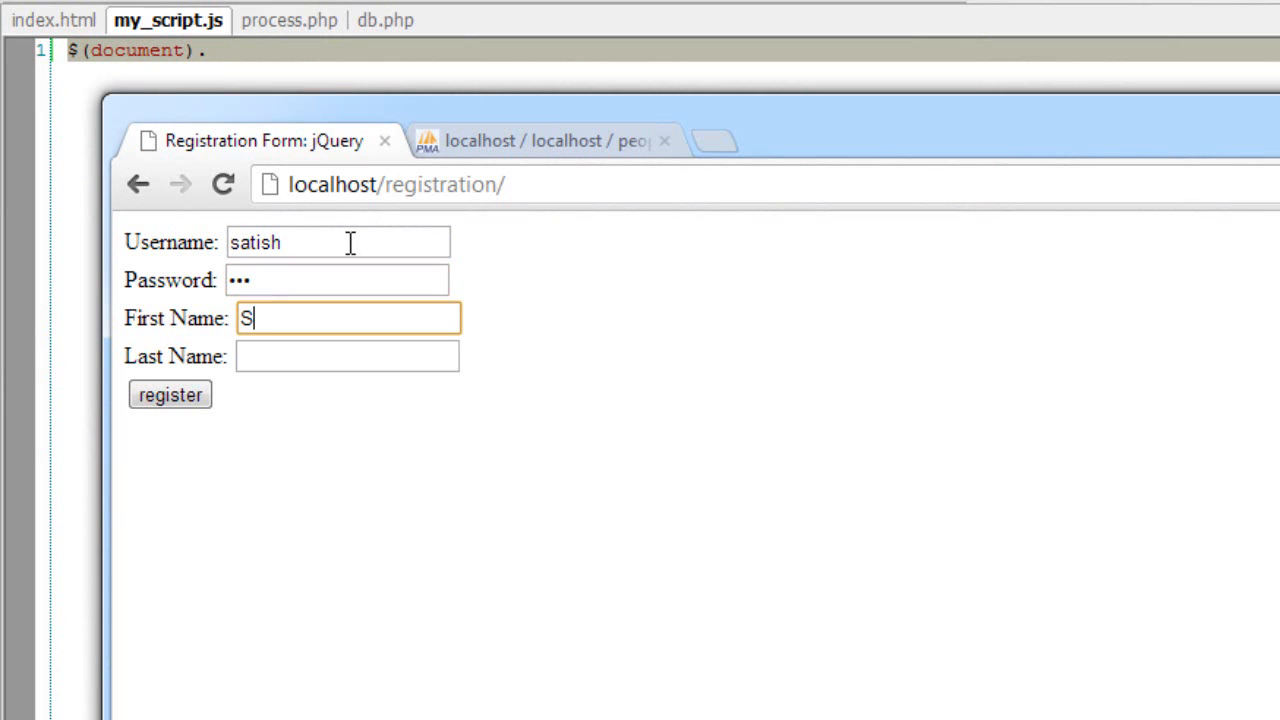
type("ATISH")
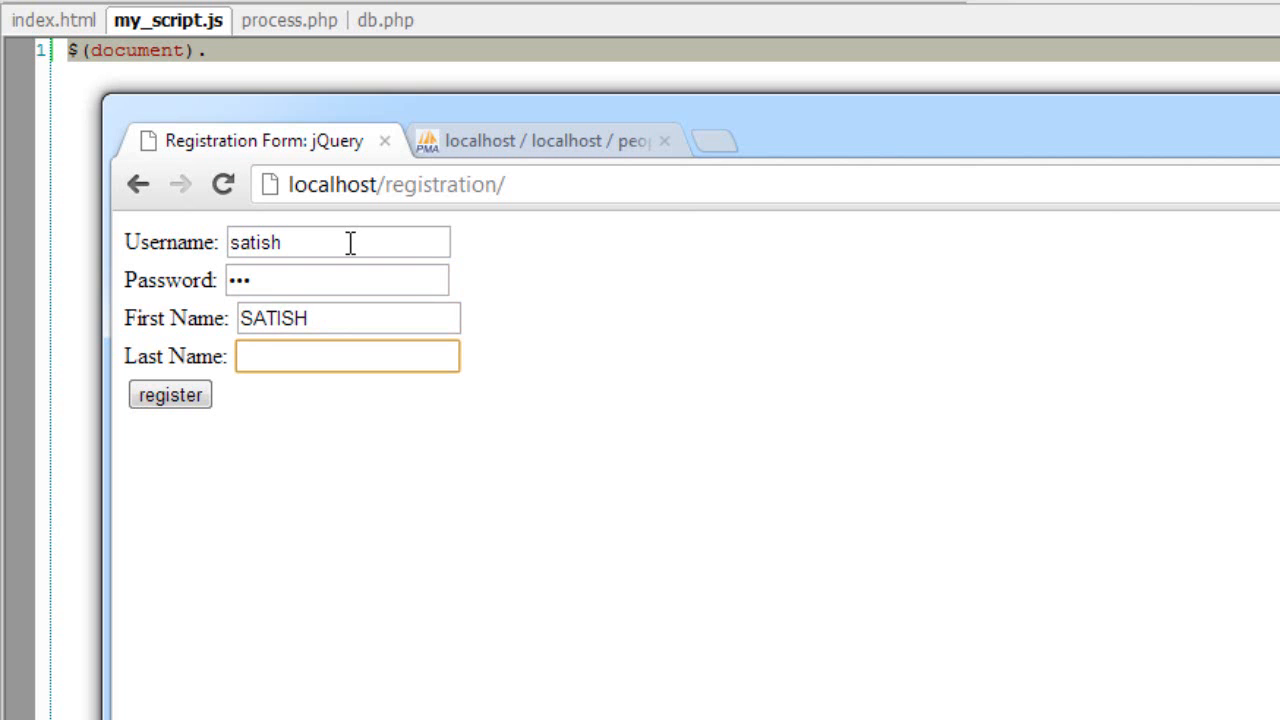
type("B")
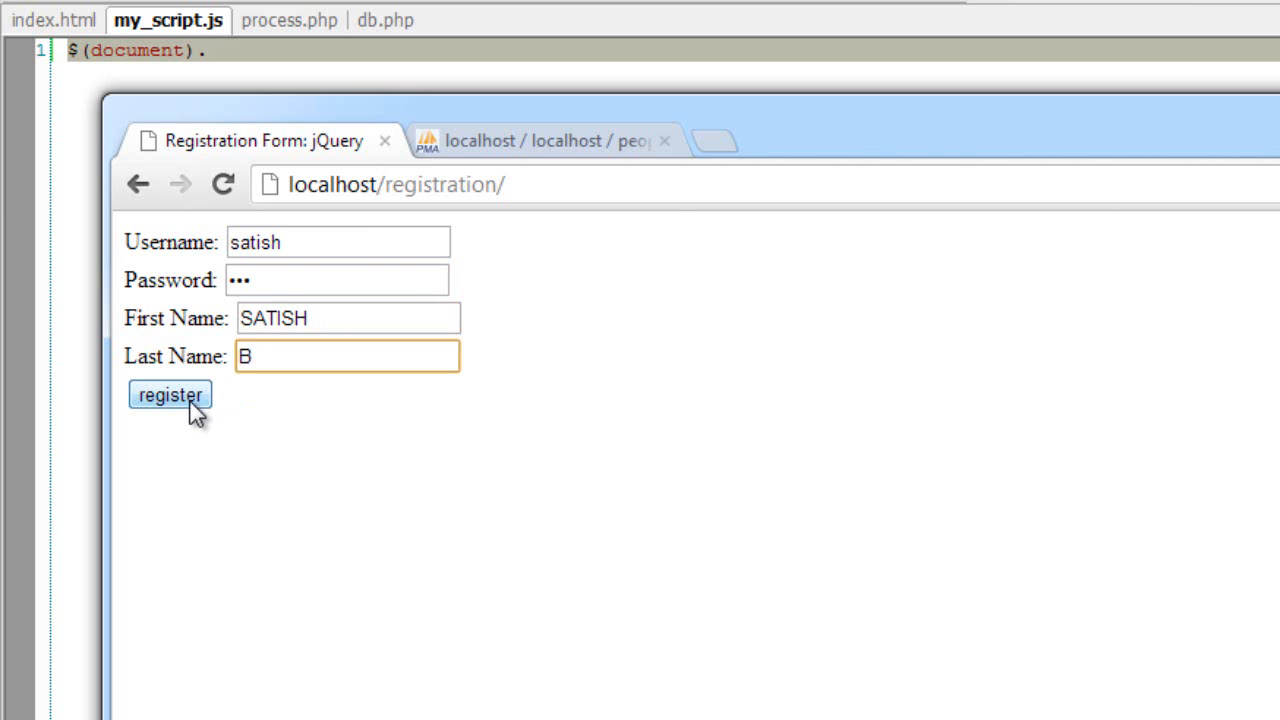
left_click(169, 395)
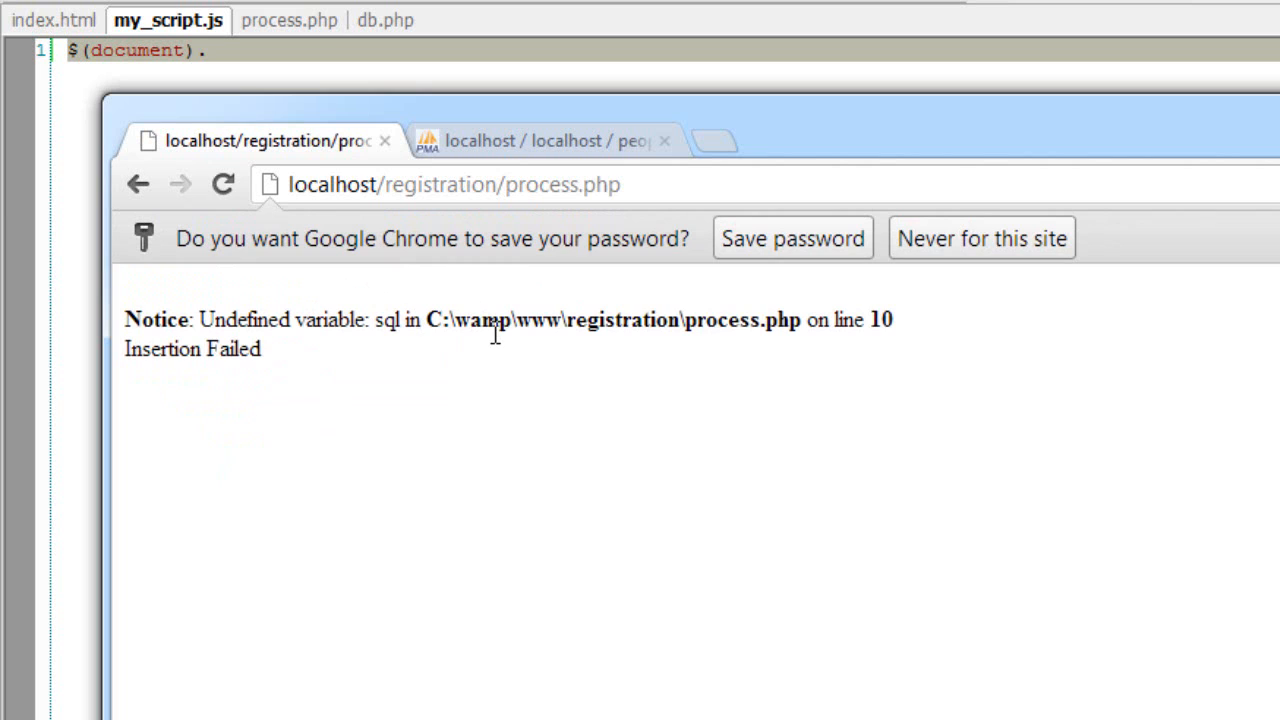
mouse_move(400, 320)
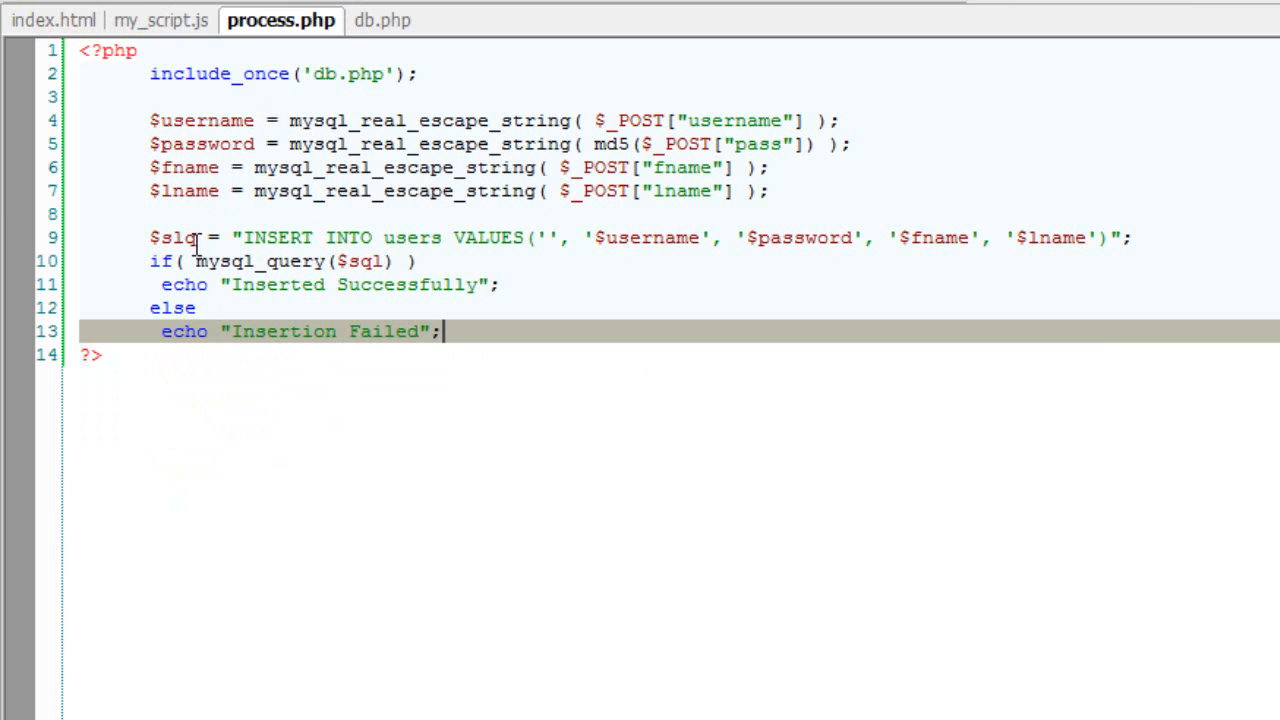
Step: Rename $slq to $sql in process.php, save, and resubmit the registration form
double_click(183, 237)
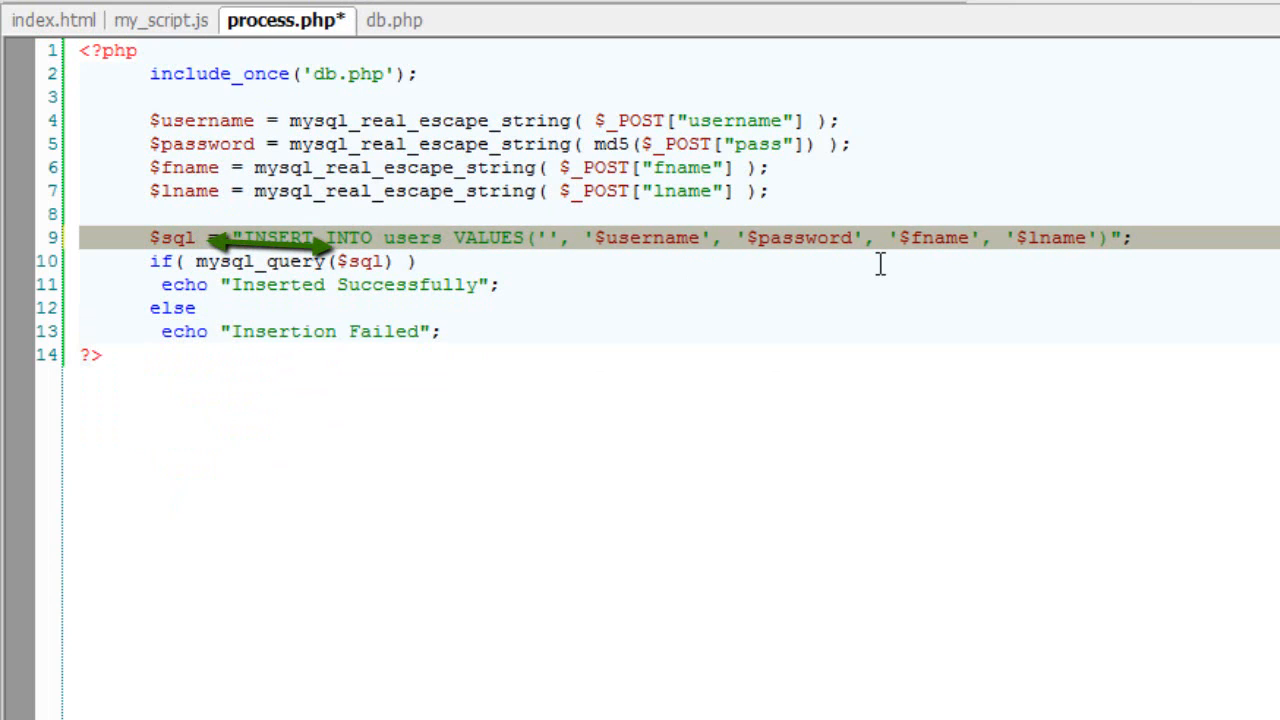
key("ctrl+s")
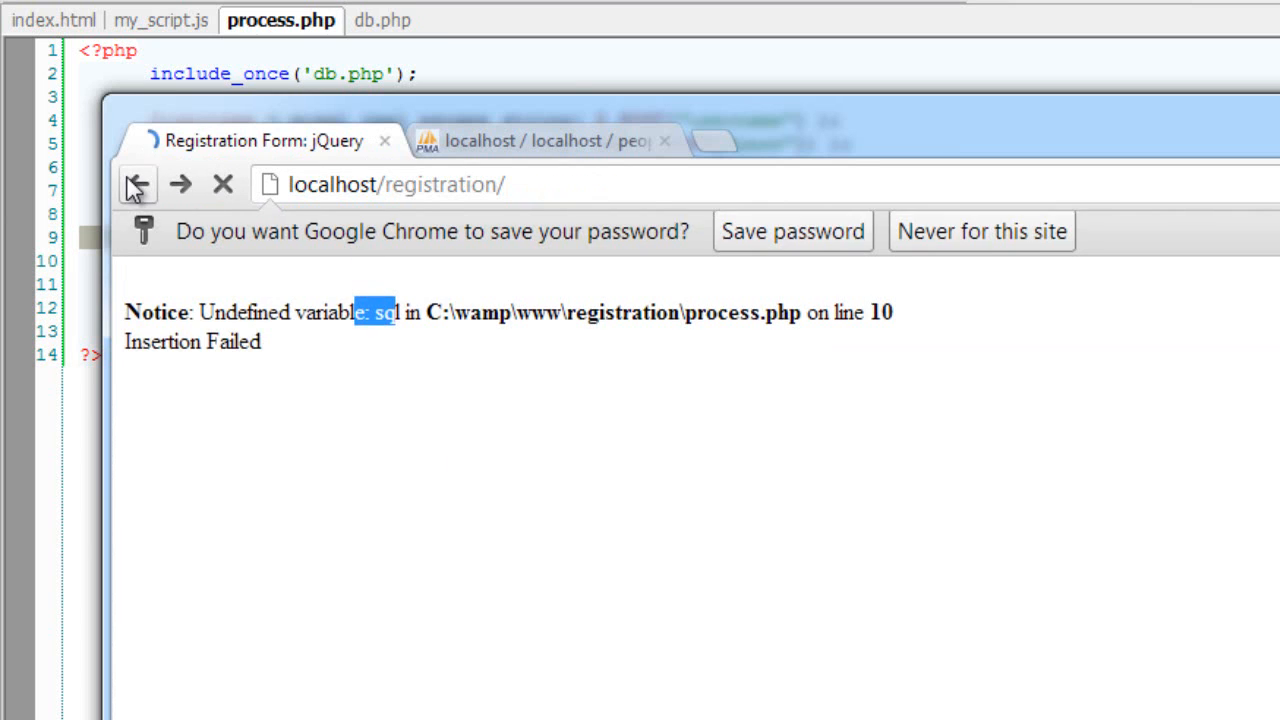
left_click(137, 184)
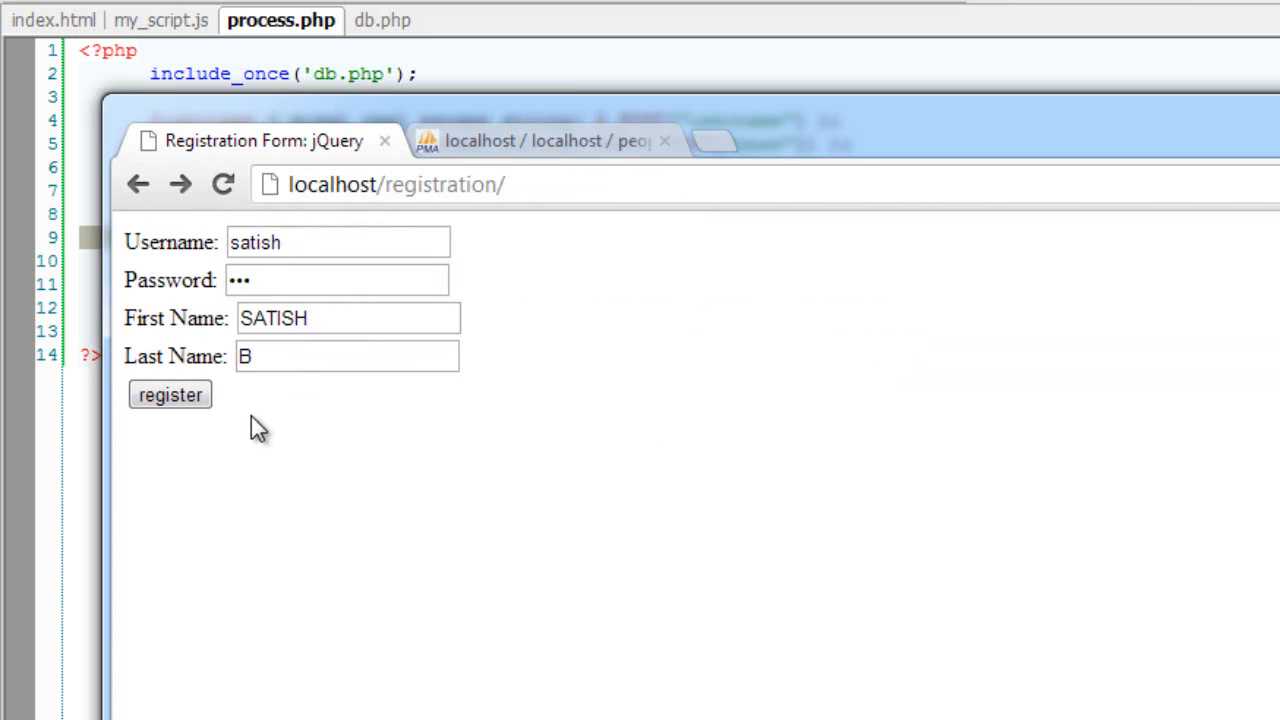
left_click(169, 394)
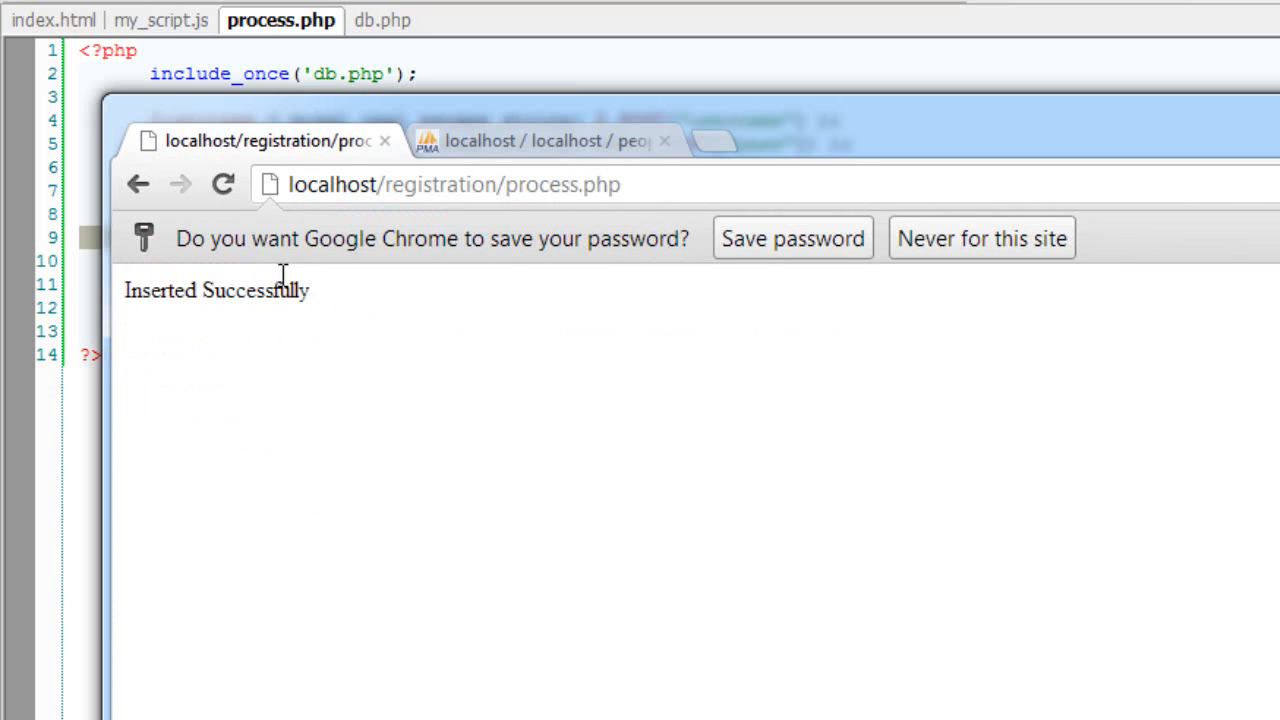
left_click(545, 140)
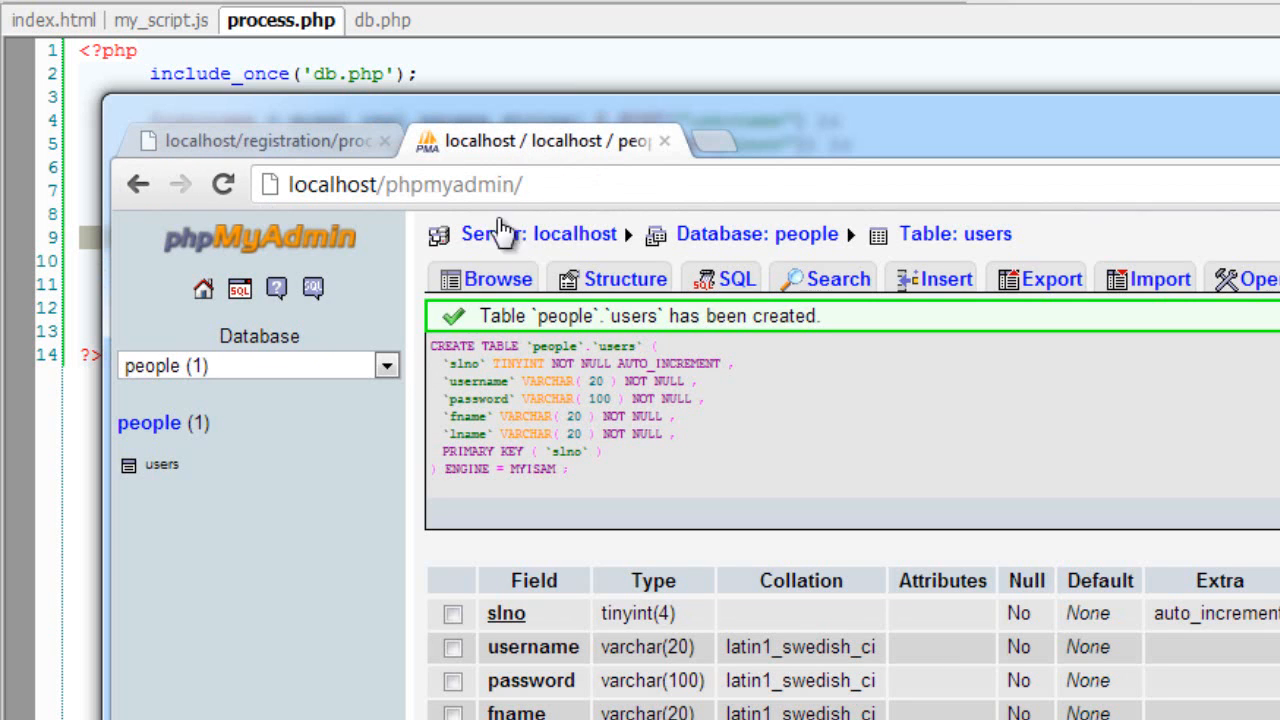
Step: Browse the users table to confirm the satish row was stored
left_click(161, 464)
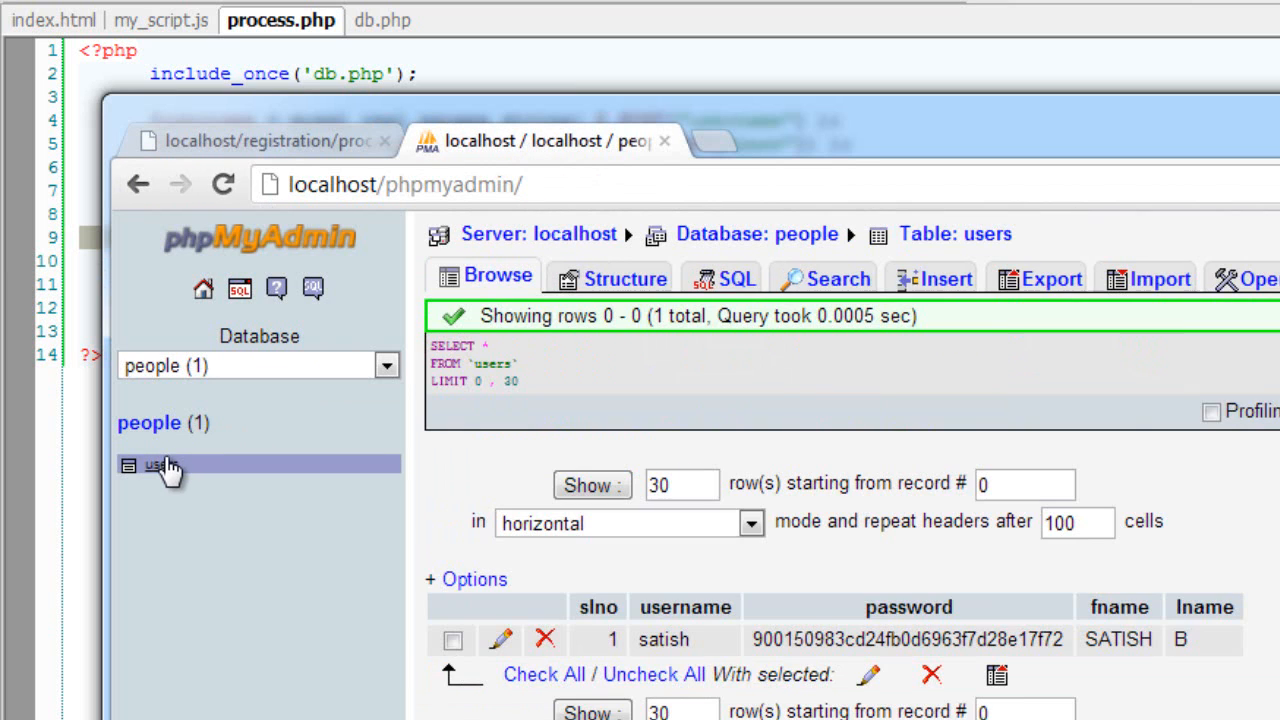
left_click(161, 464)
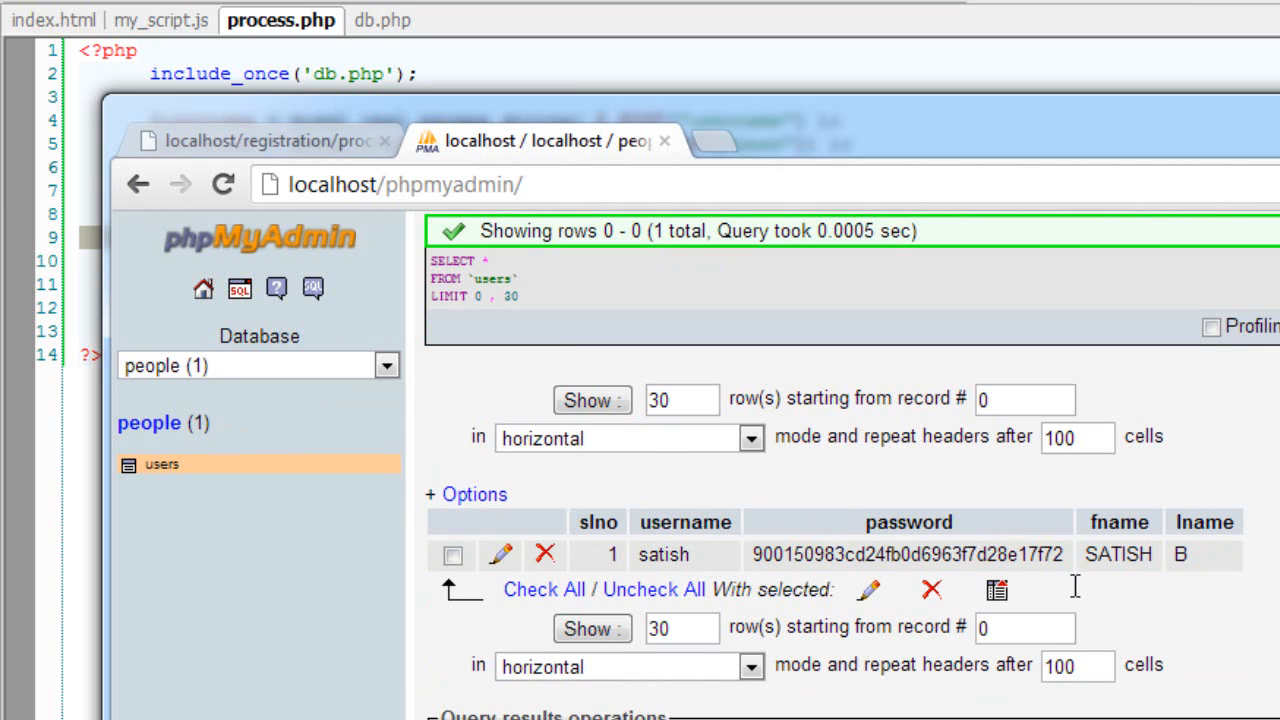
left_click(265, 140)
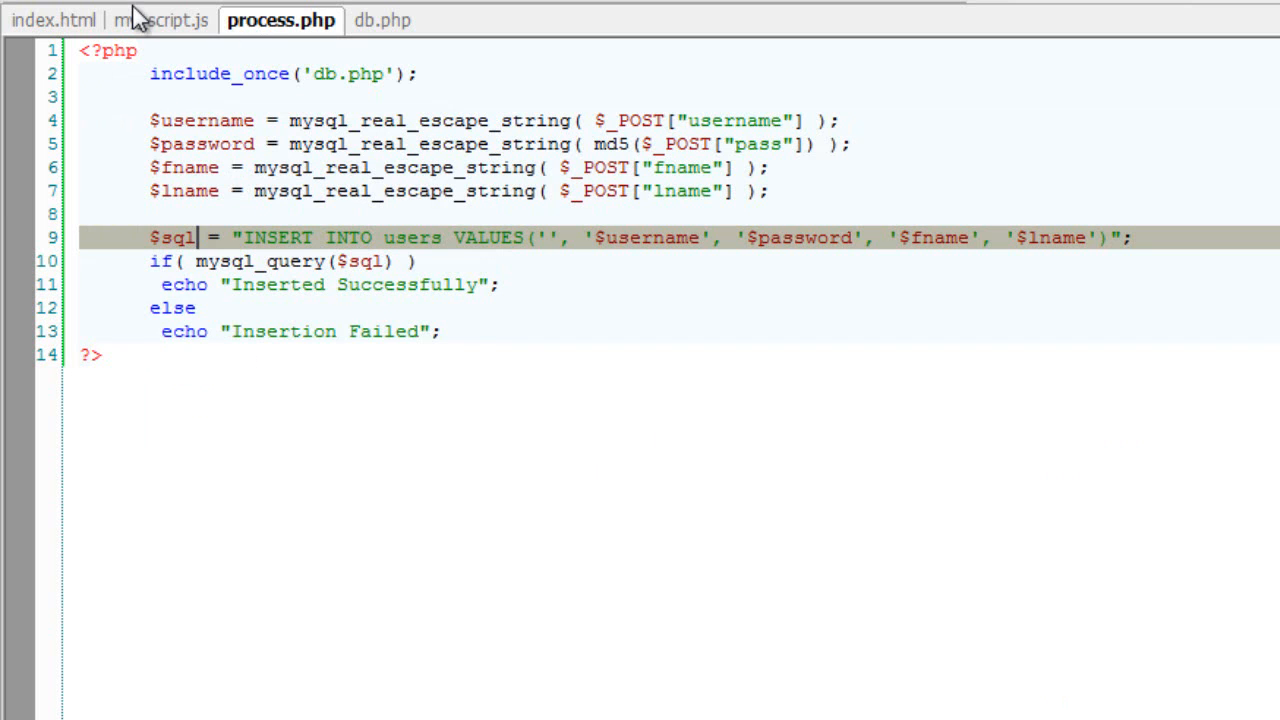
Step: Add a $(document).ready(function block in my_script.js
left_click(162, 20)
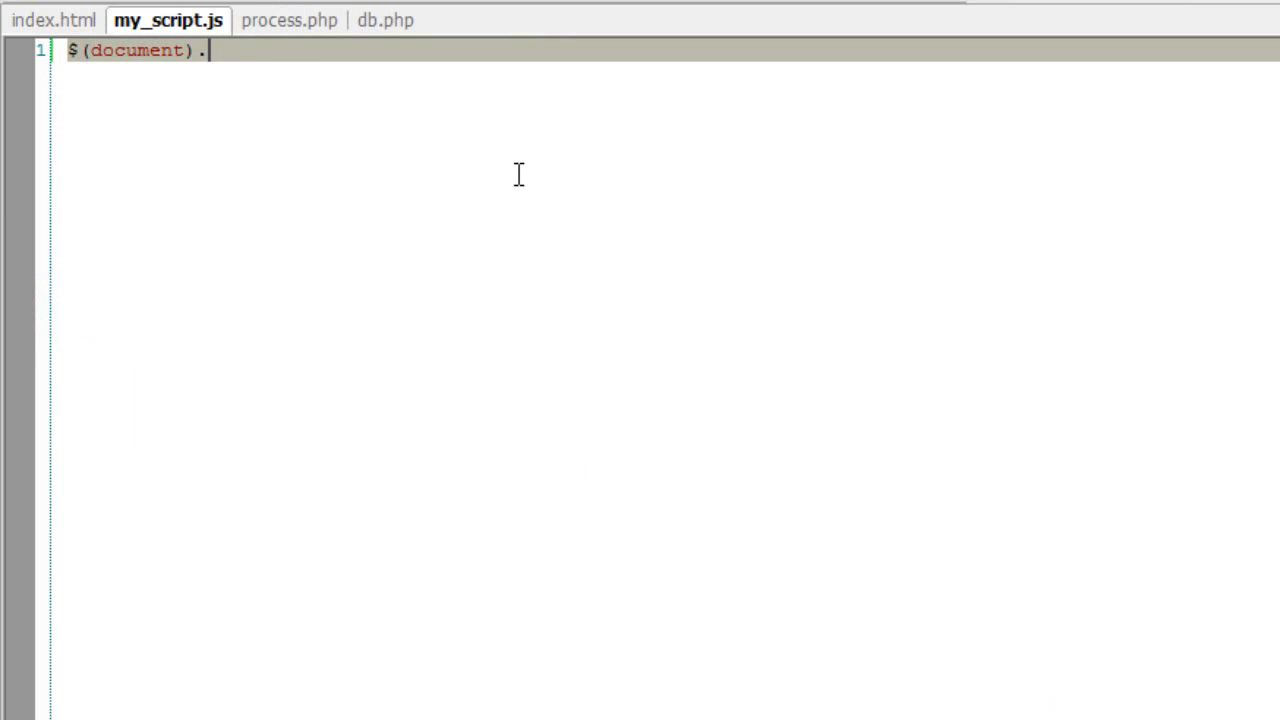
type("read")
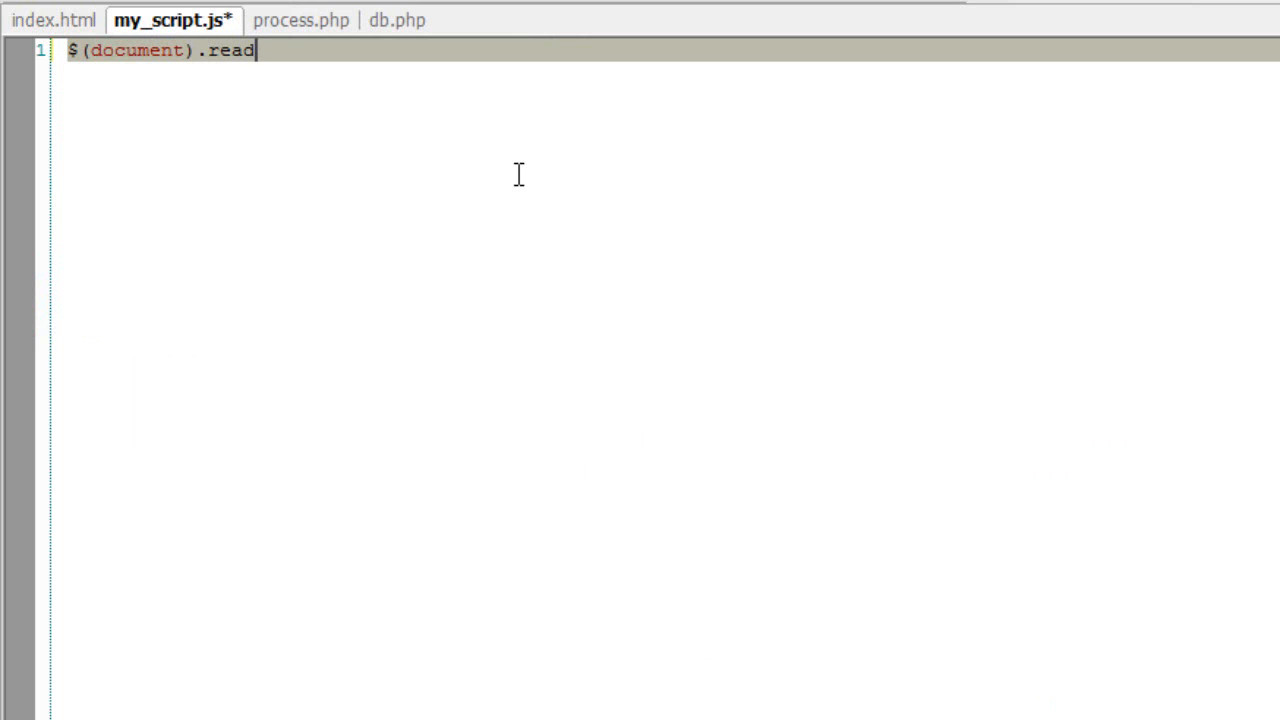
type("y();")
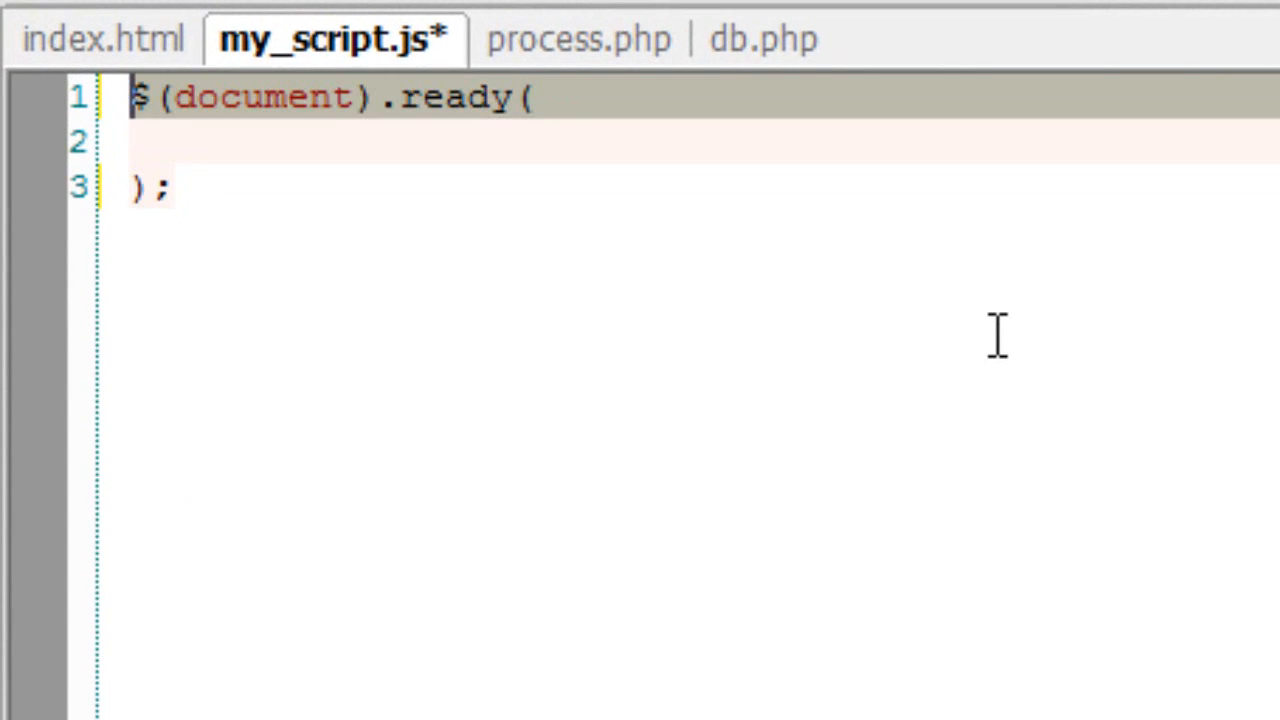
type("function() {")
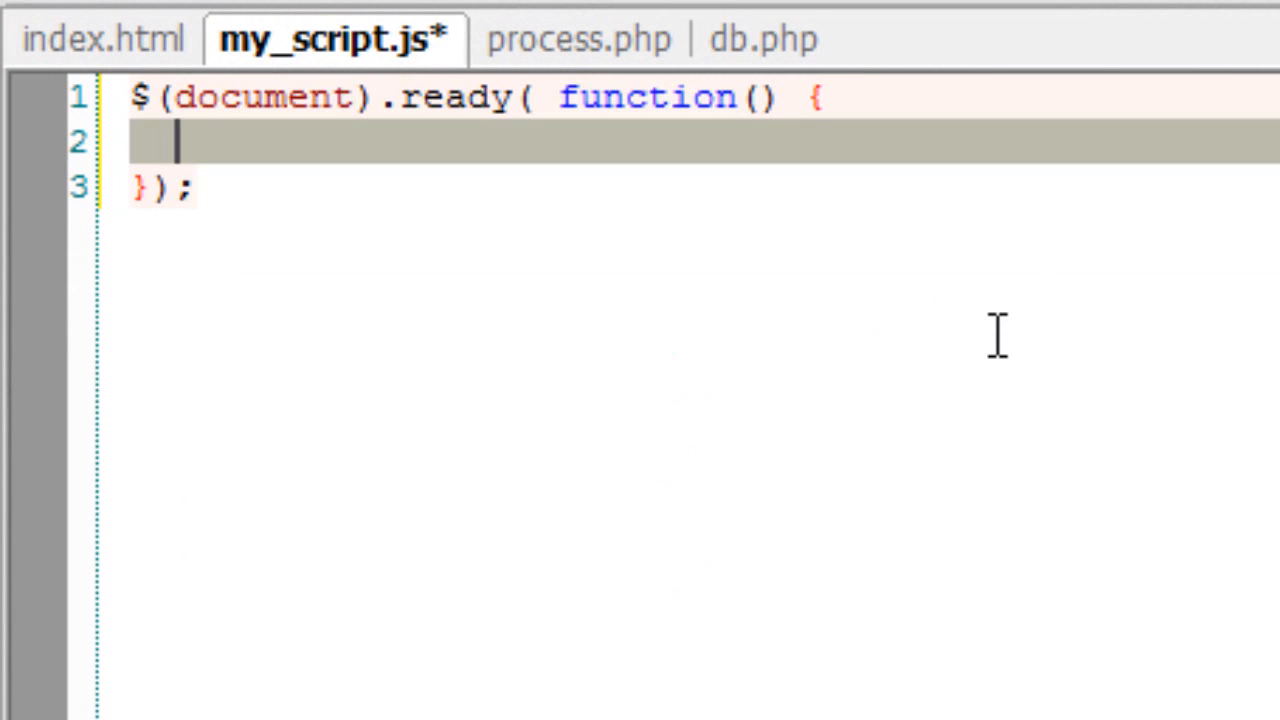
mouse_move(230, 45)
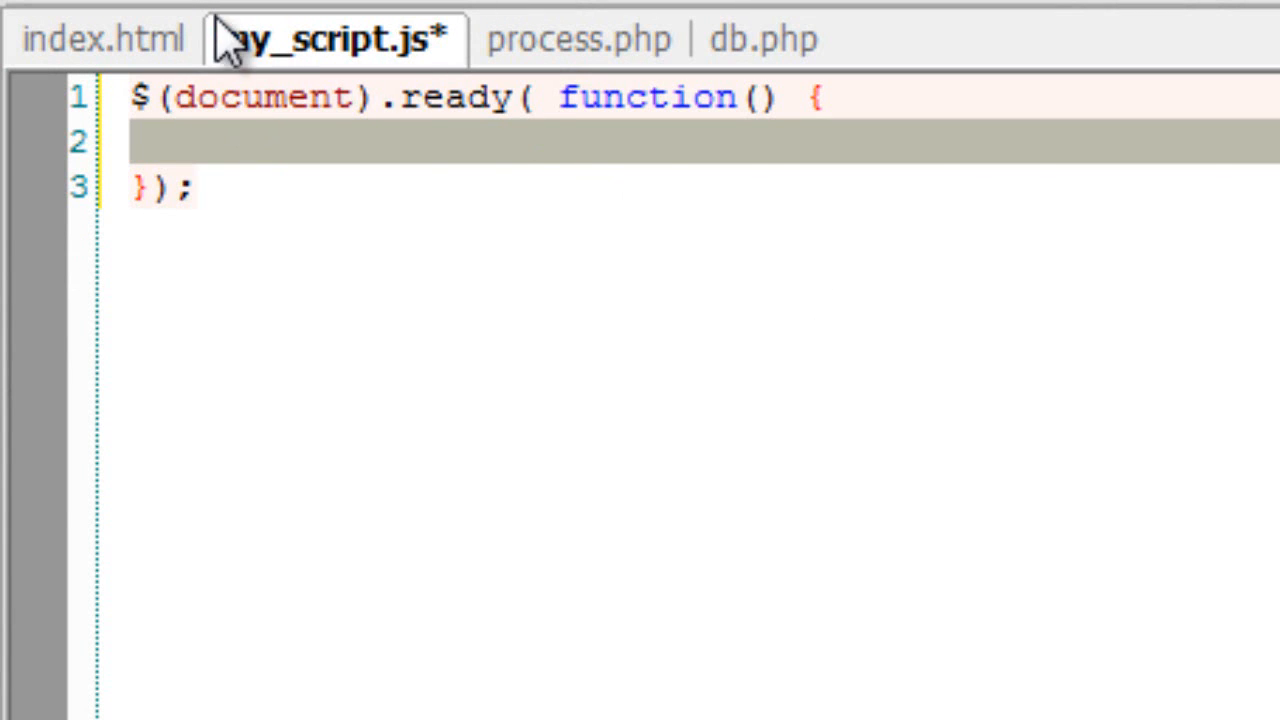
Step: Give the submit input in index.html the id "submit"
left_click(100, 38)
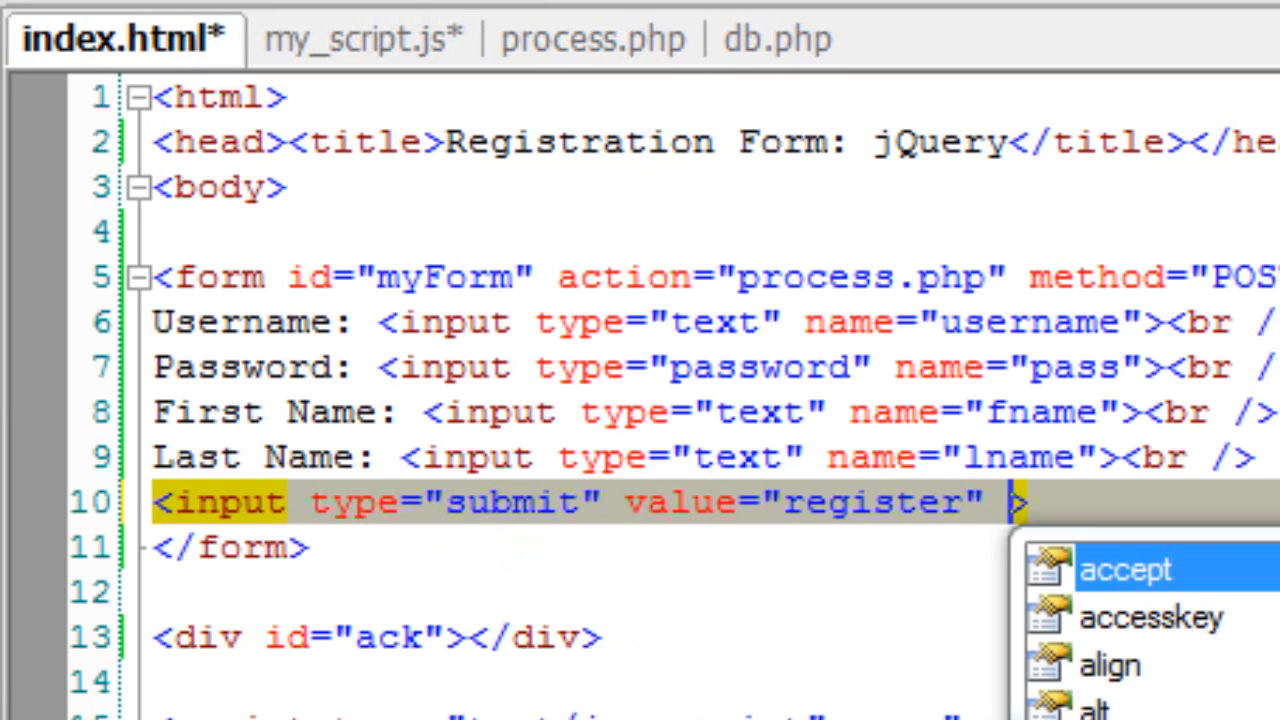
type("id=")
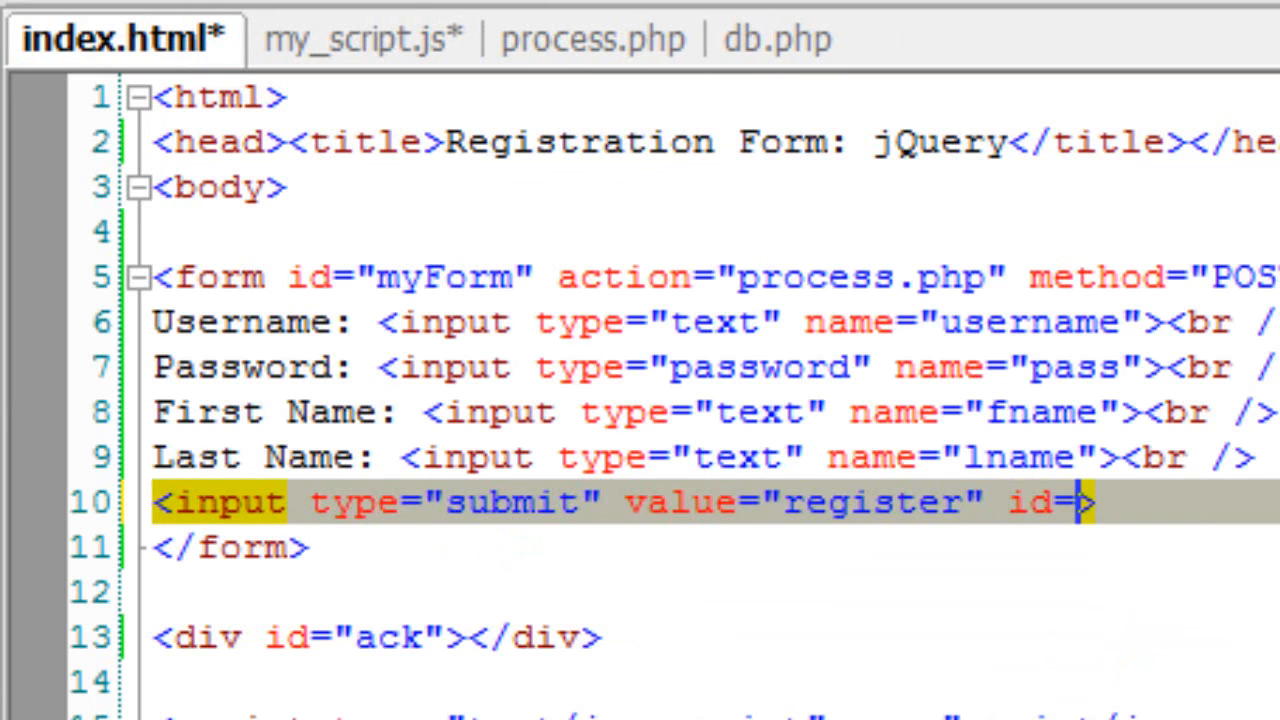
type("\"\"")
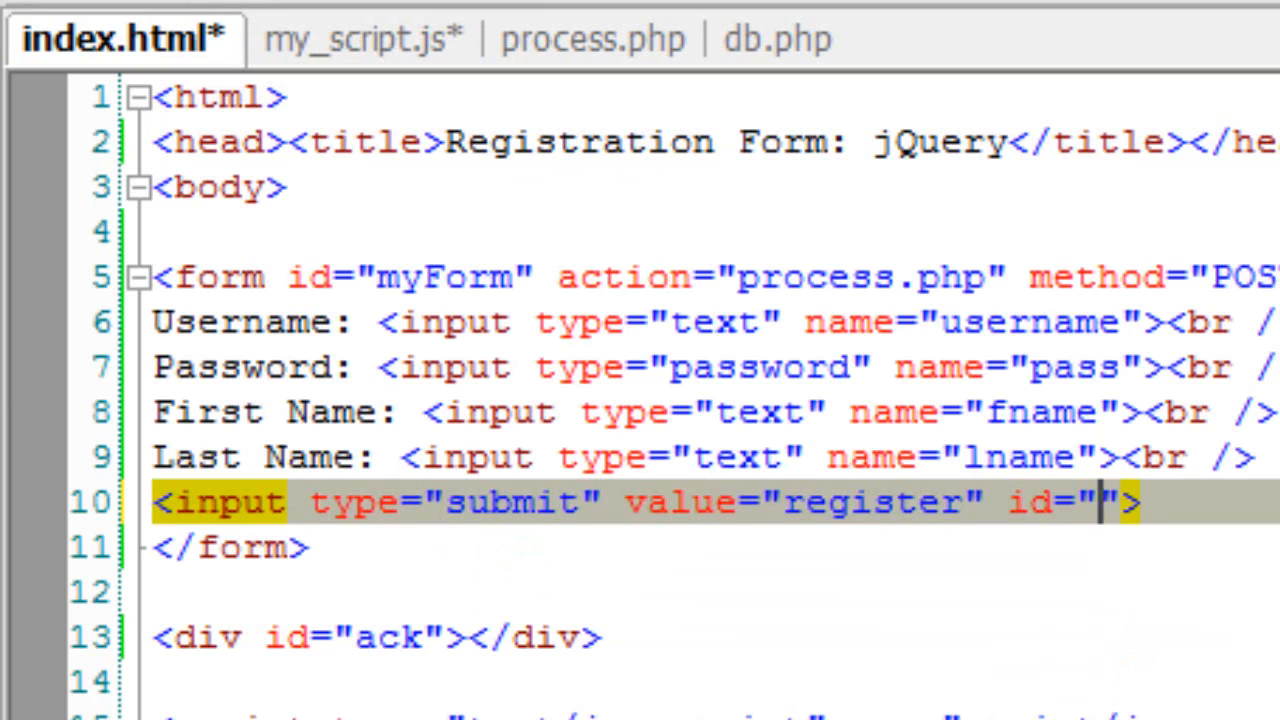
type("submit")
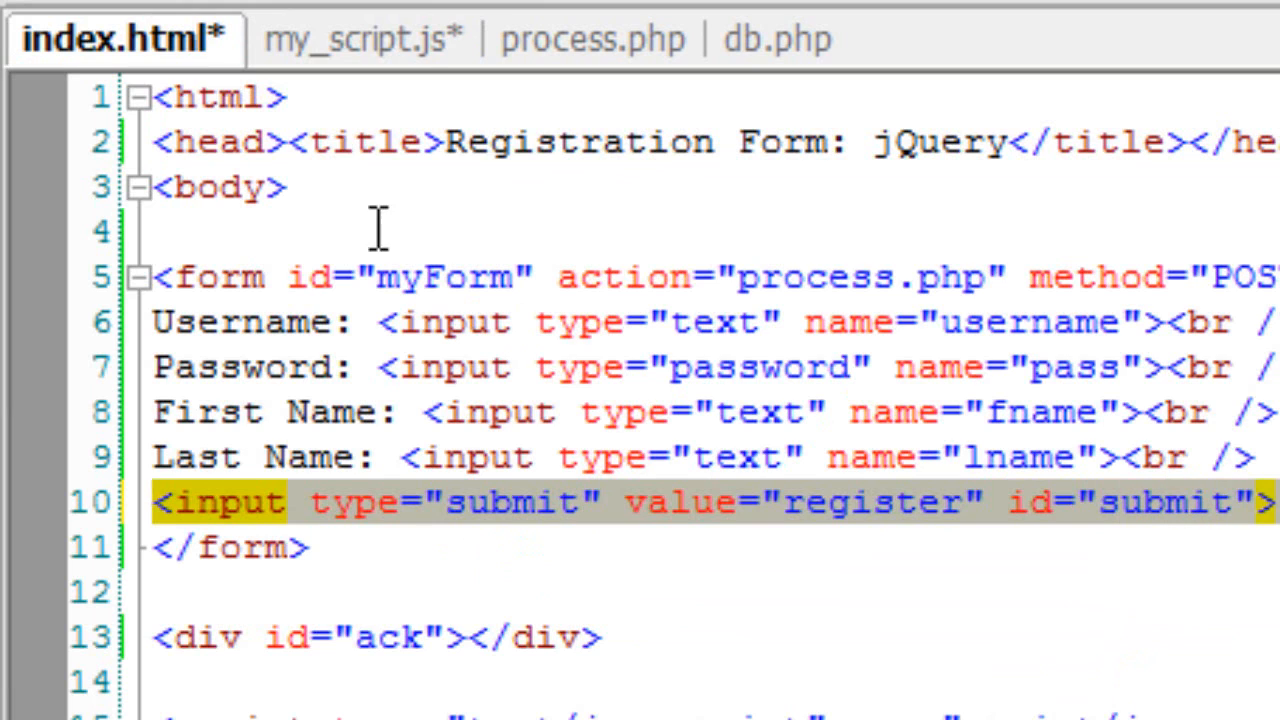
Step: Start a $("#submit").click( handler inside the ready block of my_script.js
left_click(333, 39)
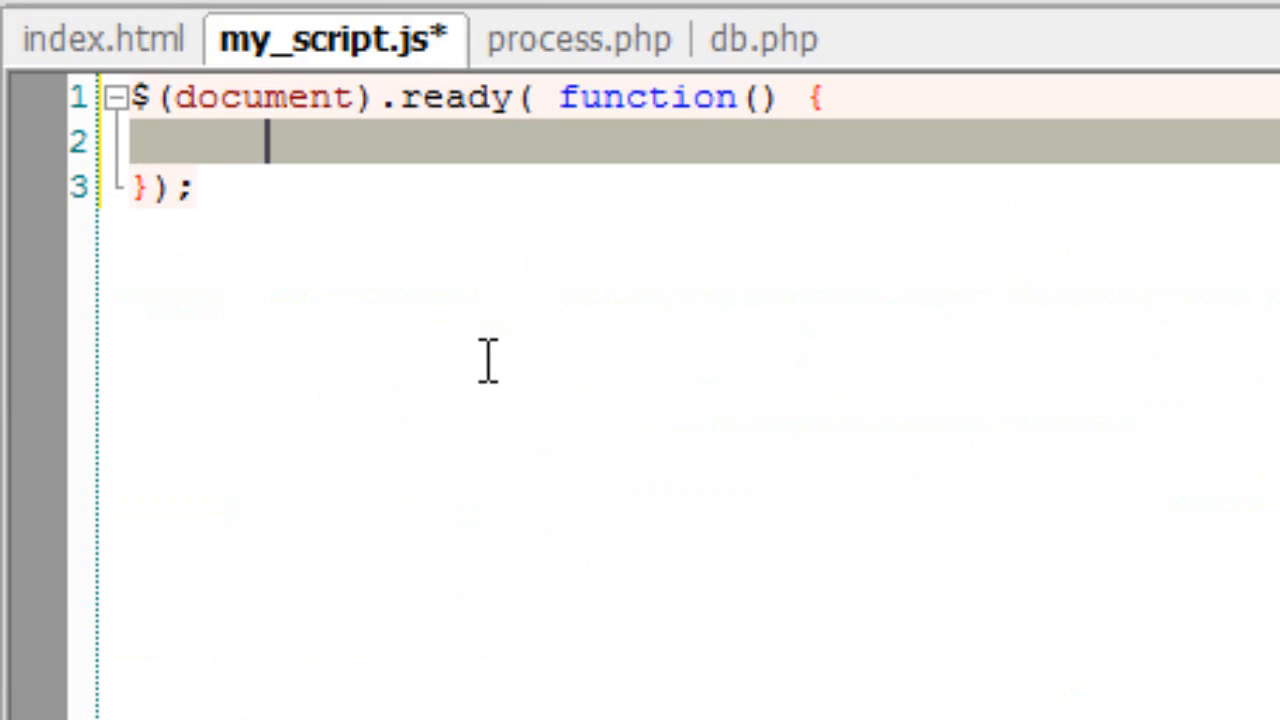
mouse_move(1145, 285)
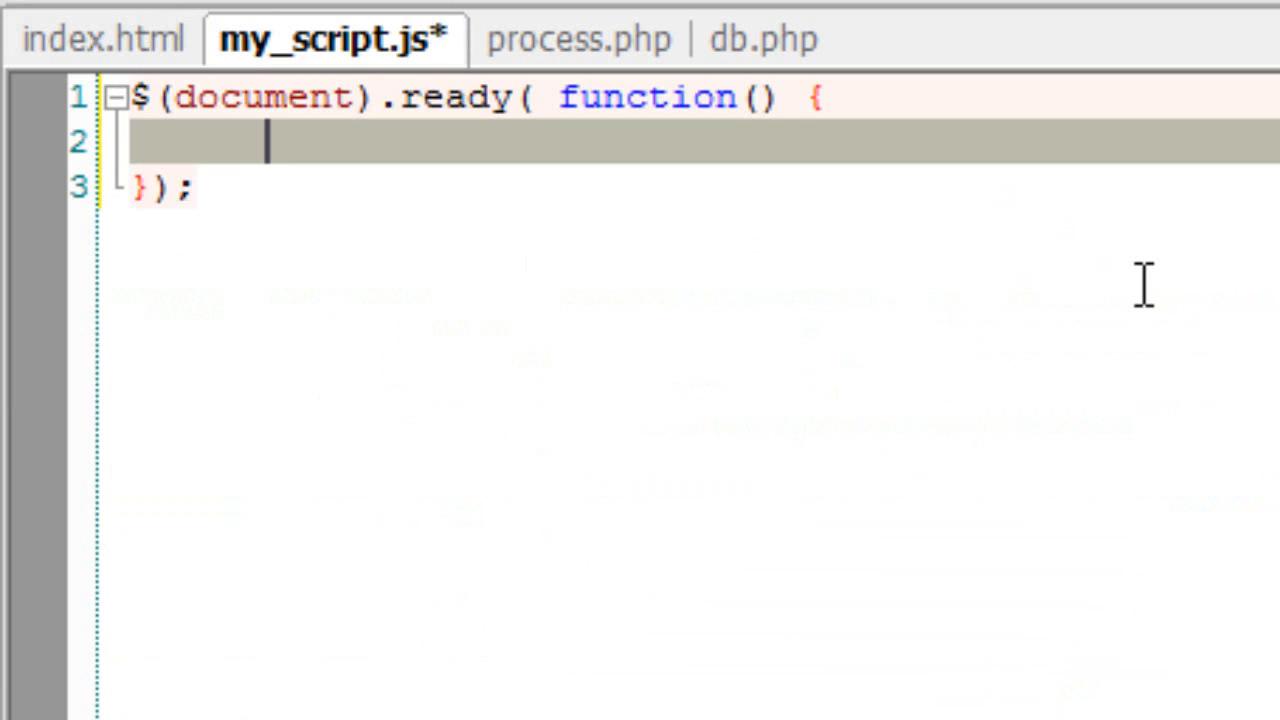
type("$()")
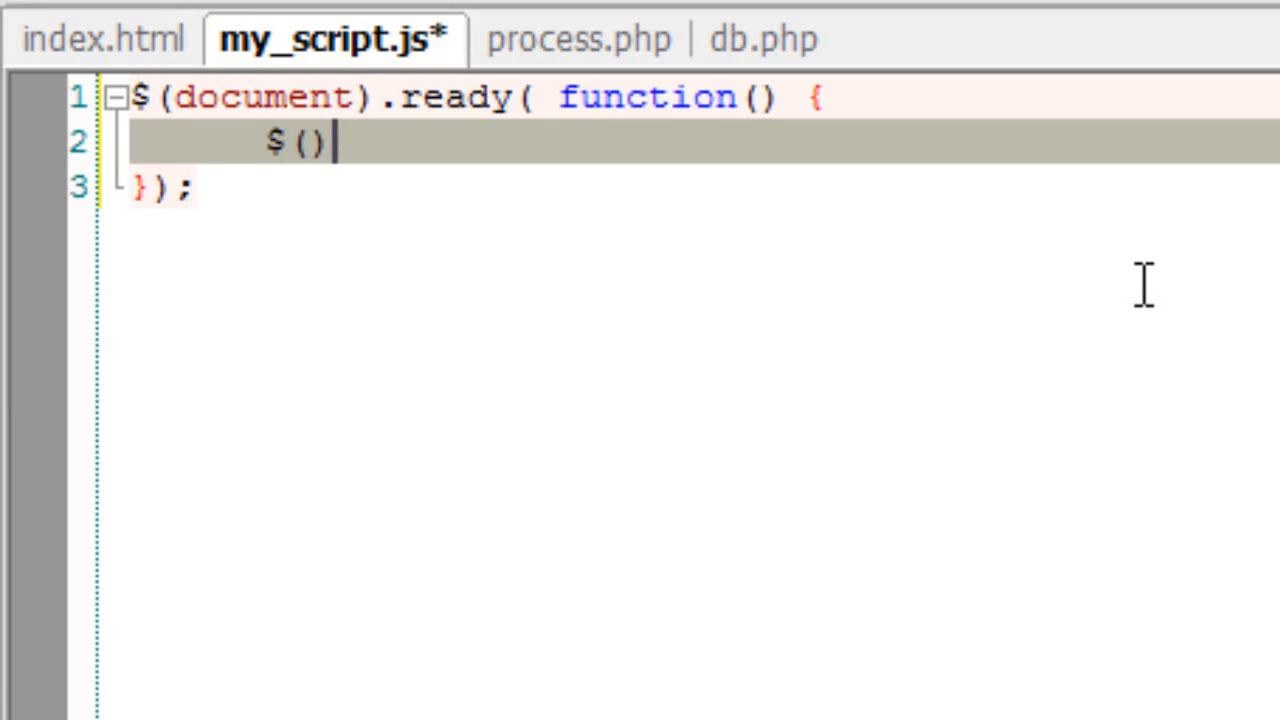
type("\"\"")
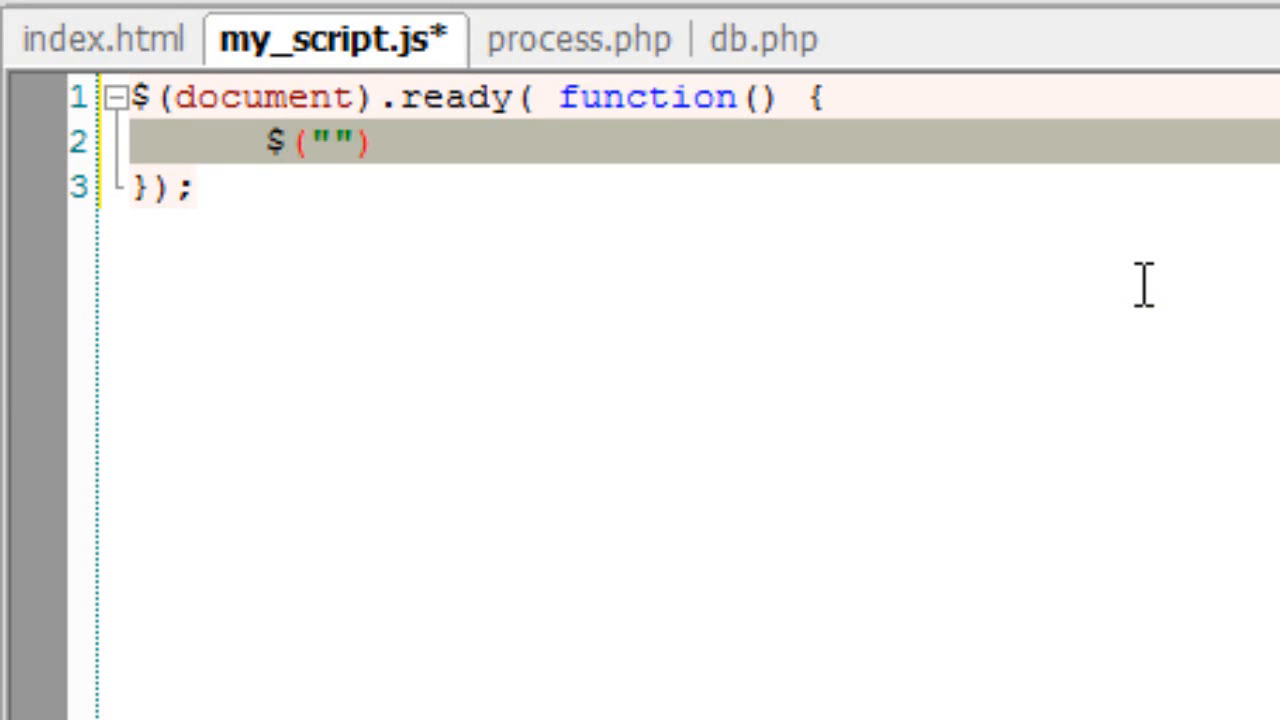
type("#submit")
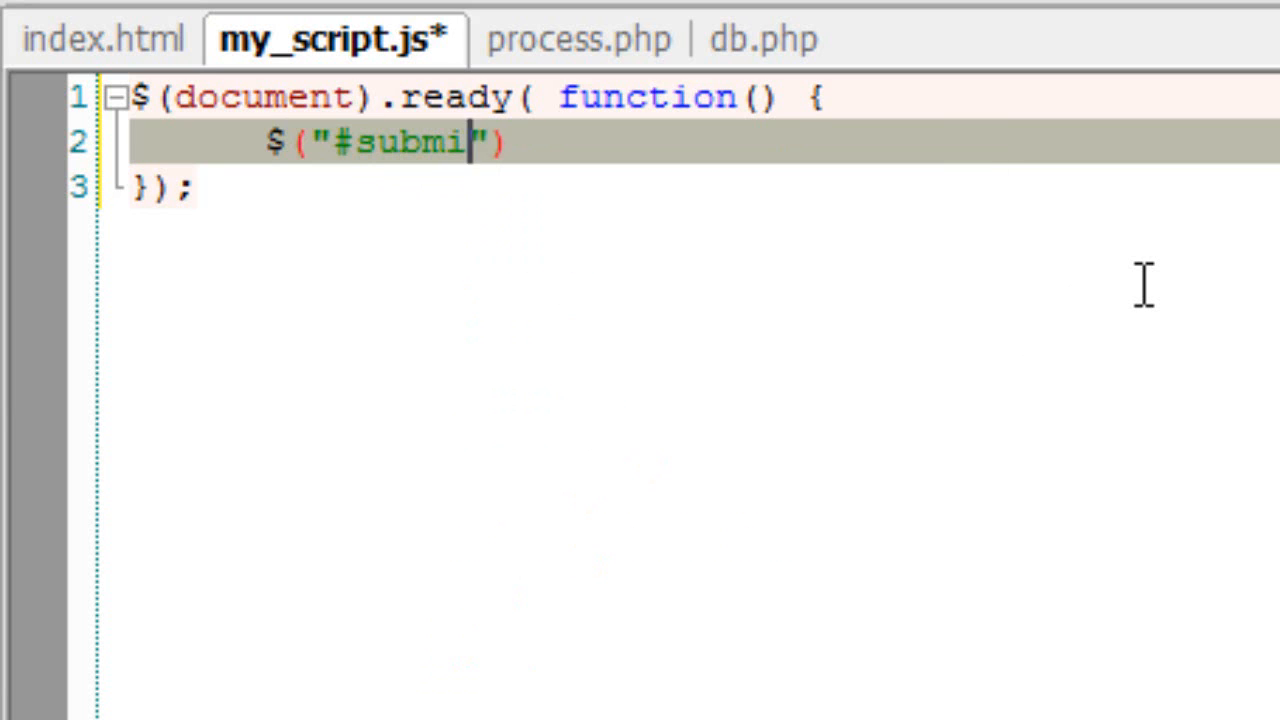
type("t")
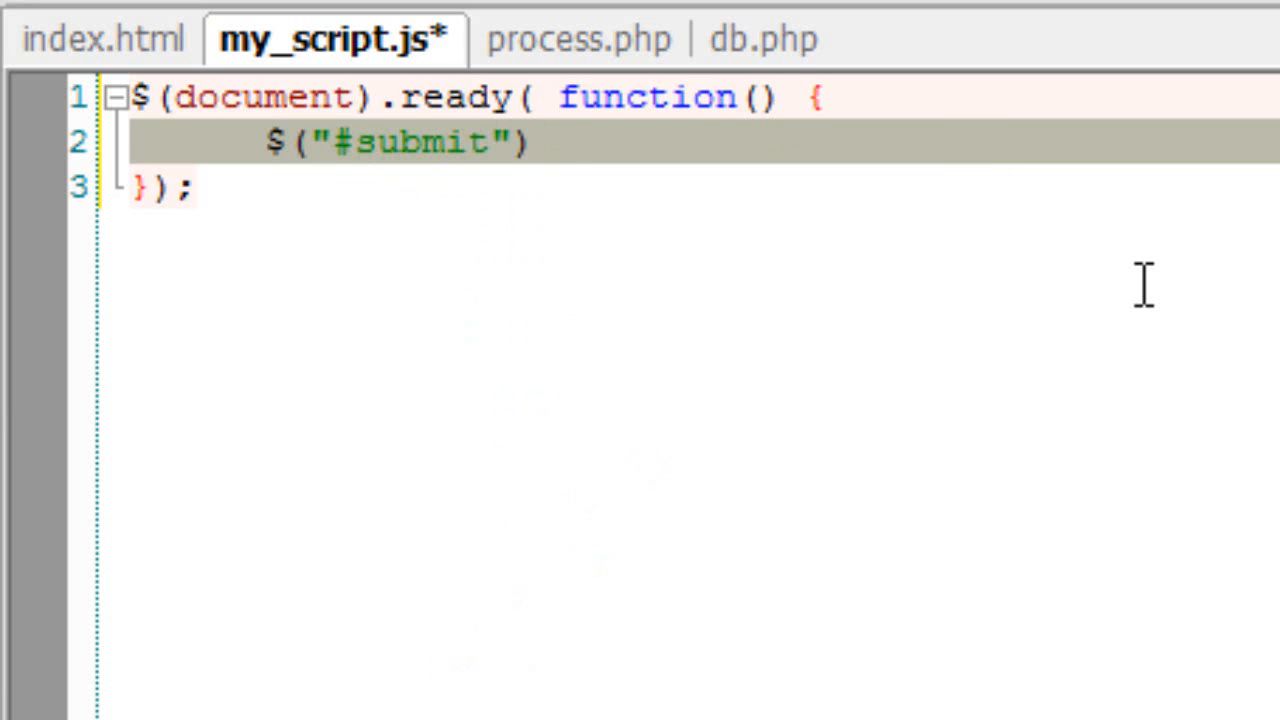
type(".click(")
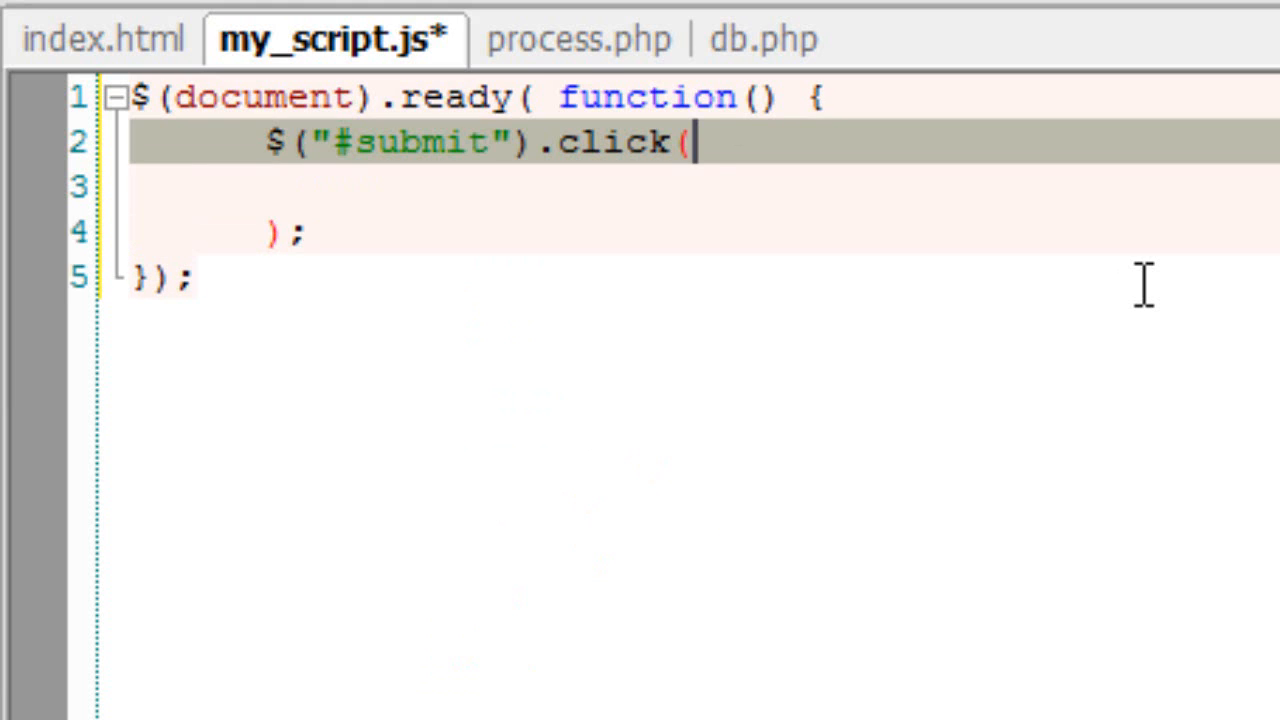
Step: Pass a function to the #submit click handler containing an empty $("") selector
type("function() {")
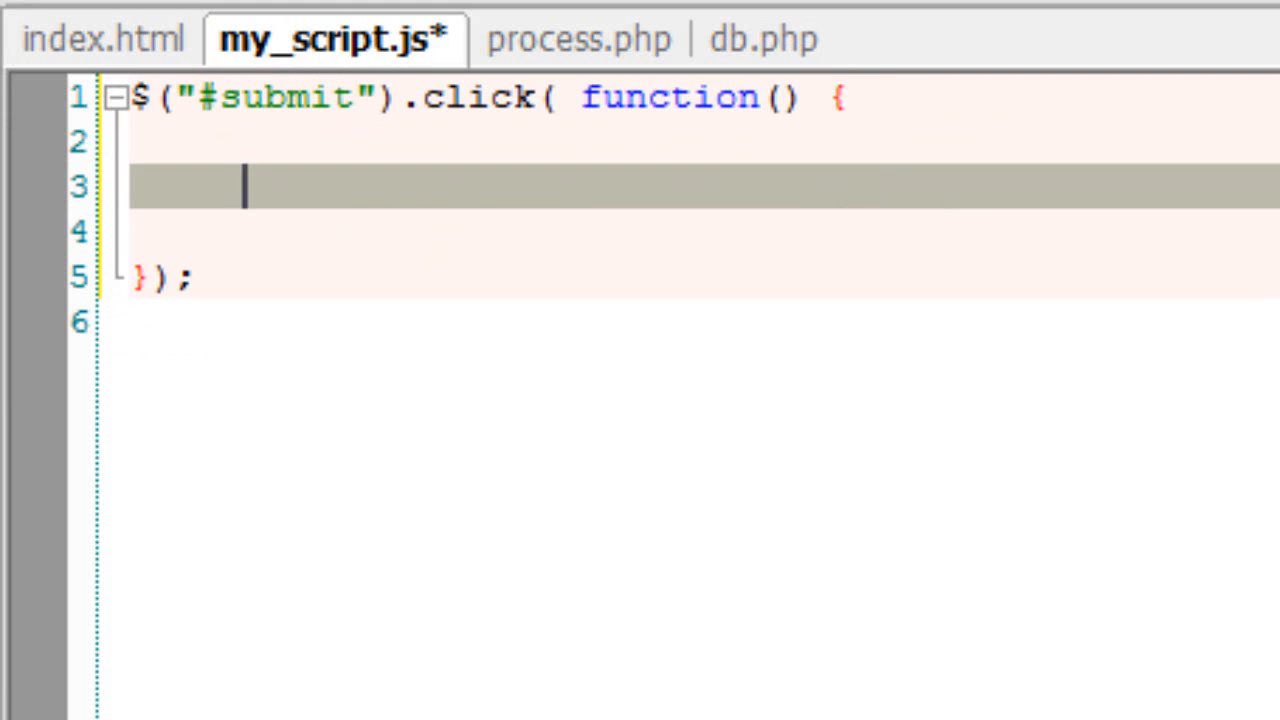
type("$")
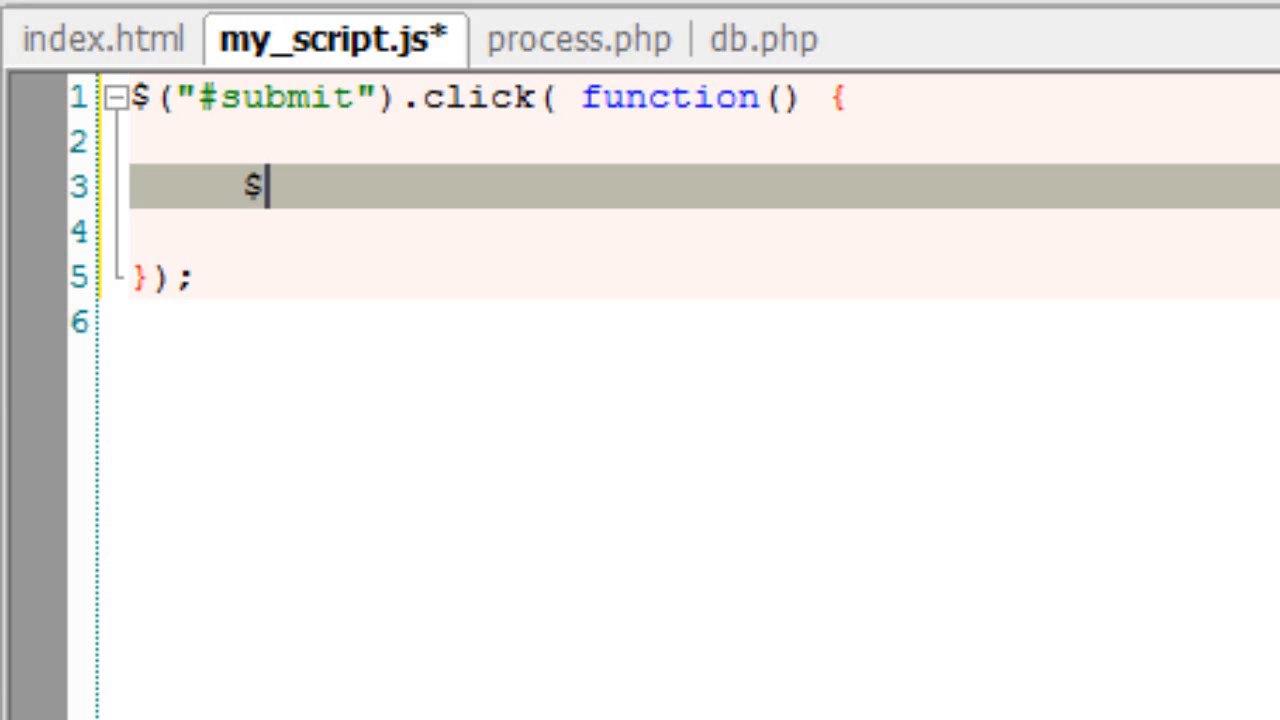
type("(\"\")")
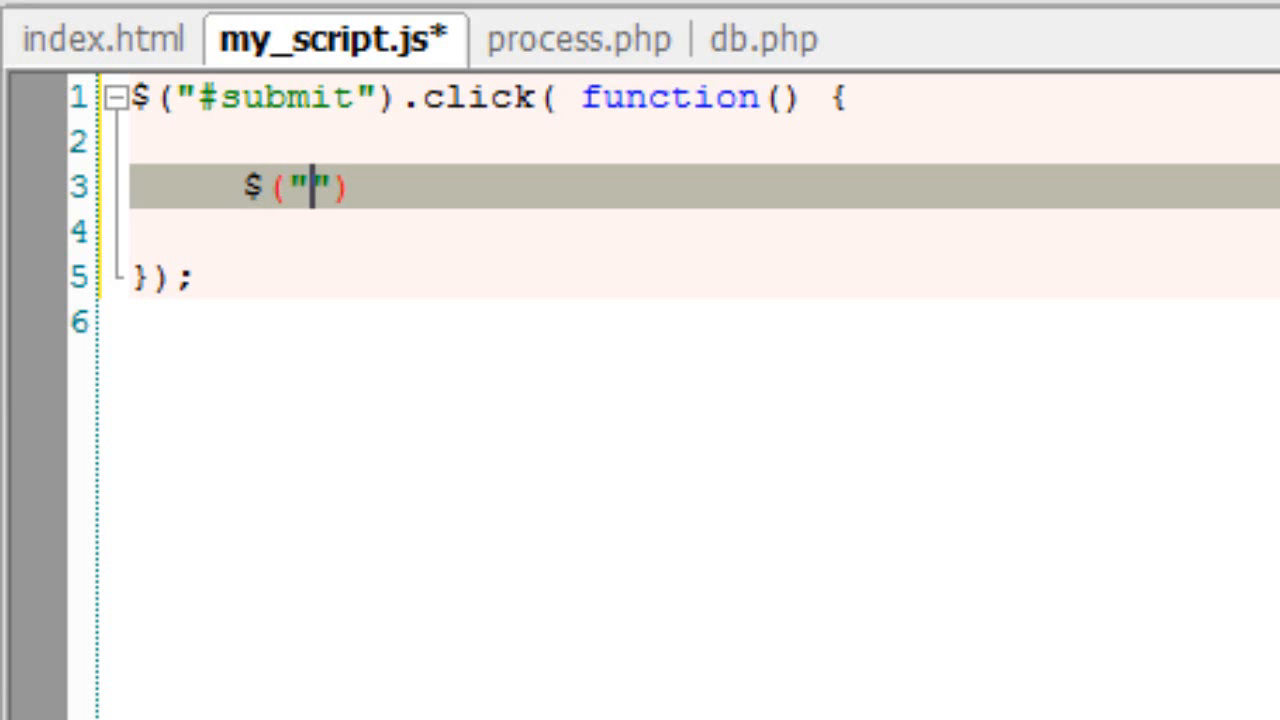
left_click(103, 38)
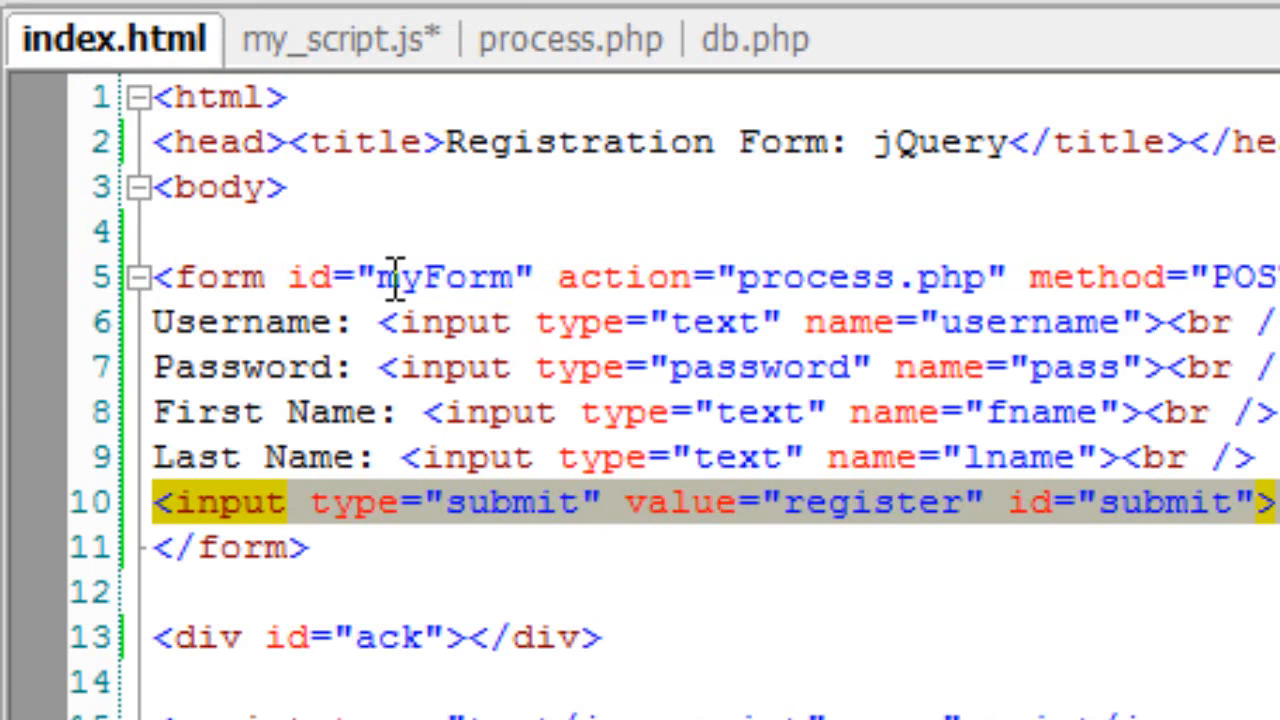
Step: In my_script.js, complete the click handler line as $("#myForm :input").serializeArray()
left_click(350, 40)
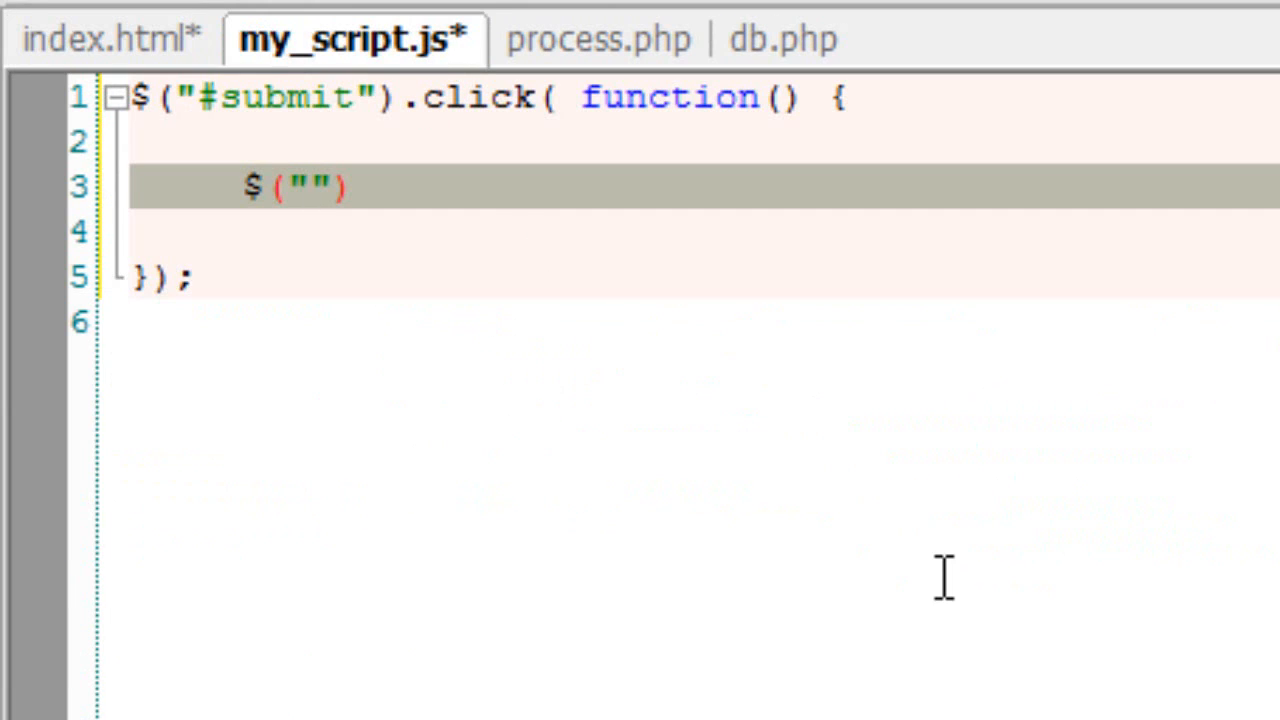
type("#")
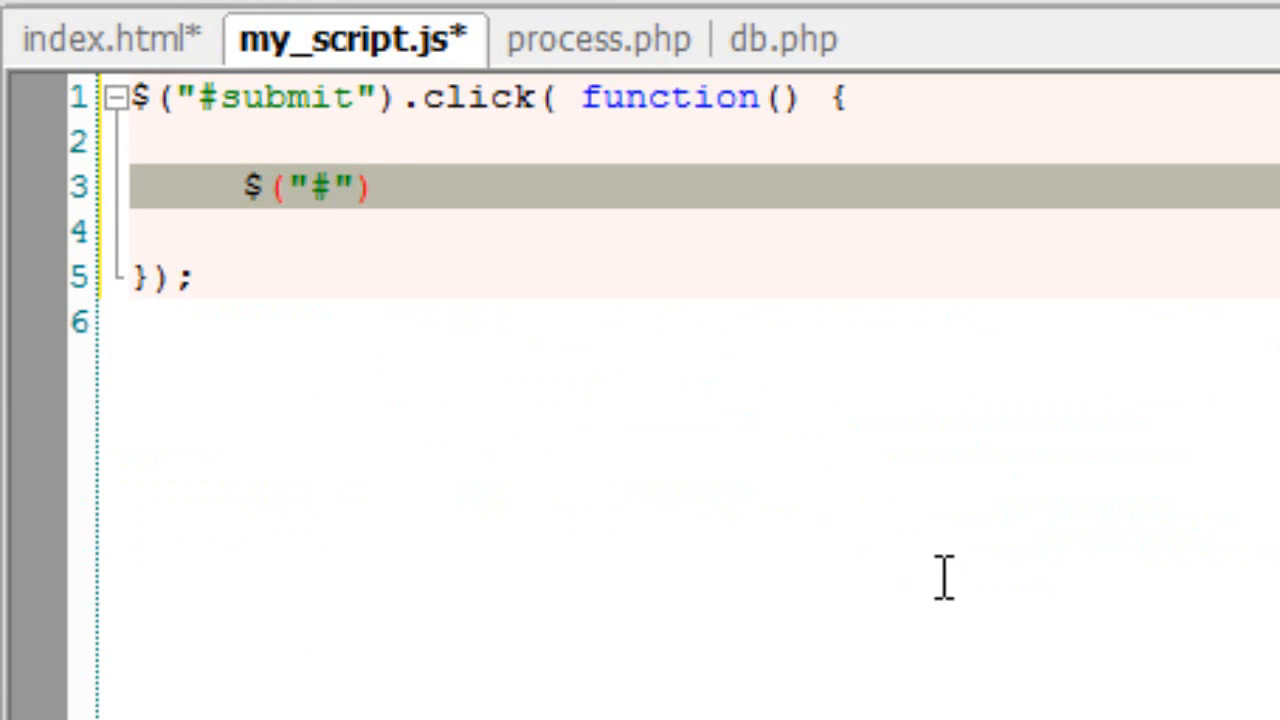
type("myForm :")
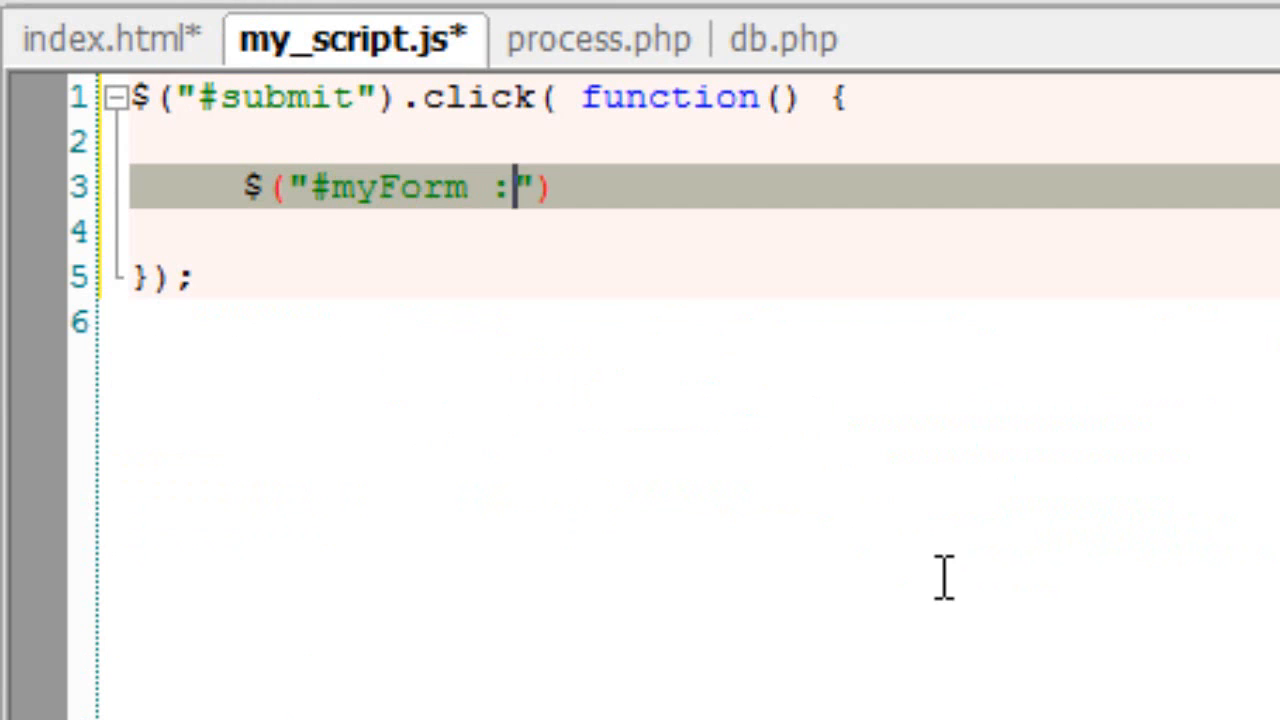
type("input")
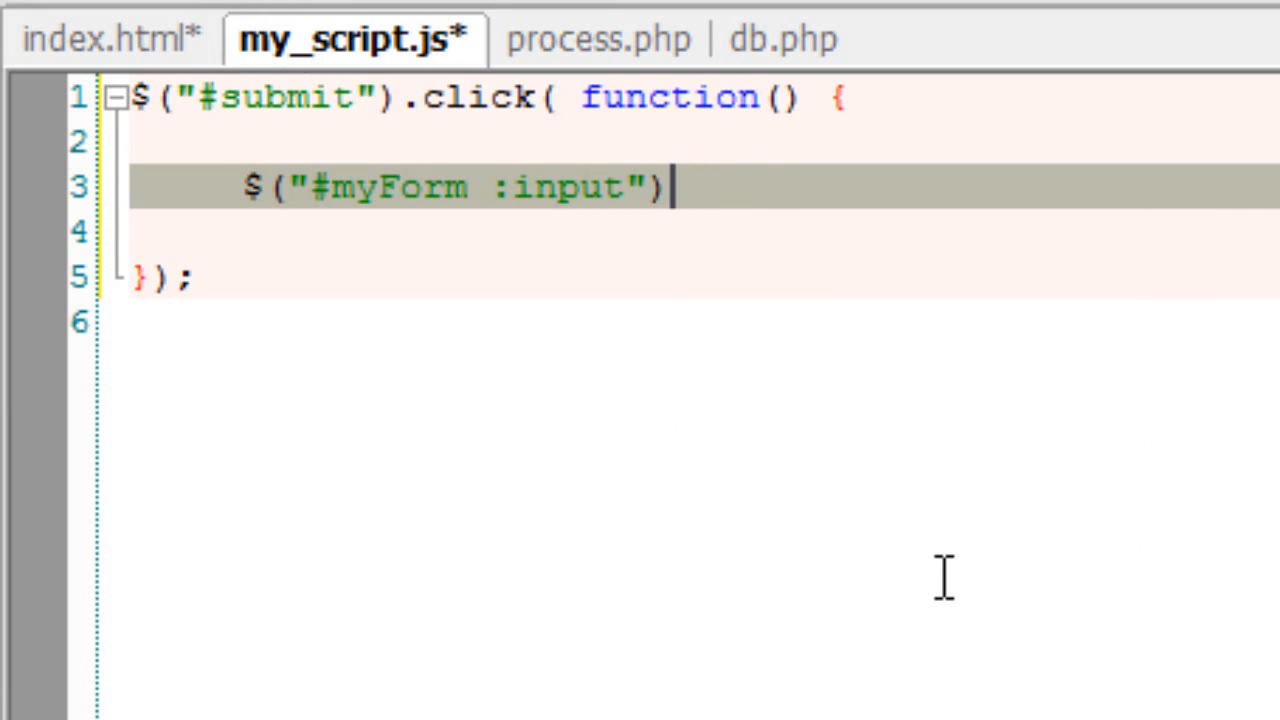
type(".se")
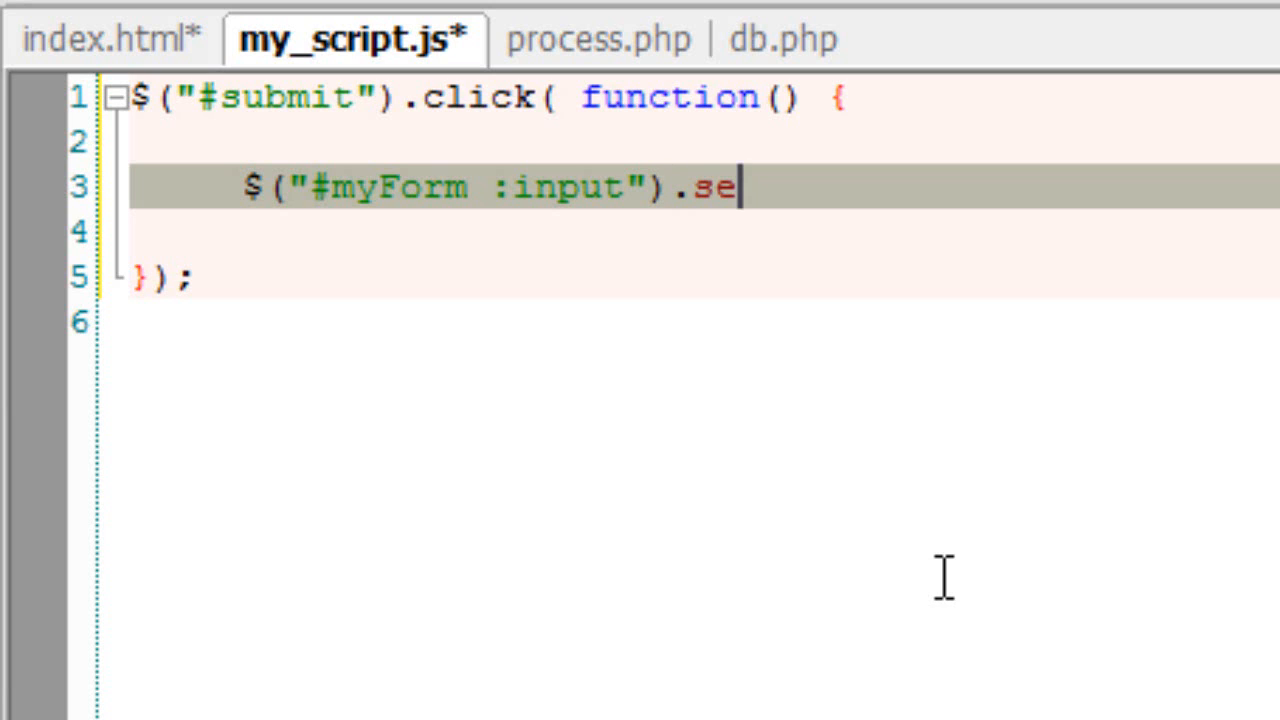
type("ria")
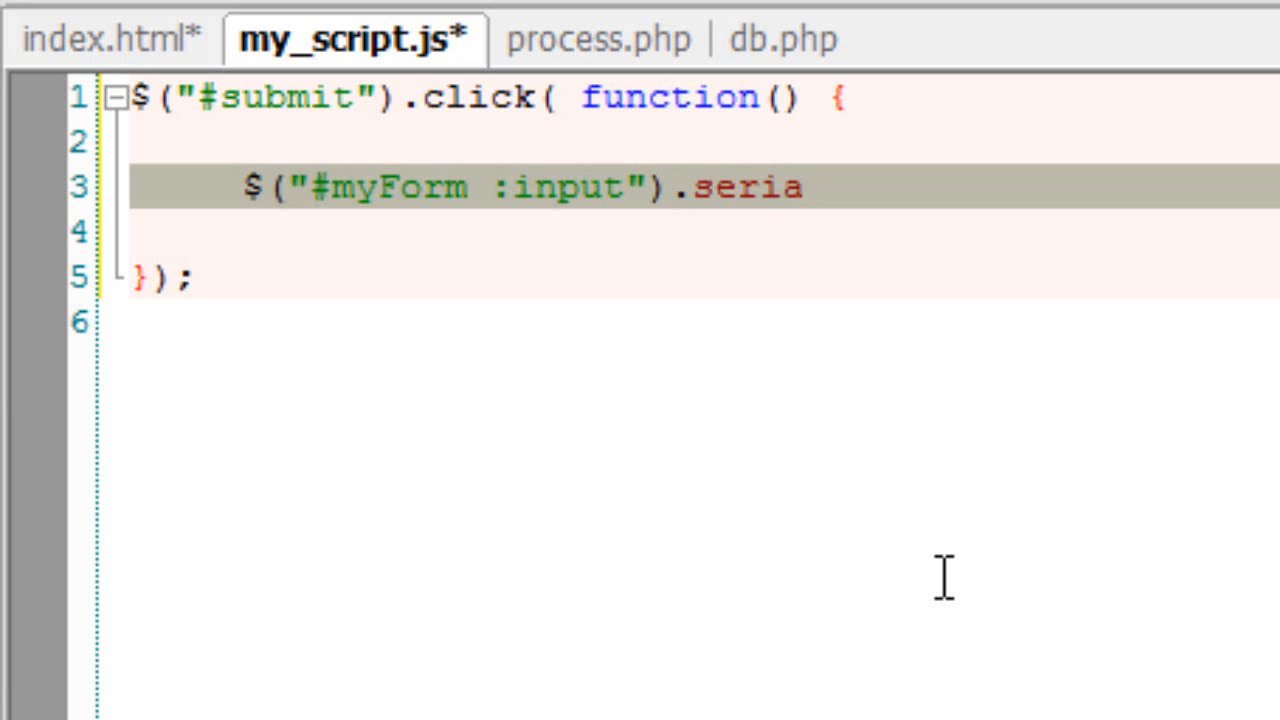
type("lize")
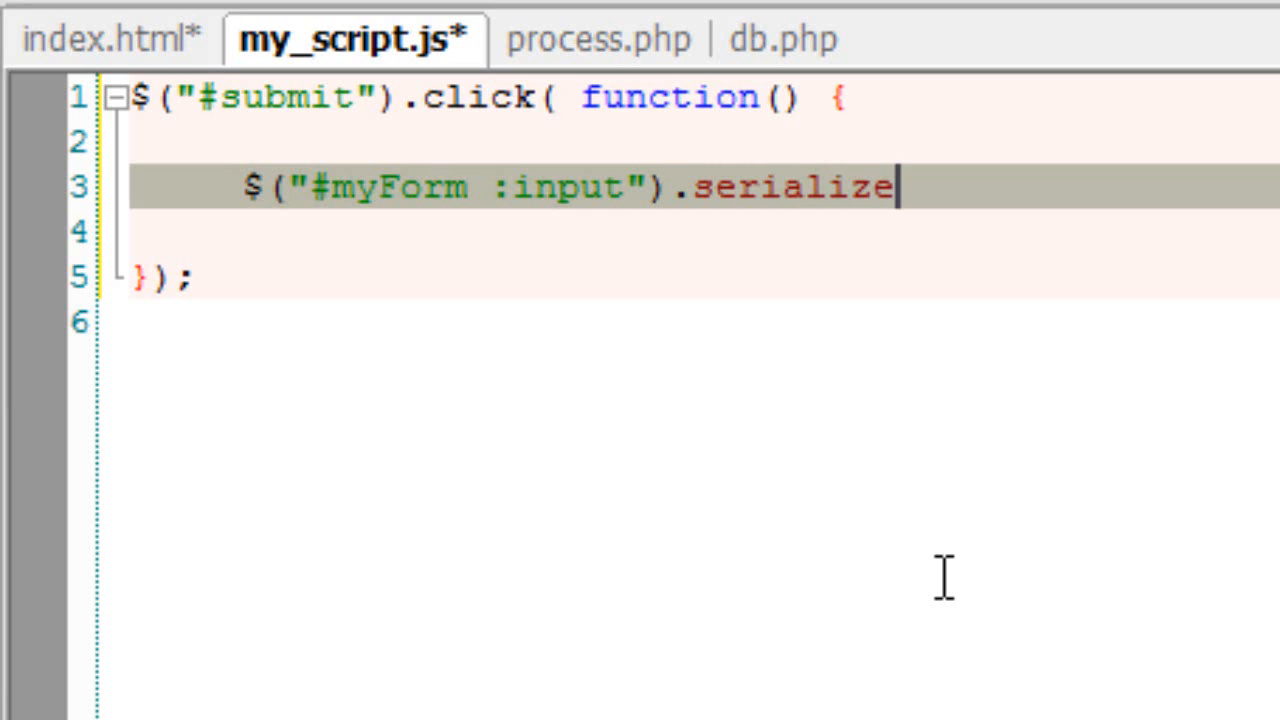
type("Array();")
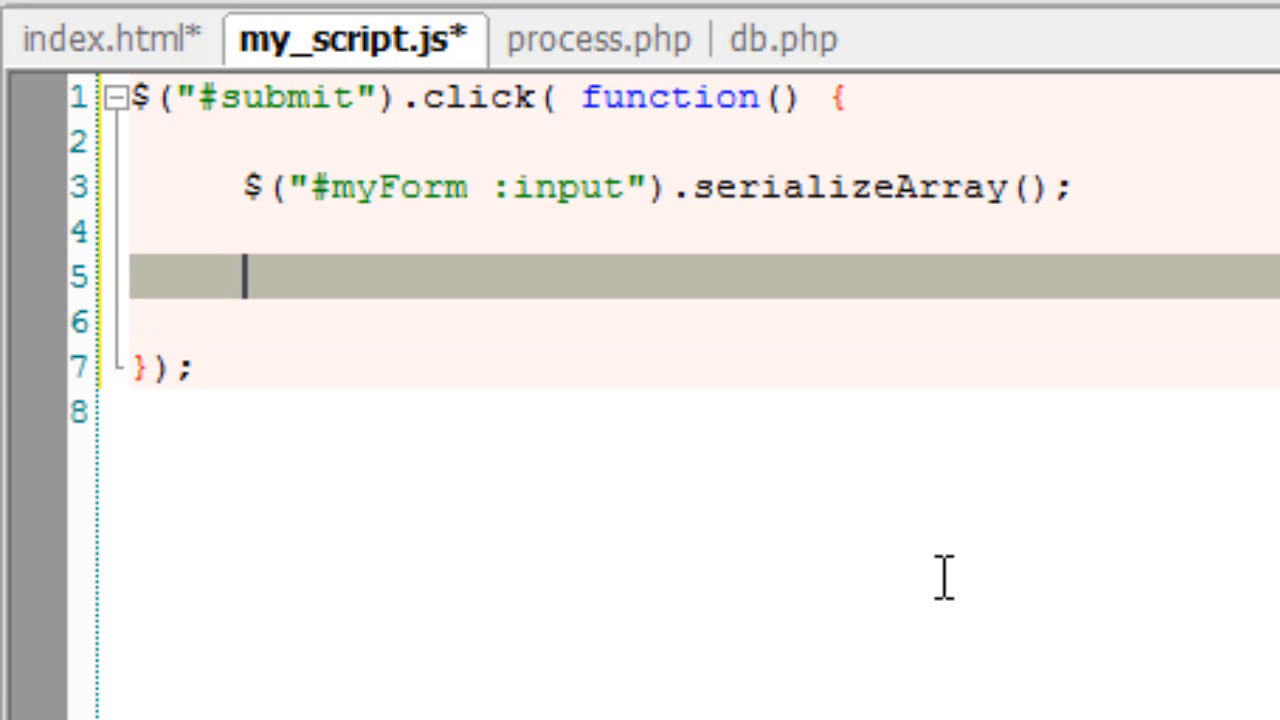
Step: Begin a $.post call using $("#myForm").attr("action") as its URL
type("$.p")
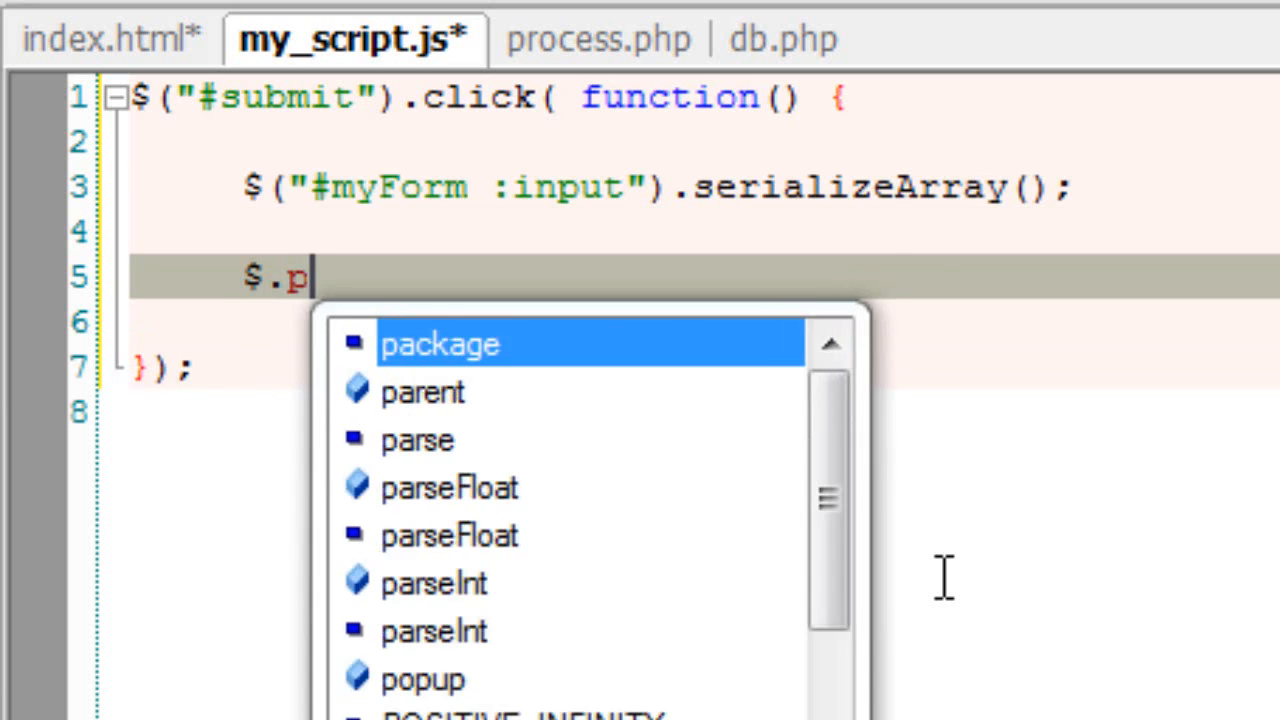
type("ost()")
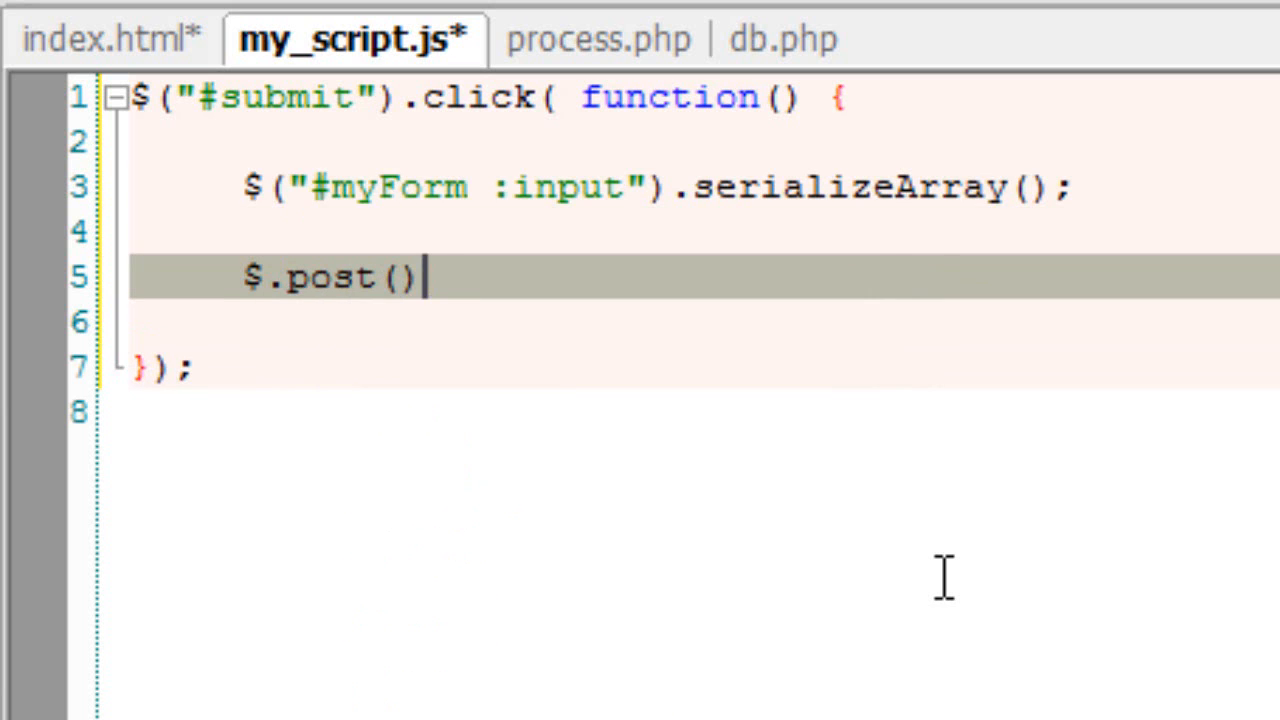
type(";")
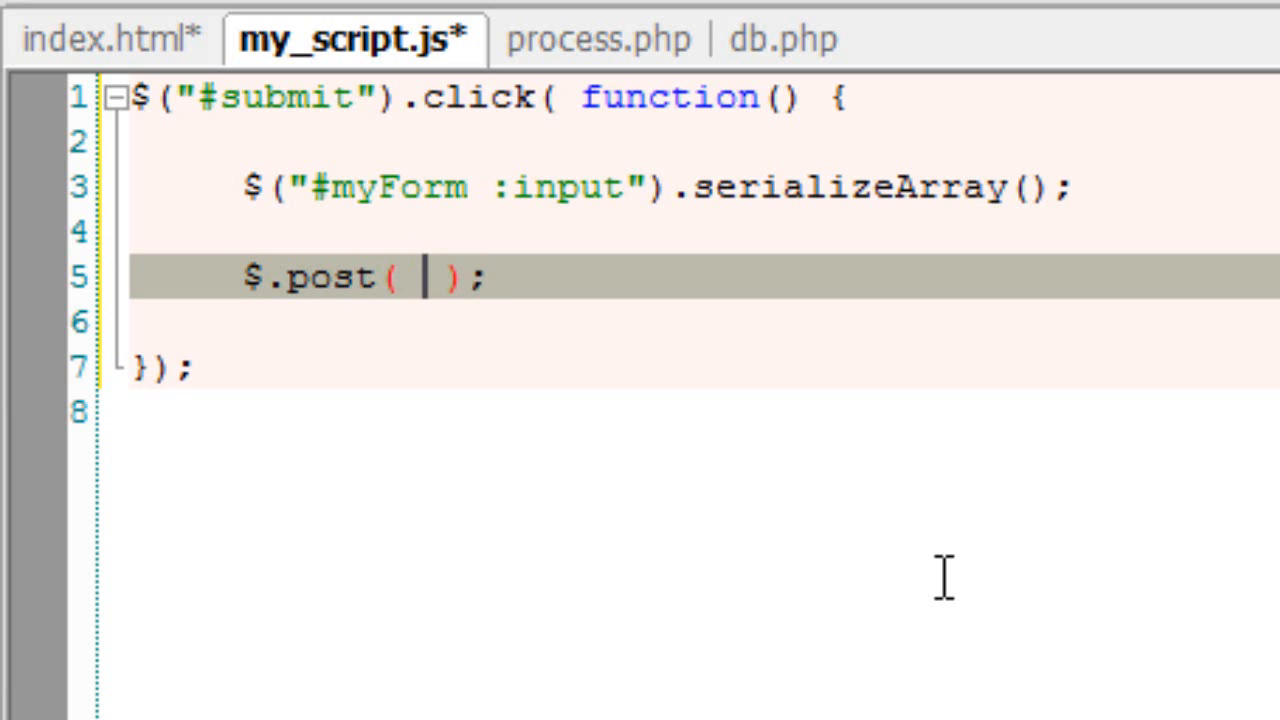
type("$()")
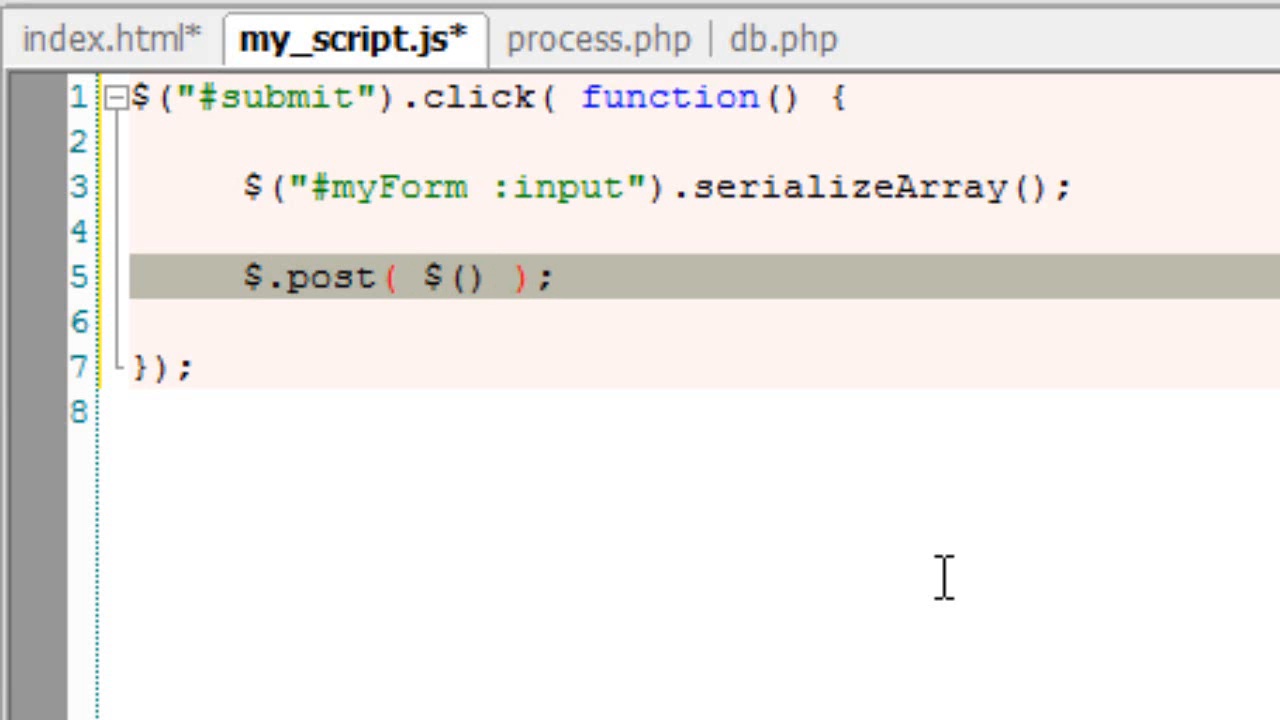
type("\"\"")
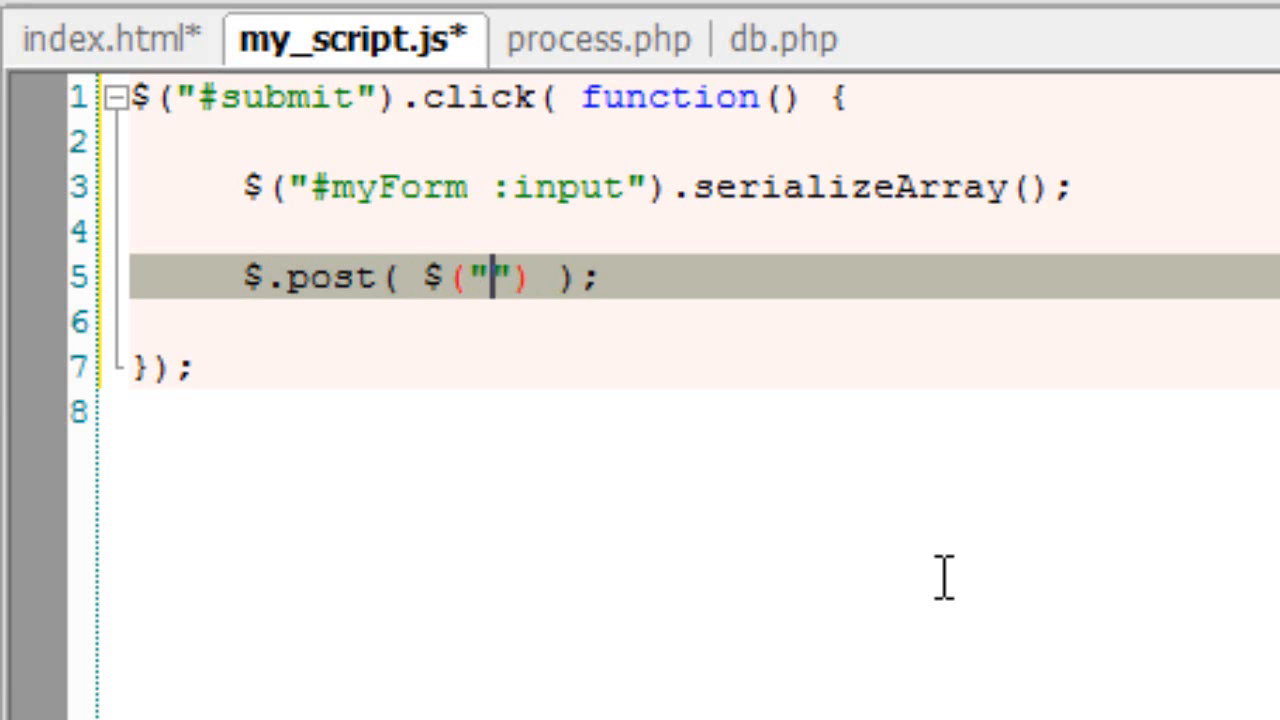
type("#myForm")
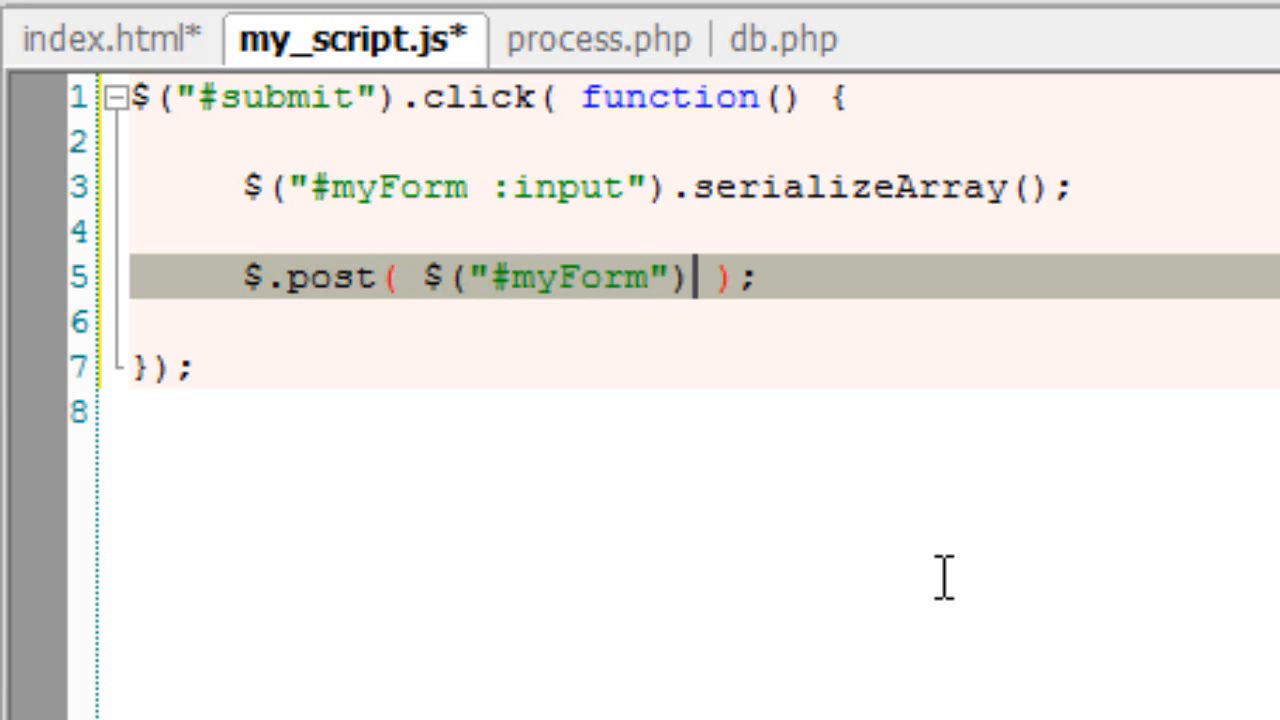
type(".attr")
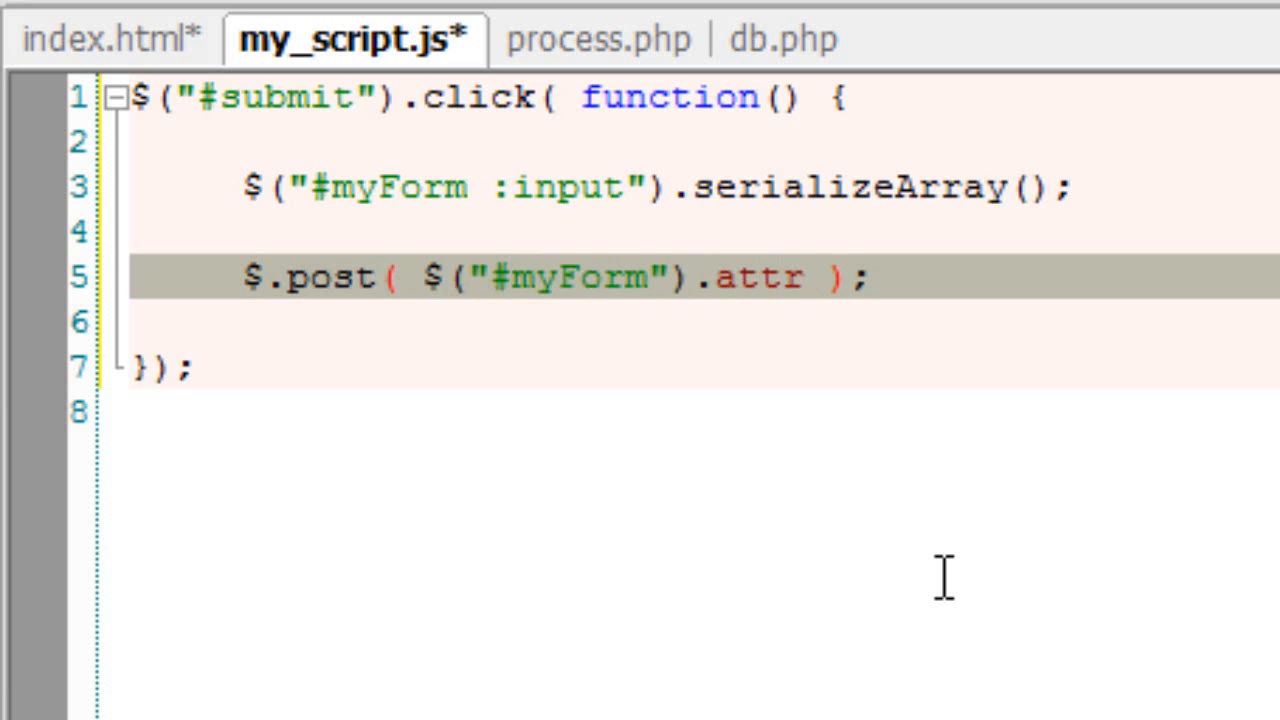
type("(\"\")")
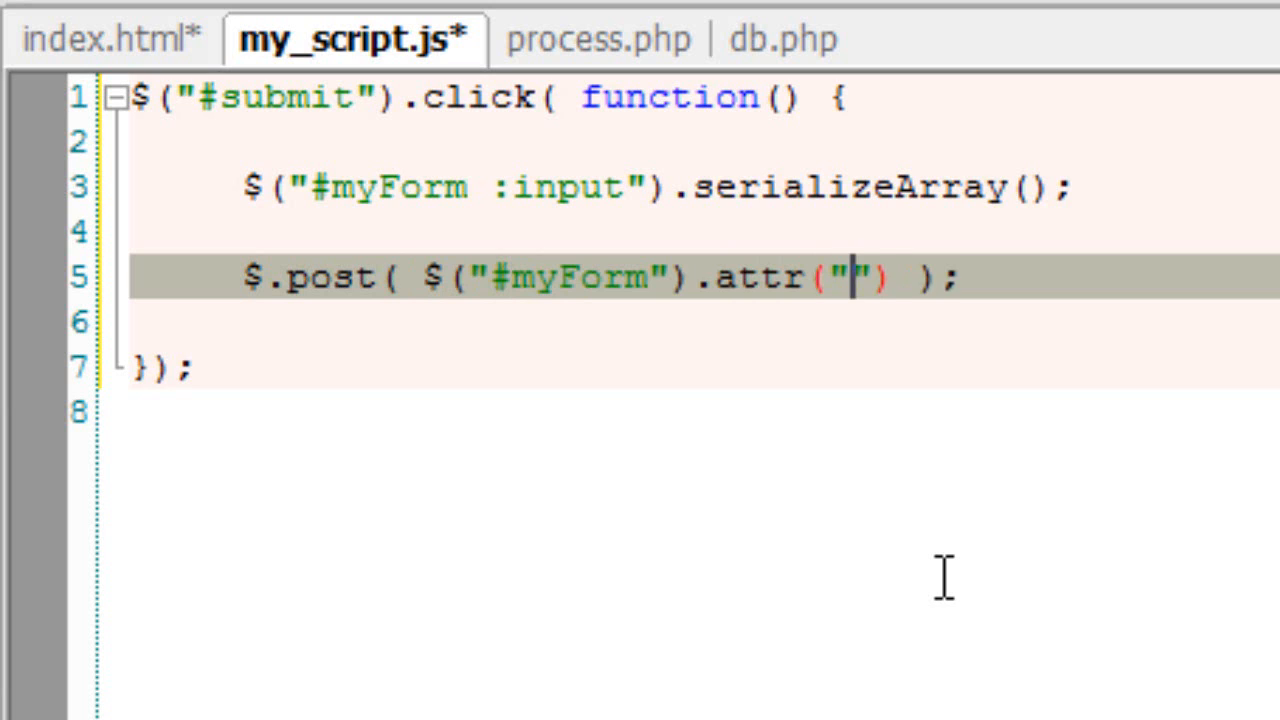
type("action")
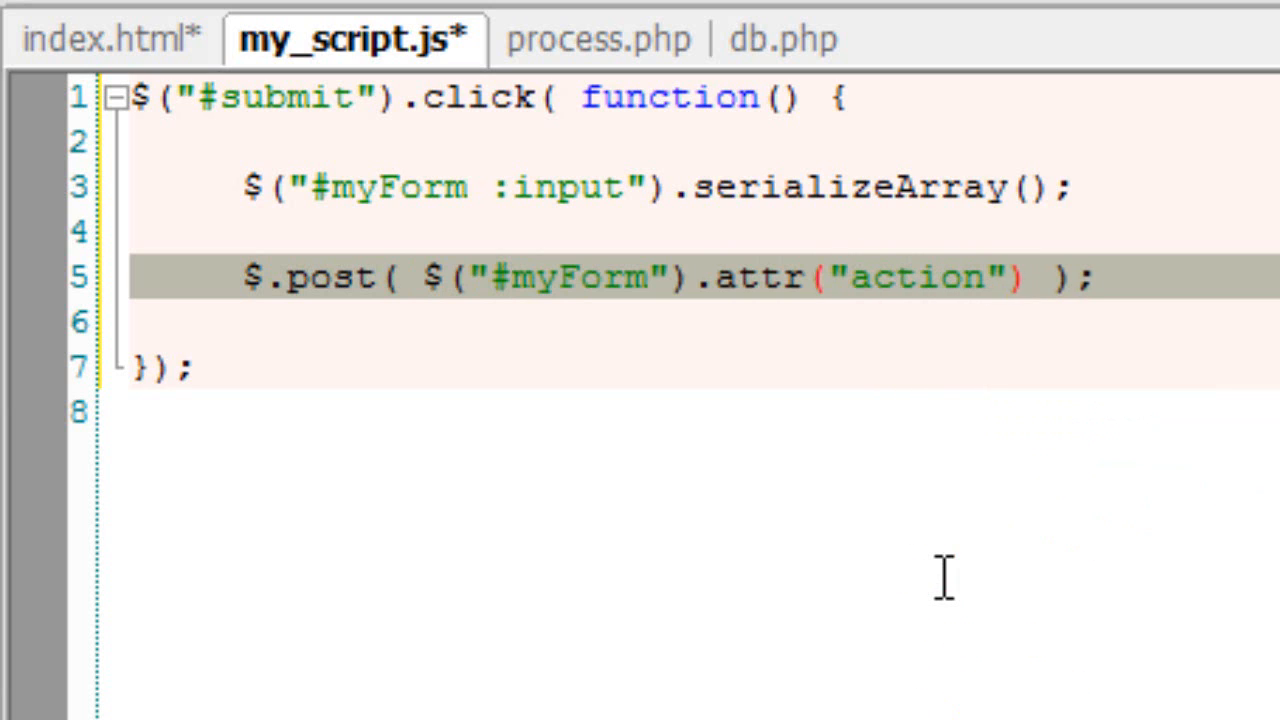
type(",")
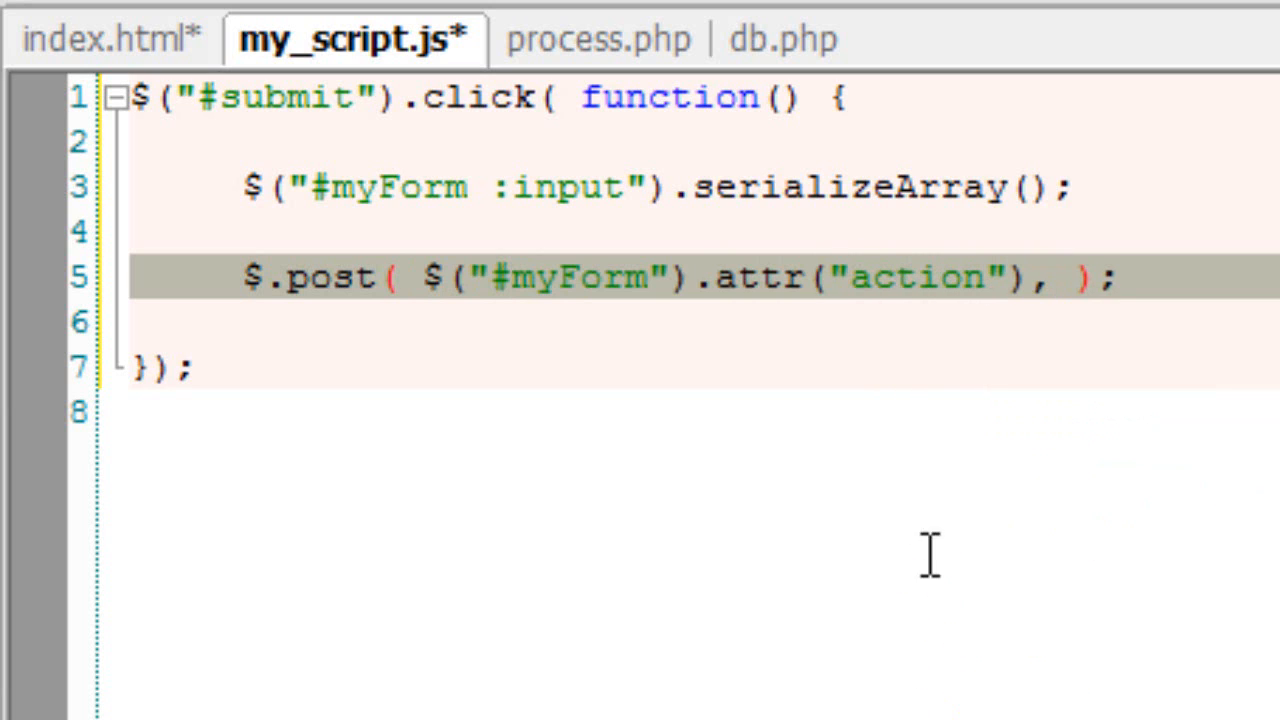
Step: Check the process.php action value in index.html, then return to my_script.js
left_click(110, 38)
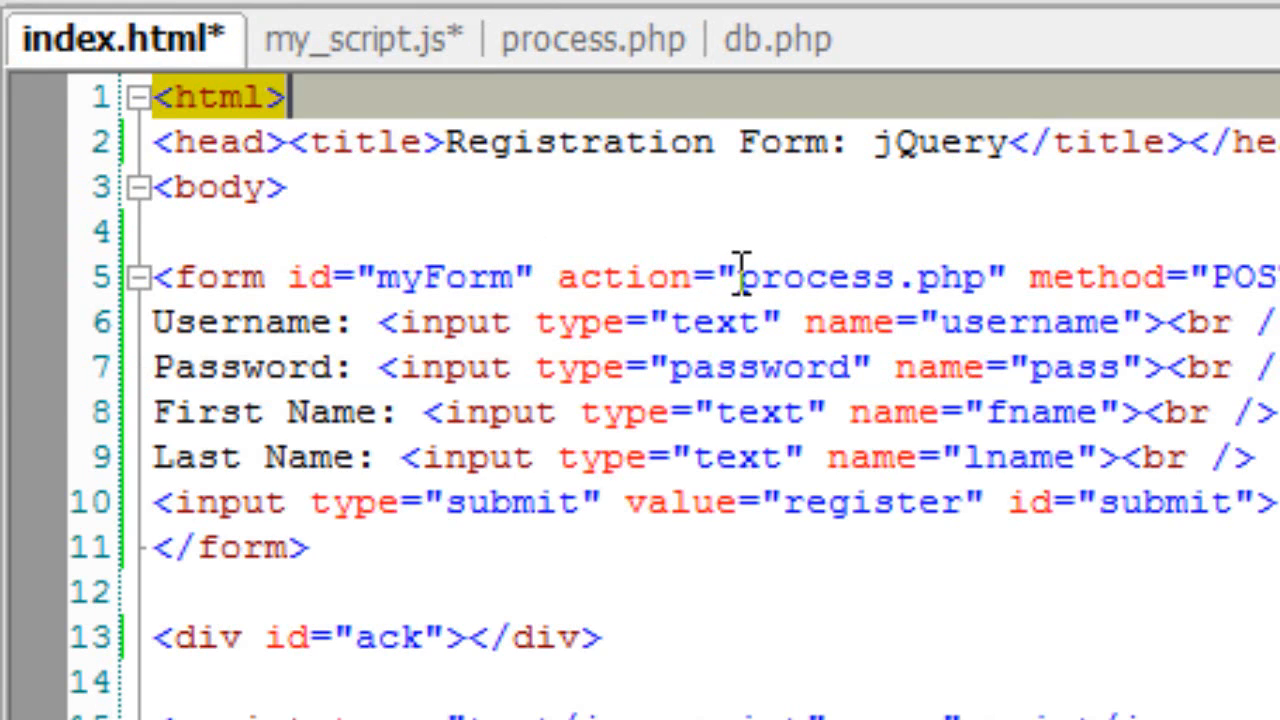
double_click(865, 277)
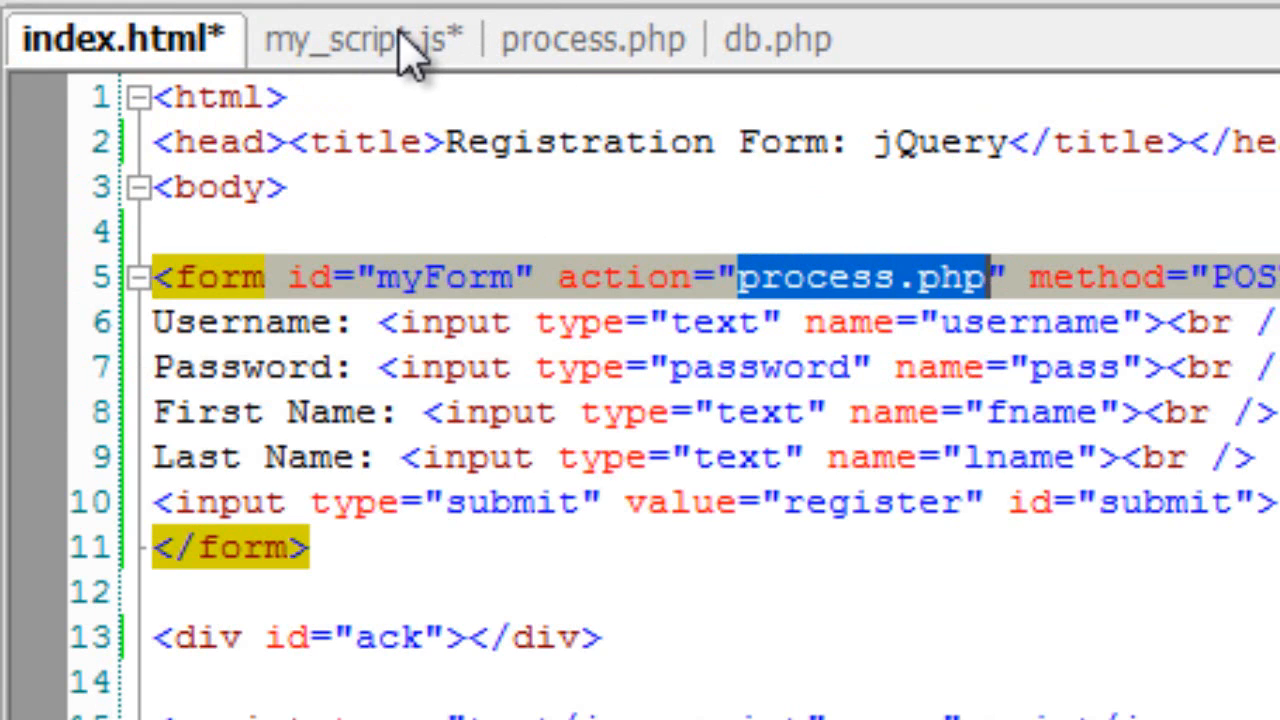
left_click(350, 38)
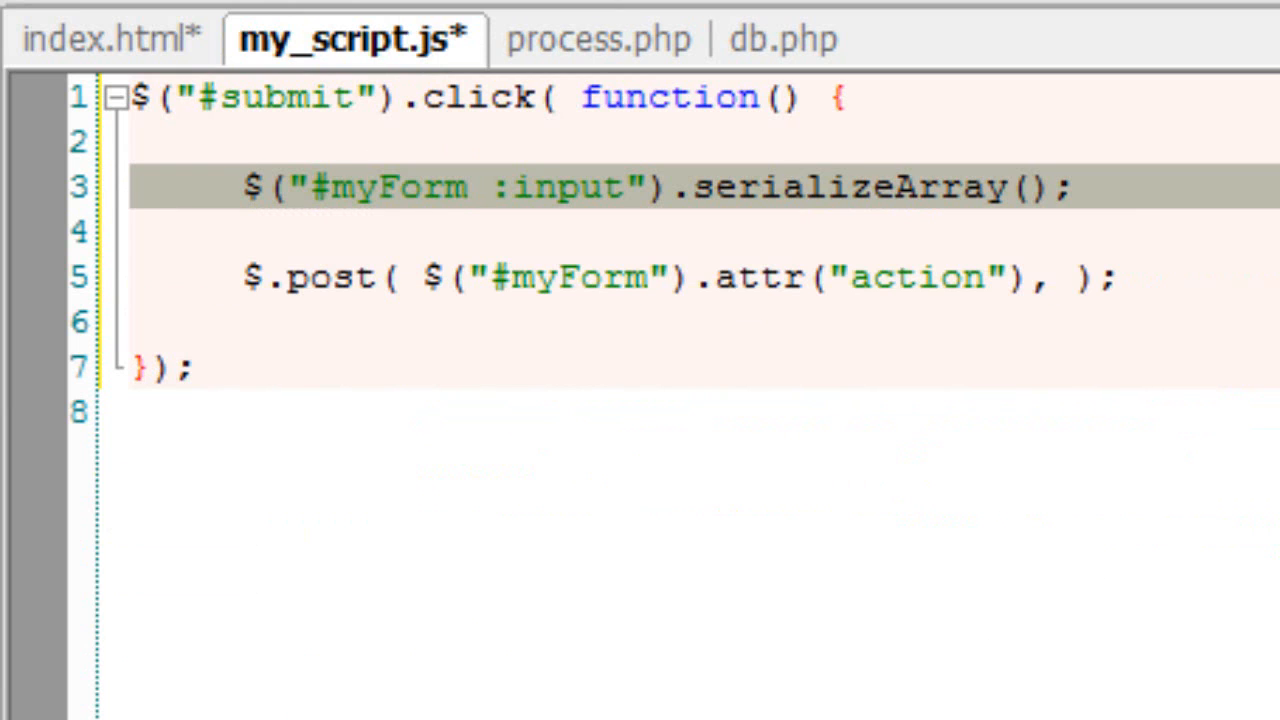
Step: Store serializeArray in var data and add data and a function callback to $.post
type("var data =")
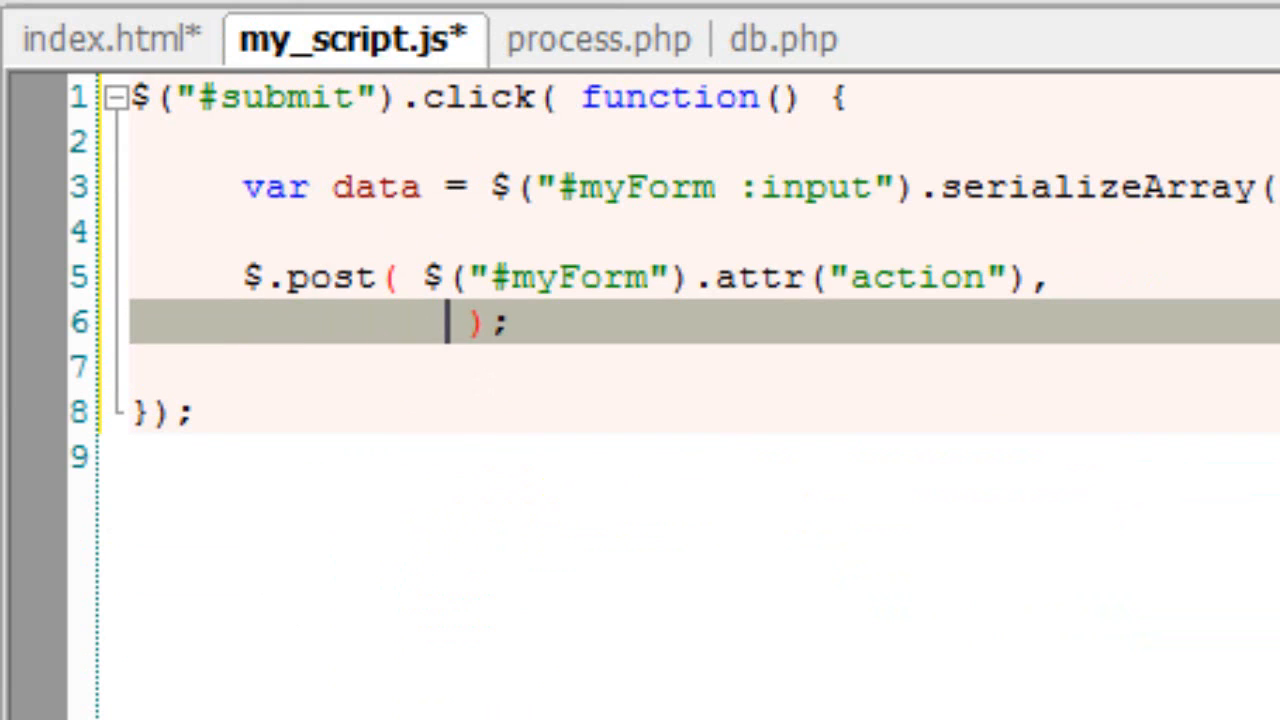
type("data")
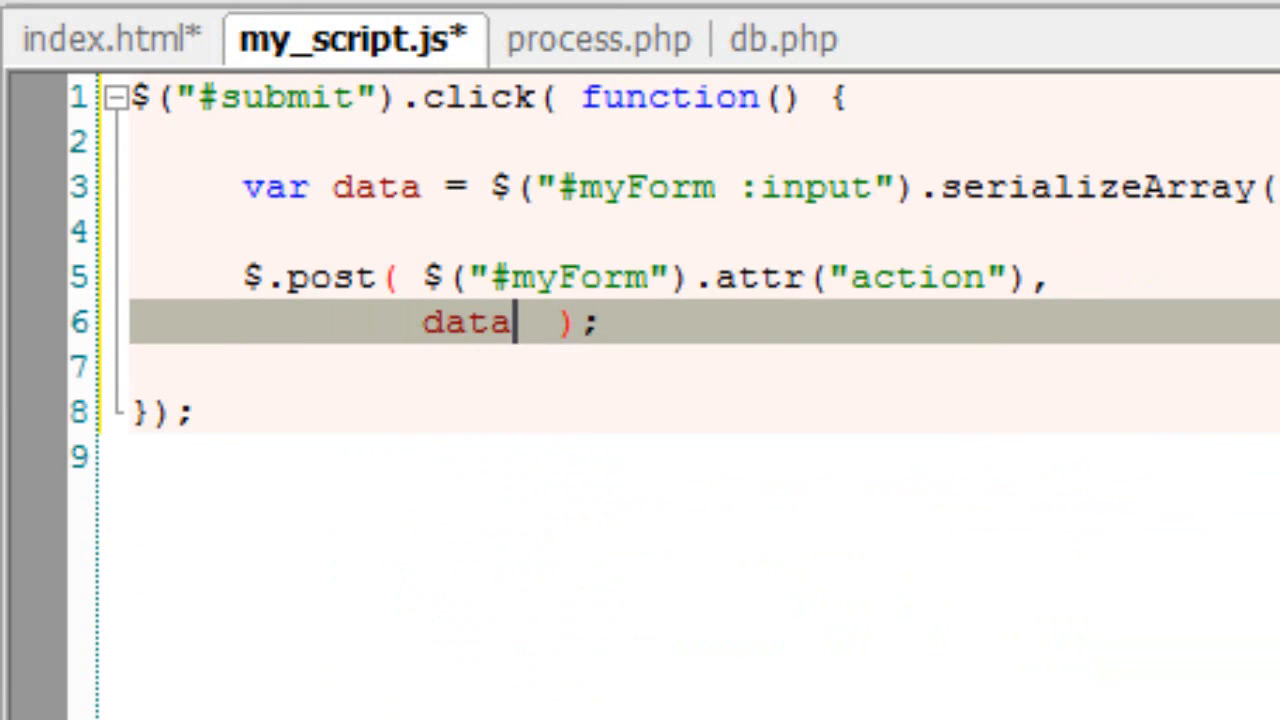
type(",")
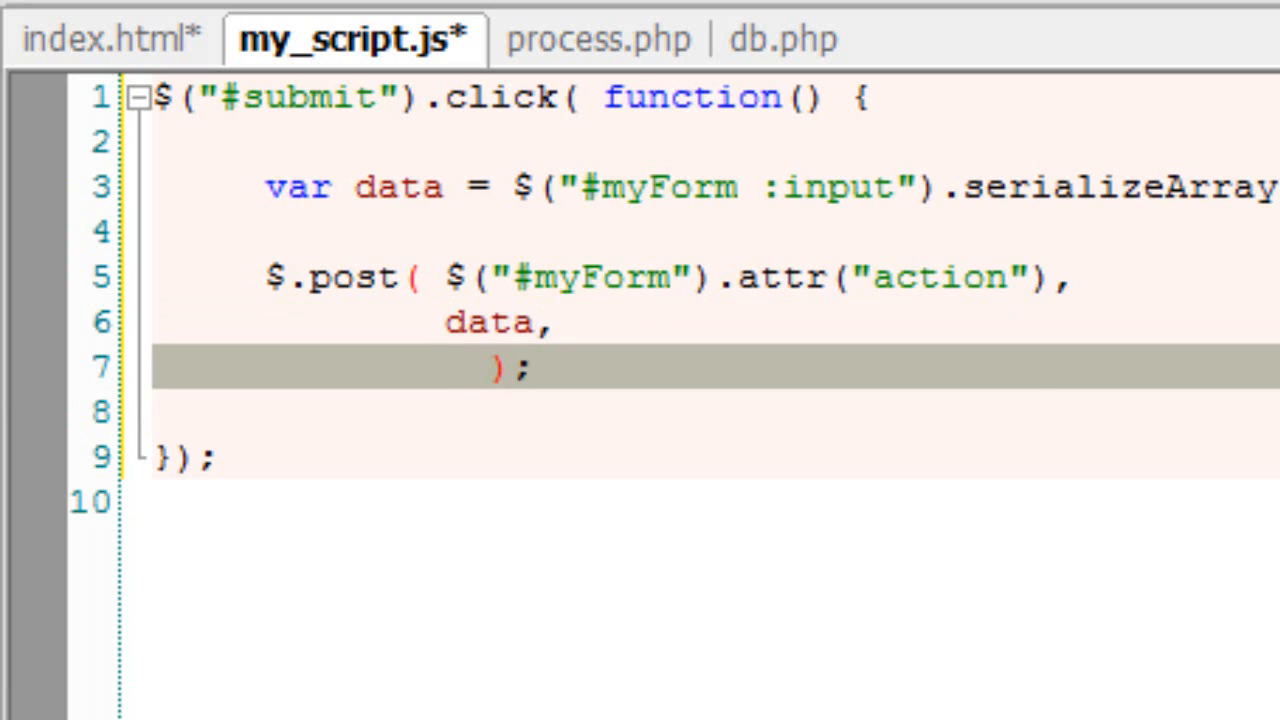
type("function() {")
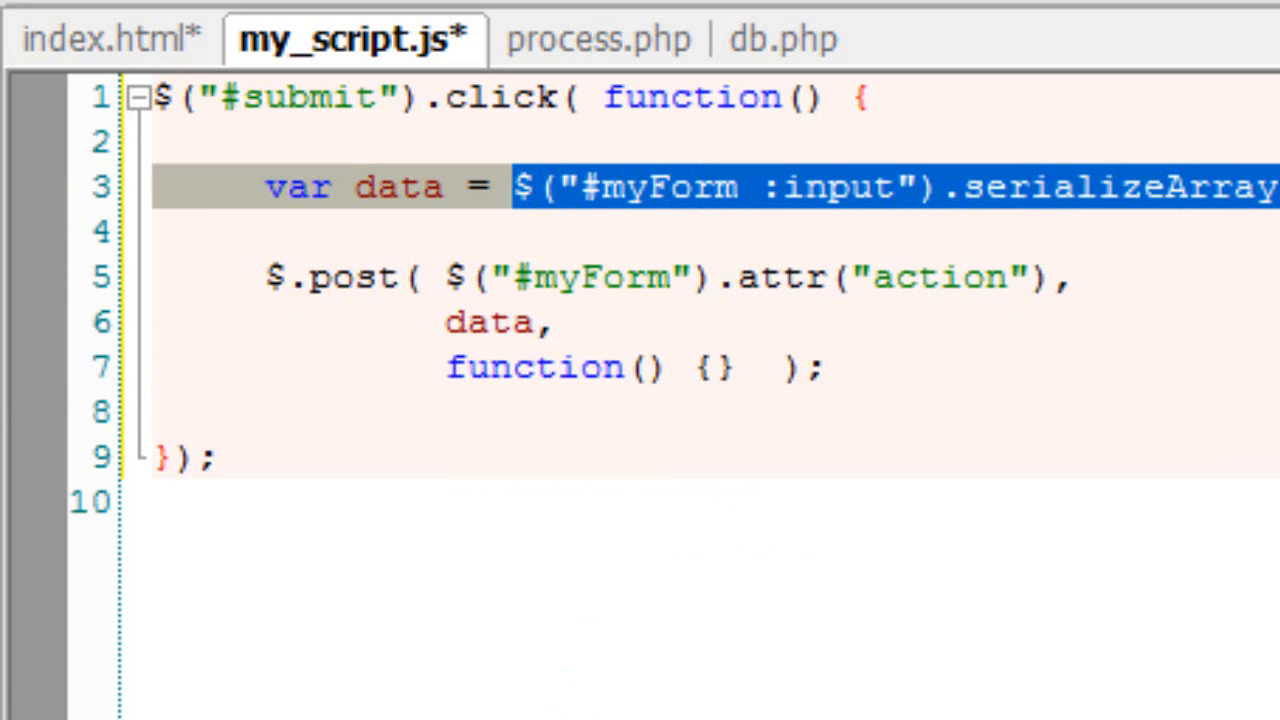
Step: Replace the data argument with $("#myForm :input").serializeArray(), removing the var line, and view process.php
key("Delete")
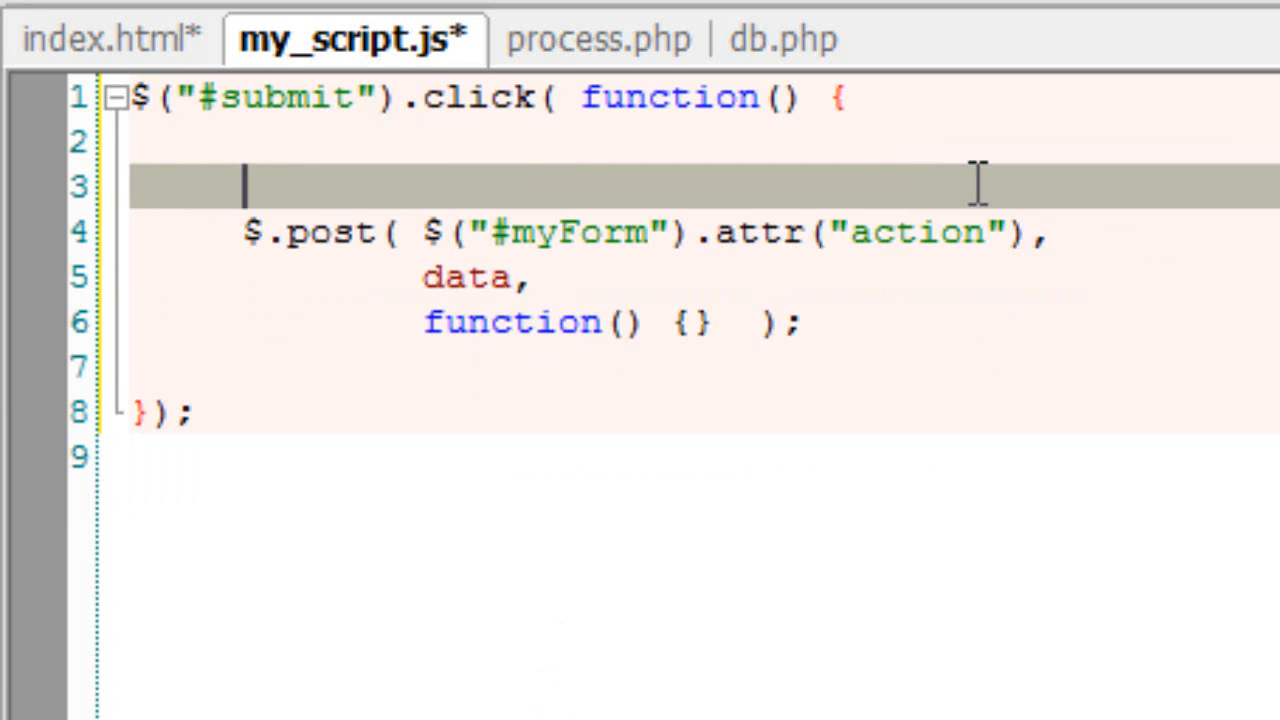
key("Backspace")
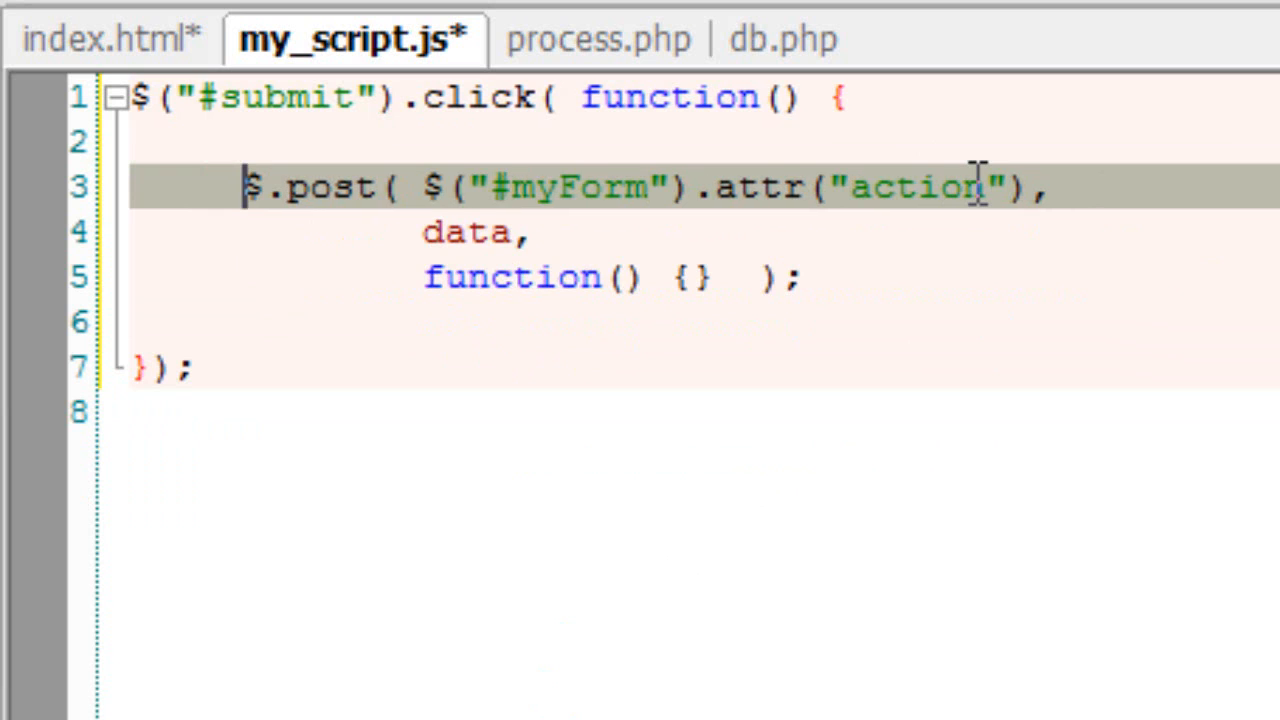
double_click(465, 232)
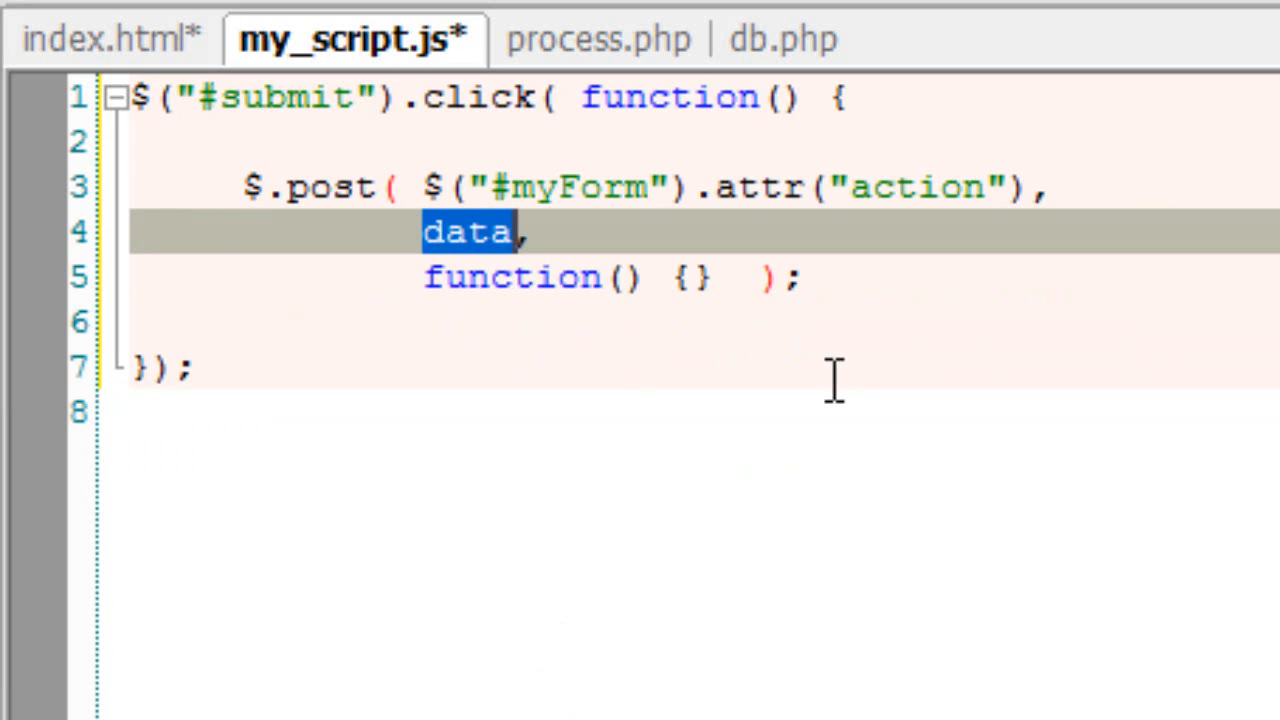
type("$(\"#myForm :input\").serializeArray()")
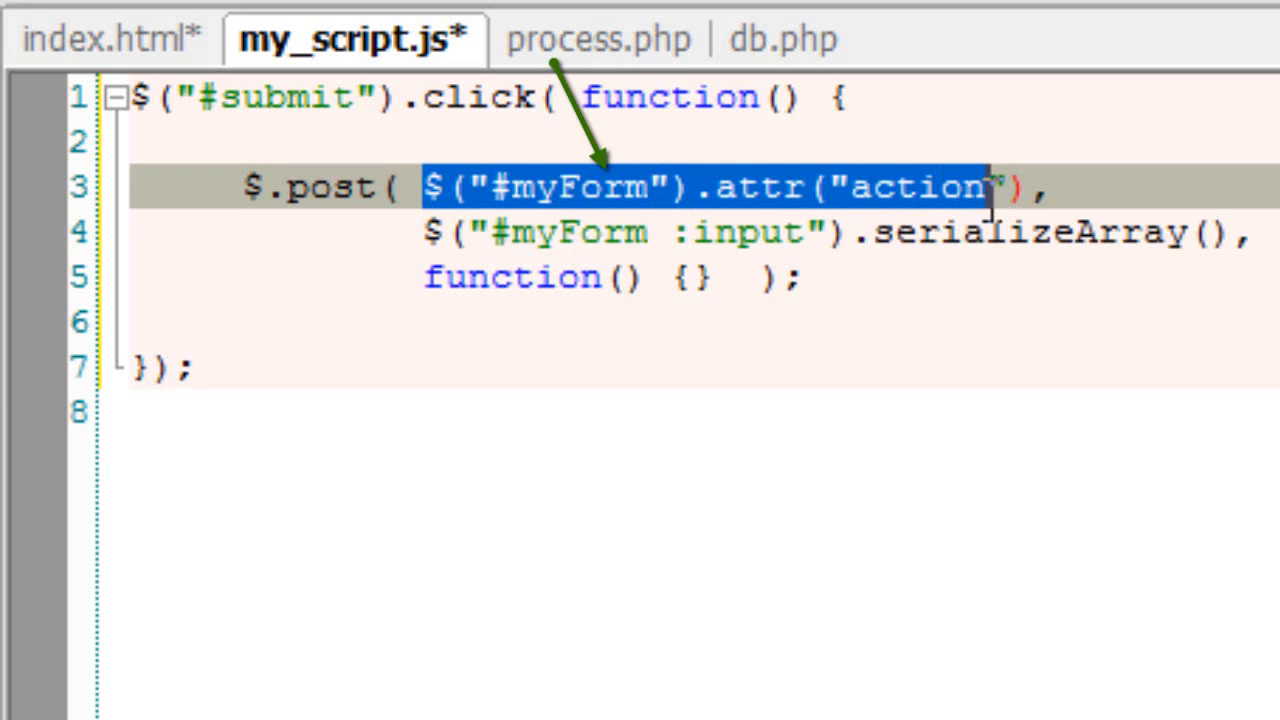
mouse_move(565, 50)
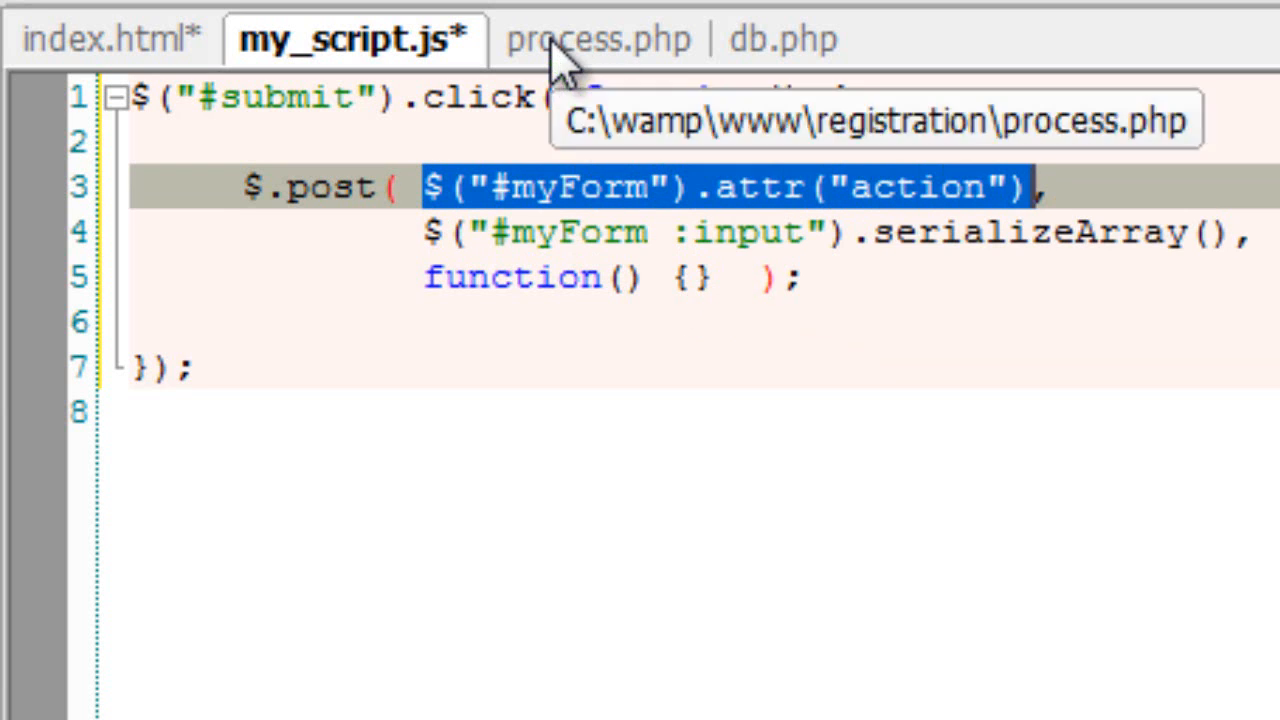
left_click(598, 38)
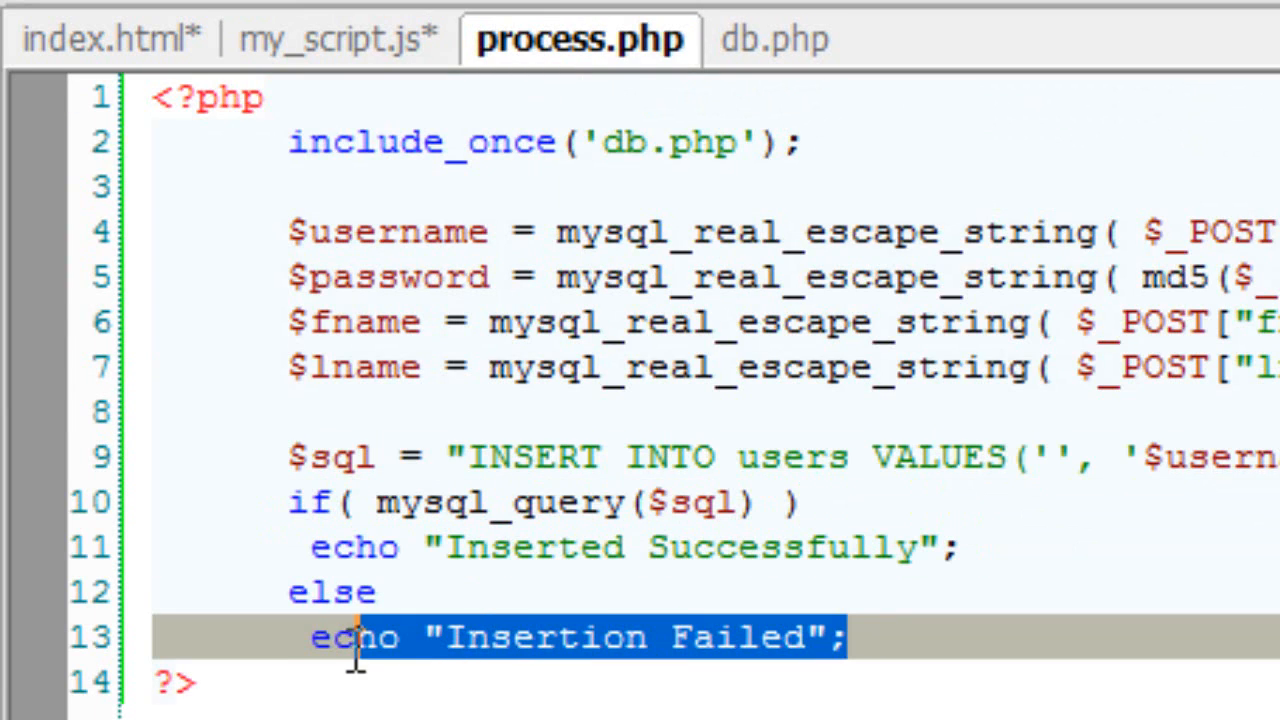
Step: Add an info parameter to the $.post callback and expand its body
left_click(339, 39)
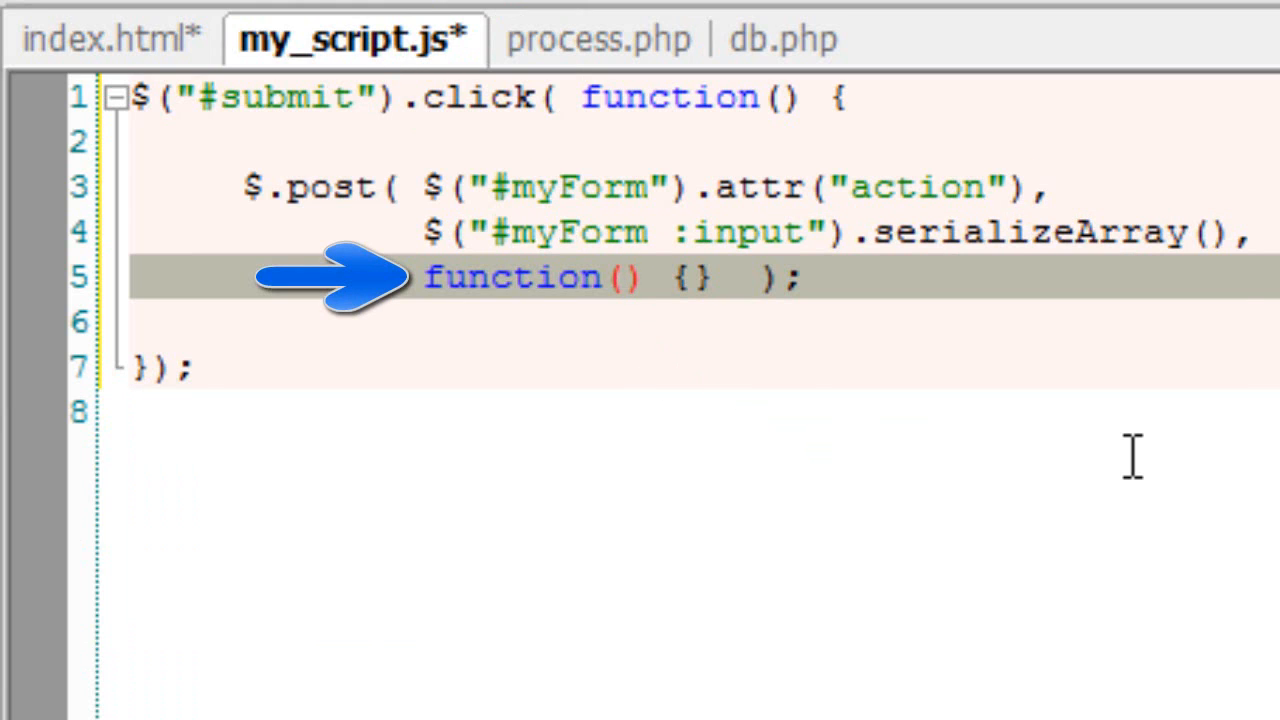
type("info")
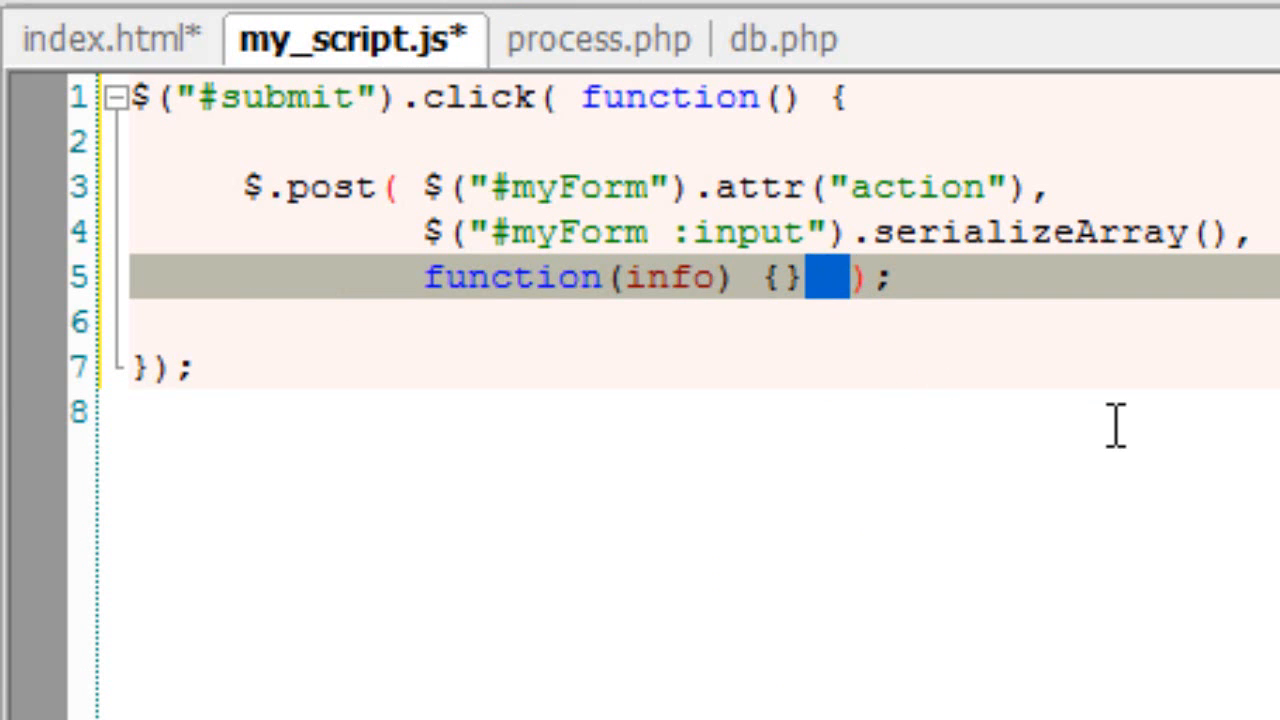
key("Enter")
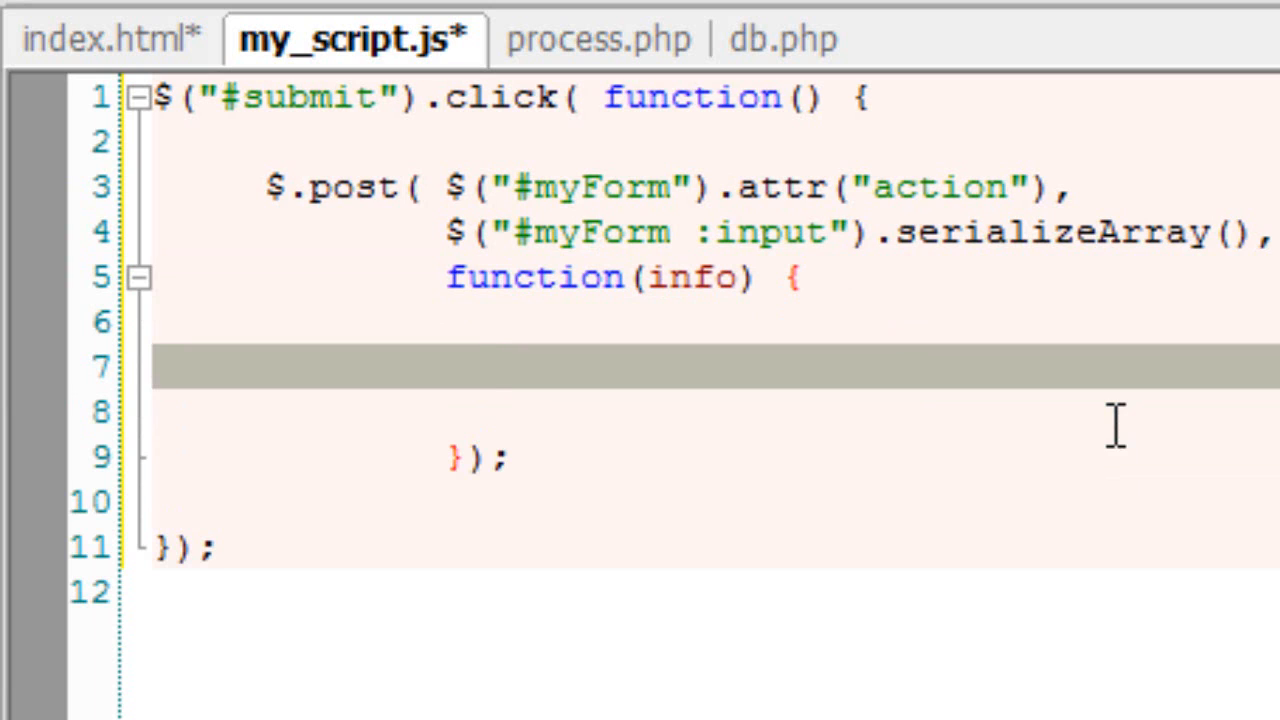
Step: Inside the callback, write $("#ack").empty(); and $("#ack").html(info);
type("$(")
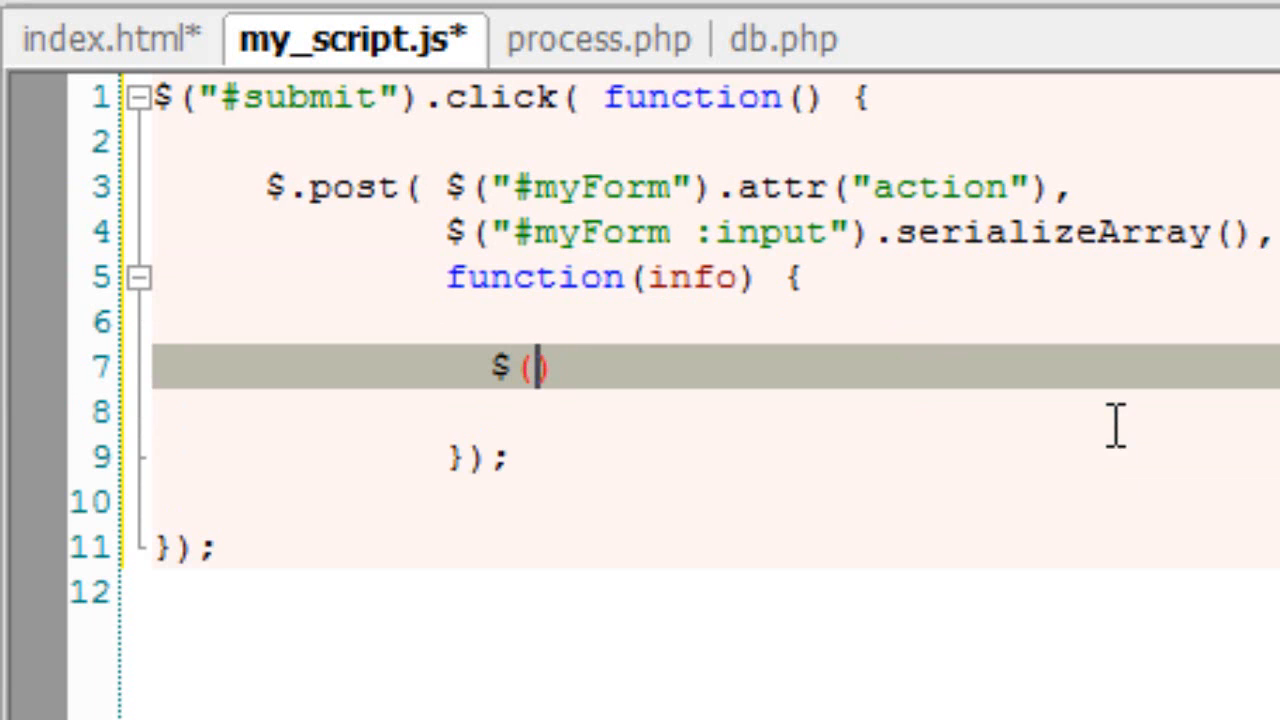
type("\"#")
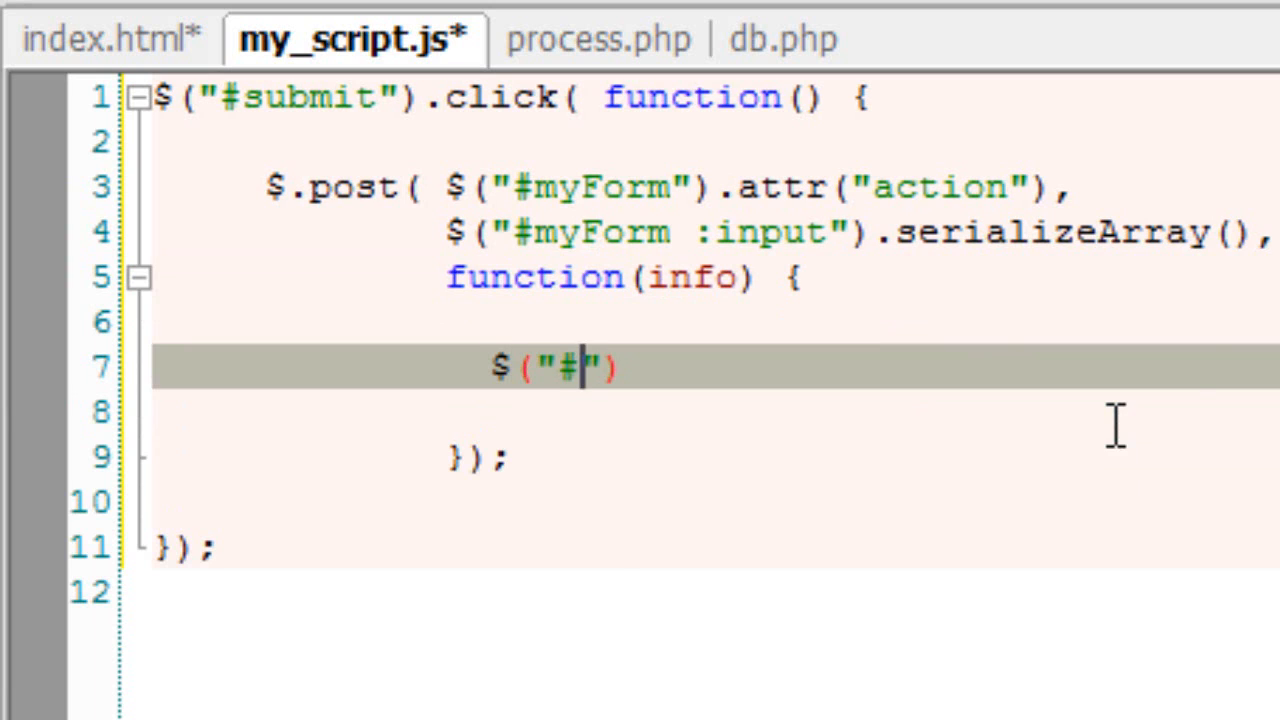
type("ack")
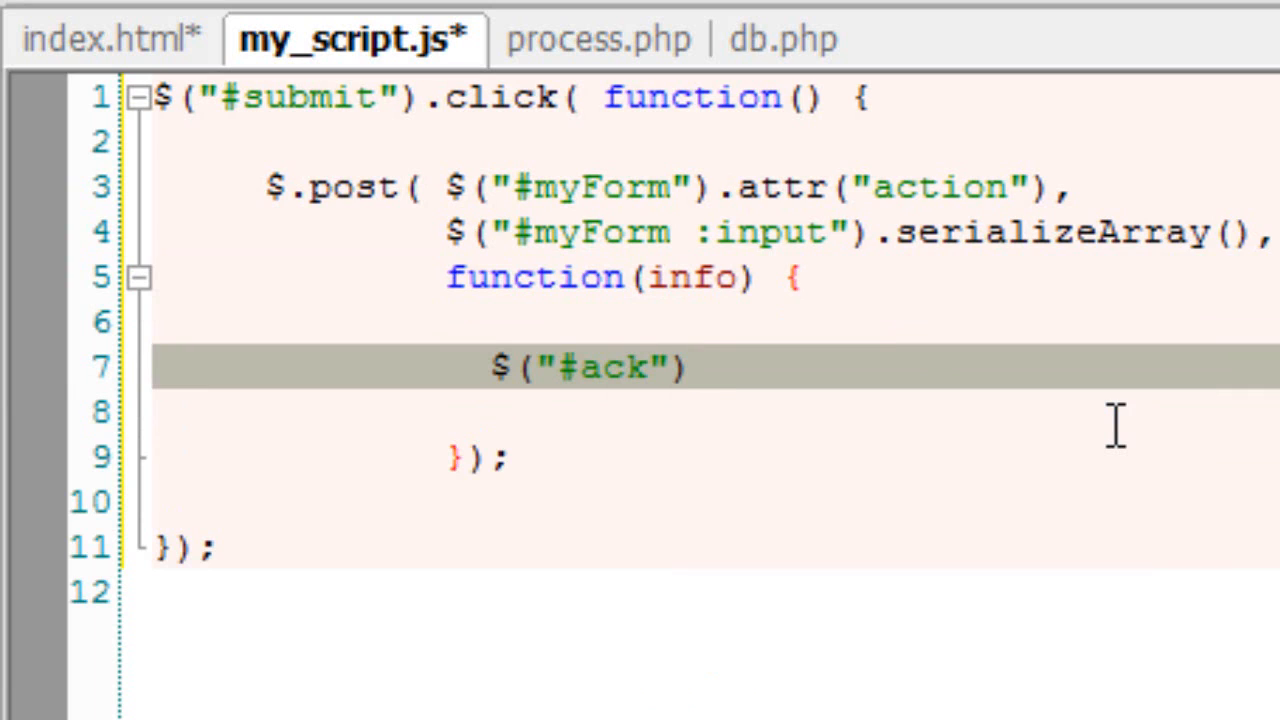
type(".e")
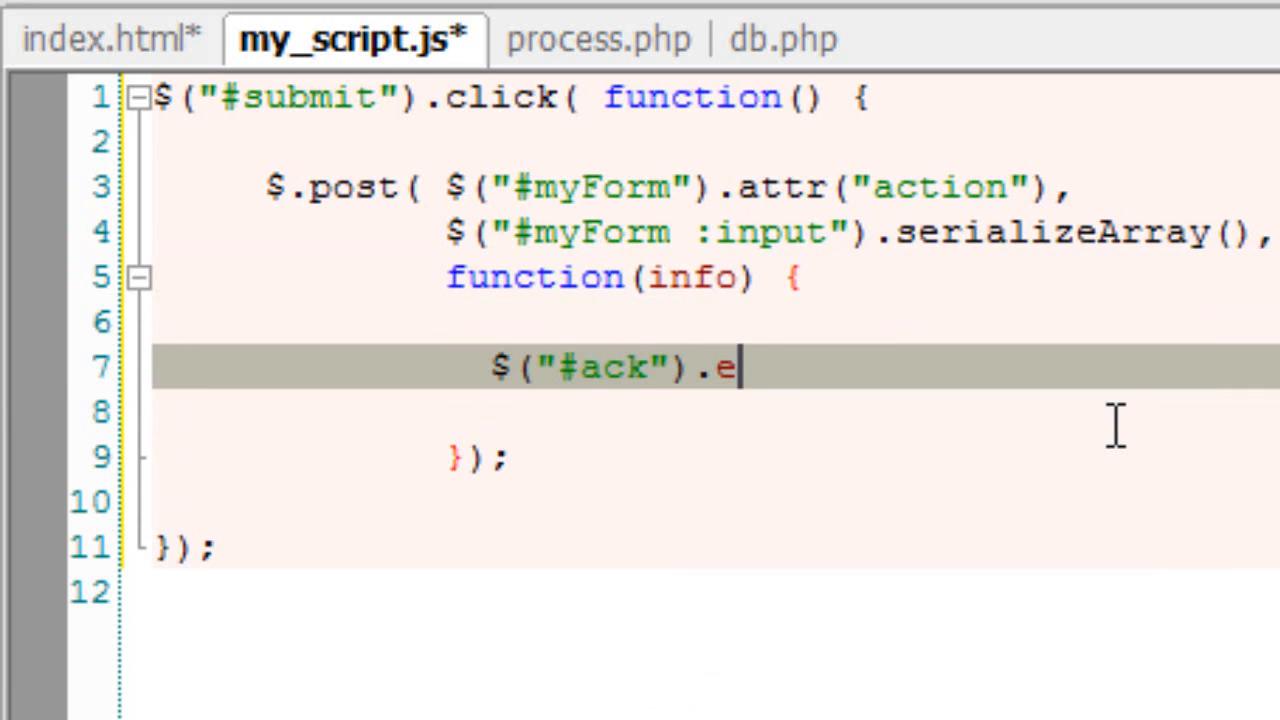
type("mpty()")
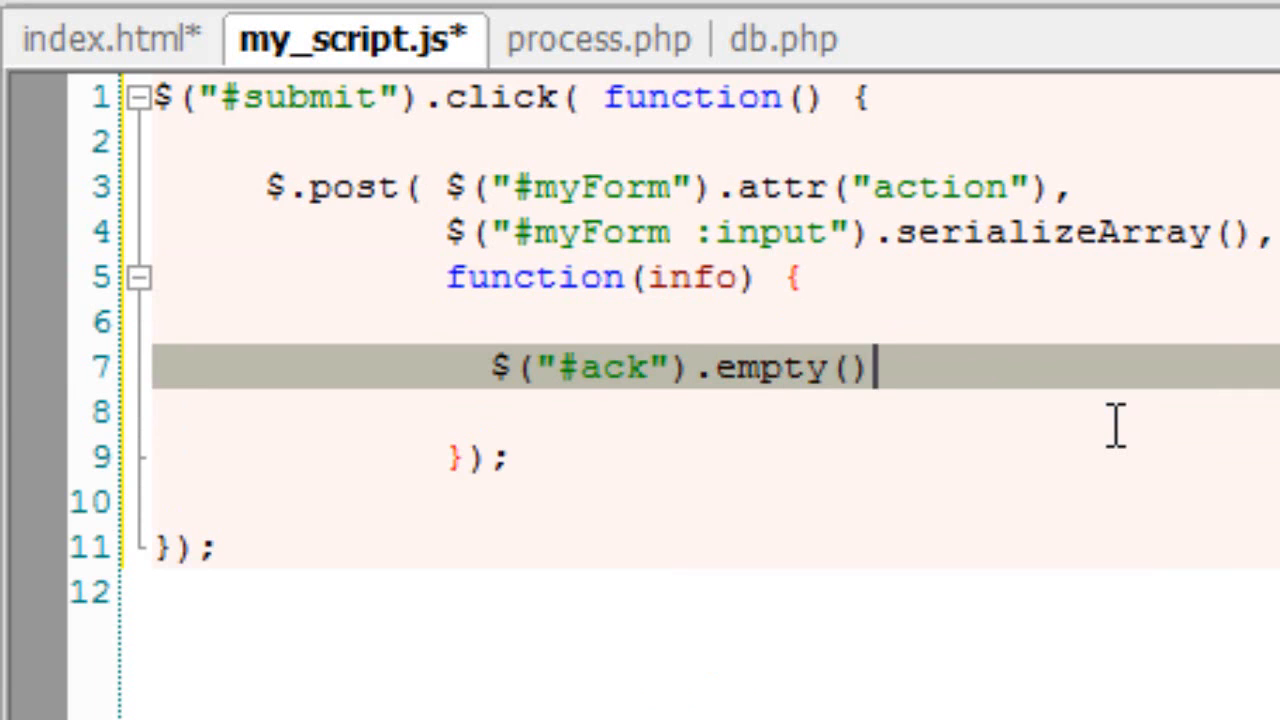
type(";")
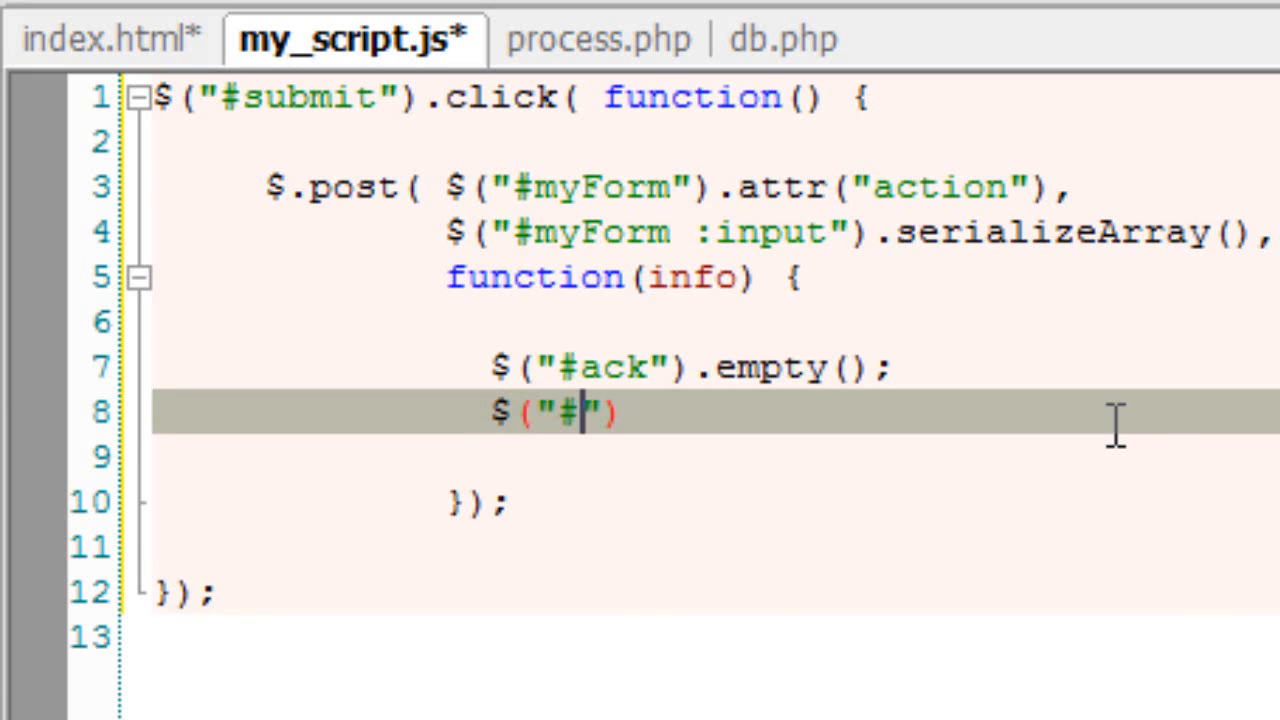
type("ack")
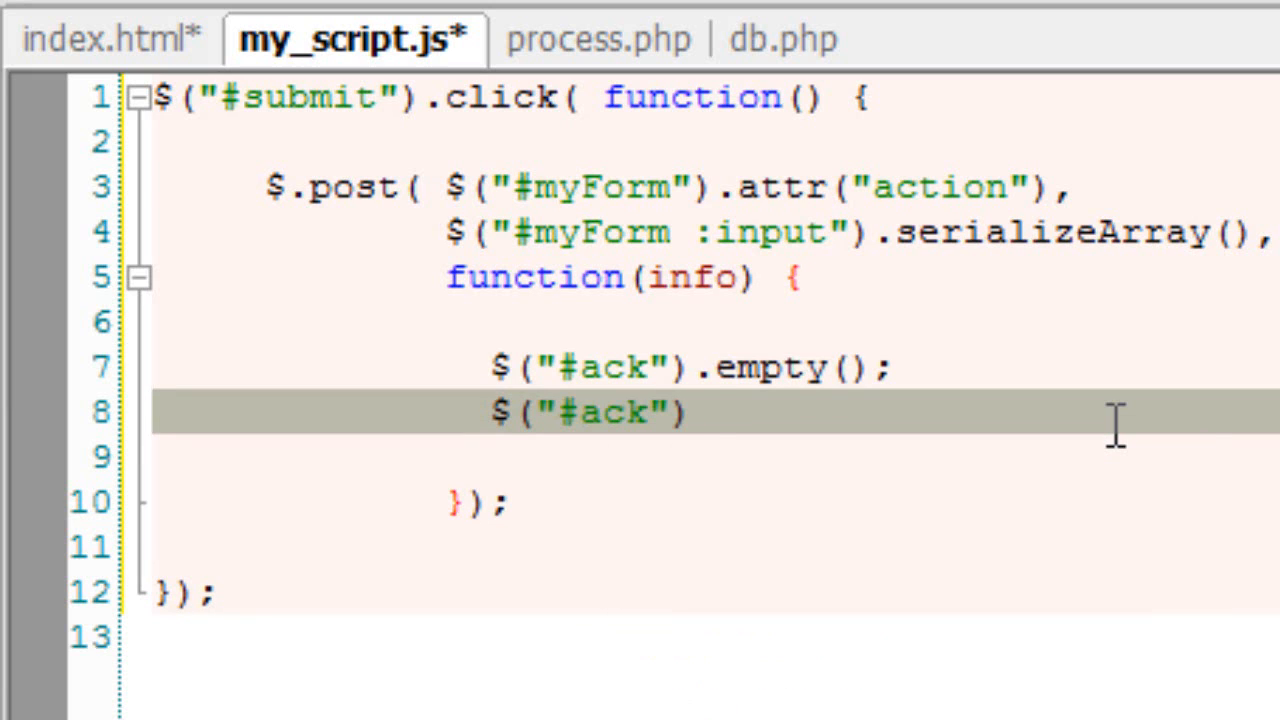
type(".ht")
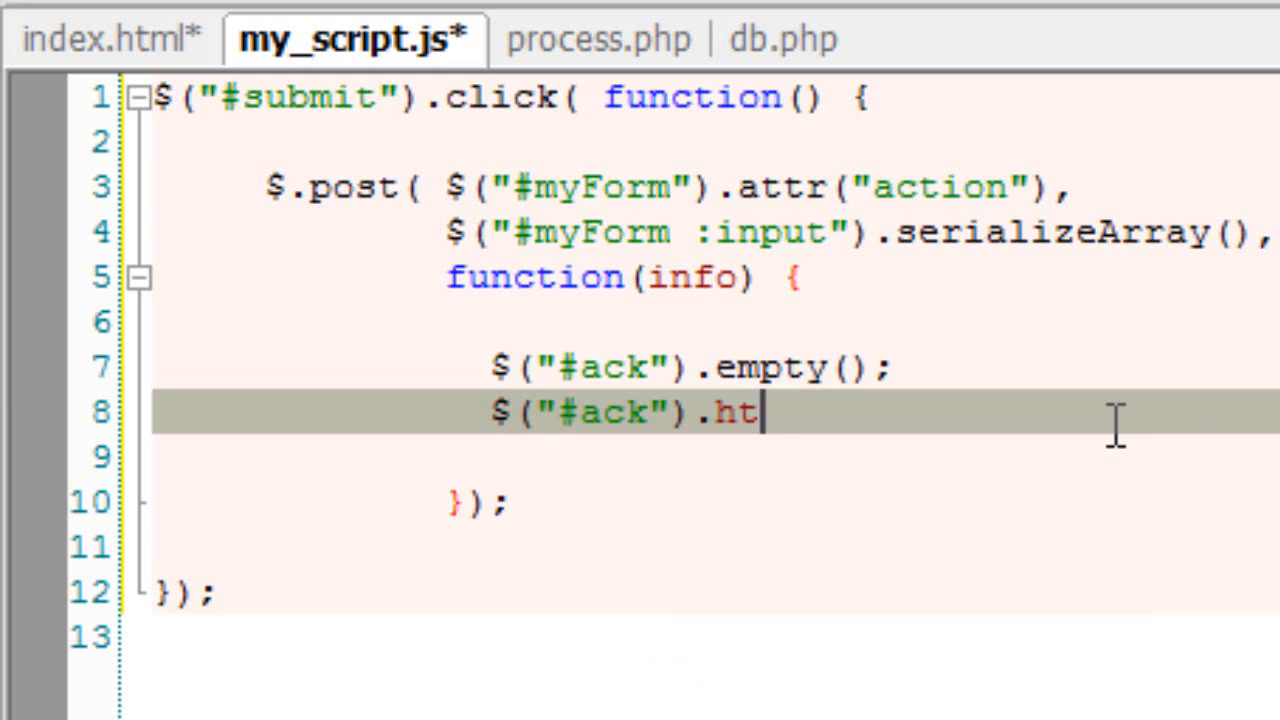
type("ml();")
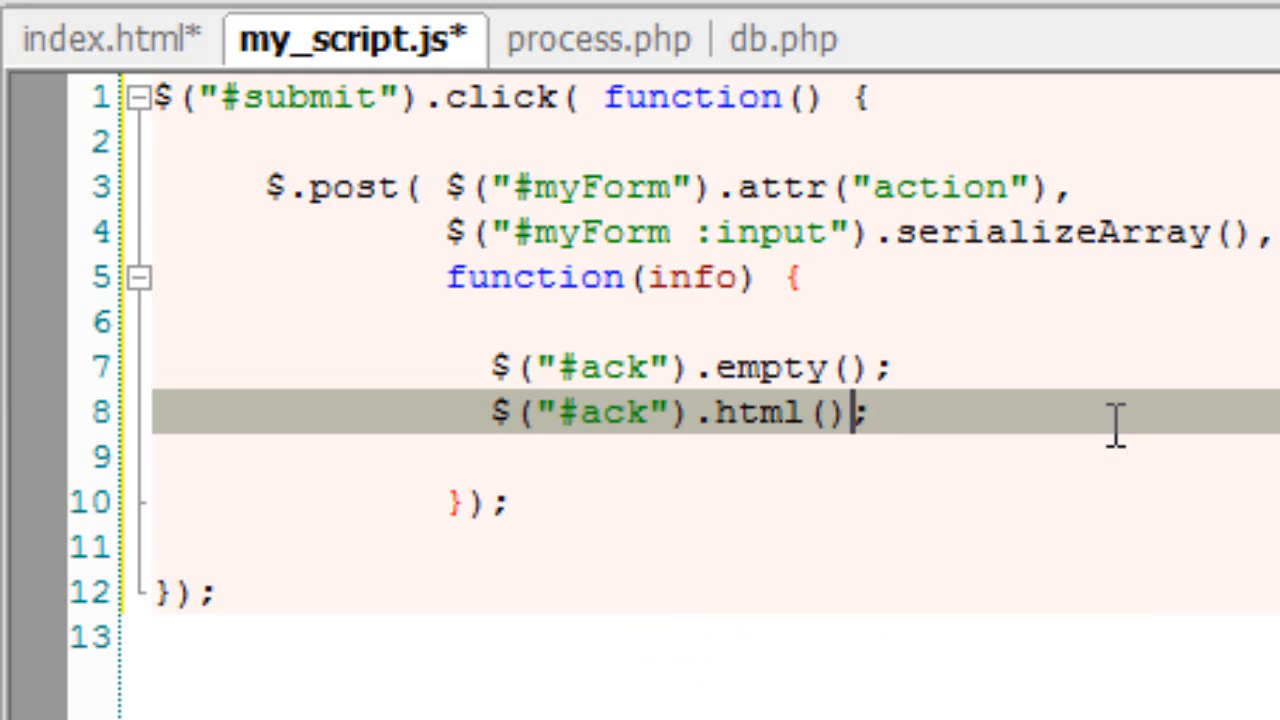
type("info")
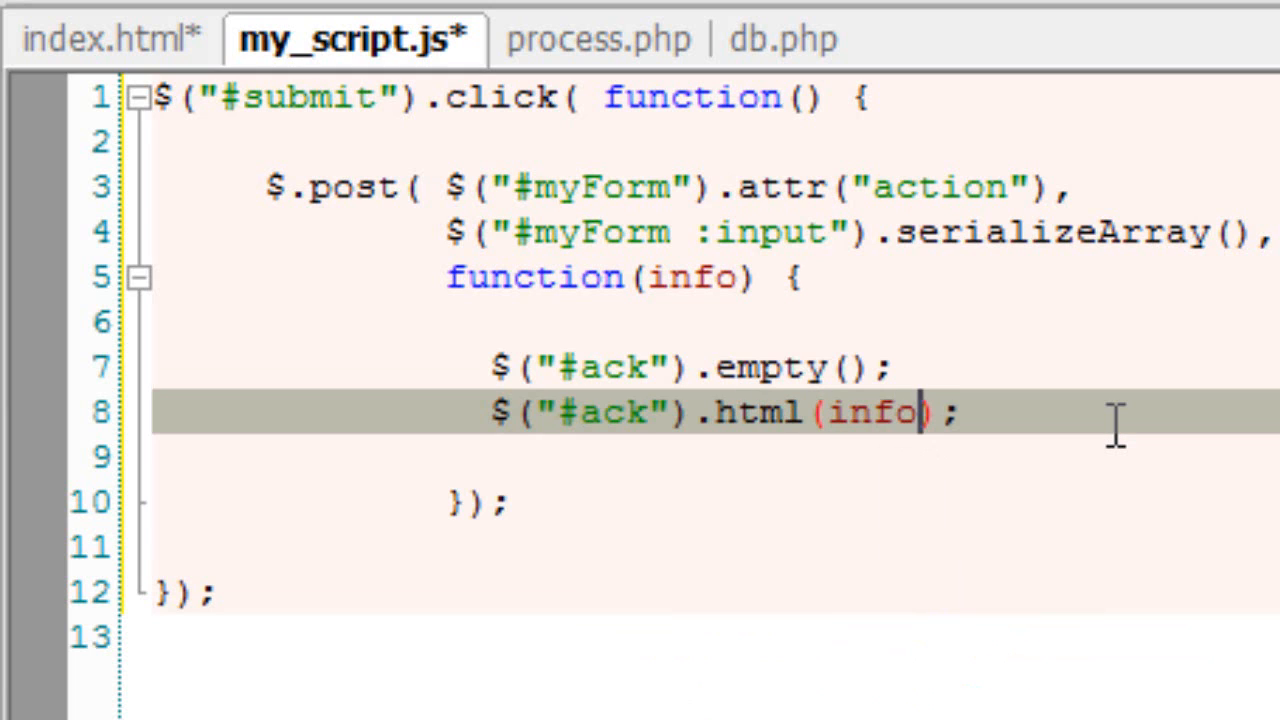
key("ctrl+s")
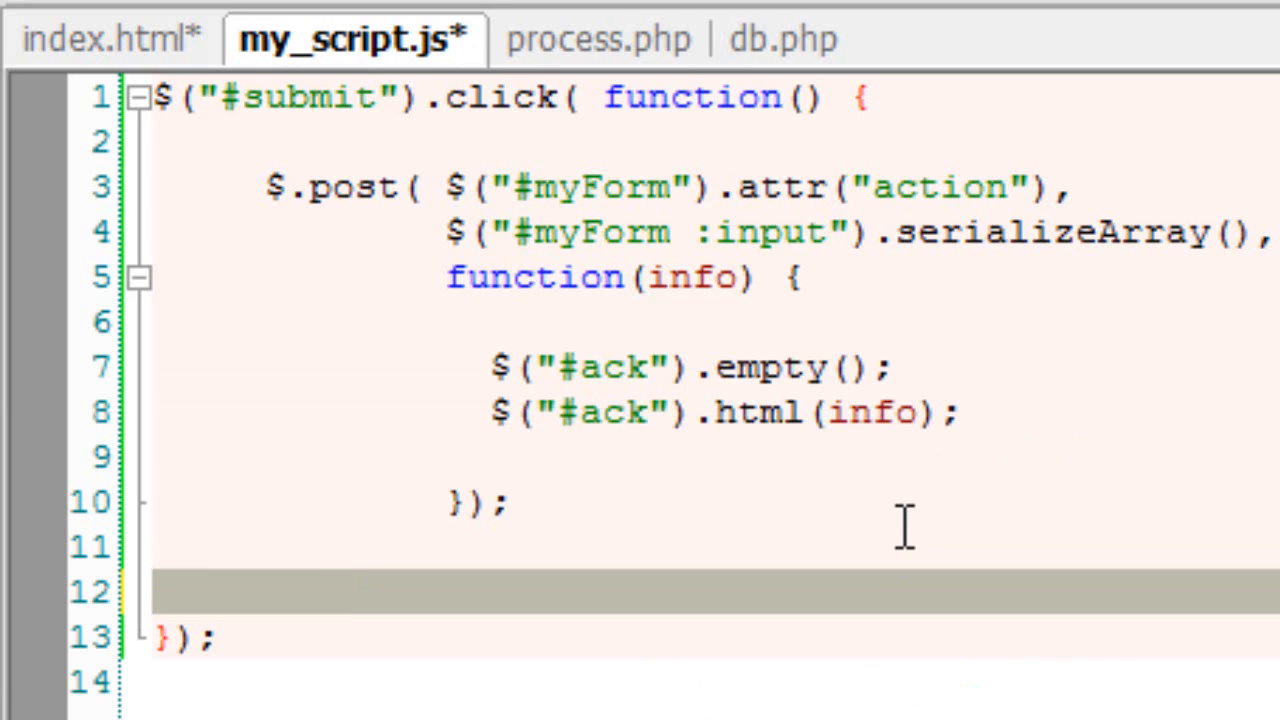
Step: Add $("#myForm").submit(function(){ return false; }) below the $.post call
left_click(240, 590)
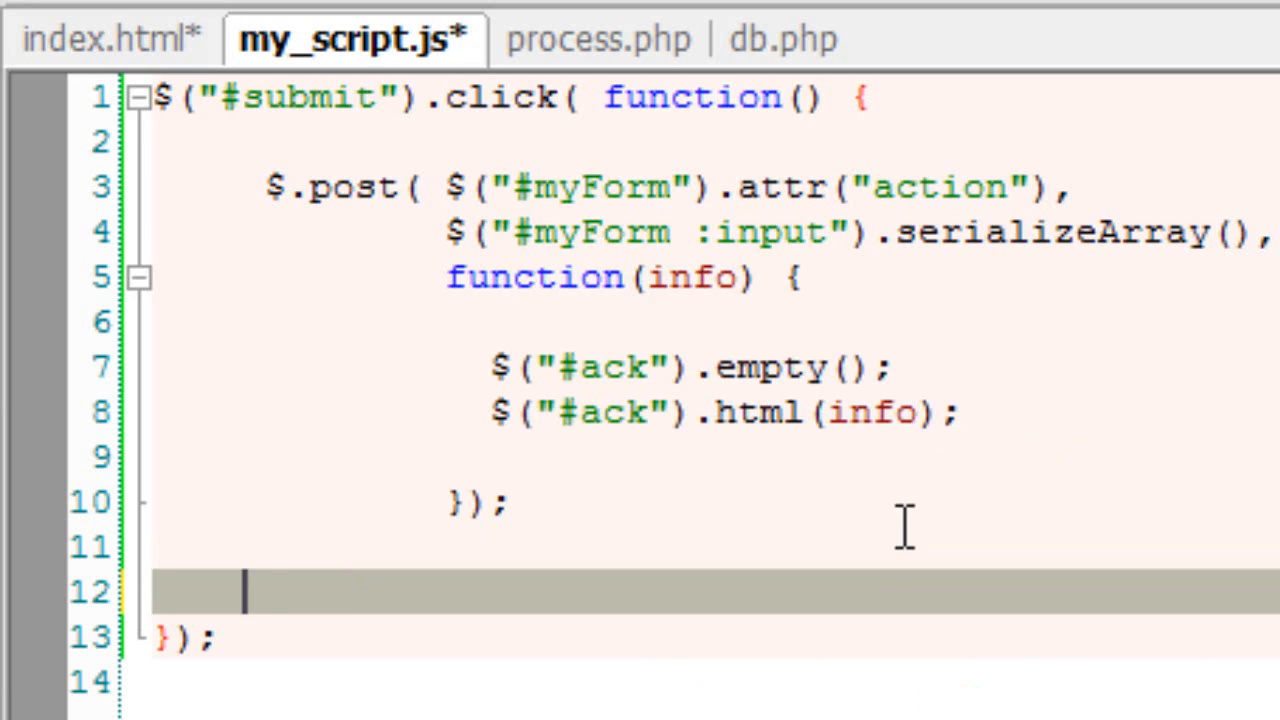
type("$(")
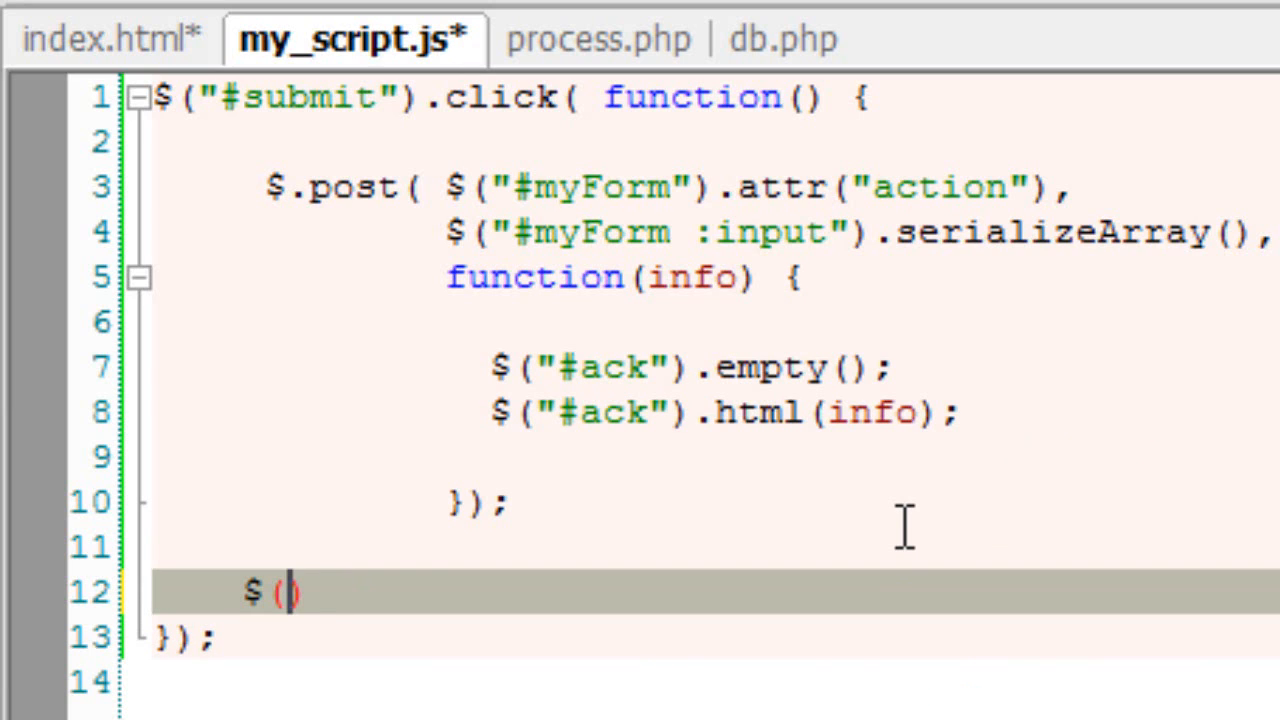
type("\"#\"")
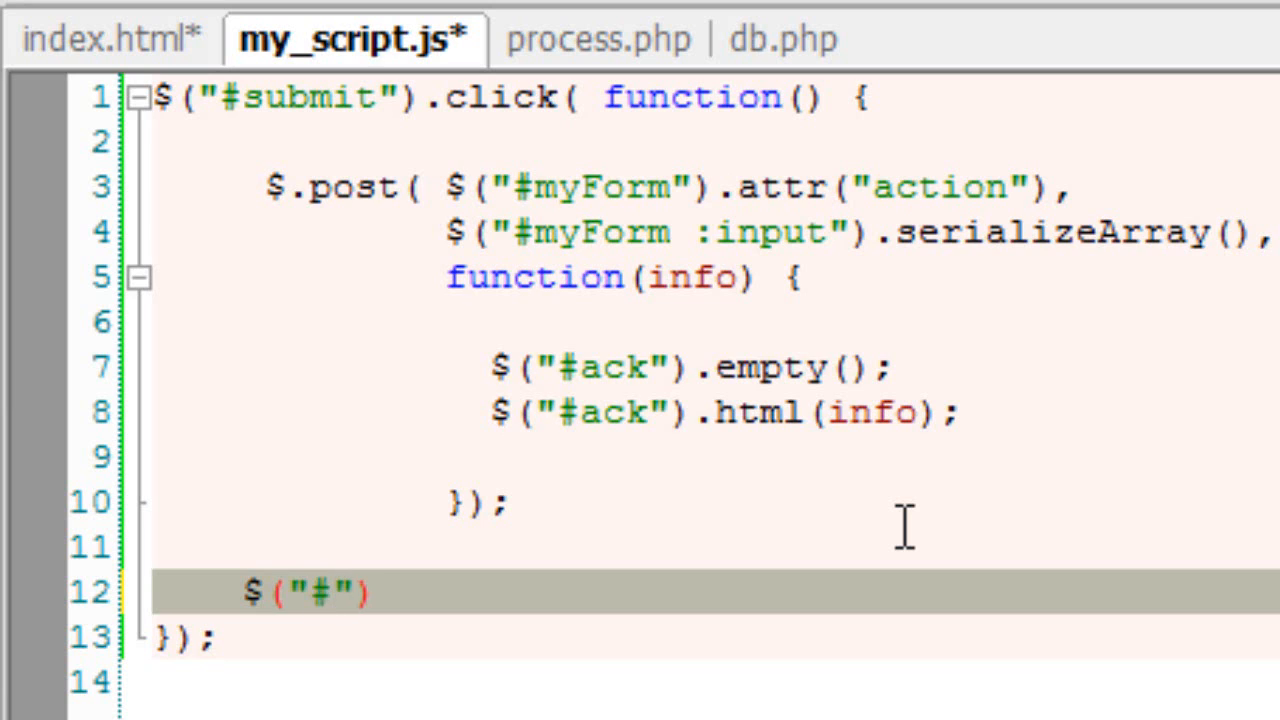
type("myFor")
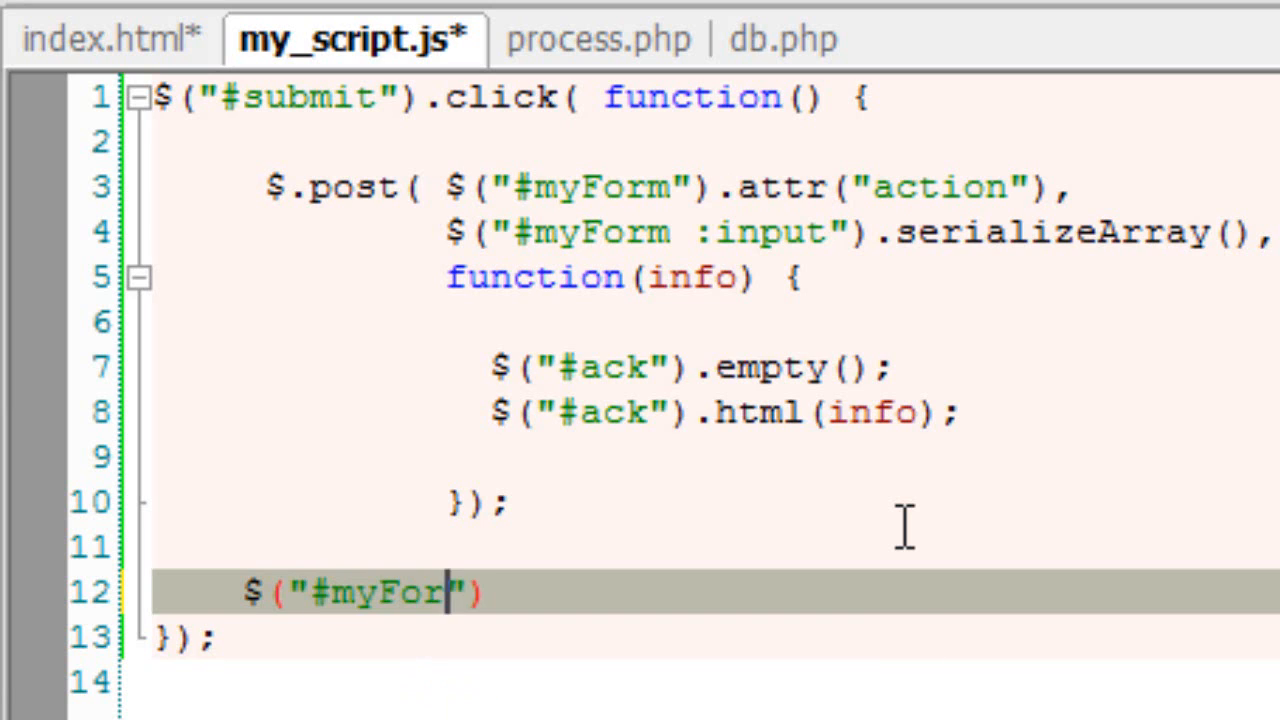
type("m")
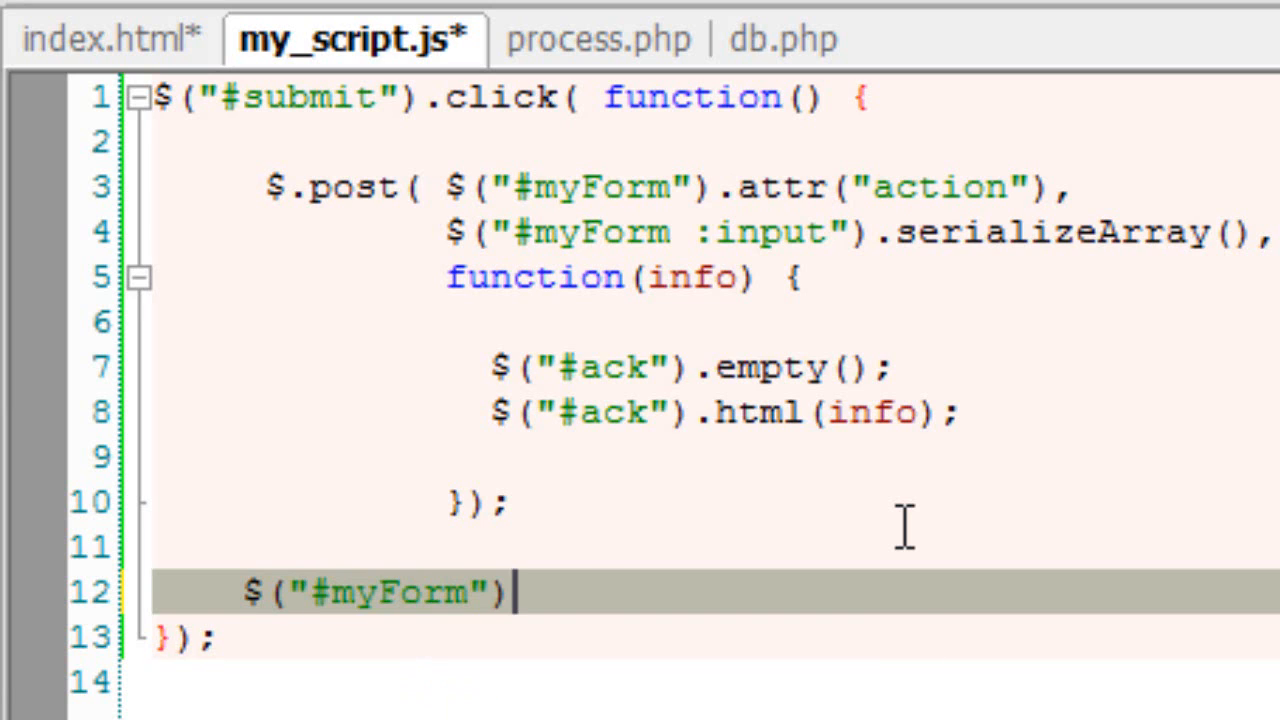
type(".su")
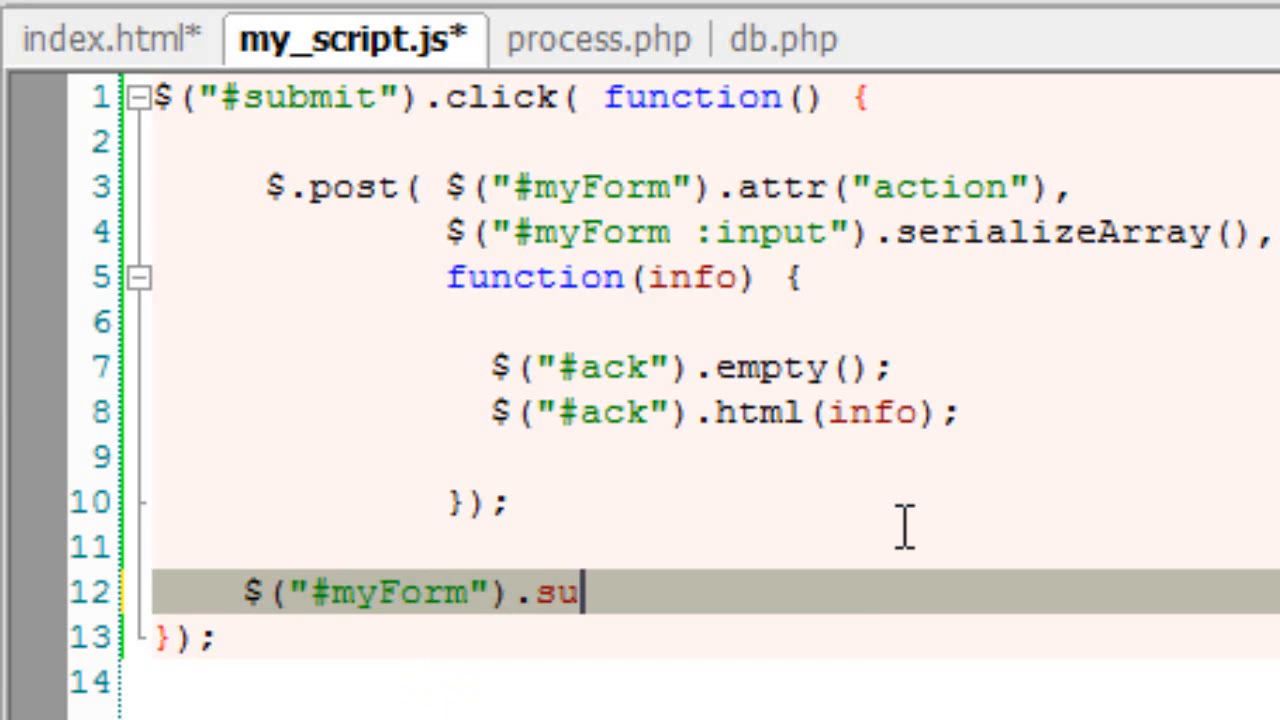
type("bmit")
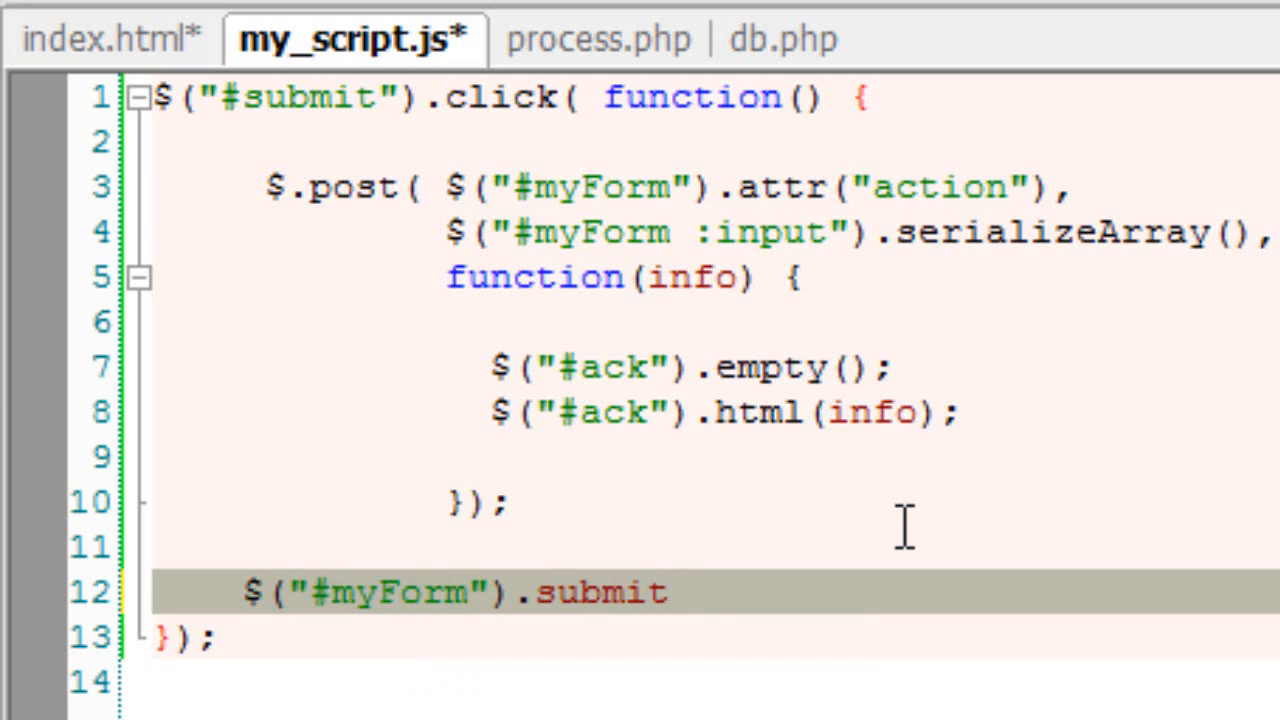
type("(")
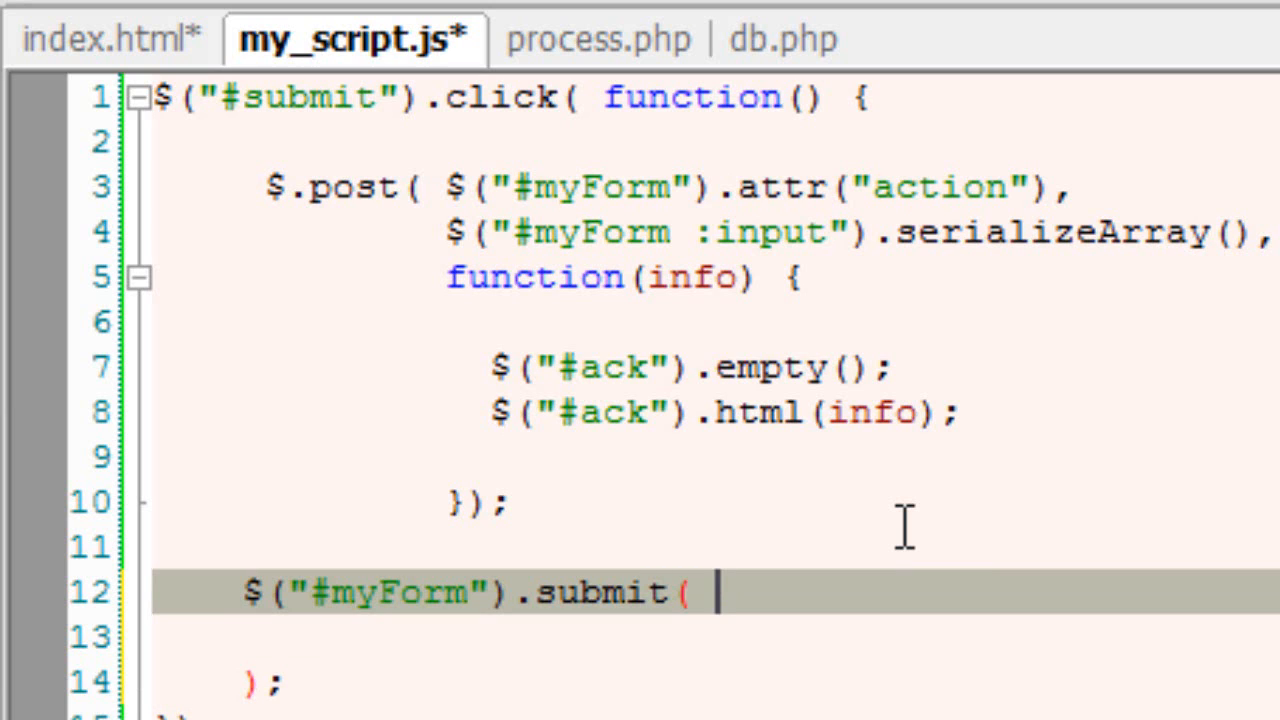
type("function()")
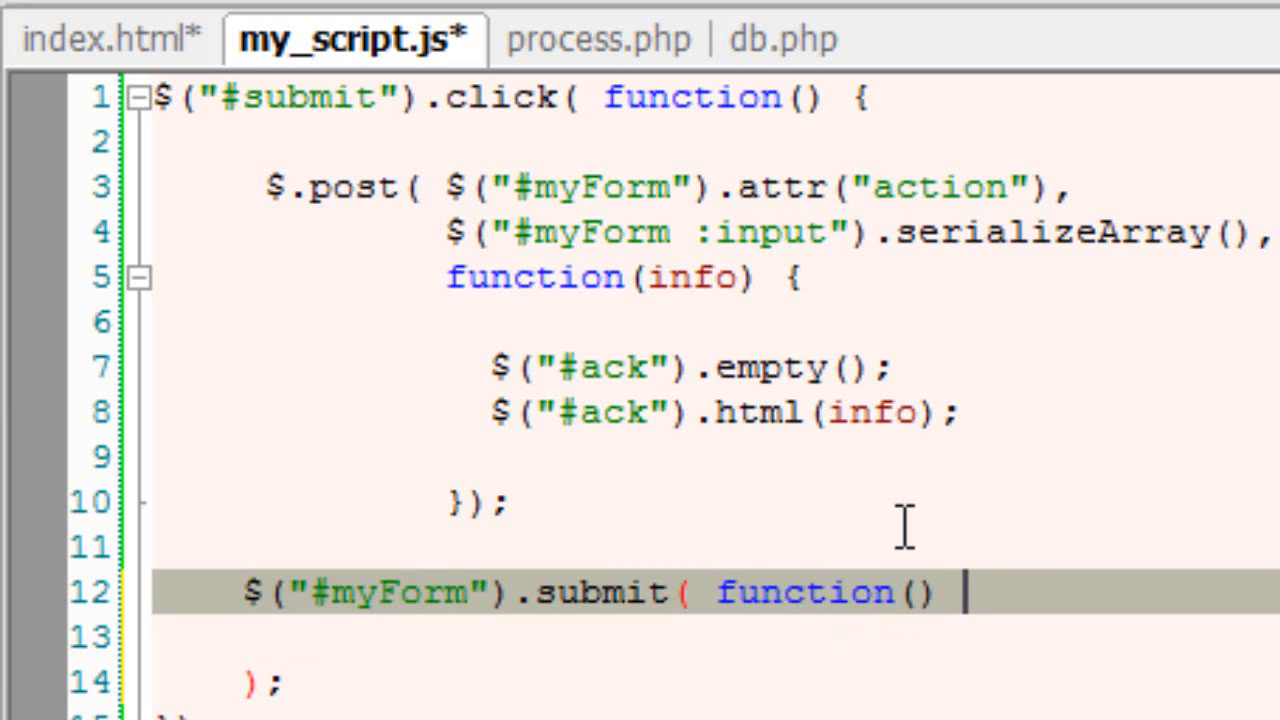
type("{")
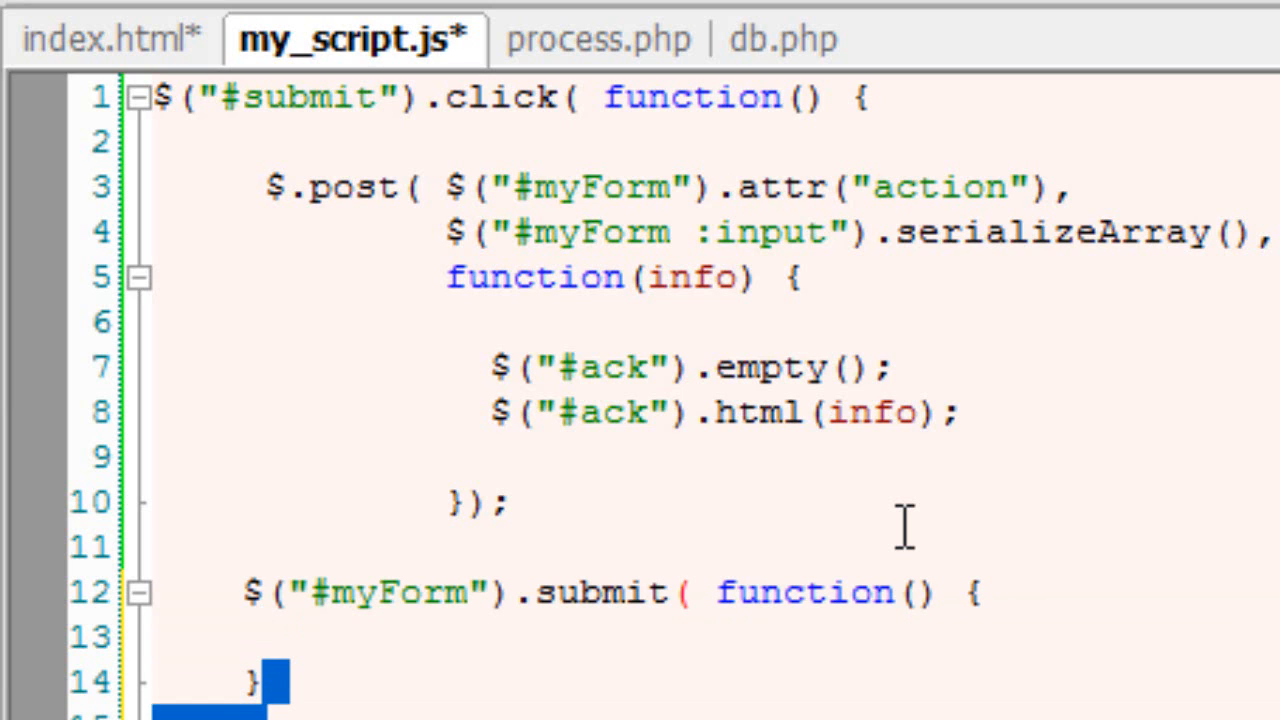
type("r")
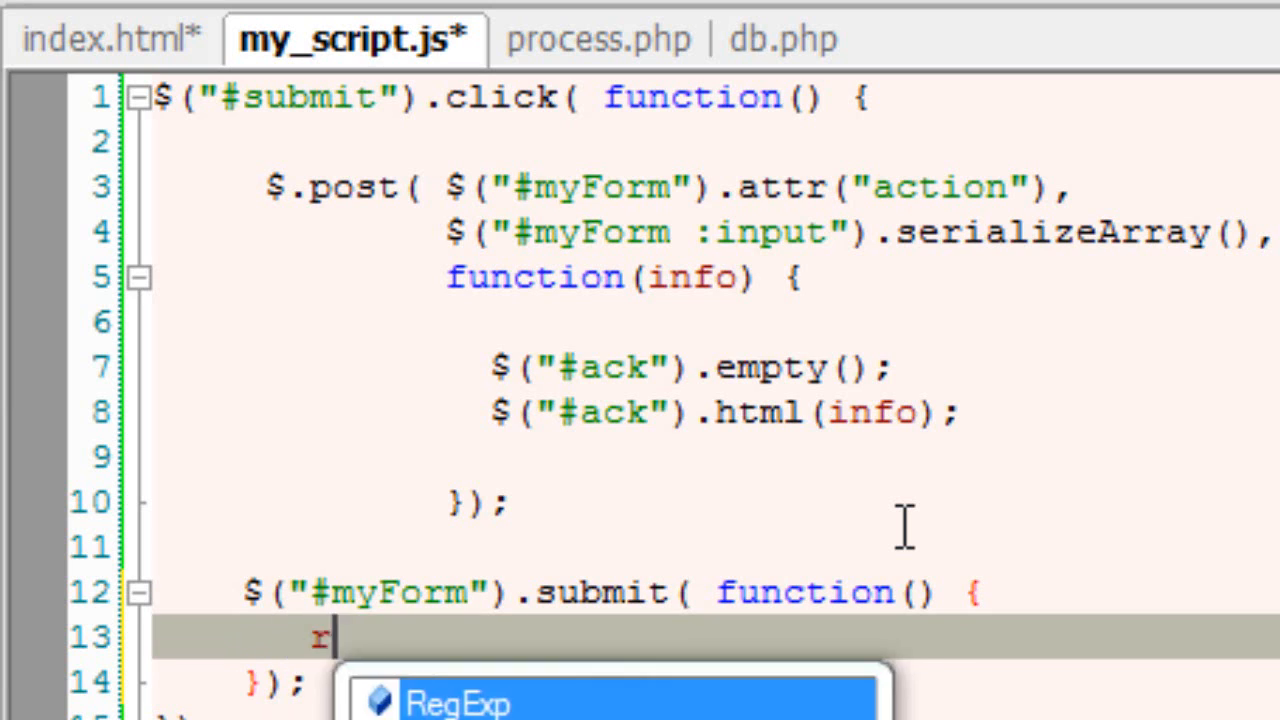
type("eturn faluse")
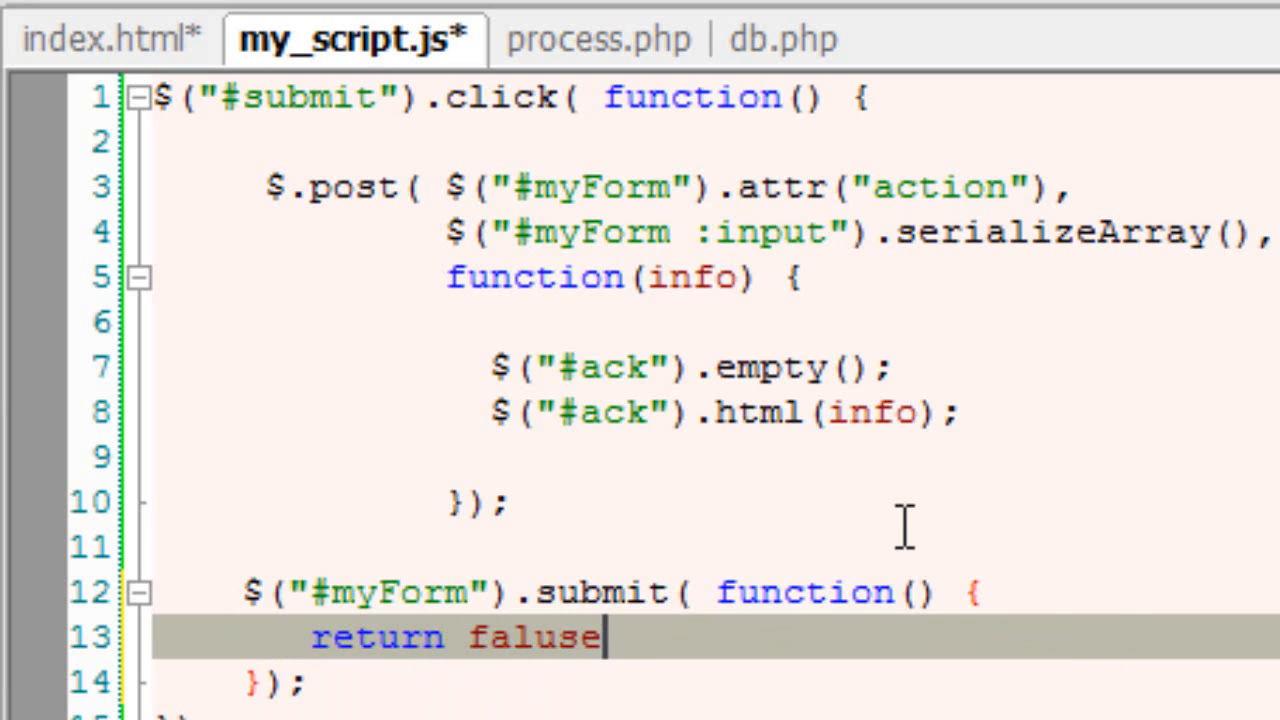
type("alse;")
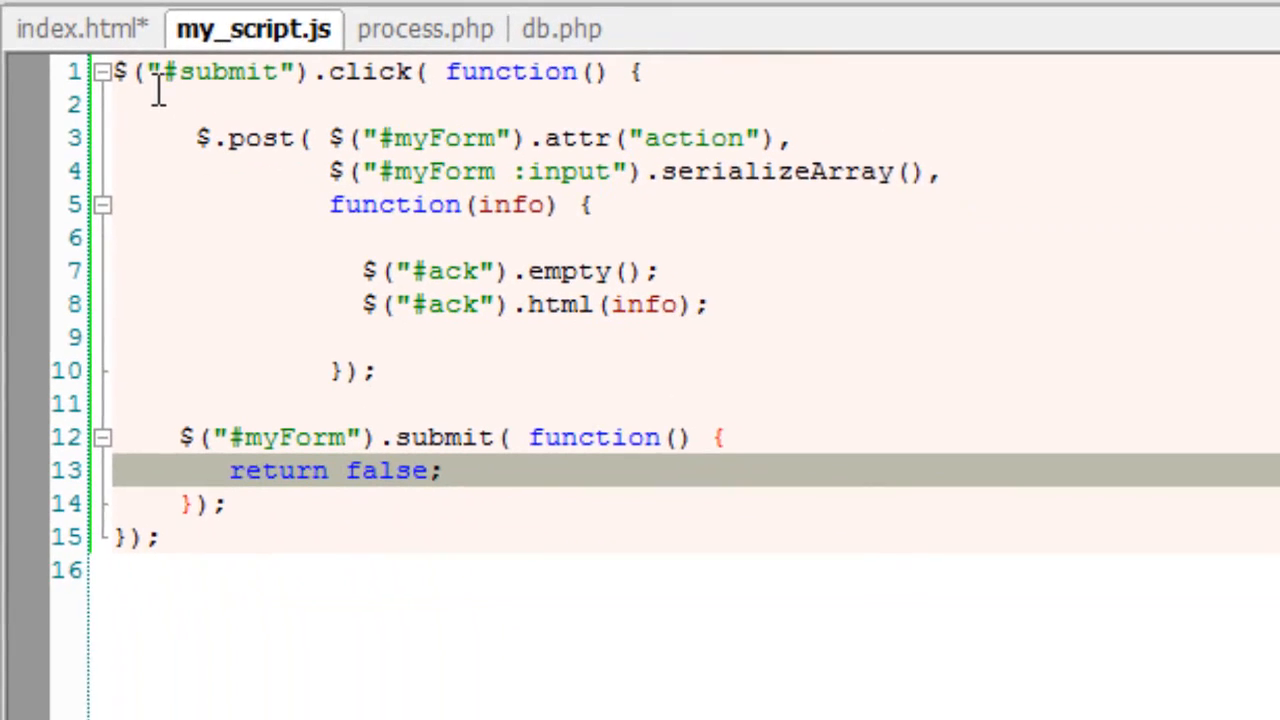
Step: Reload the registration page in Chrome and submit kiran's details
left_click(78, 27)
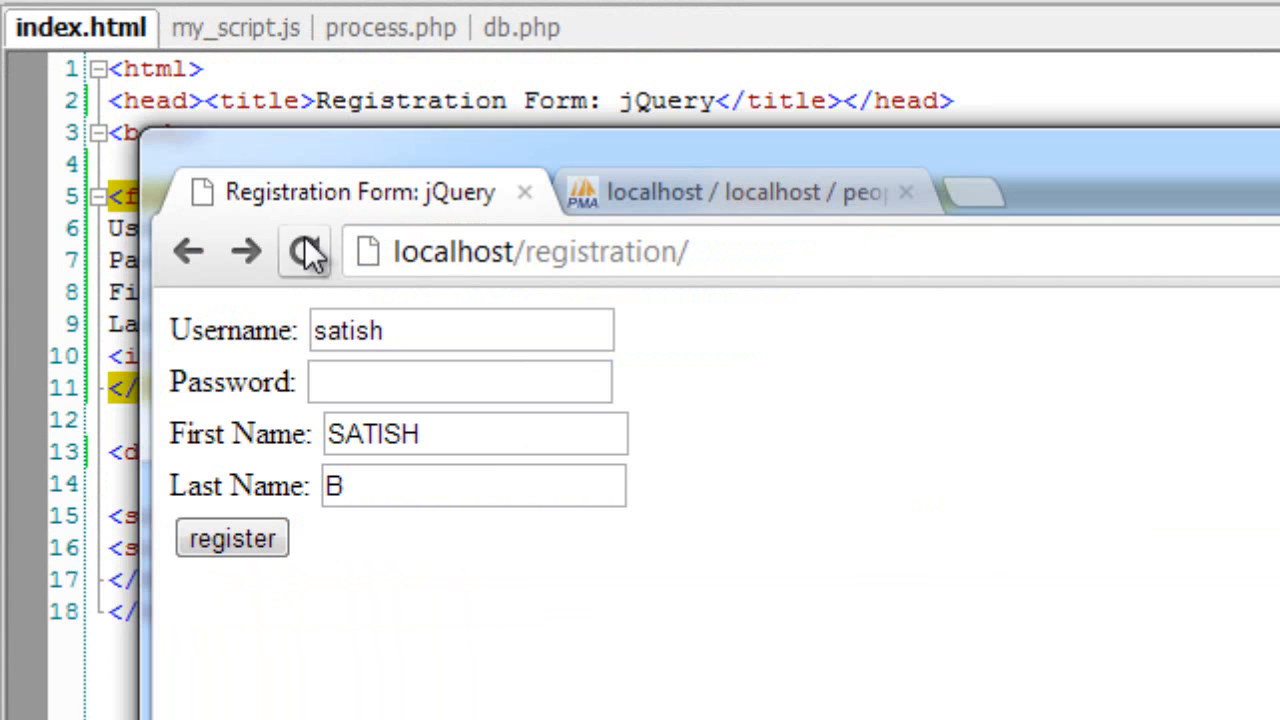
left_click(302, 251)
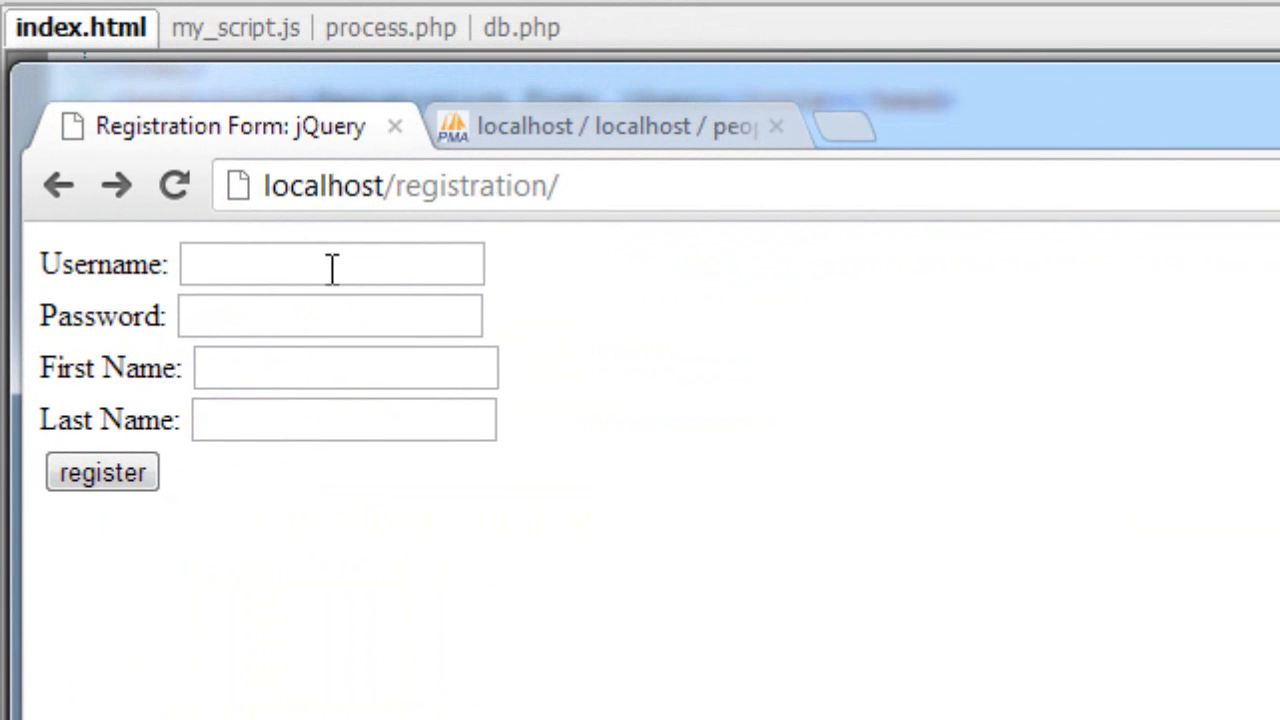
type("kiran")
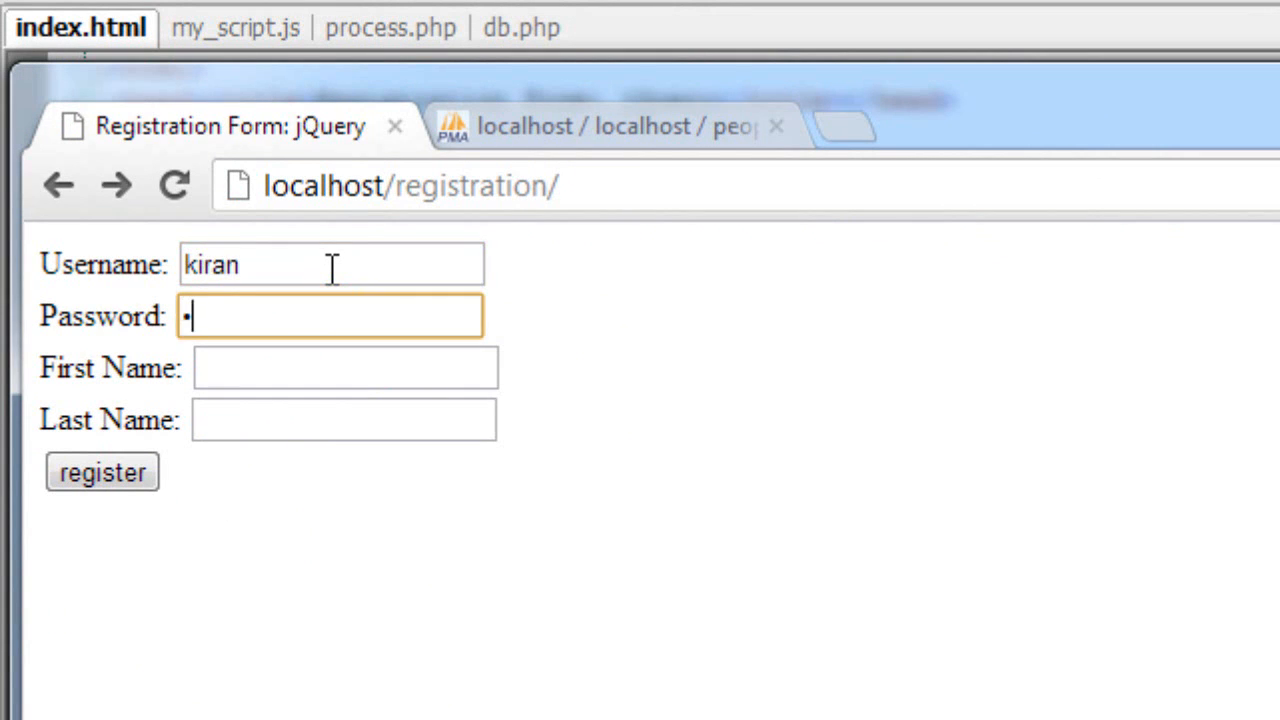
type("Kiran")
left_click(344, 420)
type("B")
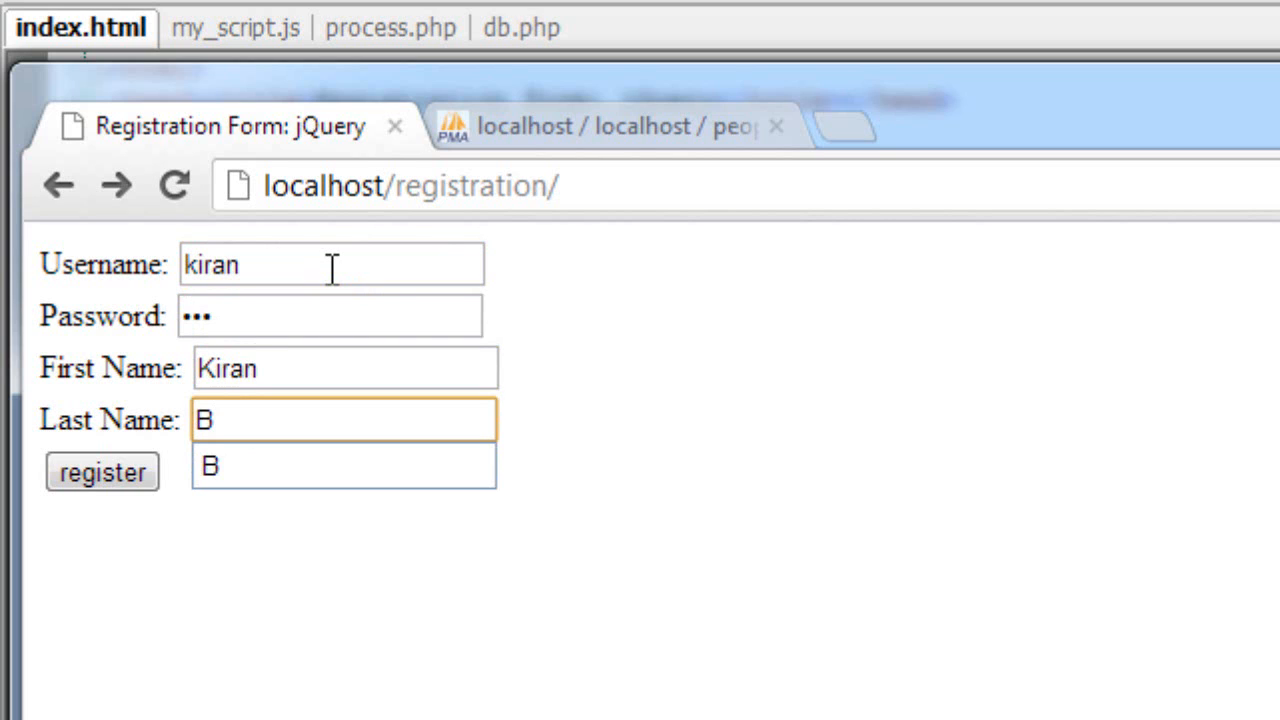
left_click(101, 471)
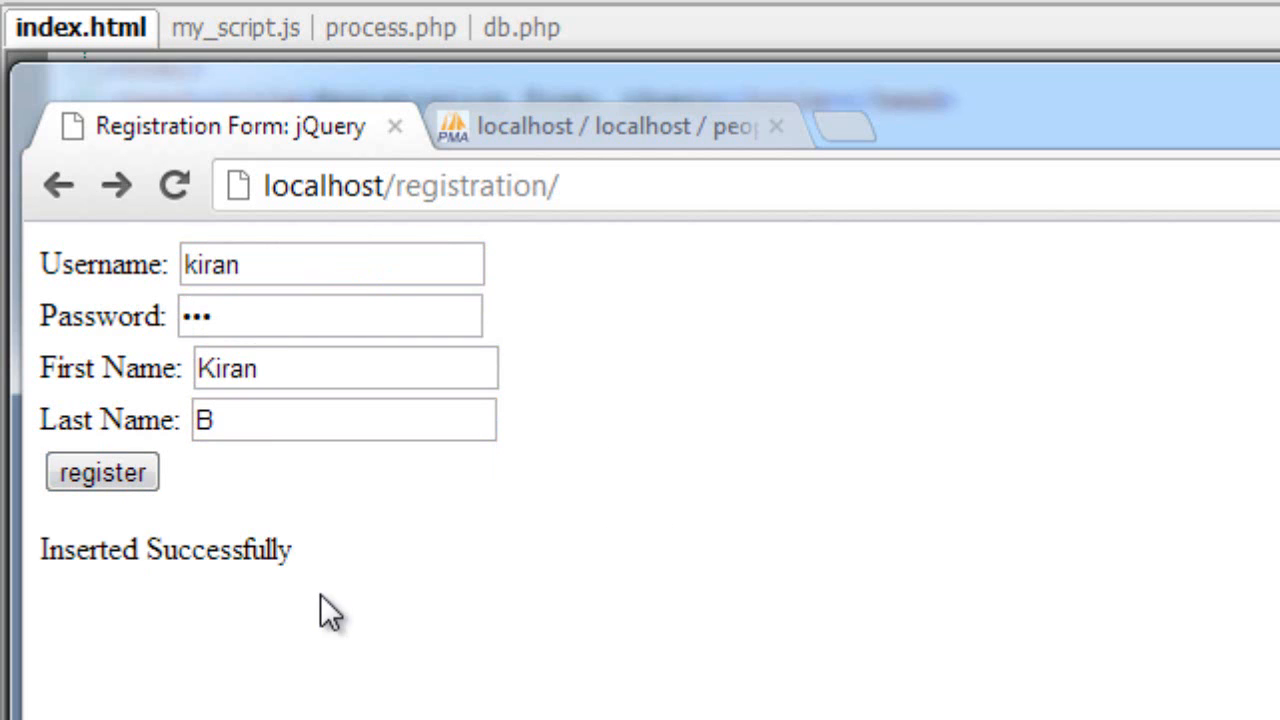
Step: Confirm the Inserted Successfully reply and kiran's row in phpMyAdmin's users table
triple_click(165, 550)
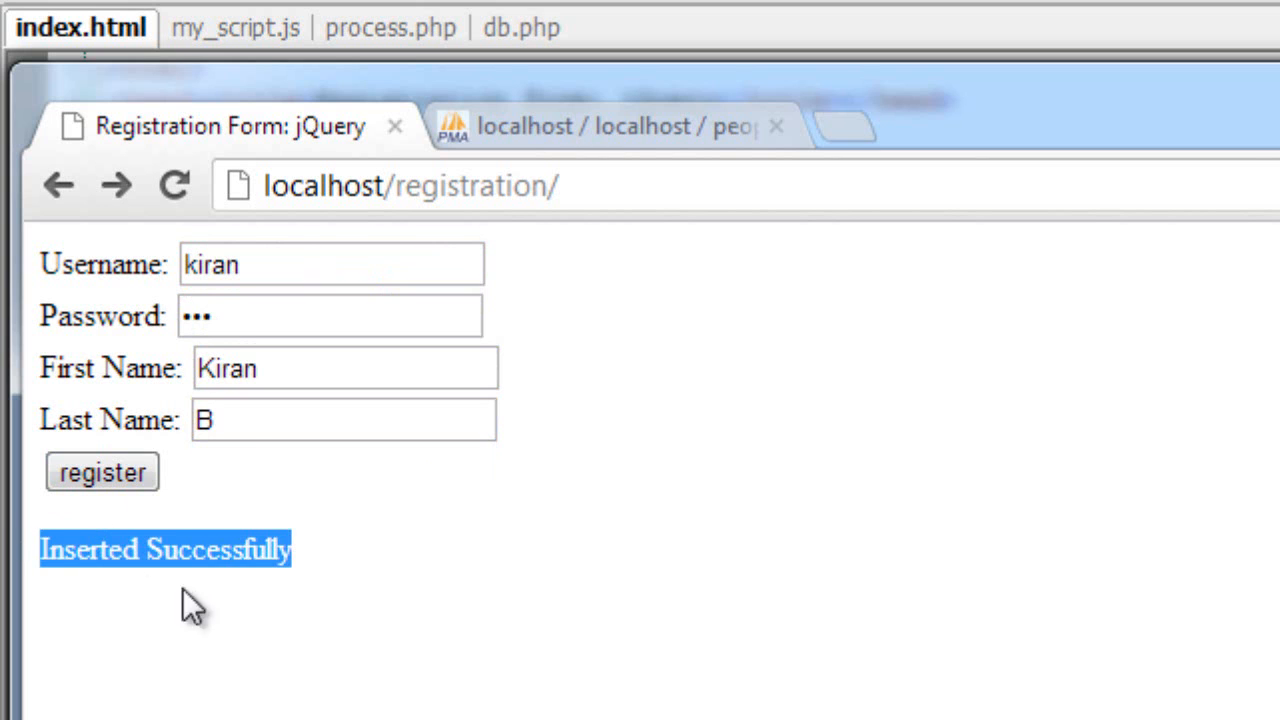
left_click(610, 126)
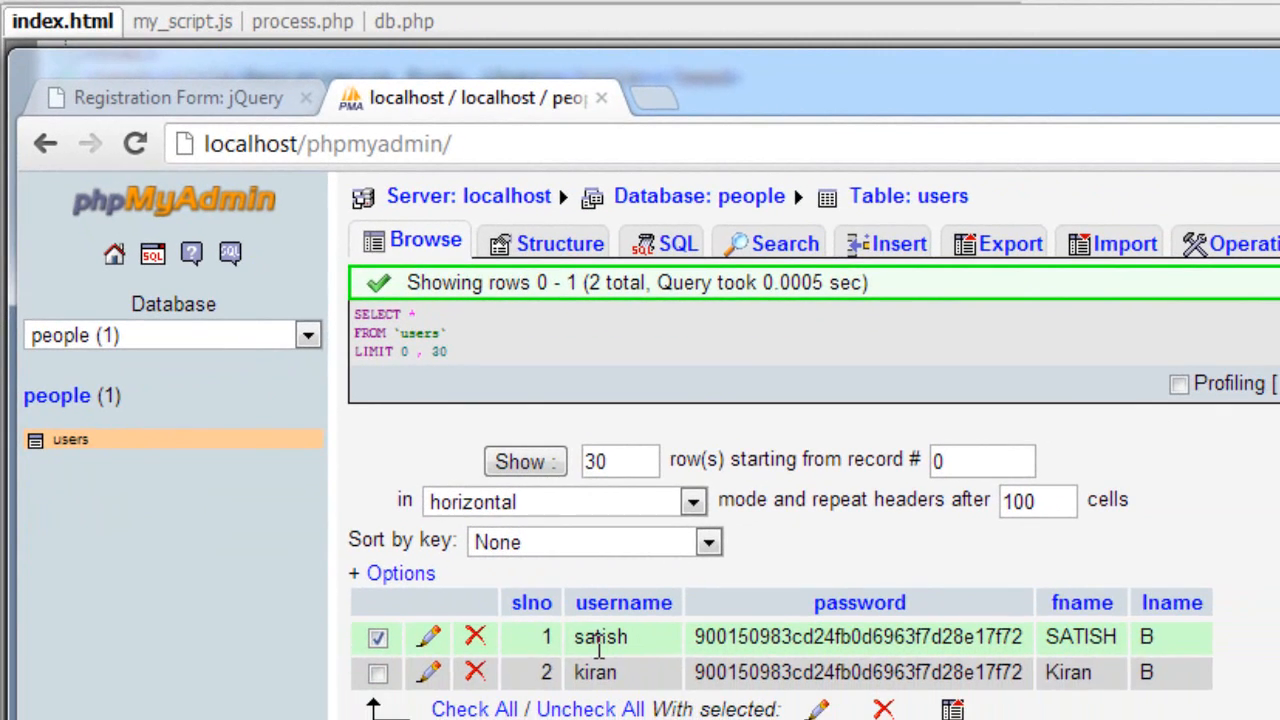
left_click(178, 97)
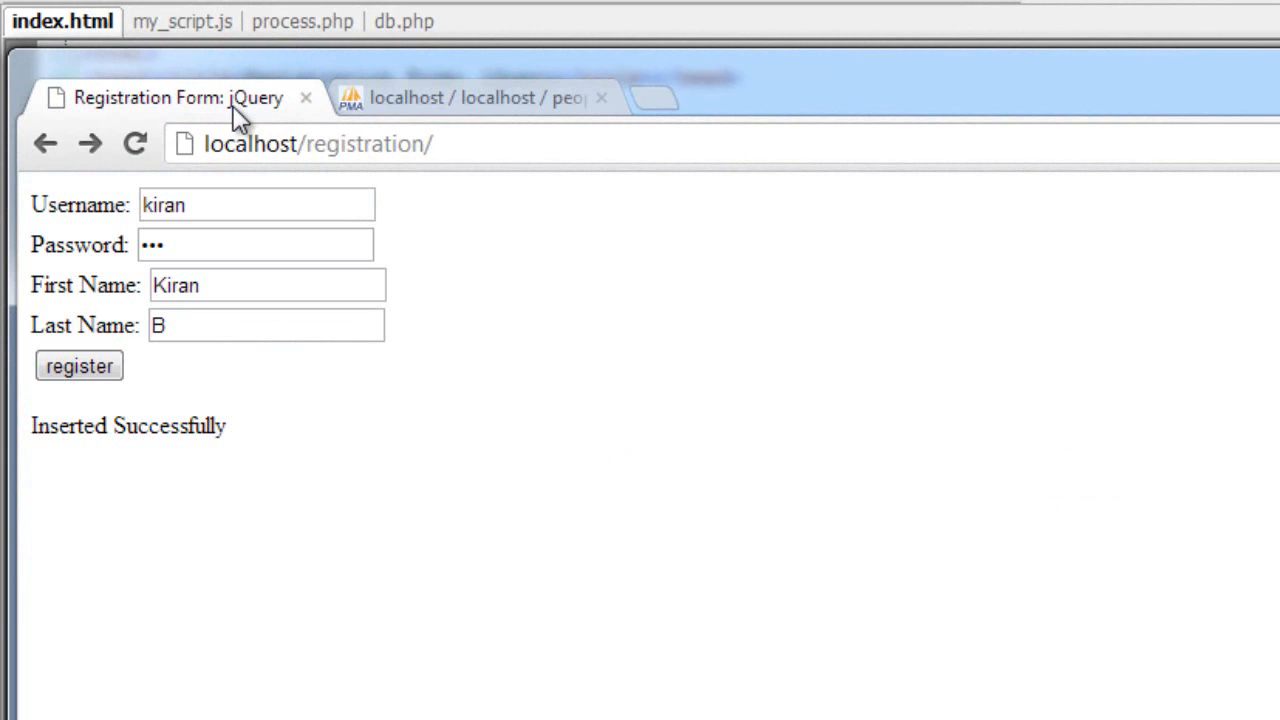
mouse_move(208, 415)
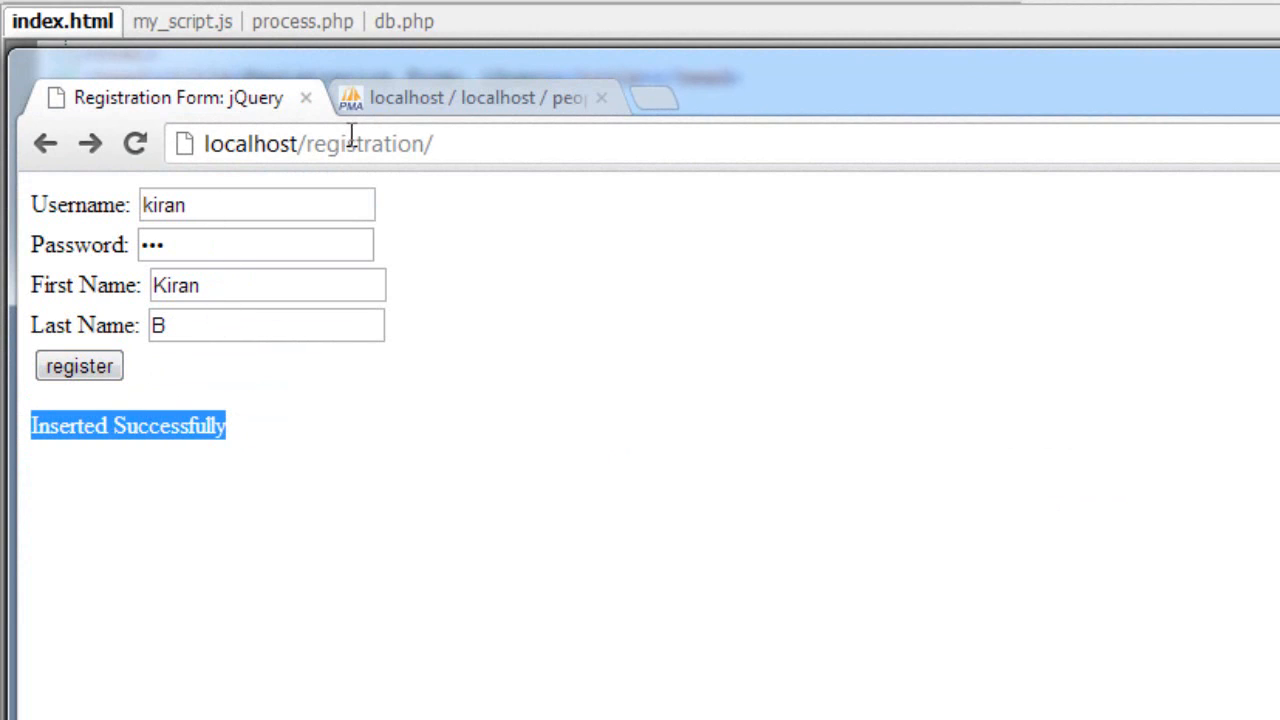
left_click(177, 21)
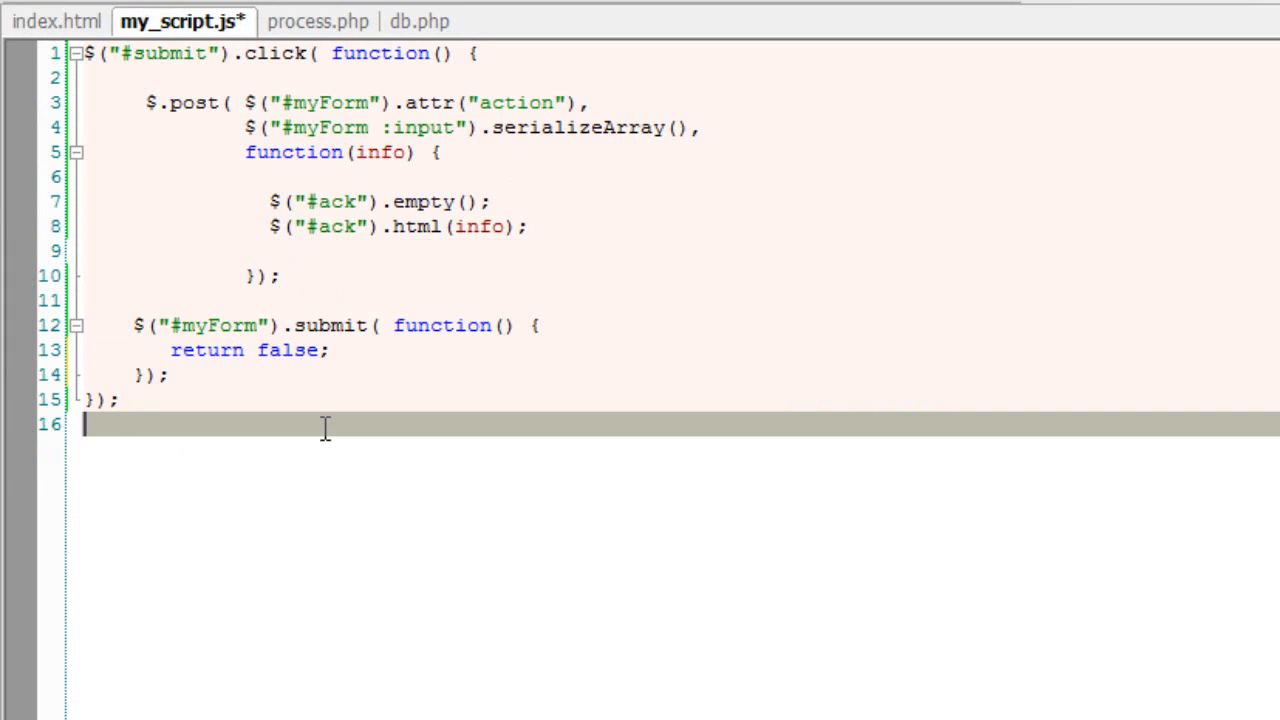
Step: Write the clear function's $("#myForm :input").each() loop
type("function clear")
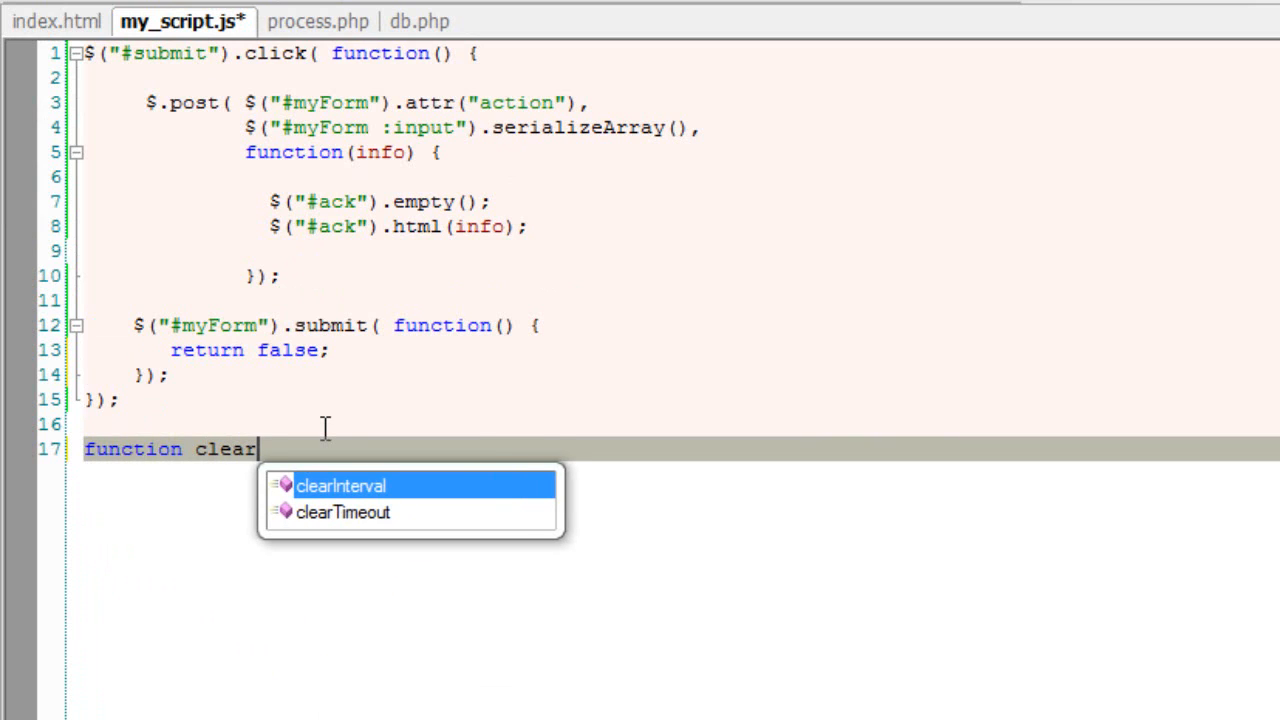
type("()")
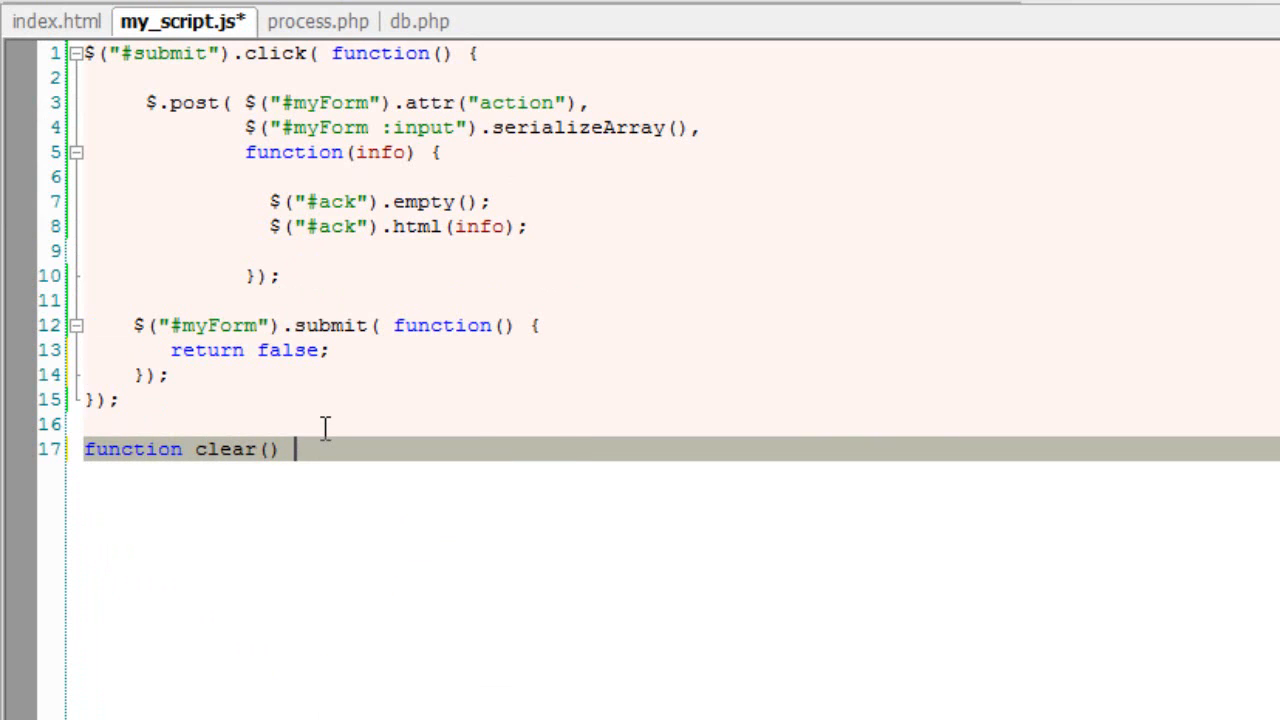
type("{")
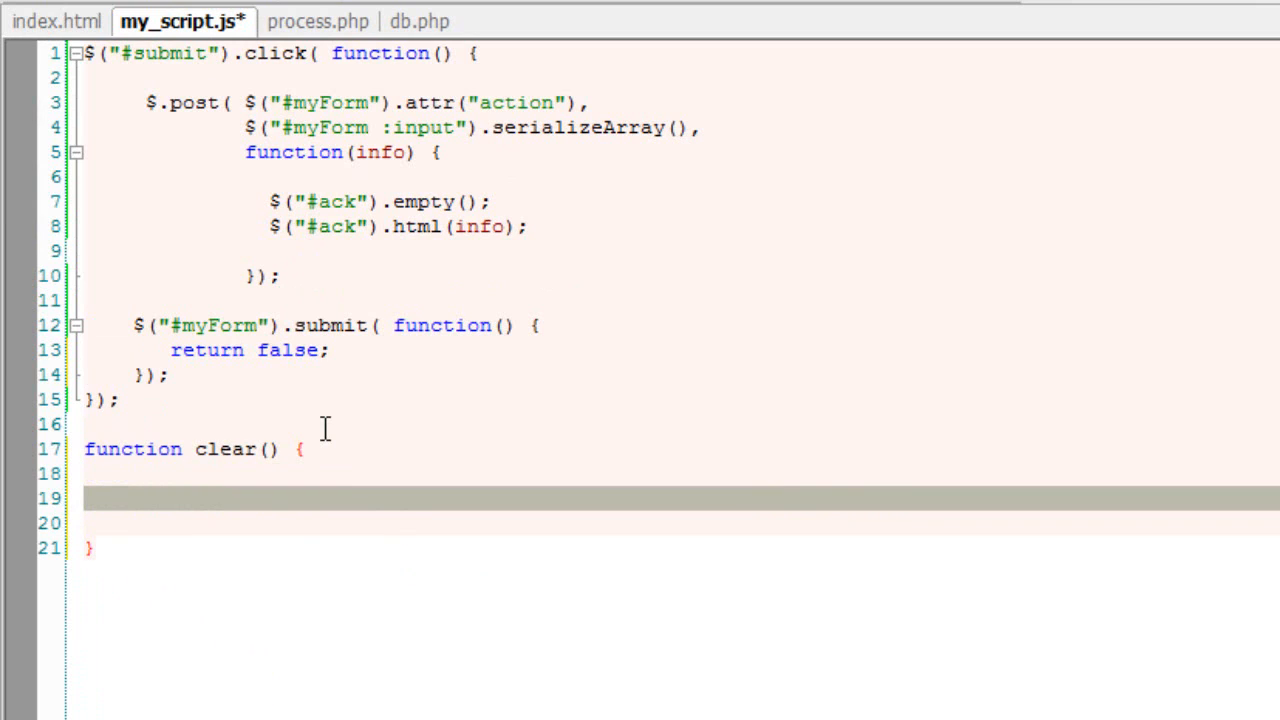
type("$")
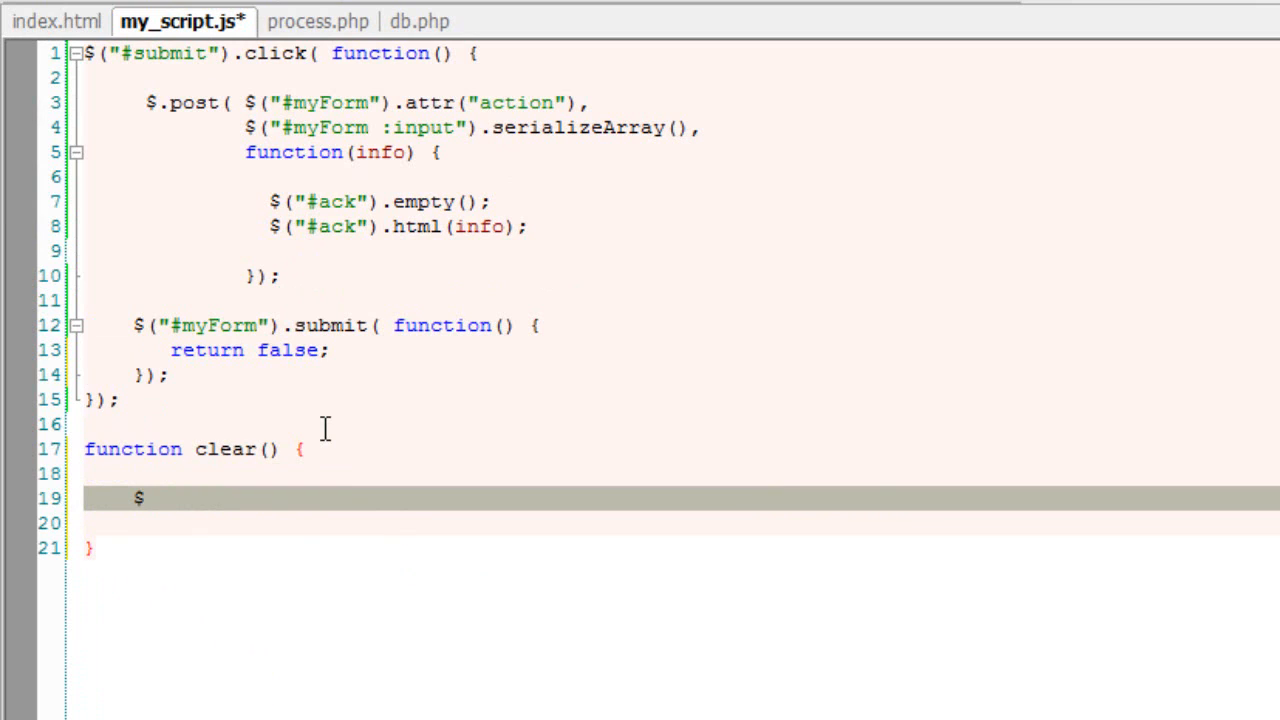
type("(\"\")")
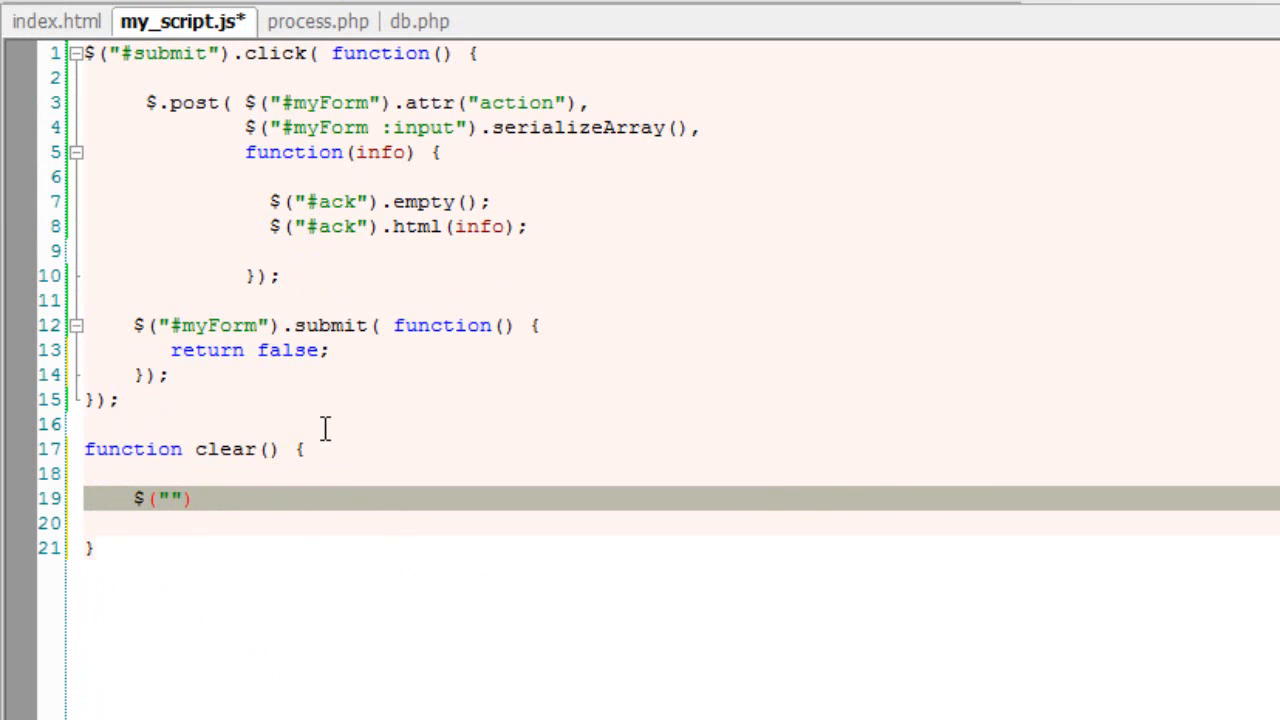
type("#m")
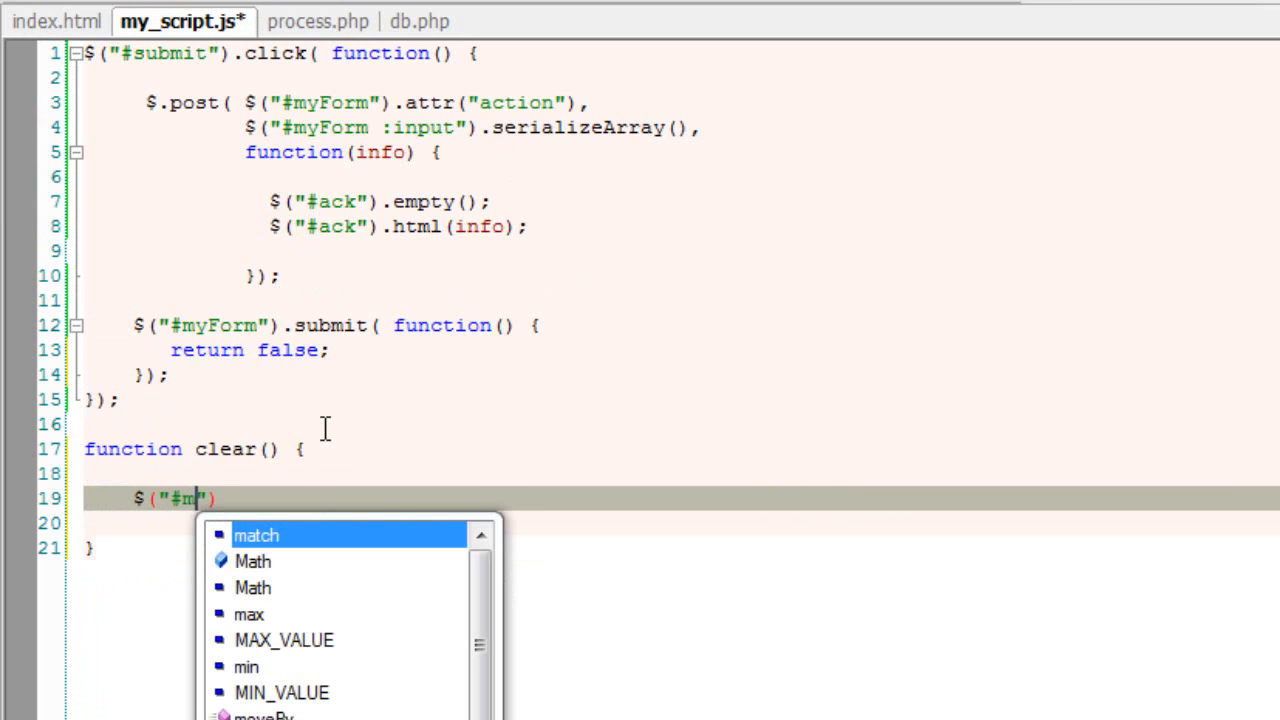
type("yForm")
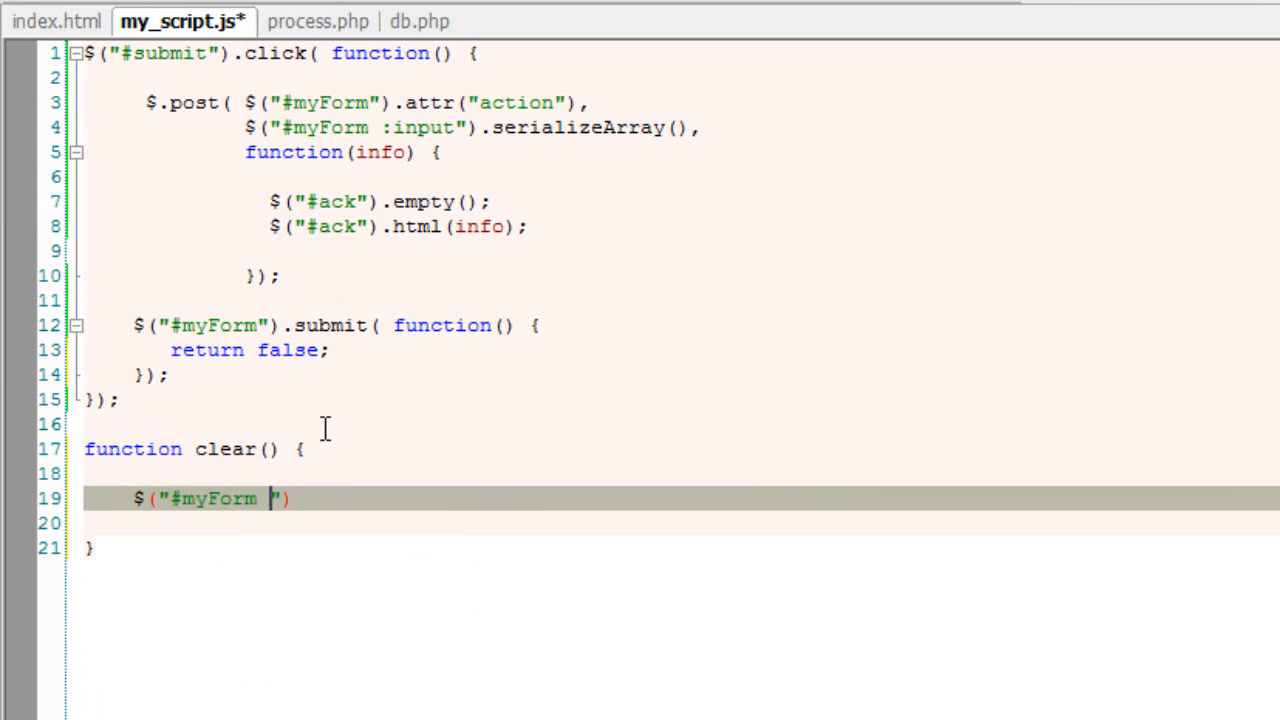
type(":input")
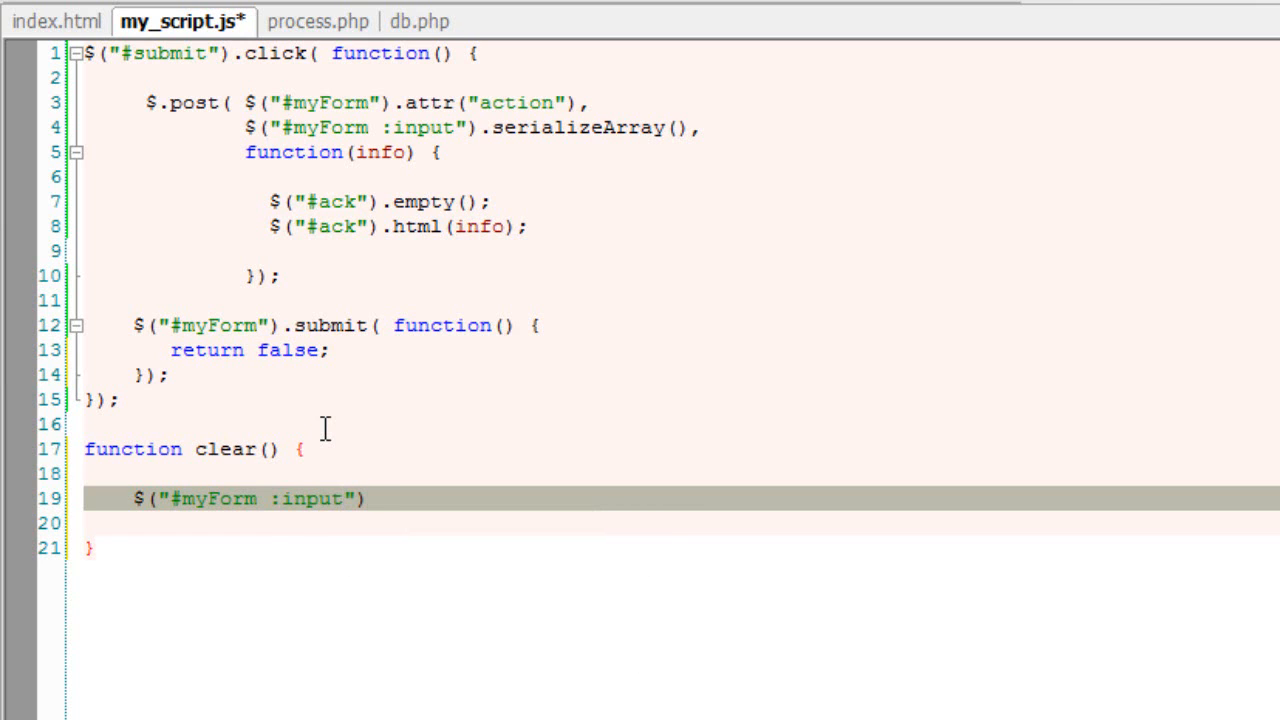
type(".each")
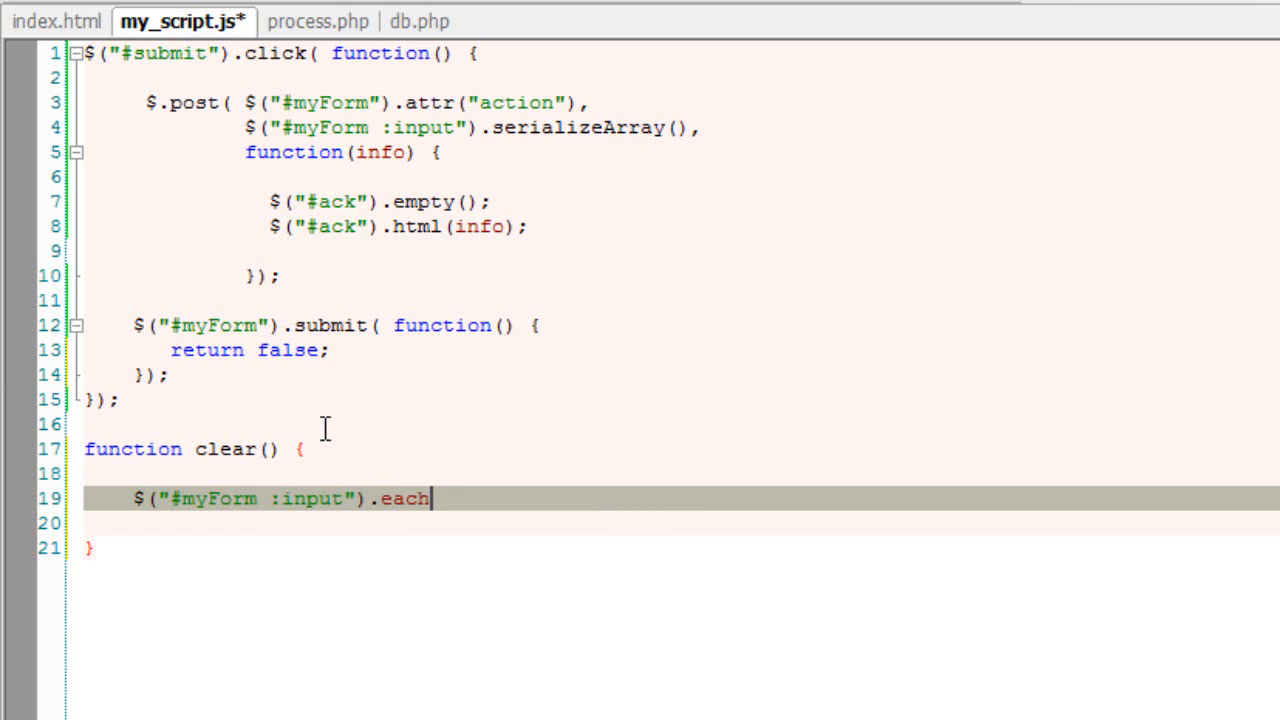
type("()")
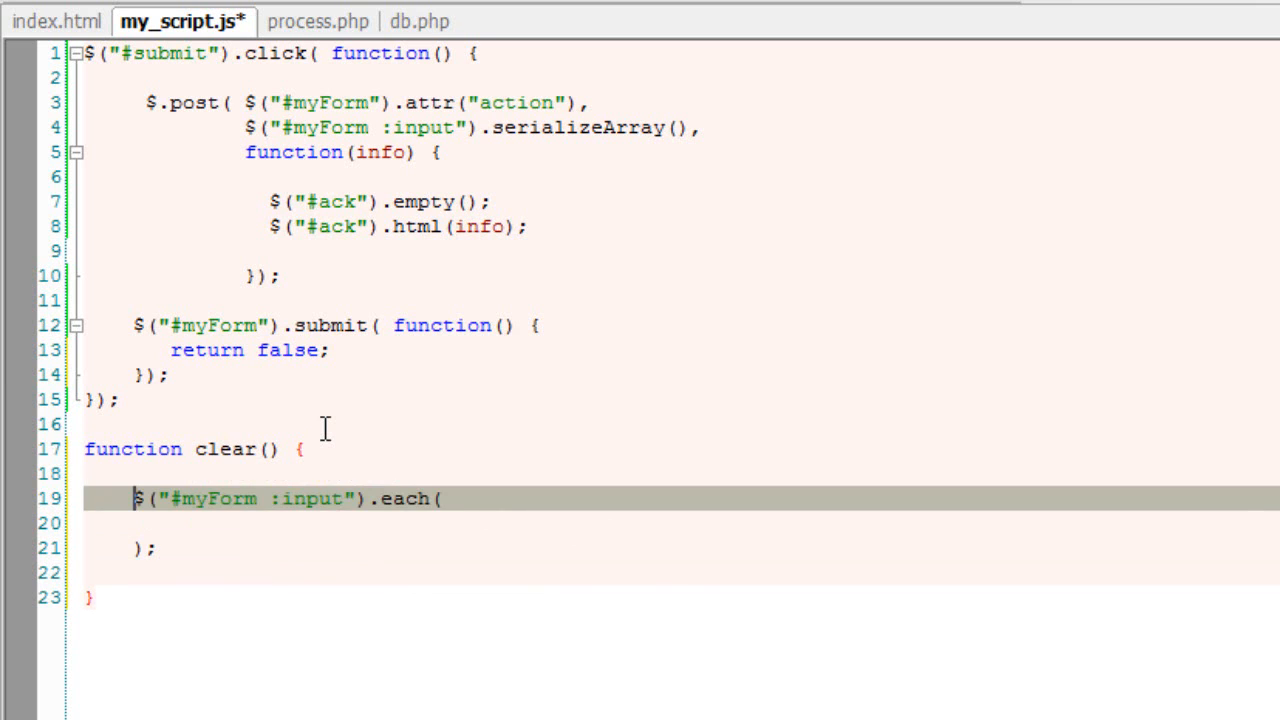
Step: Empty each input with $(this).val("") and save my_script.js
type("function() {")
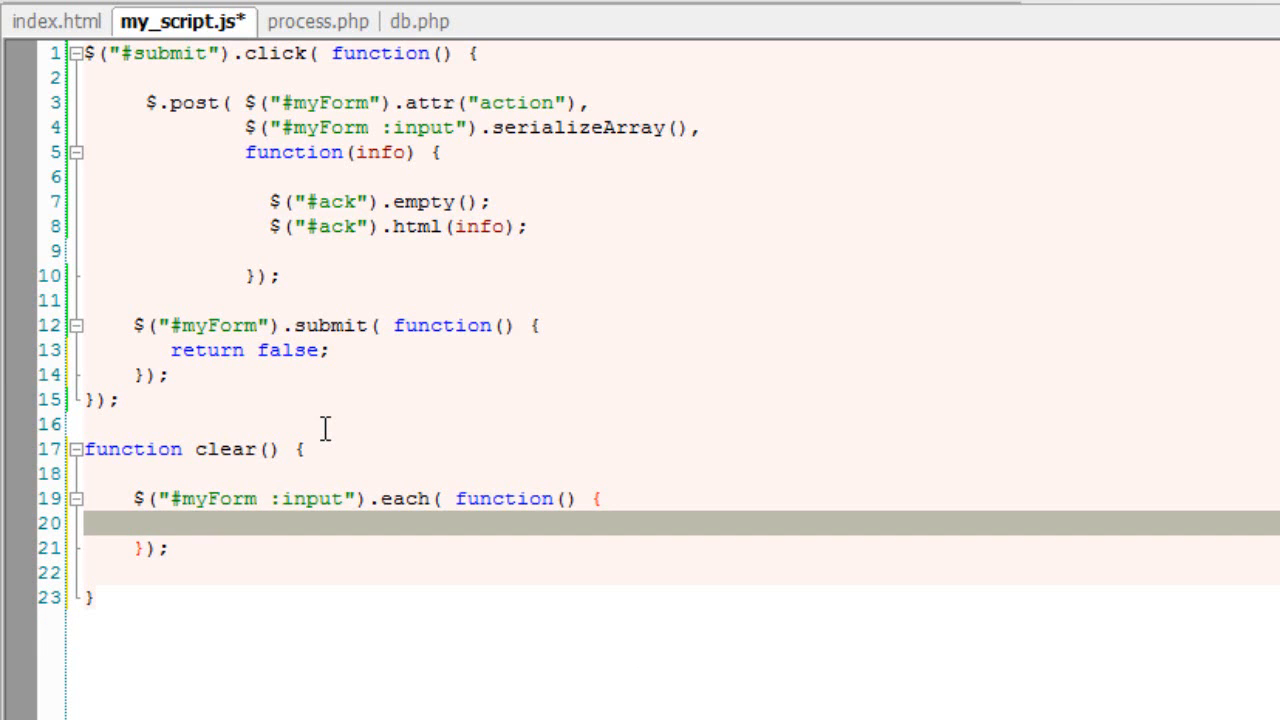
type("$()")
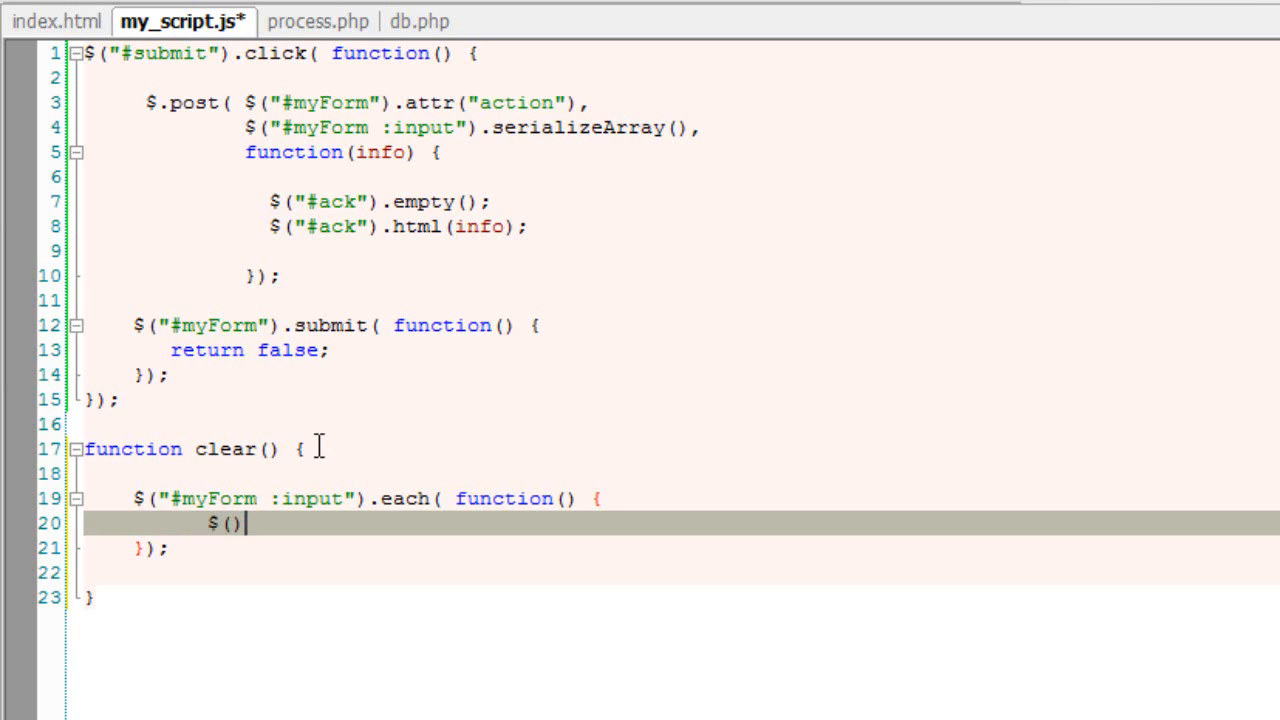
type("this")
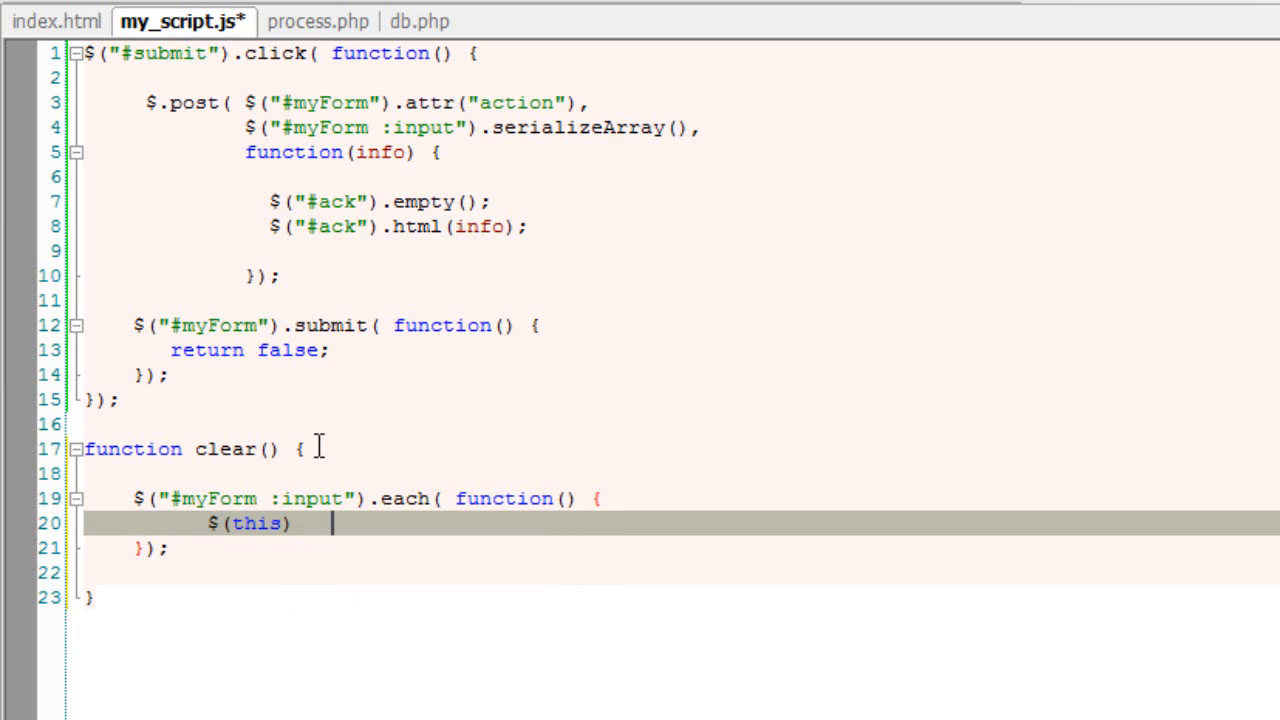
type(".val")
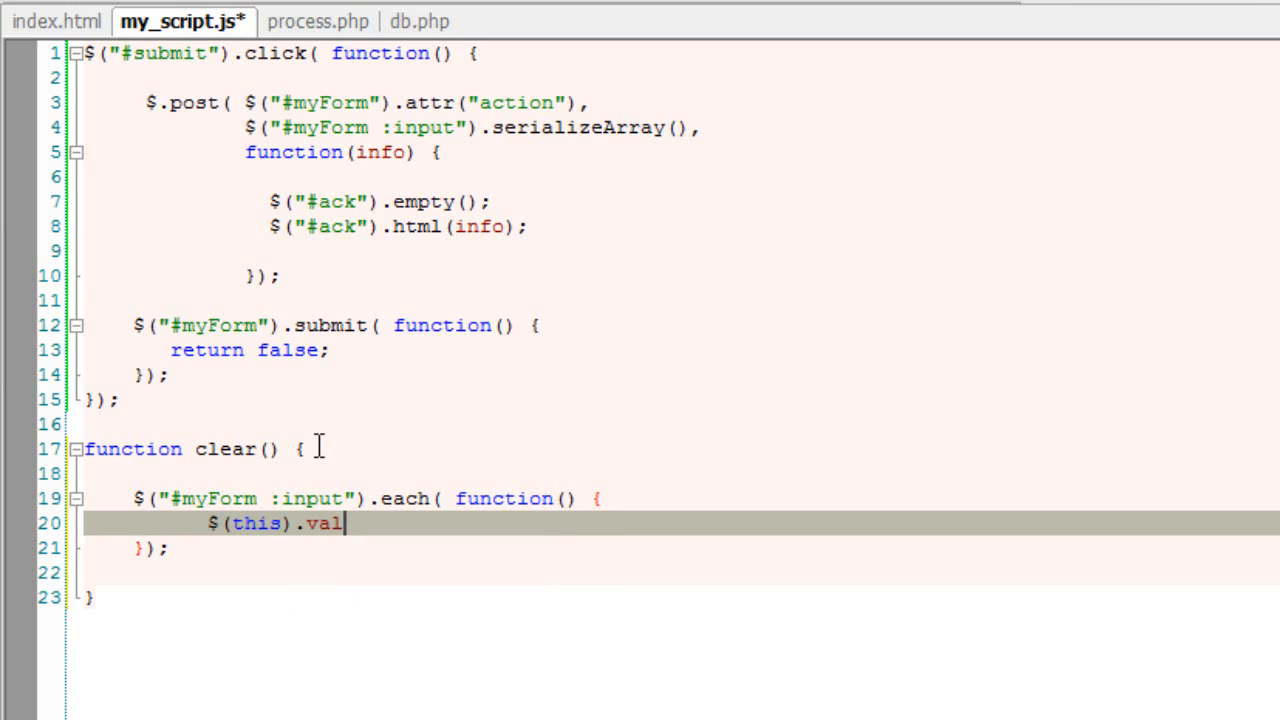
type("();")
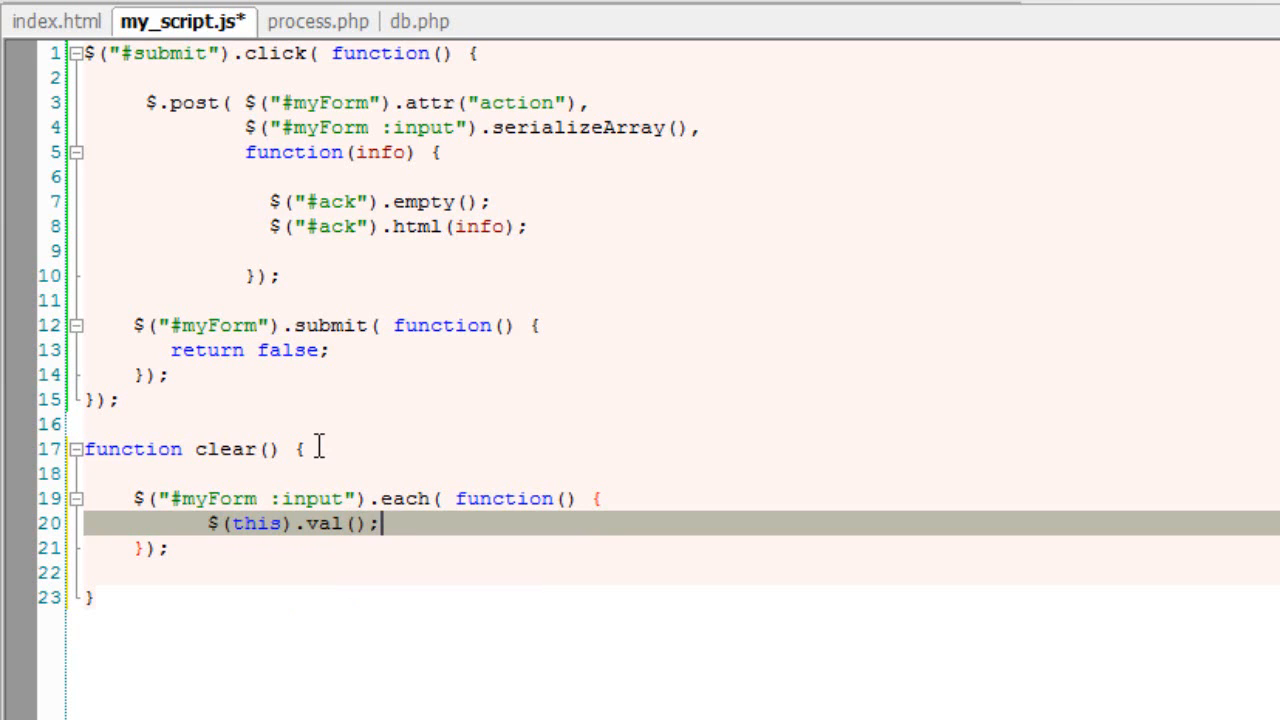
type("\"\"")
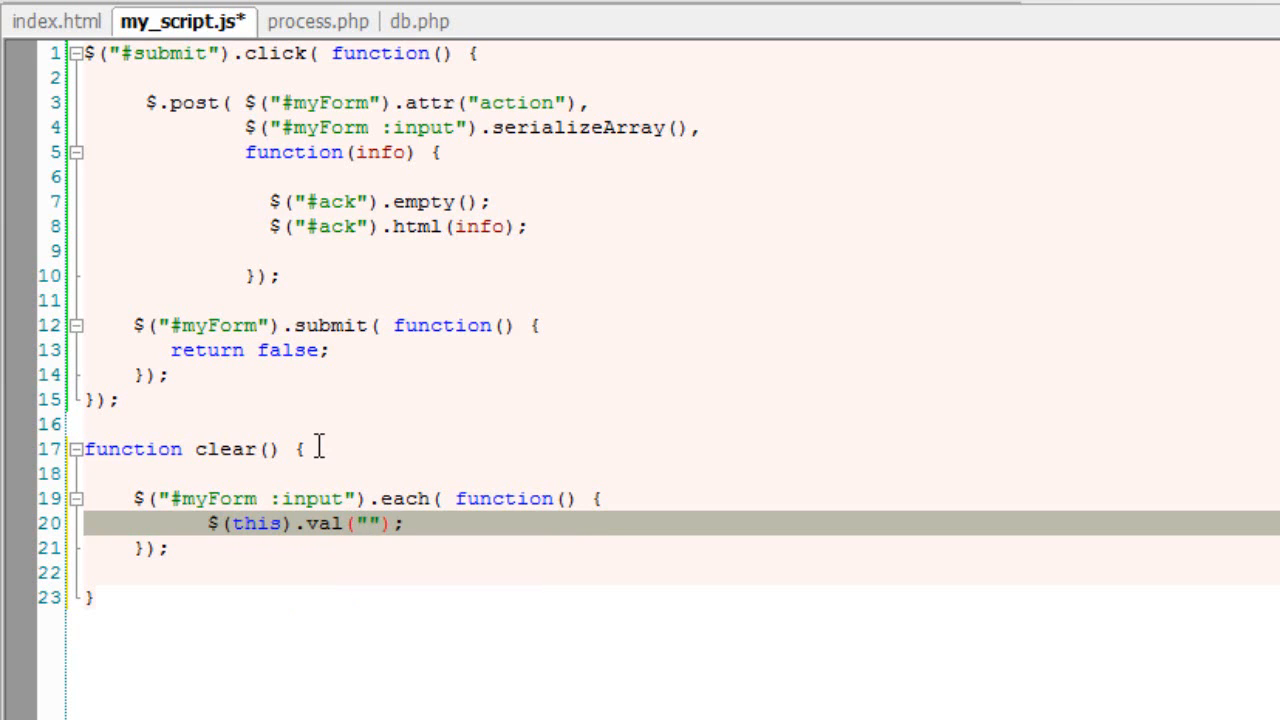
key("ctrl+s")
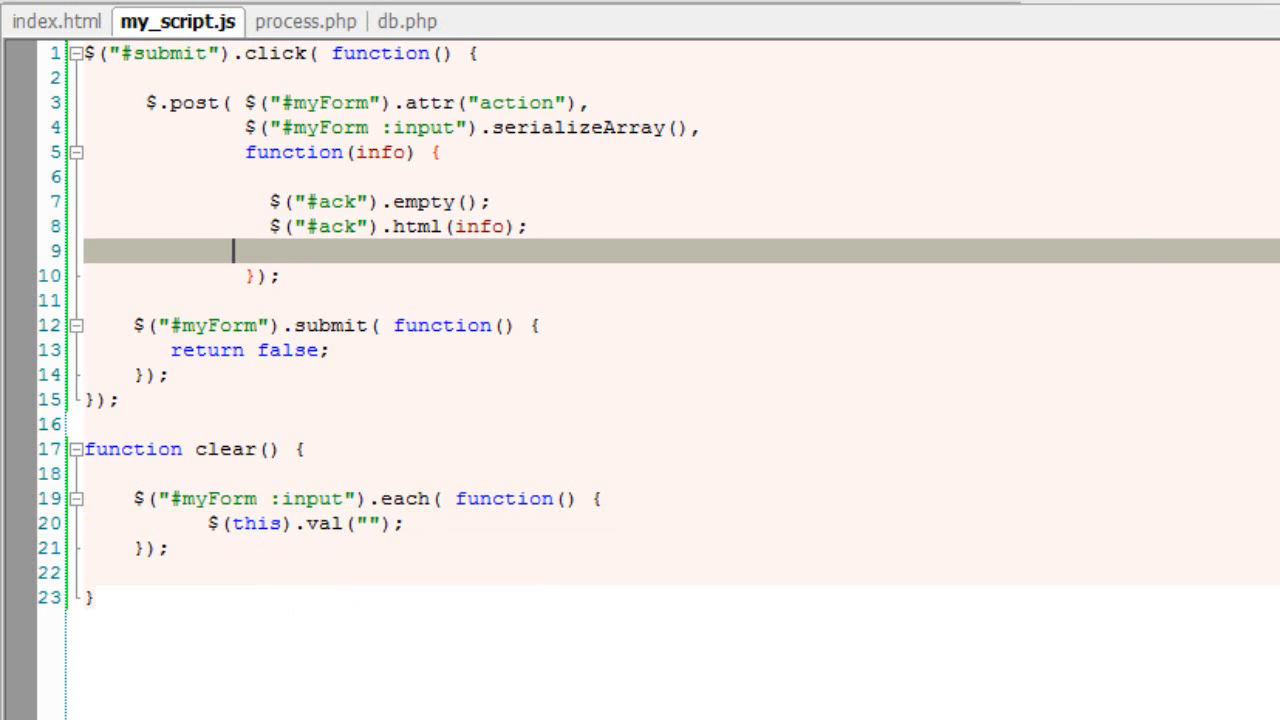
Step: Add clear(); inside the $.post callback after the #ack update
type("clear(")
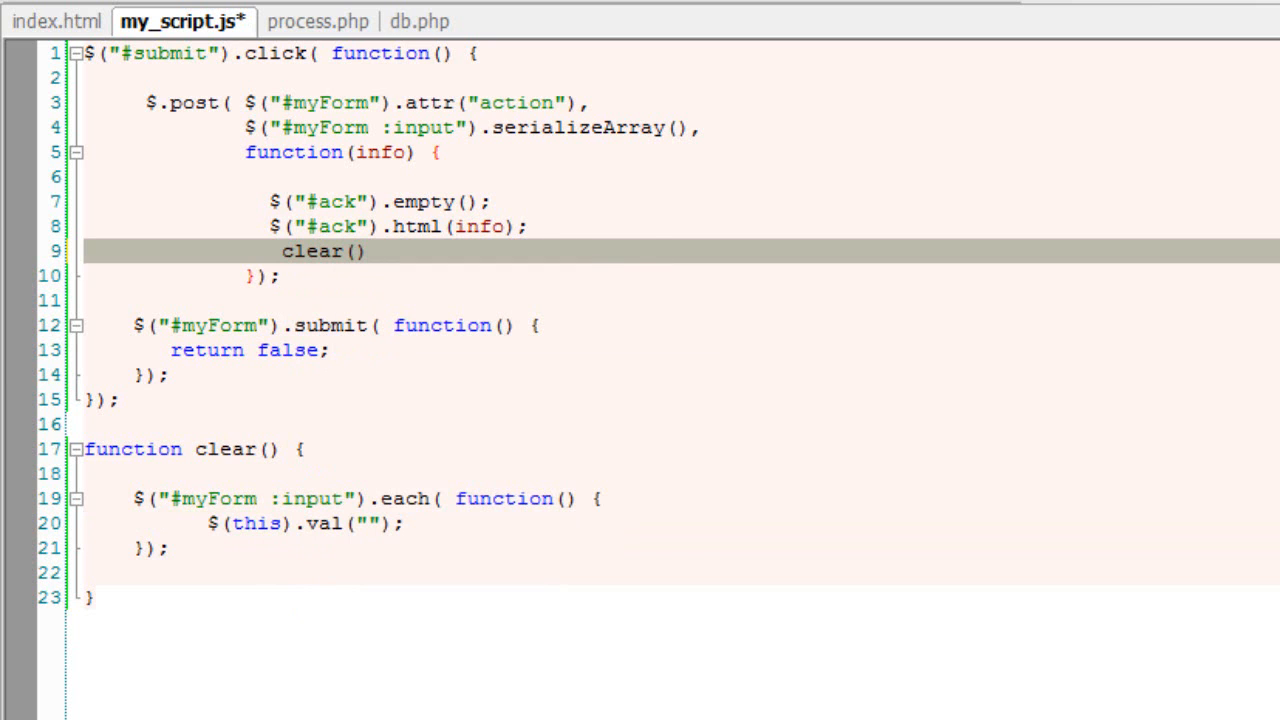
type(";")
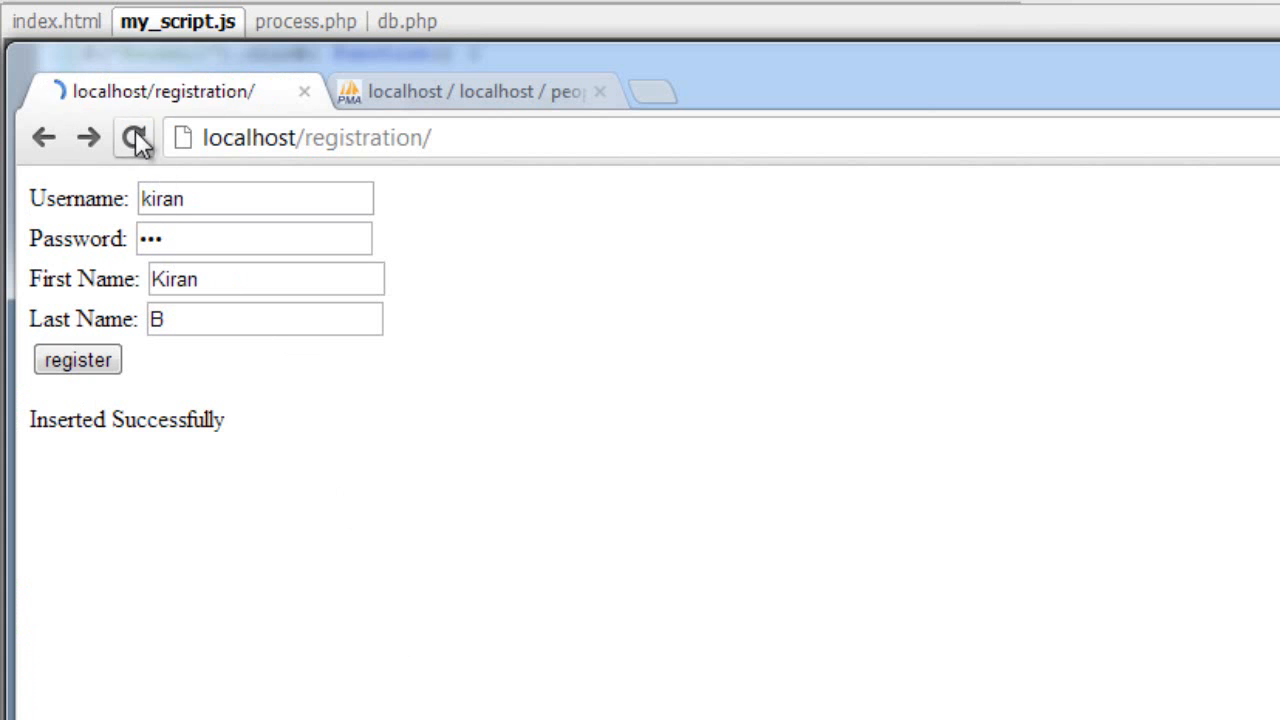
Step: Reload the registration page and register shwetha with last name Shwethi, getting 'Inserted Successfully'
left_click(133, 137)
type("Shwetha")
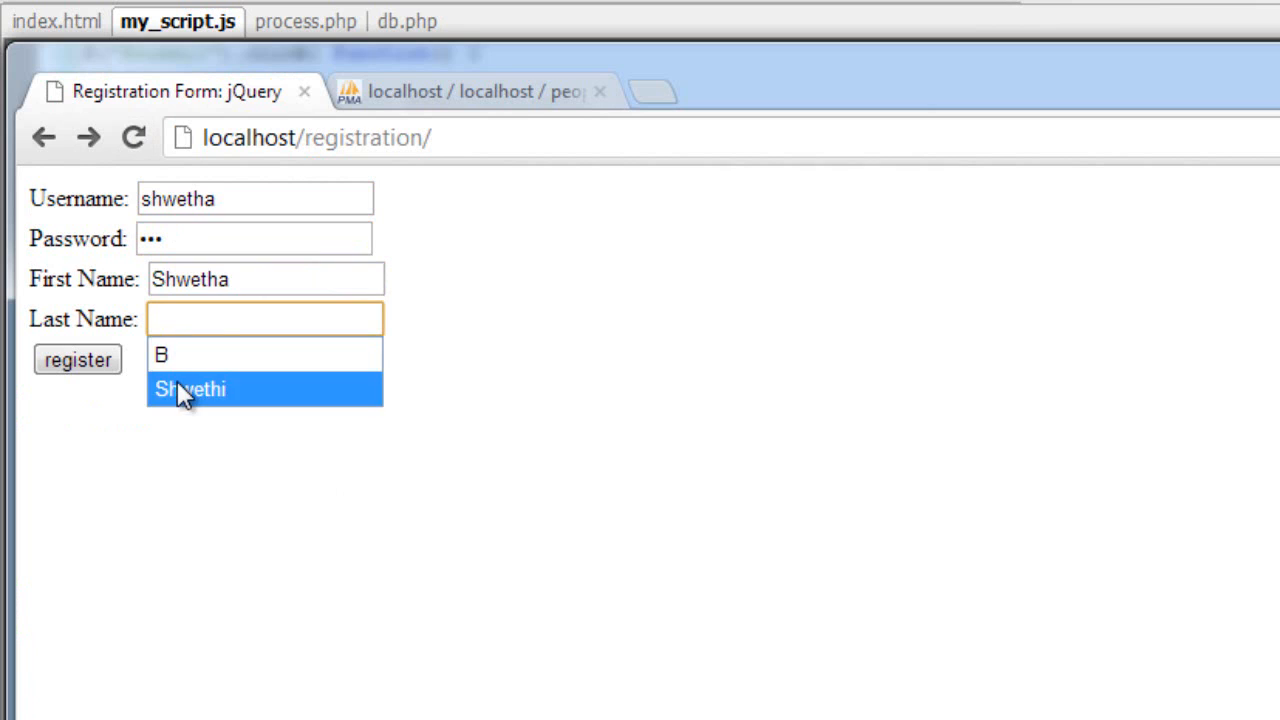
left_click(189, 389)
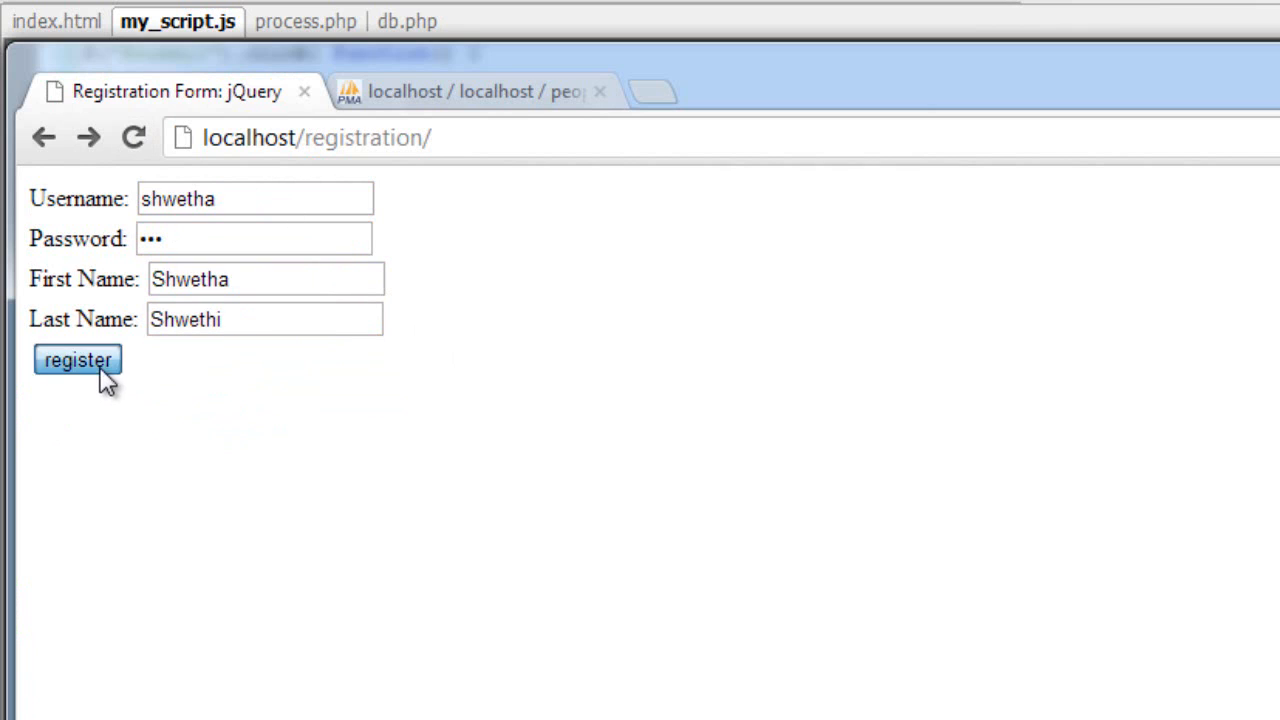
left_click(78, 360)
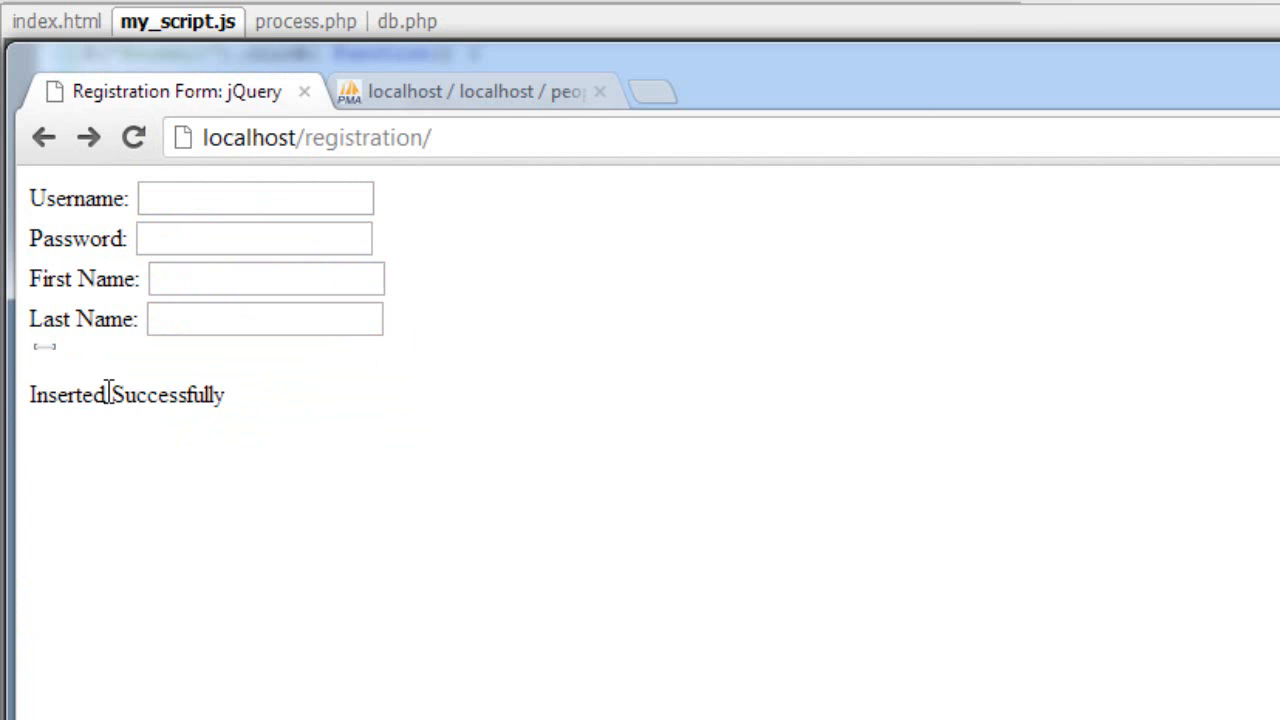
left_click(177, 21)
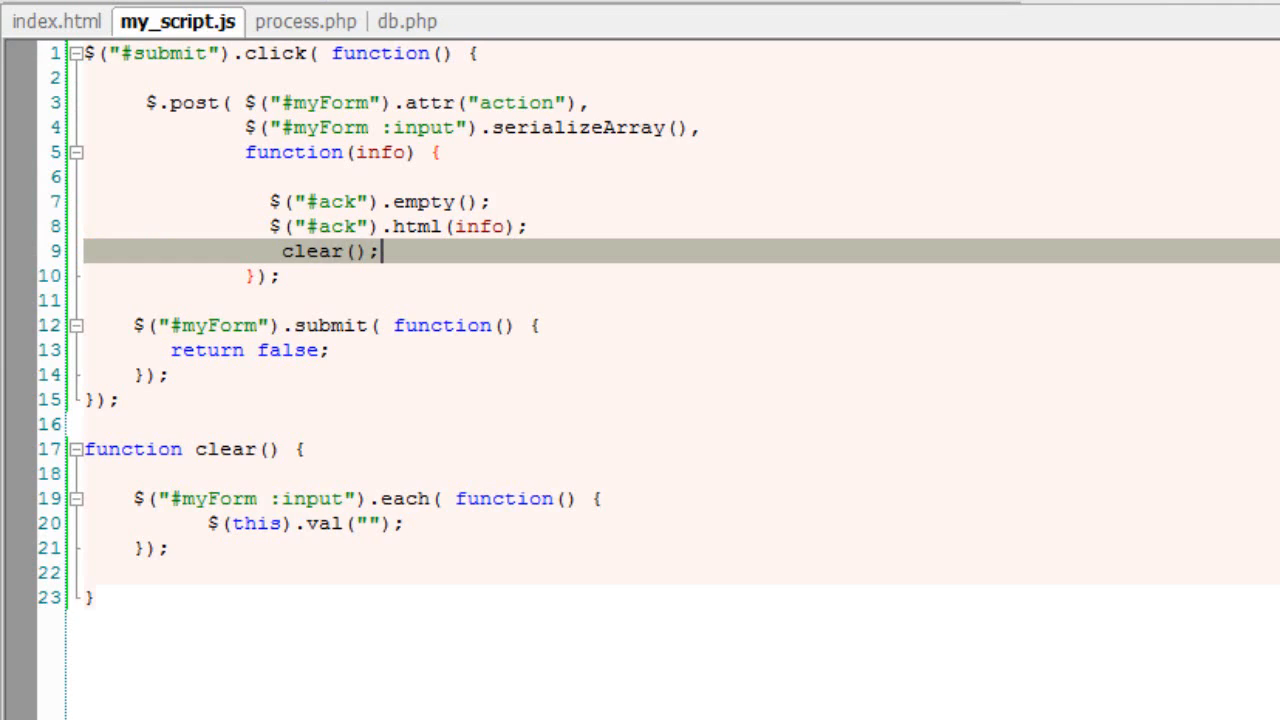
mouse_move(283, 490)
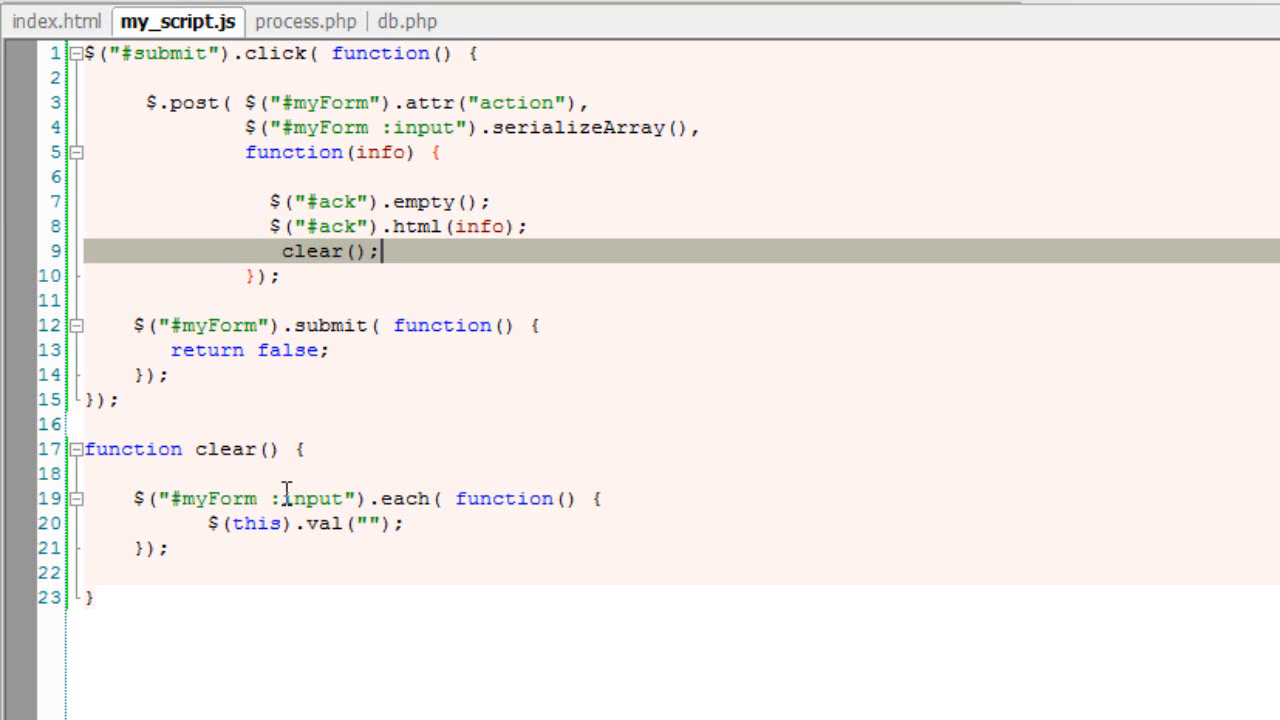
Step: In index.html, replace the submit input with <button id="submit">register</button>
left_click(57, 21)
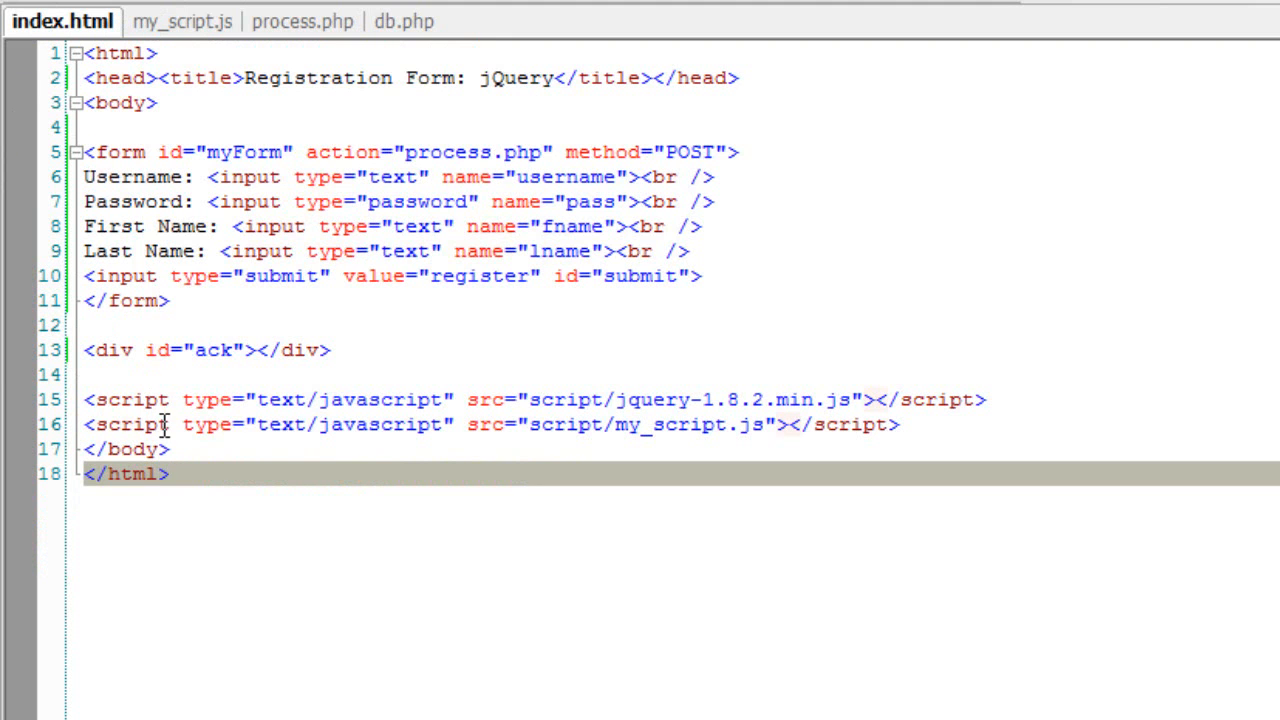
double_click(128, 276)
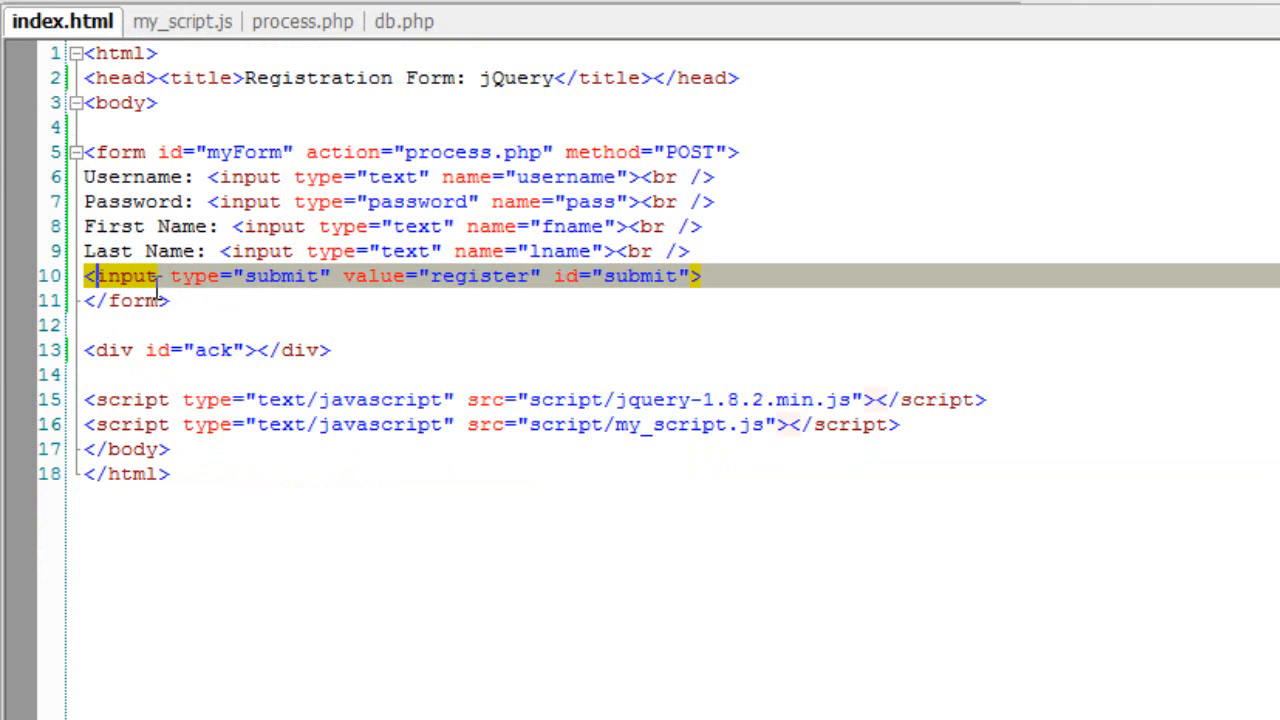
mouse_move(747, 265)
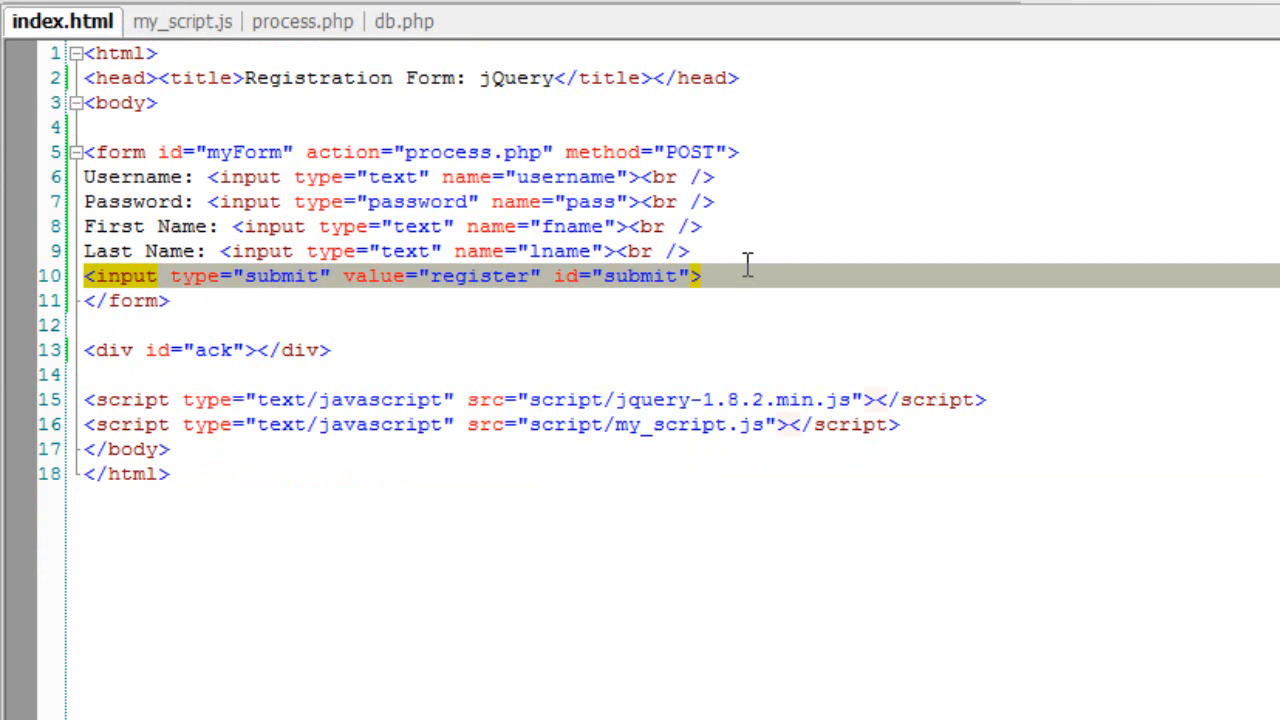
type("<b")
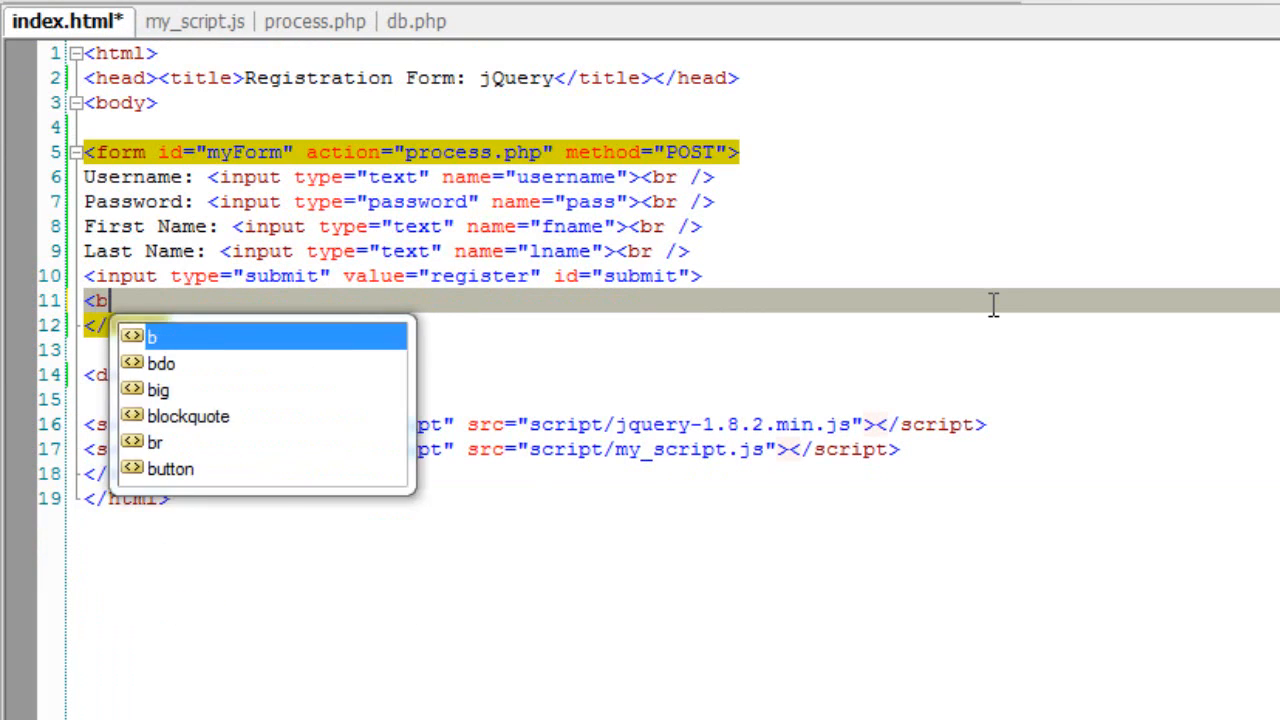
type("utton")
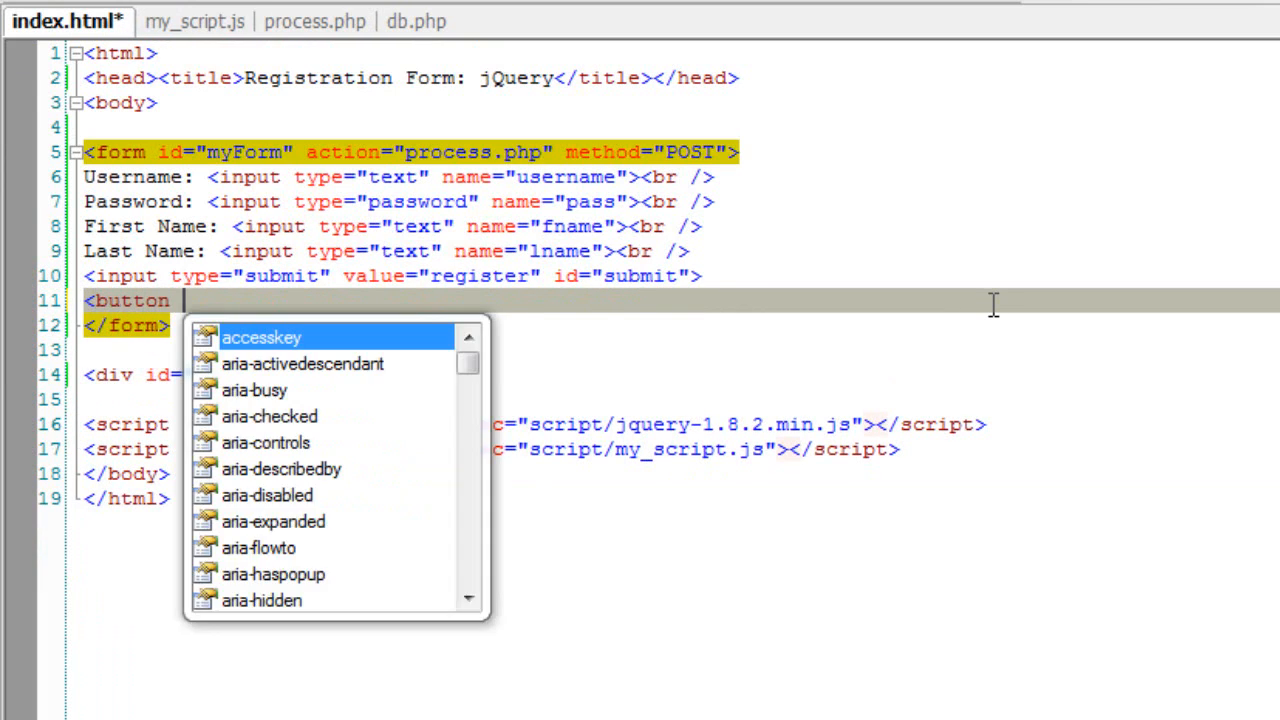
type("id=\"\"")
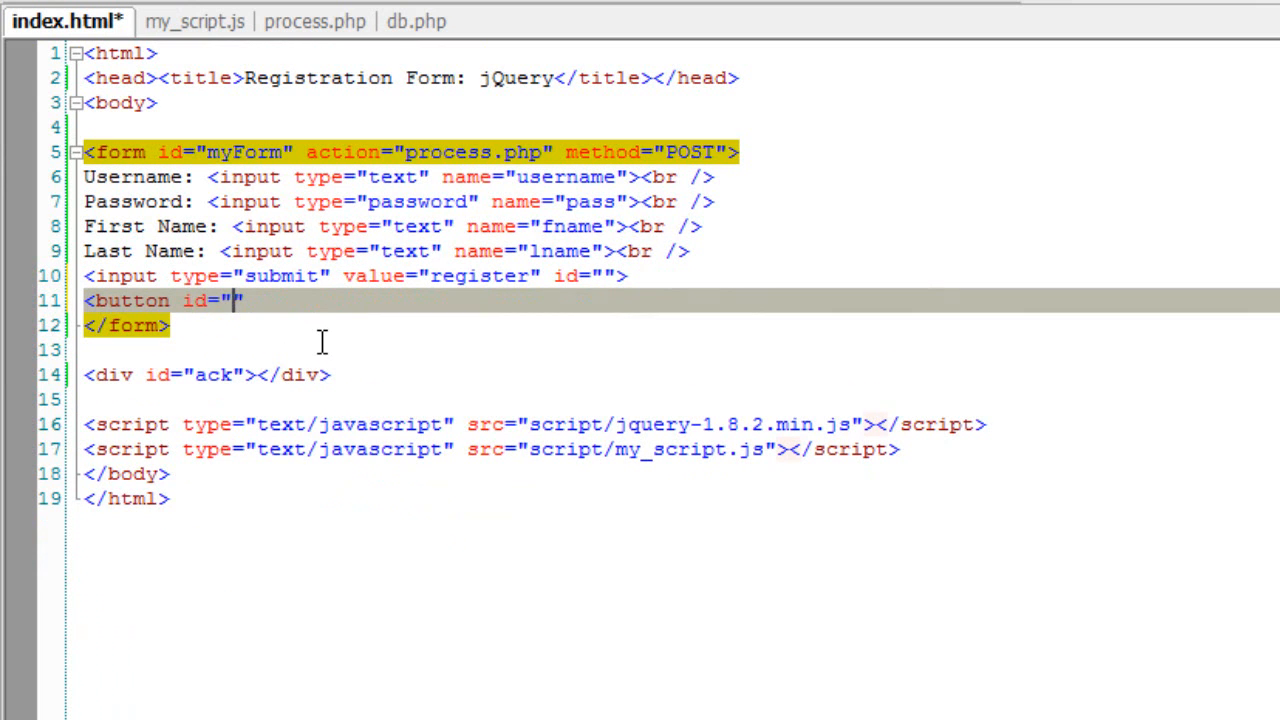
type("submit")
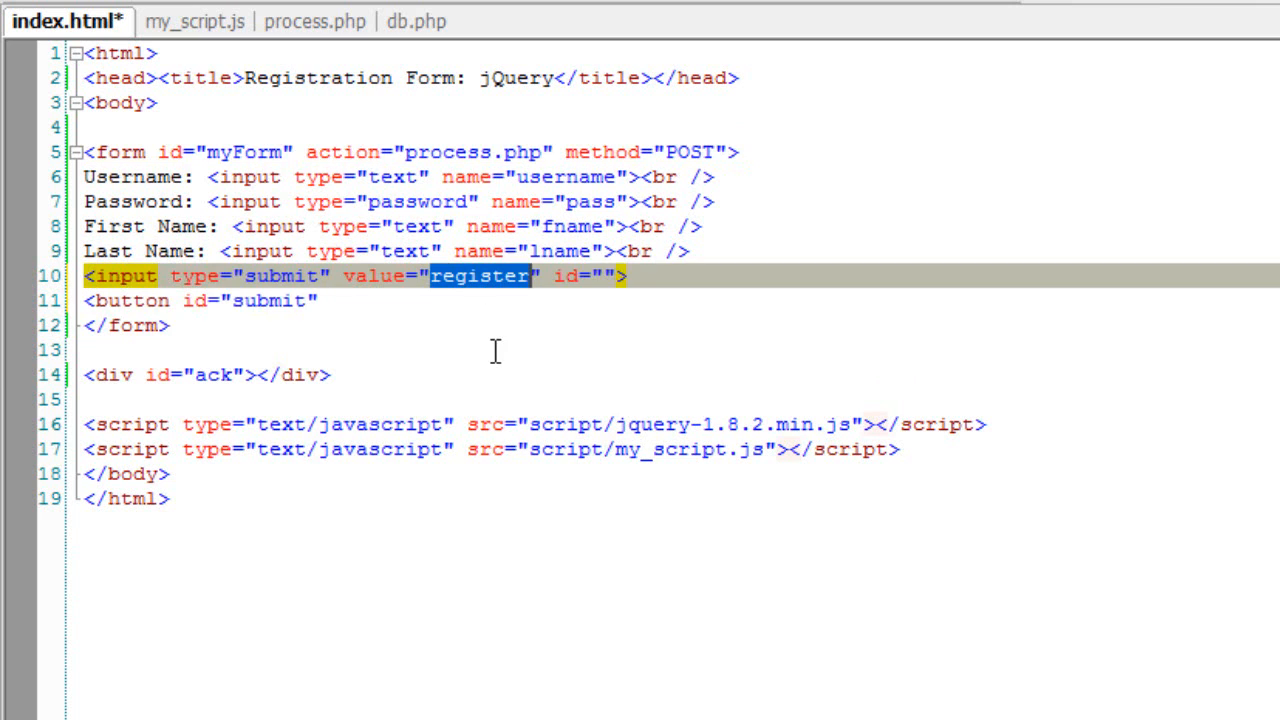
key("Delete")
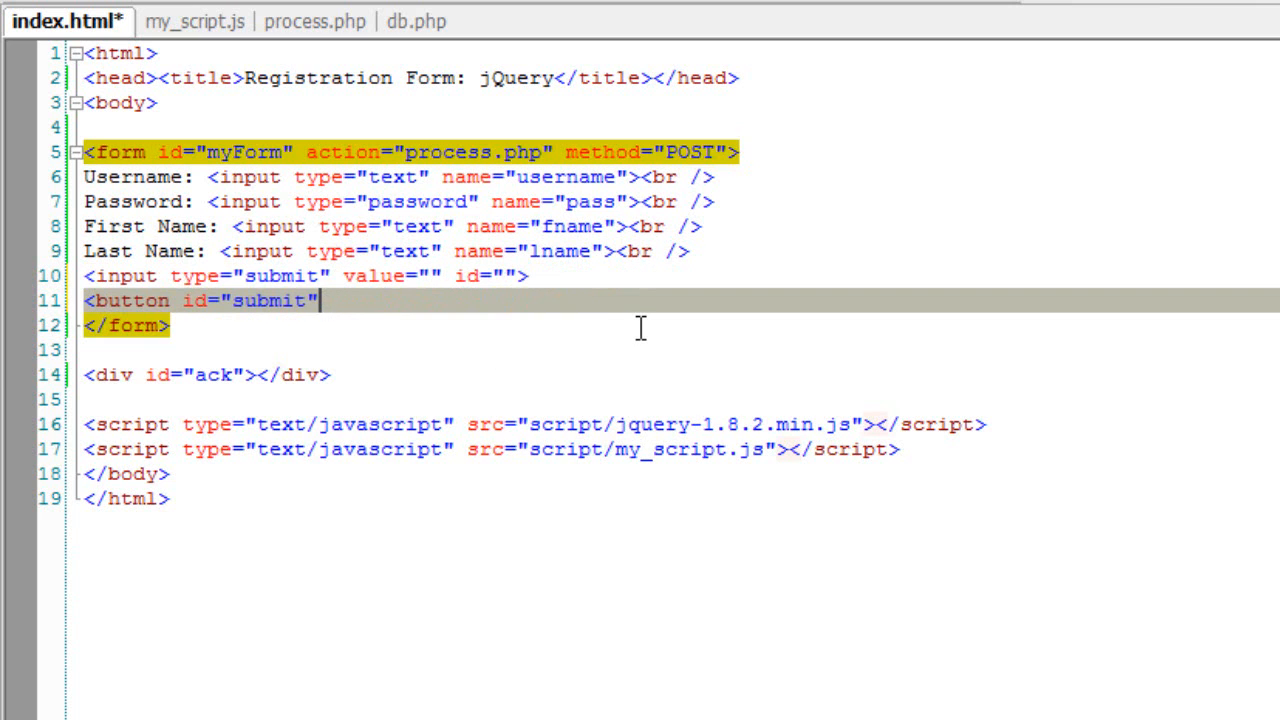
type(">register</button>")
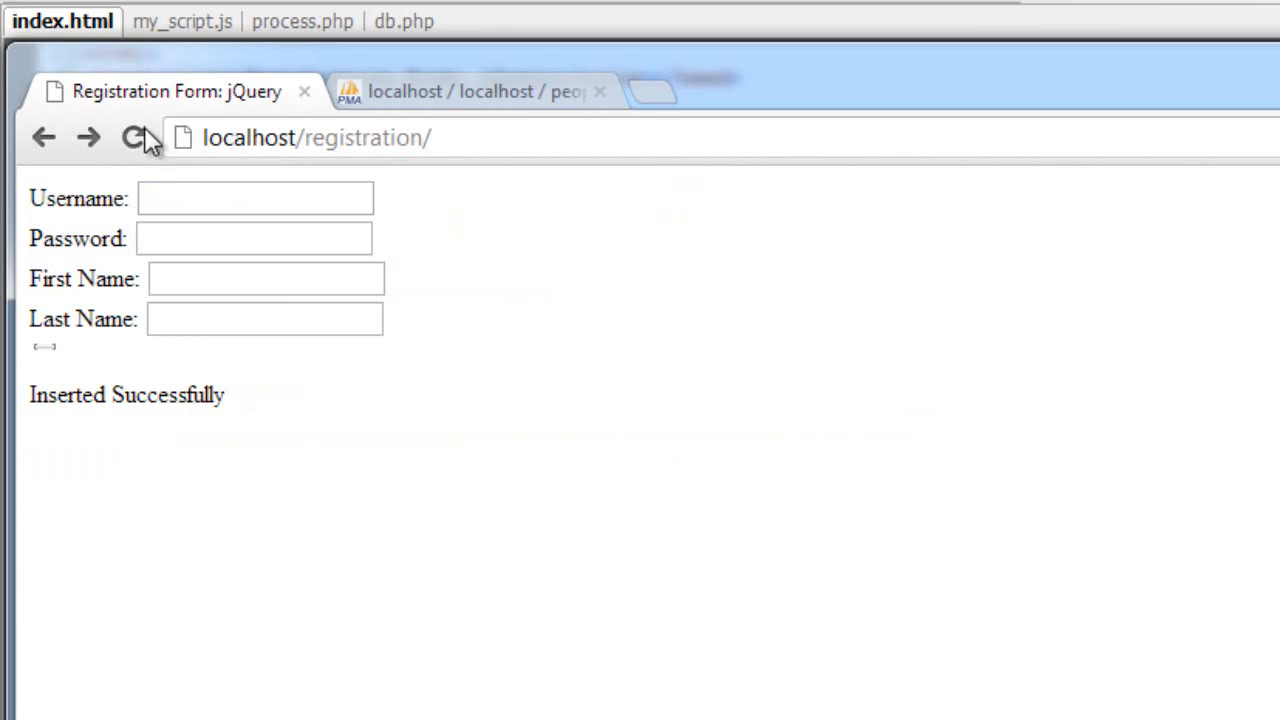
Step: Reload the page and register Sunith with a password and last name B using the new button
left_click(255, 198)
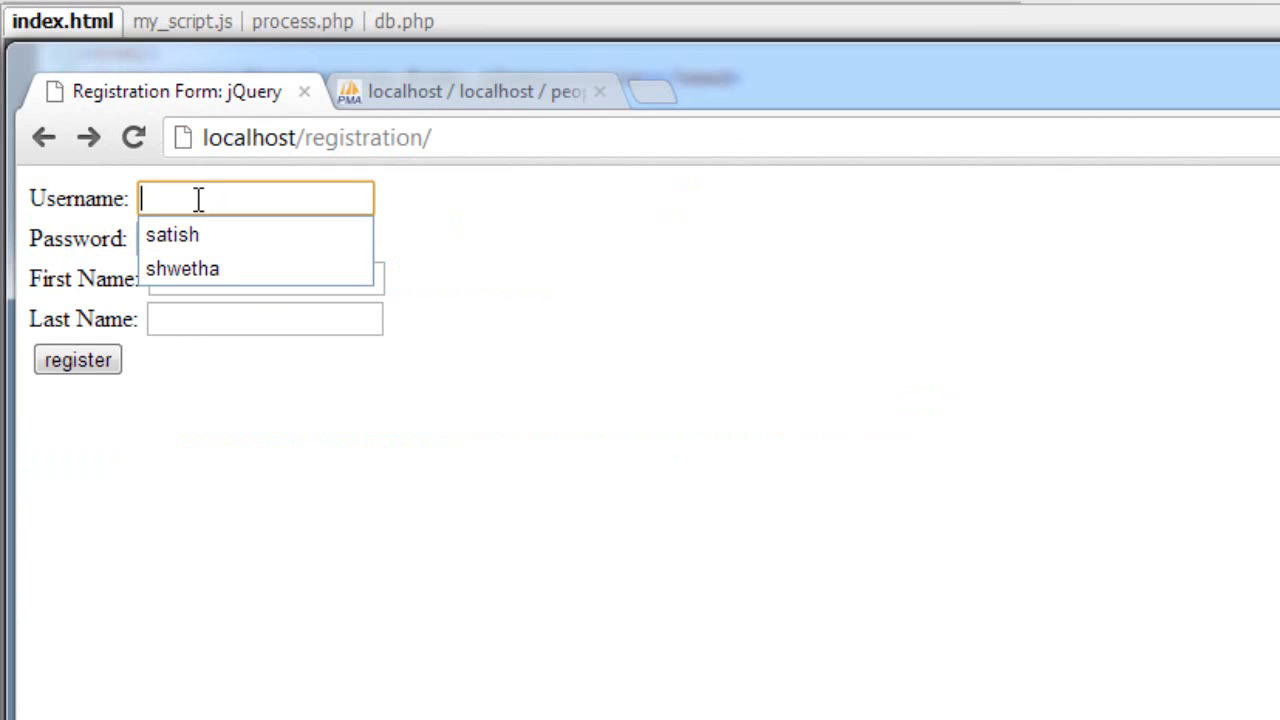
type("Sunith")
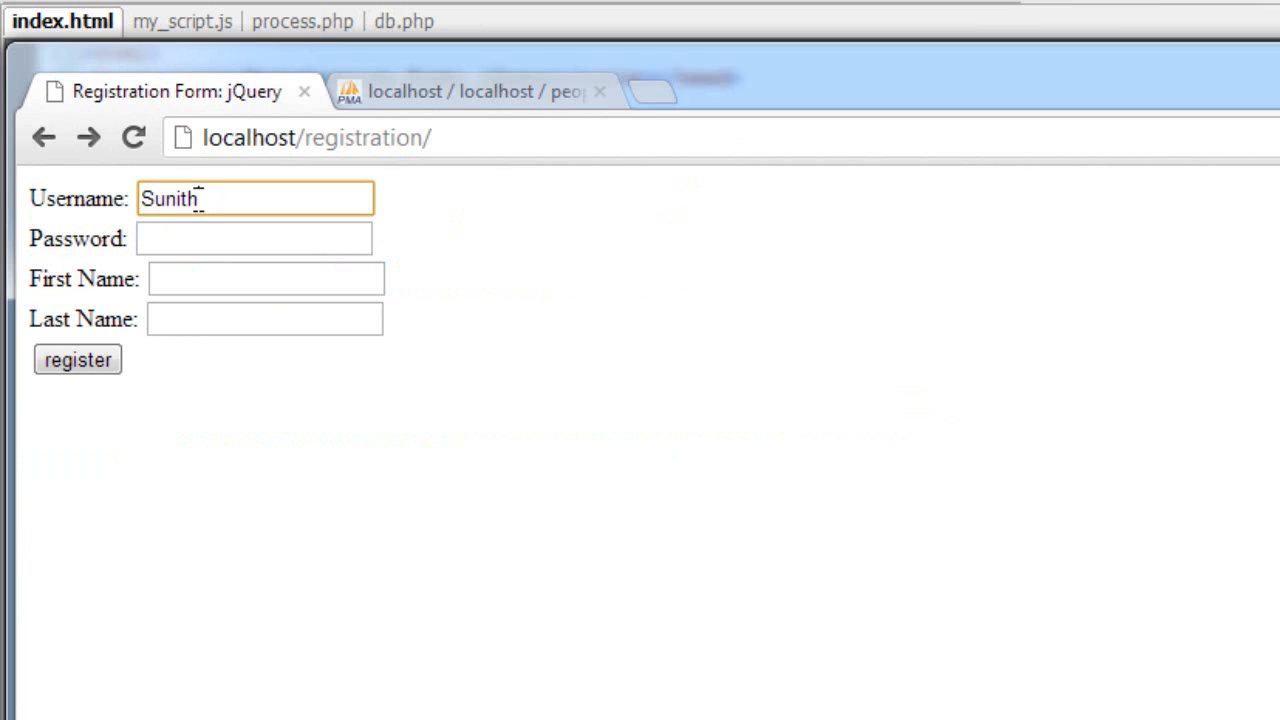
type("••••")
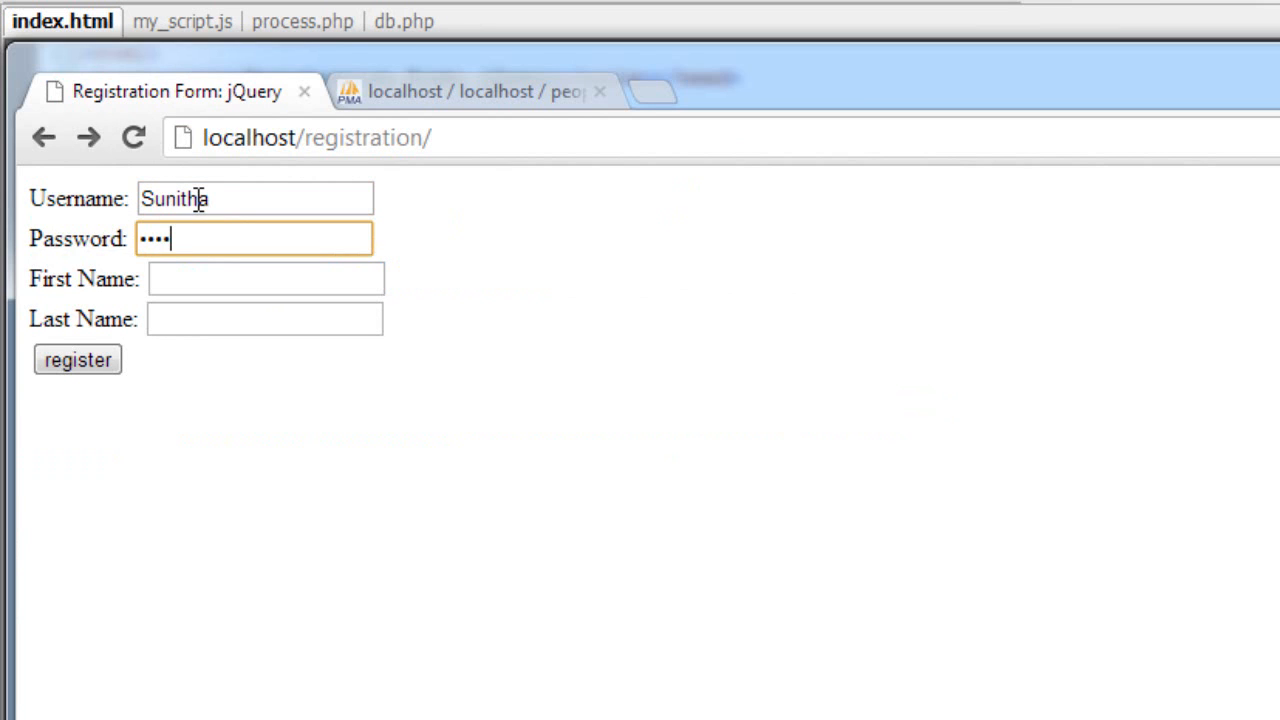
type("Sunith")
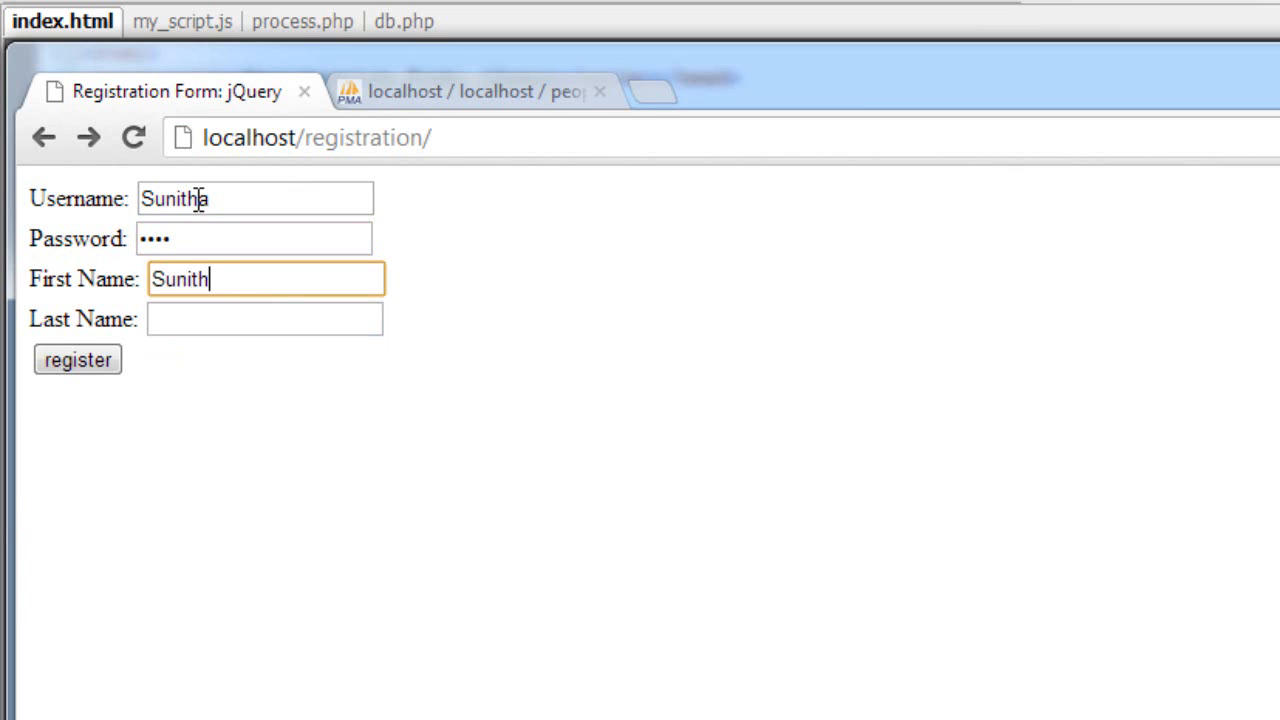
type("B")
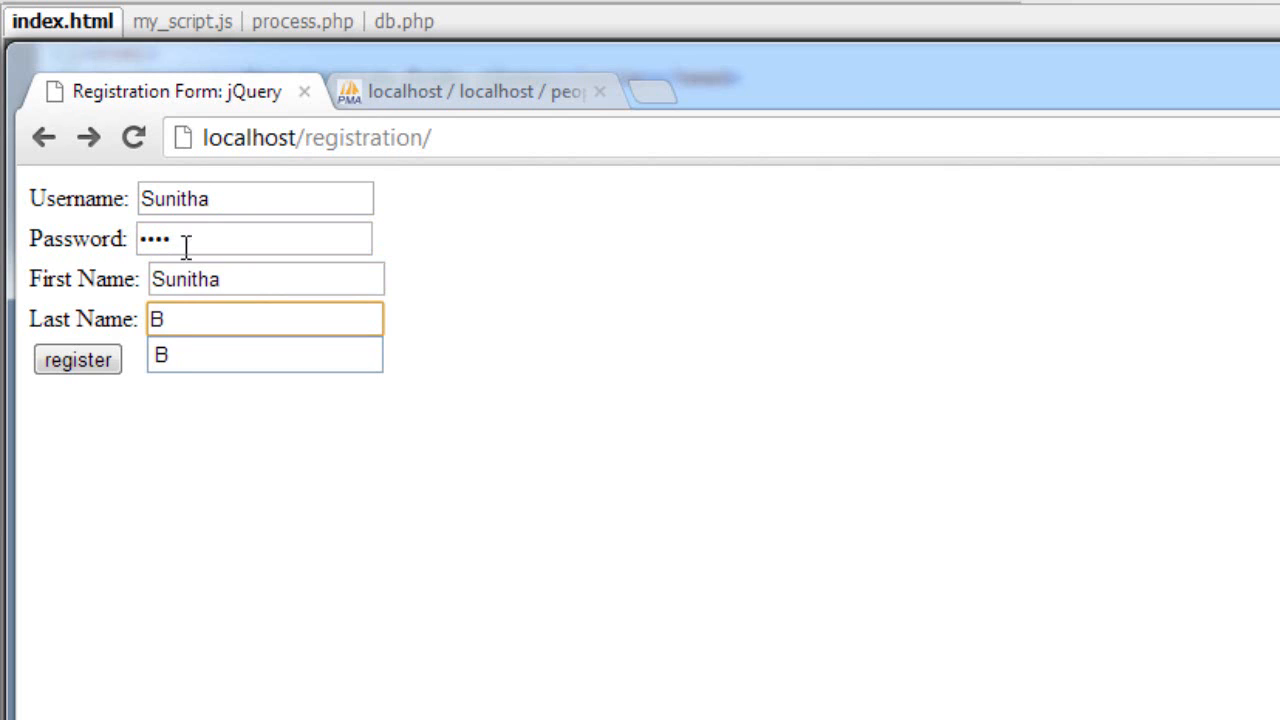
left_click(77, 359)
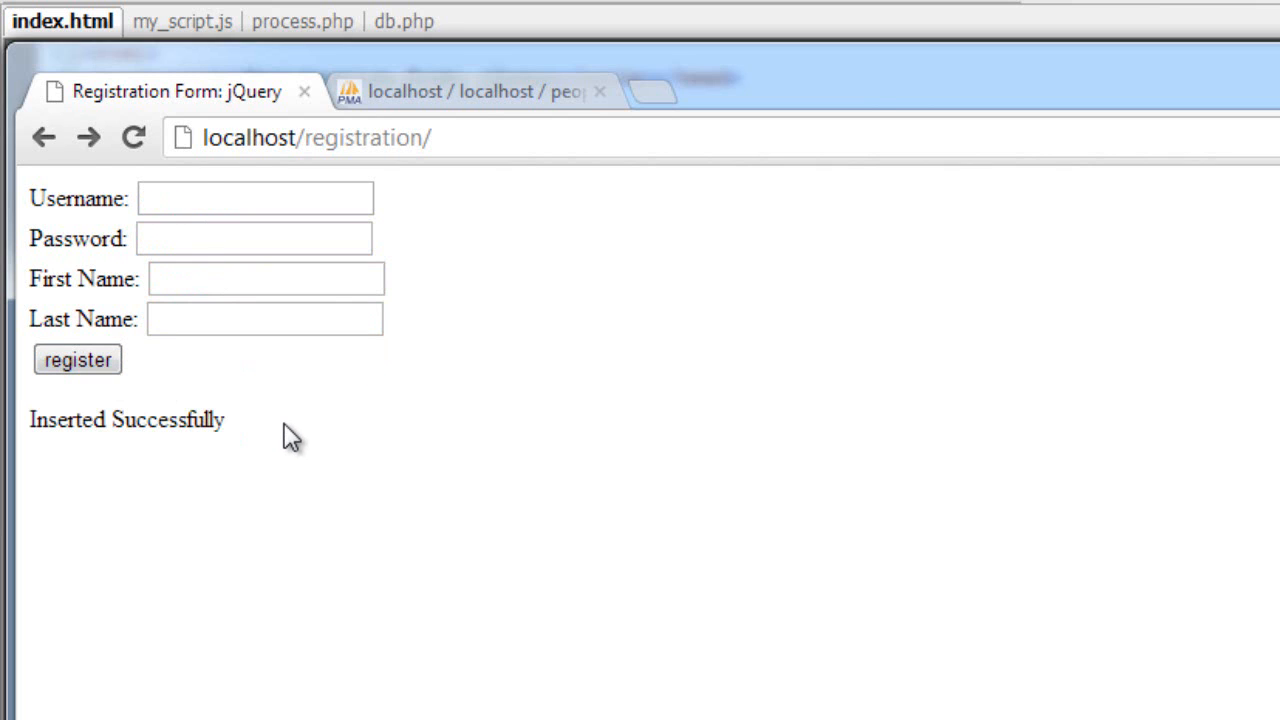
left_click(255, 198)
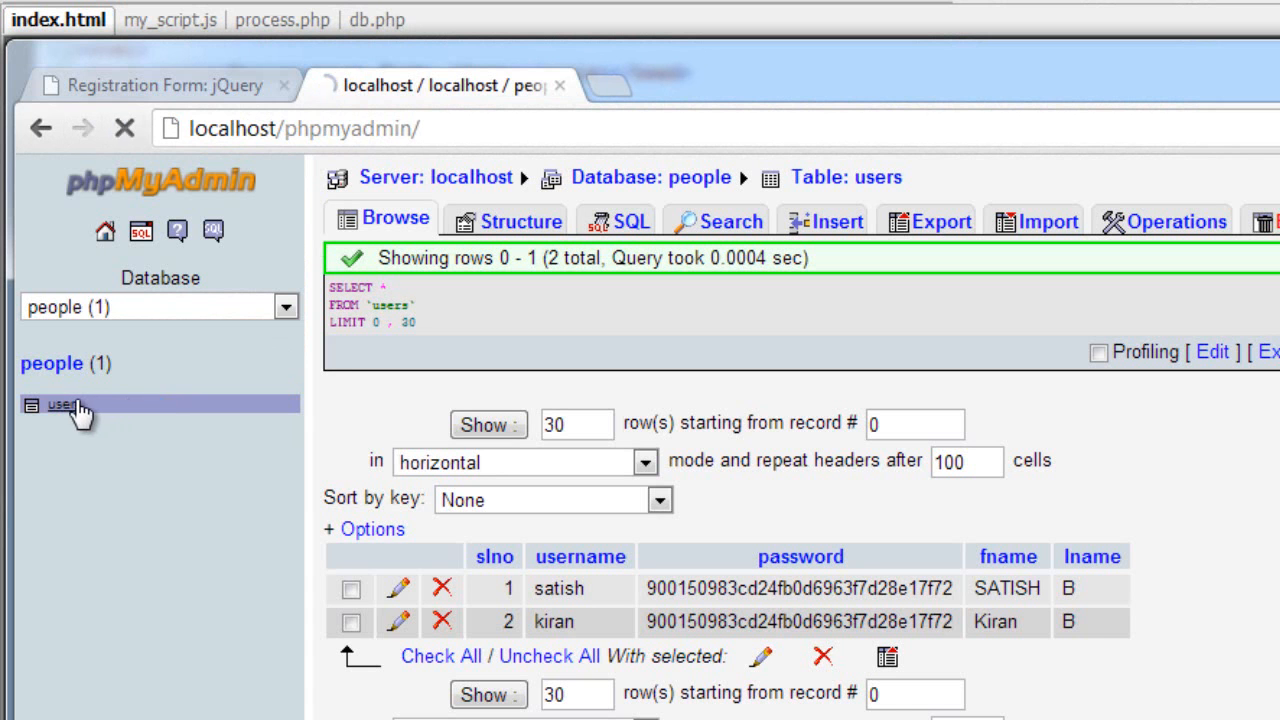
Step: Browse the rows of the users table under the people database
left_click(64, 404)
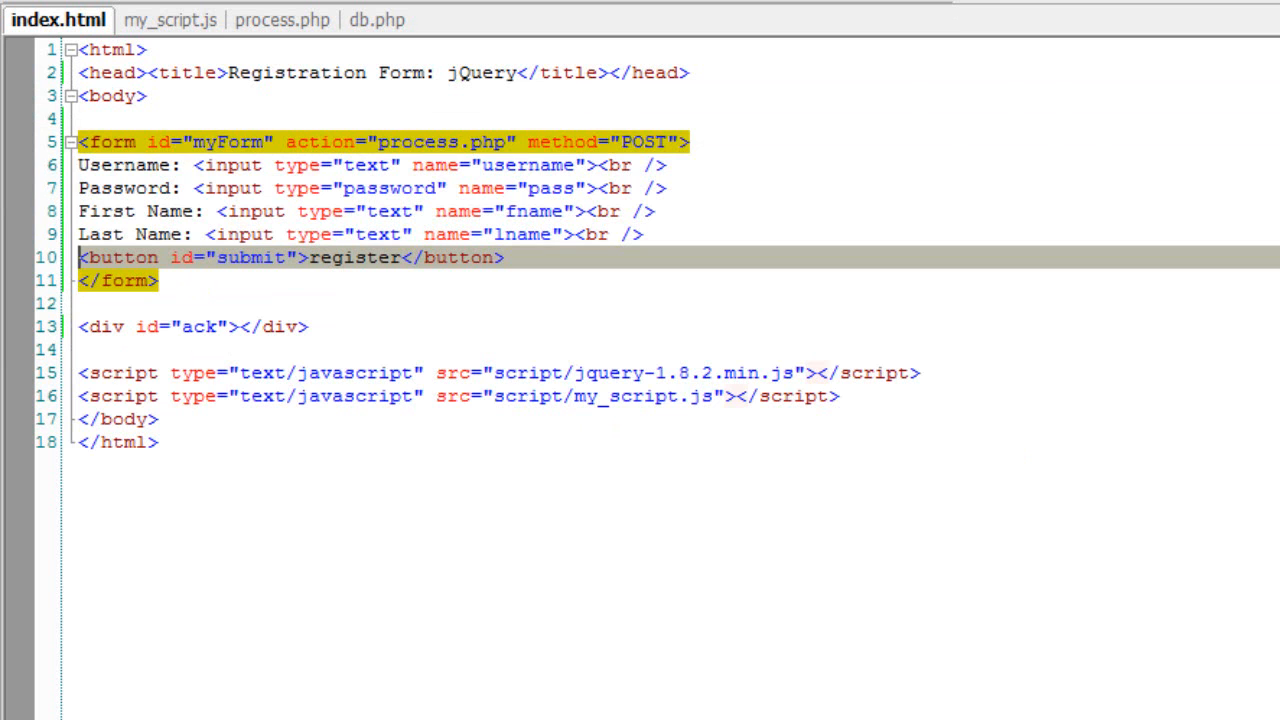
left_click(166, 20)
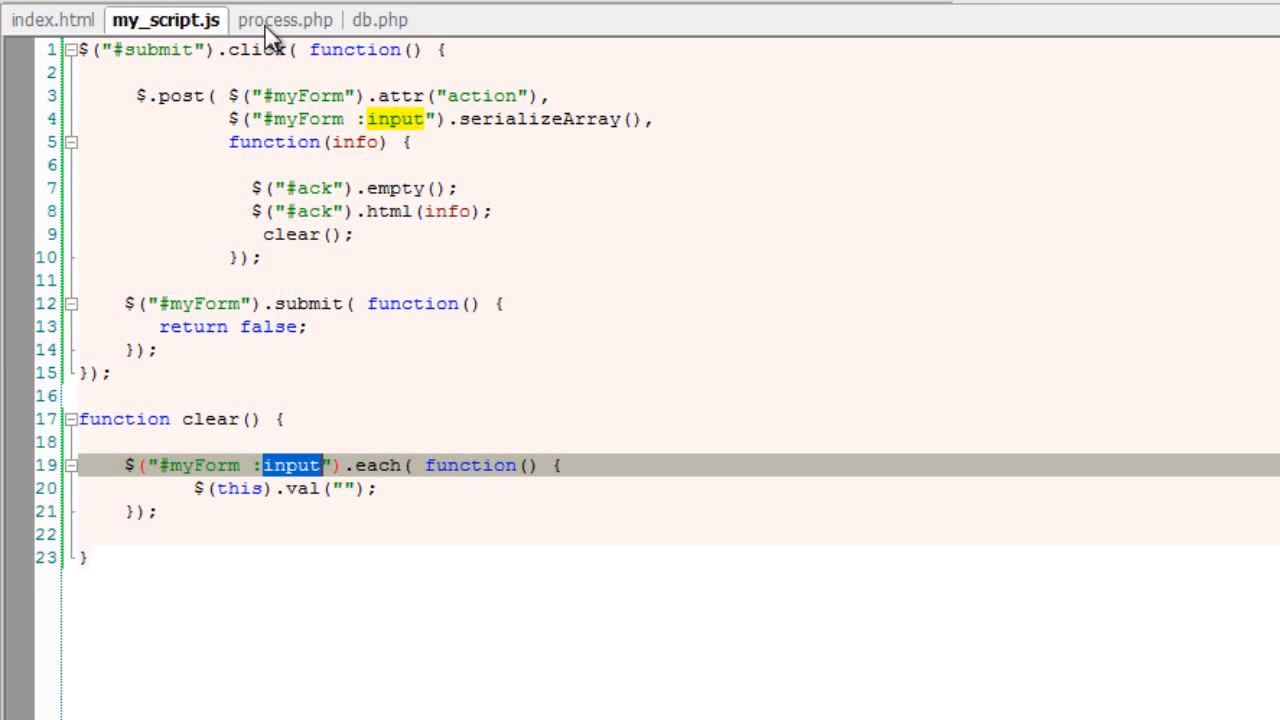
left_click(285, 20)
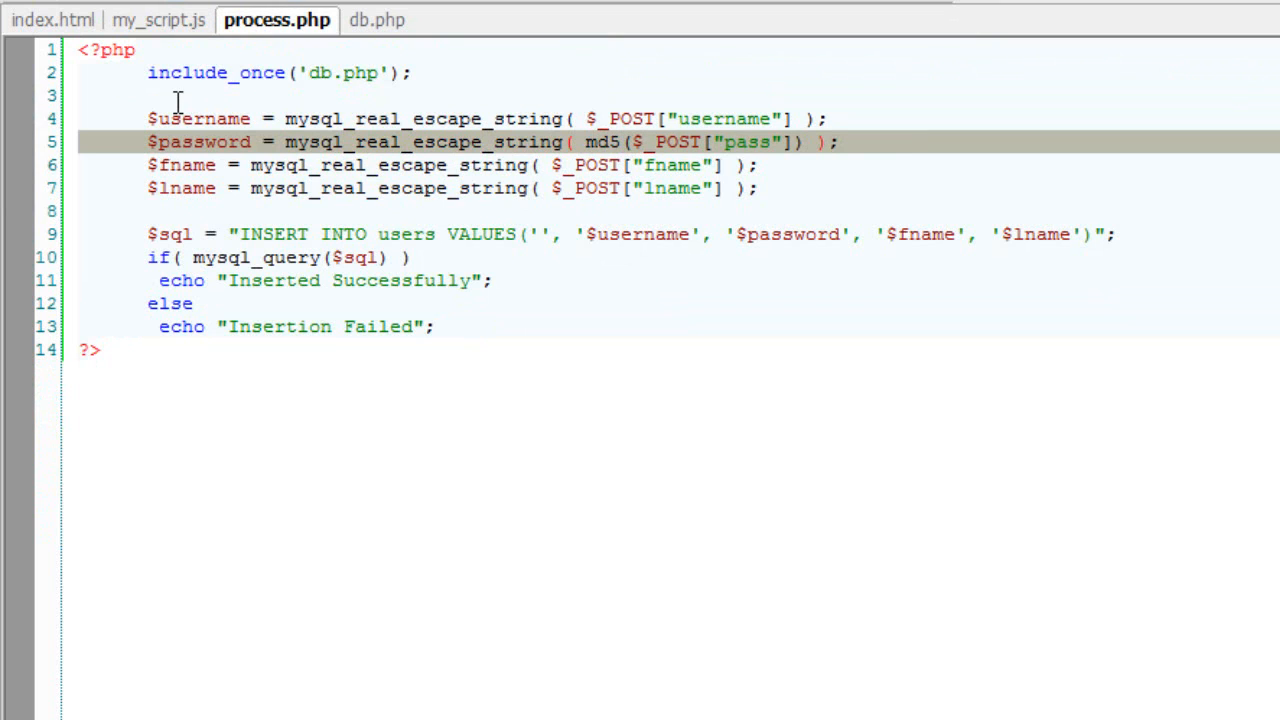
left_click(52, 20)
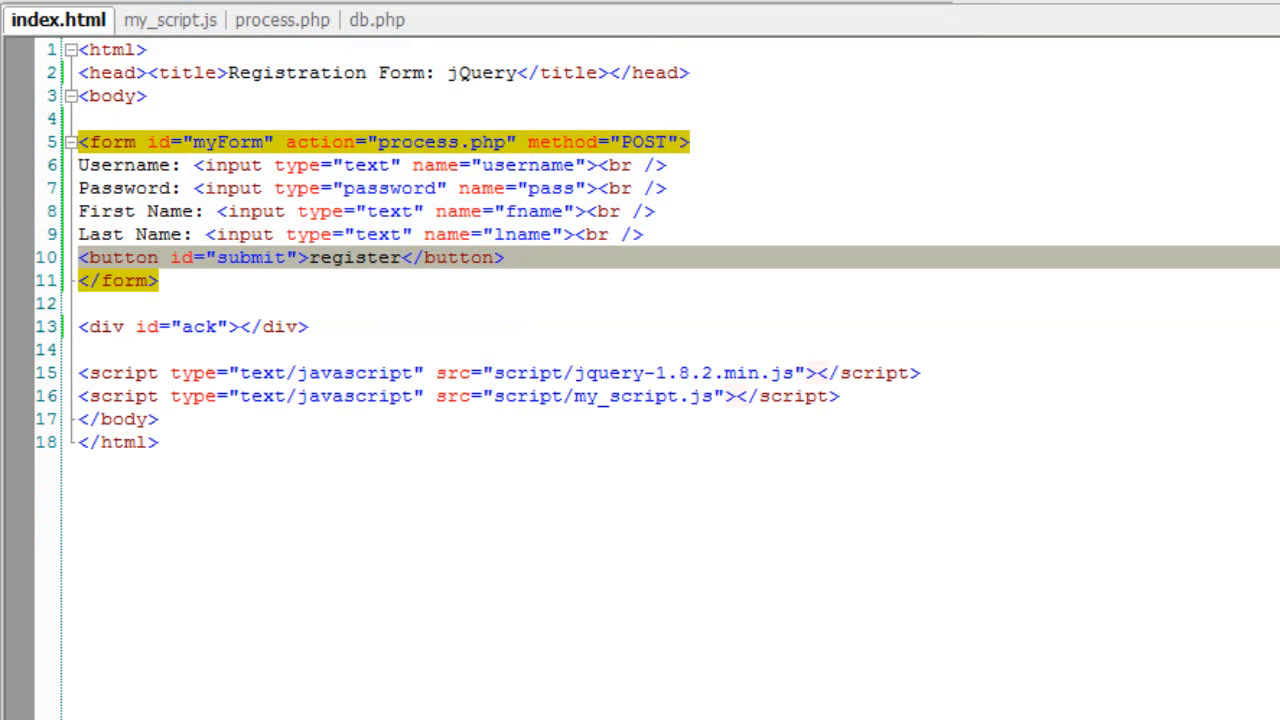